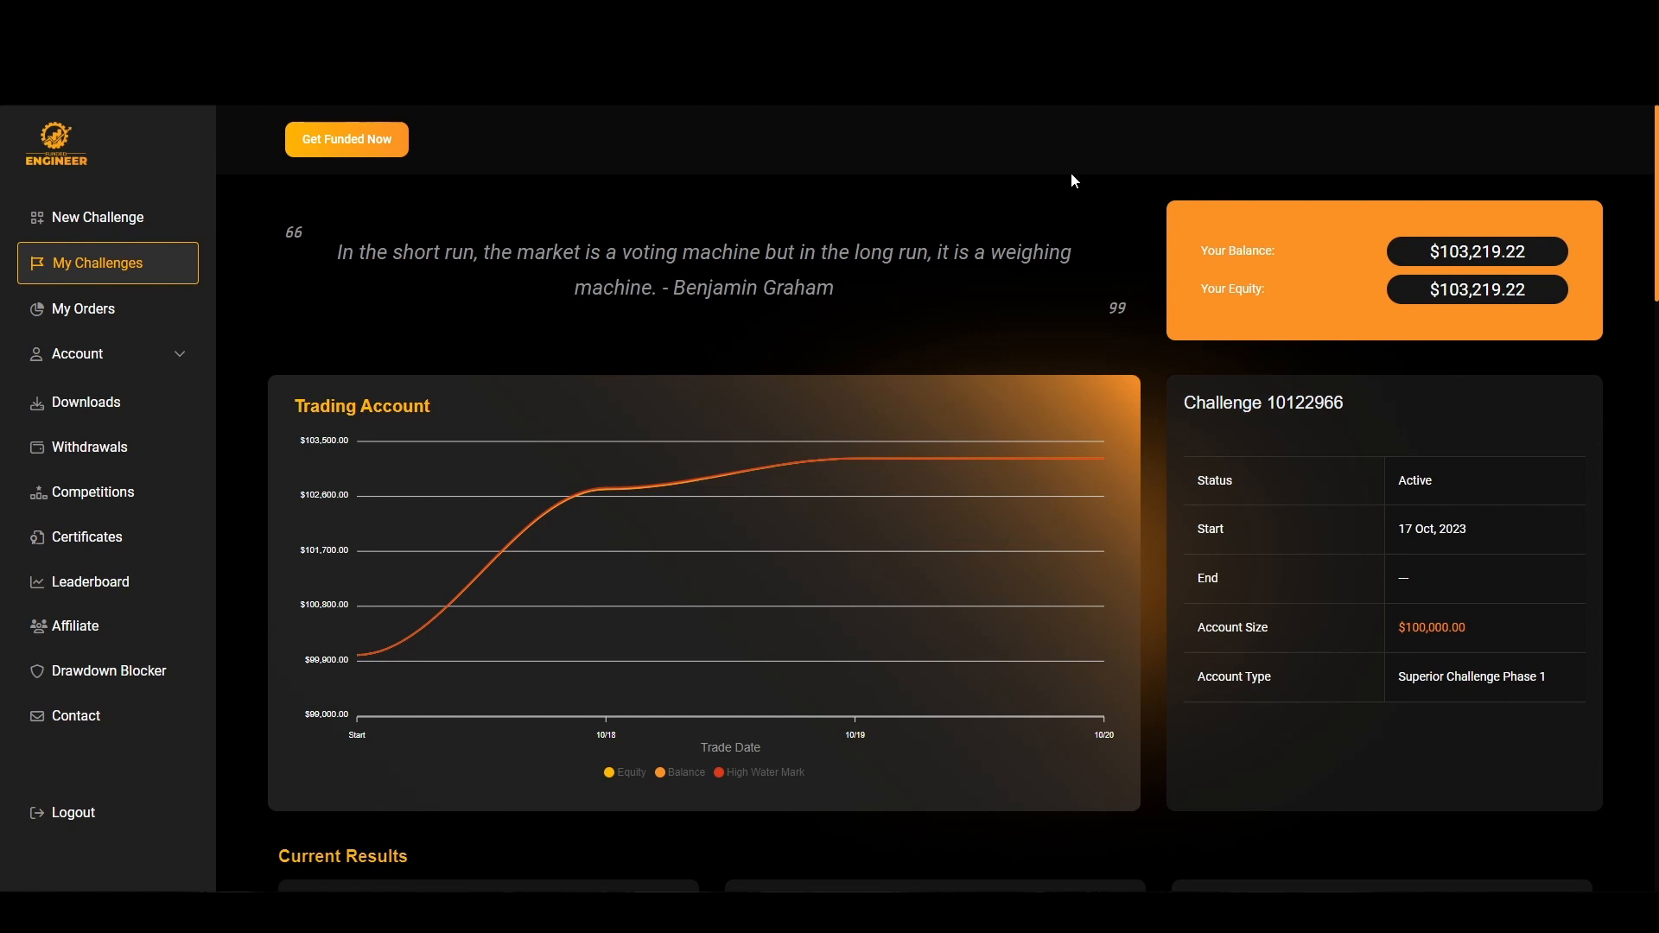
mouse_move(923, 204)
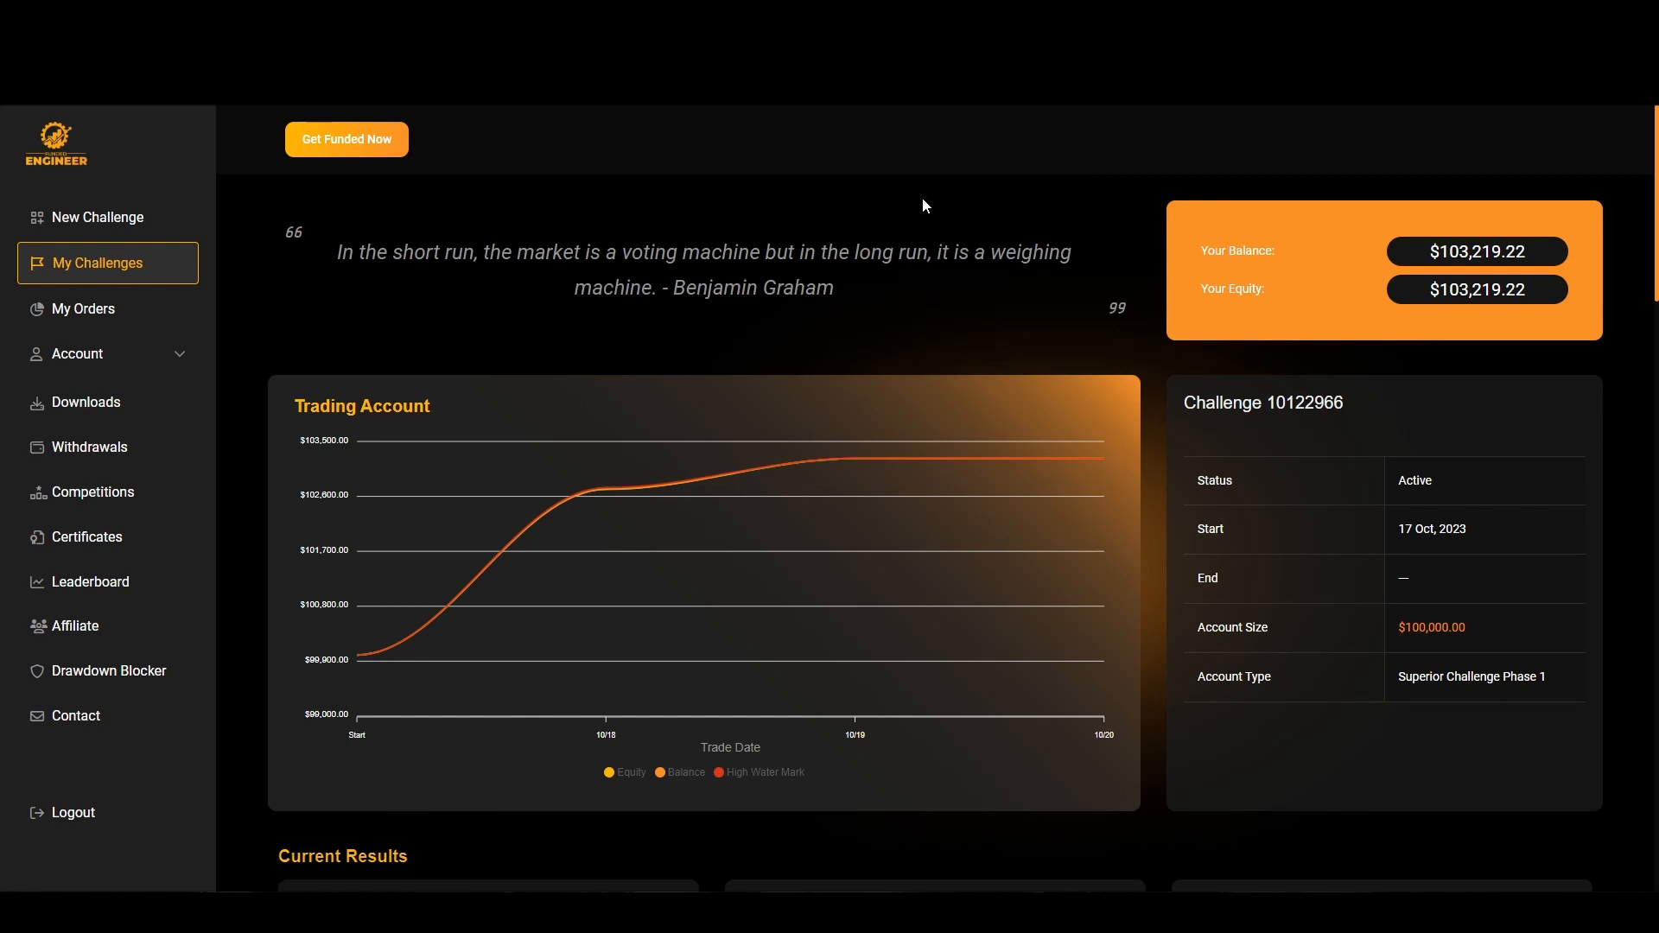
mouse_move(945, 247)
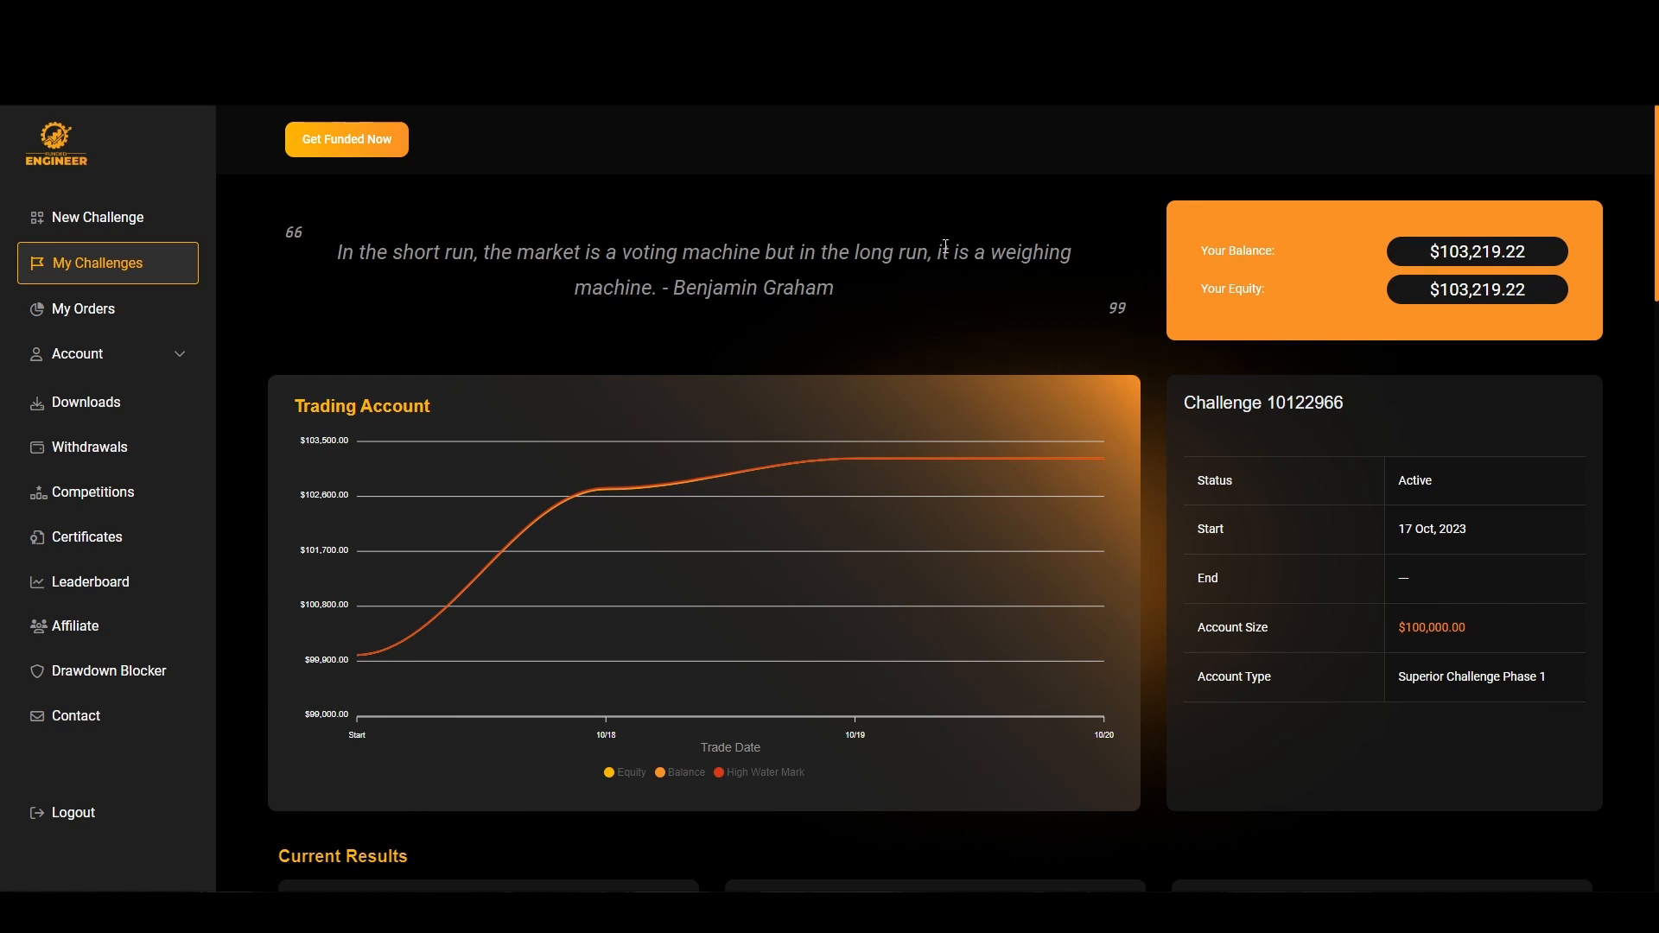
mouse_move(1458, 237)
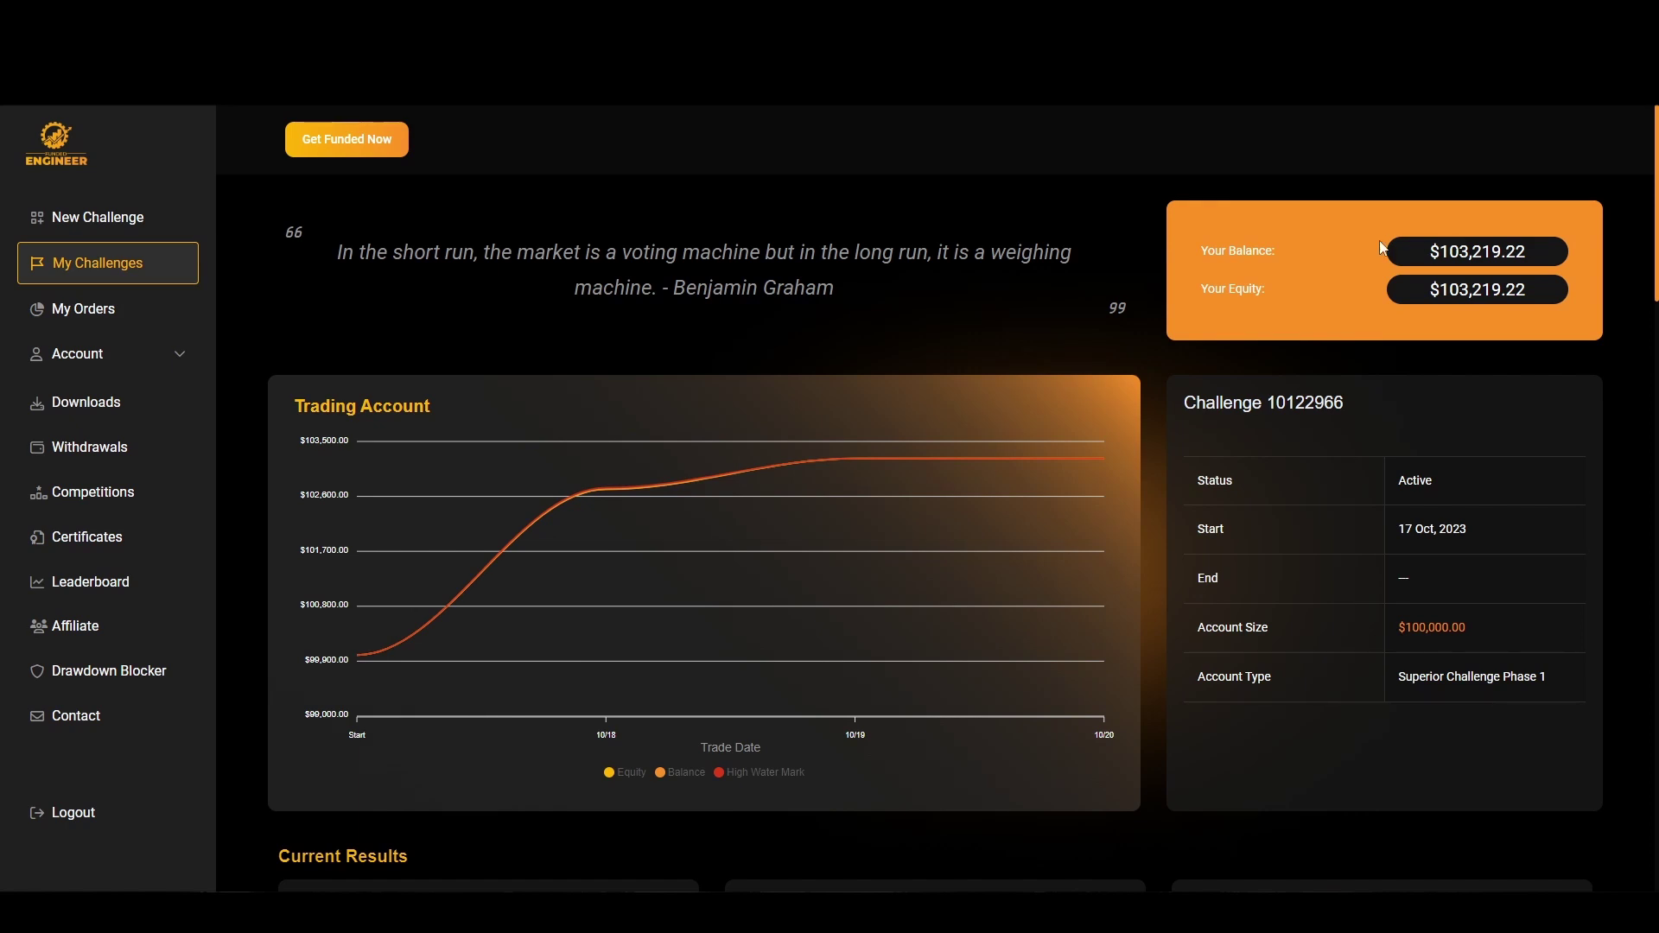
Go to the New Challenge page listing the Turbo, Superior and Standard plans.
click(97, 217)
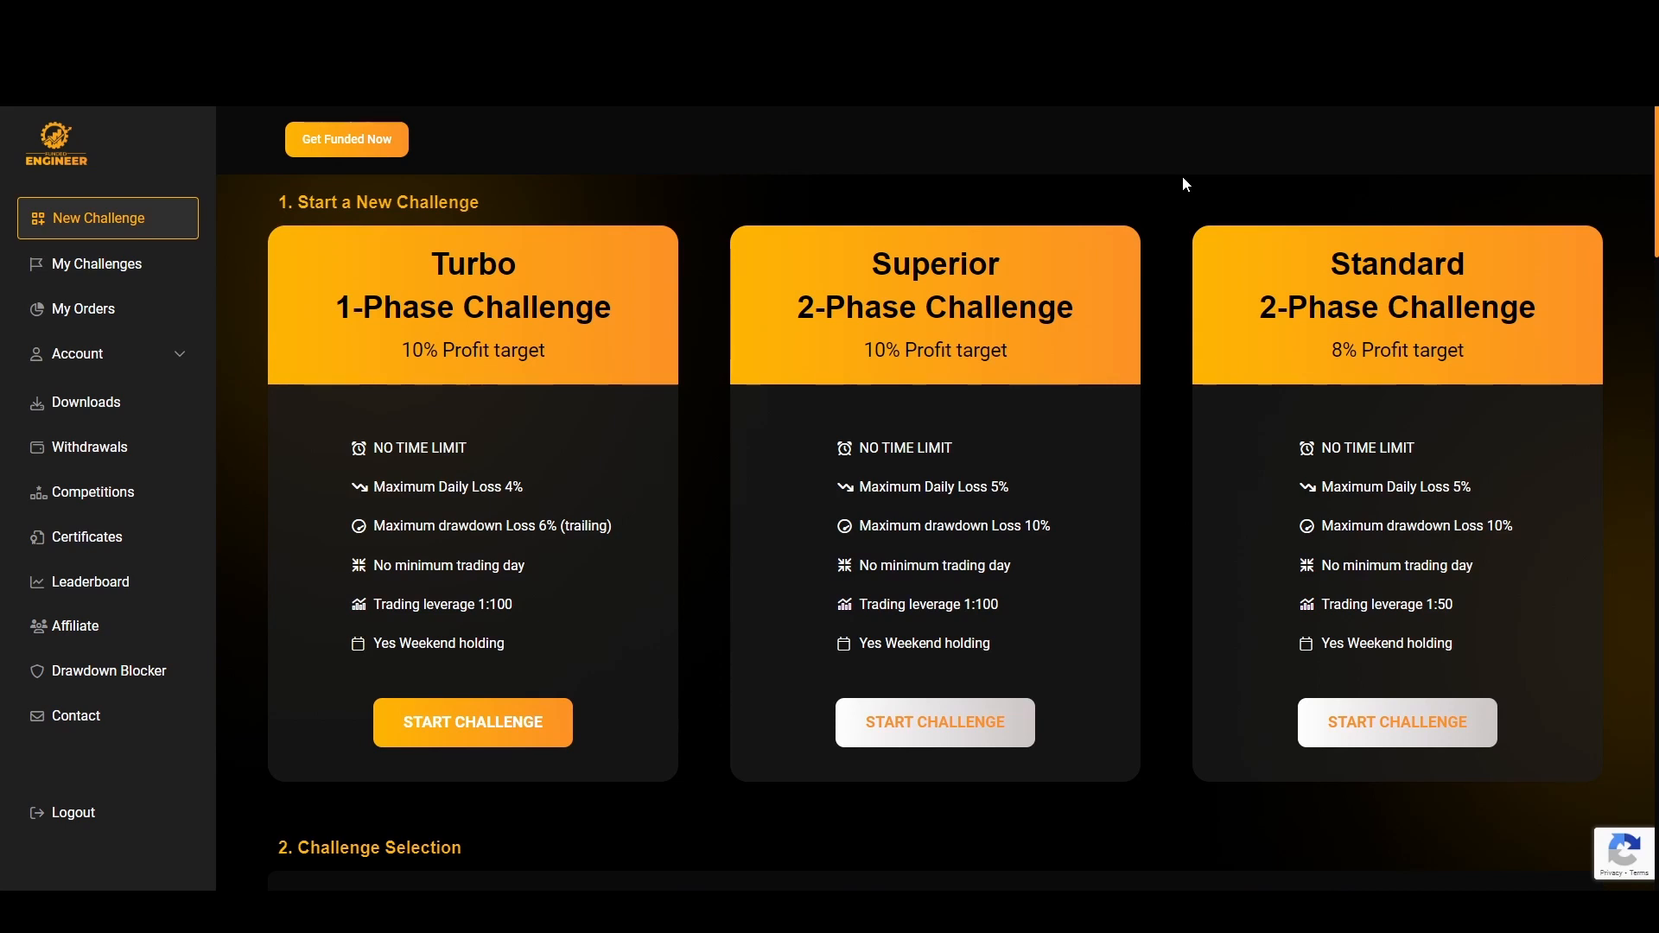
mouse_move(1047, 278)
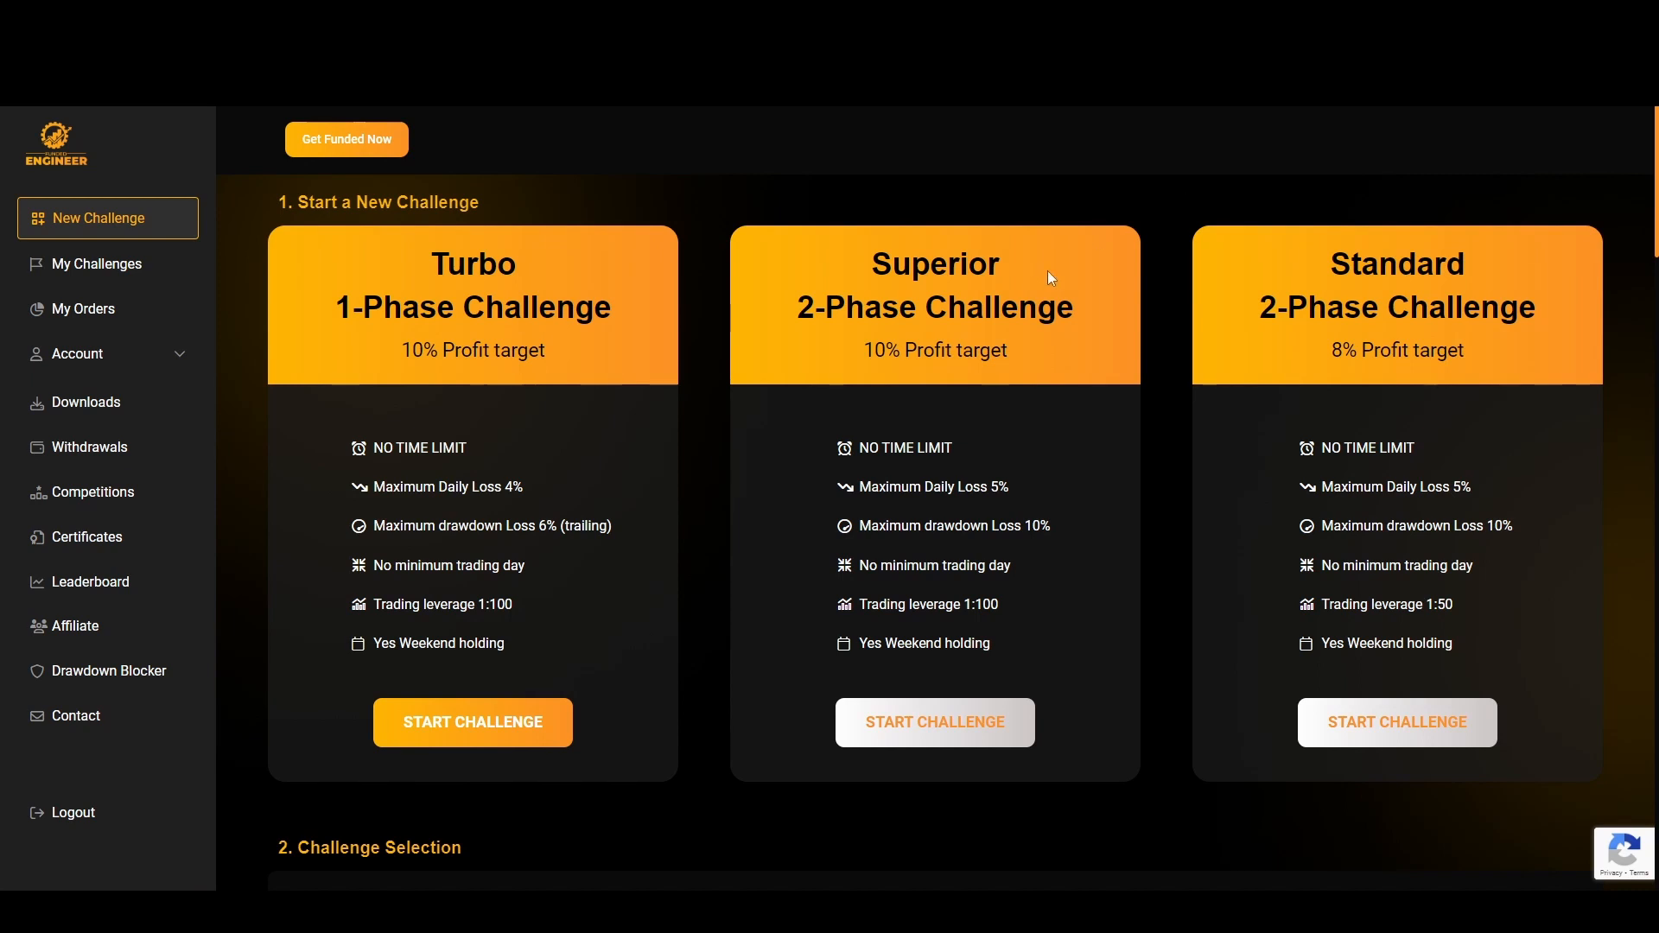
mouse_move(638, 237)
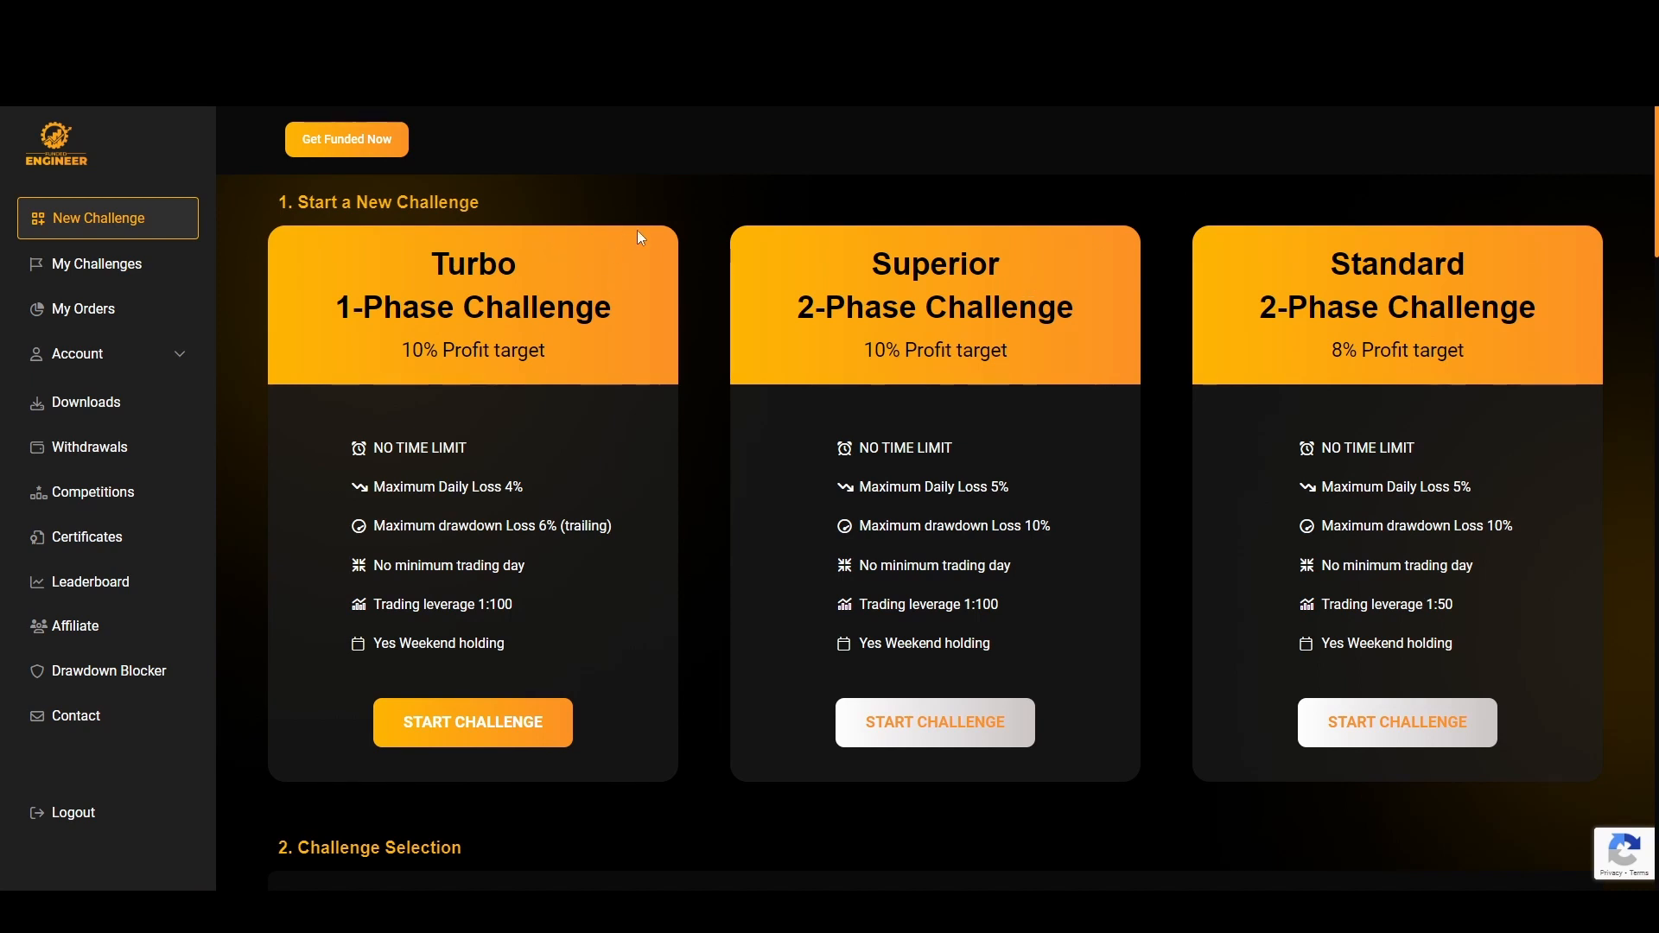
mouse_move(1022, 394)
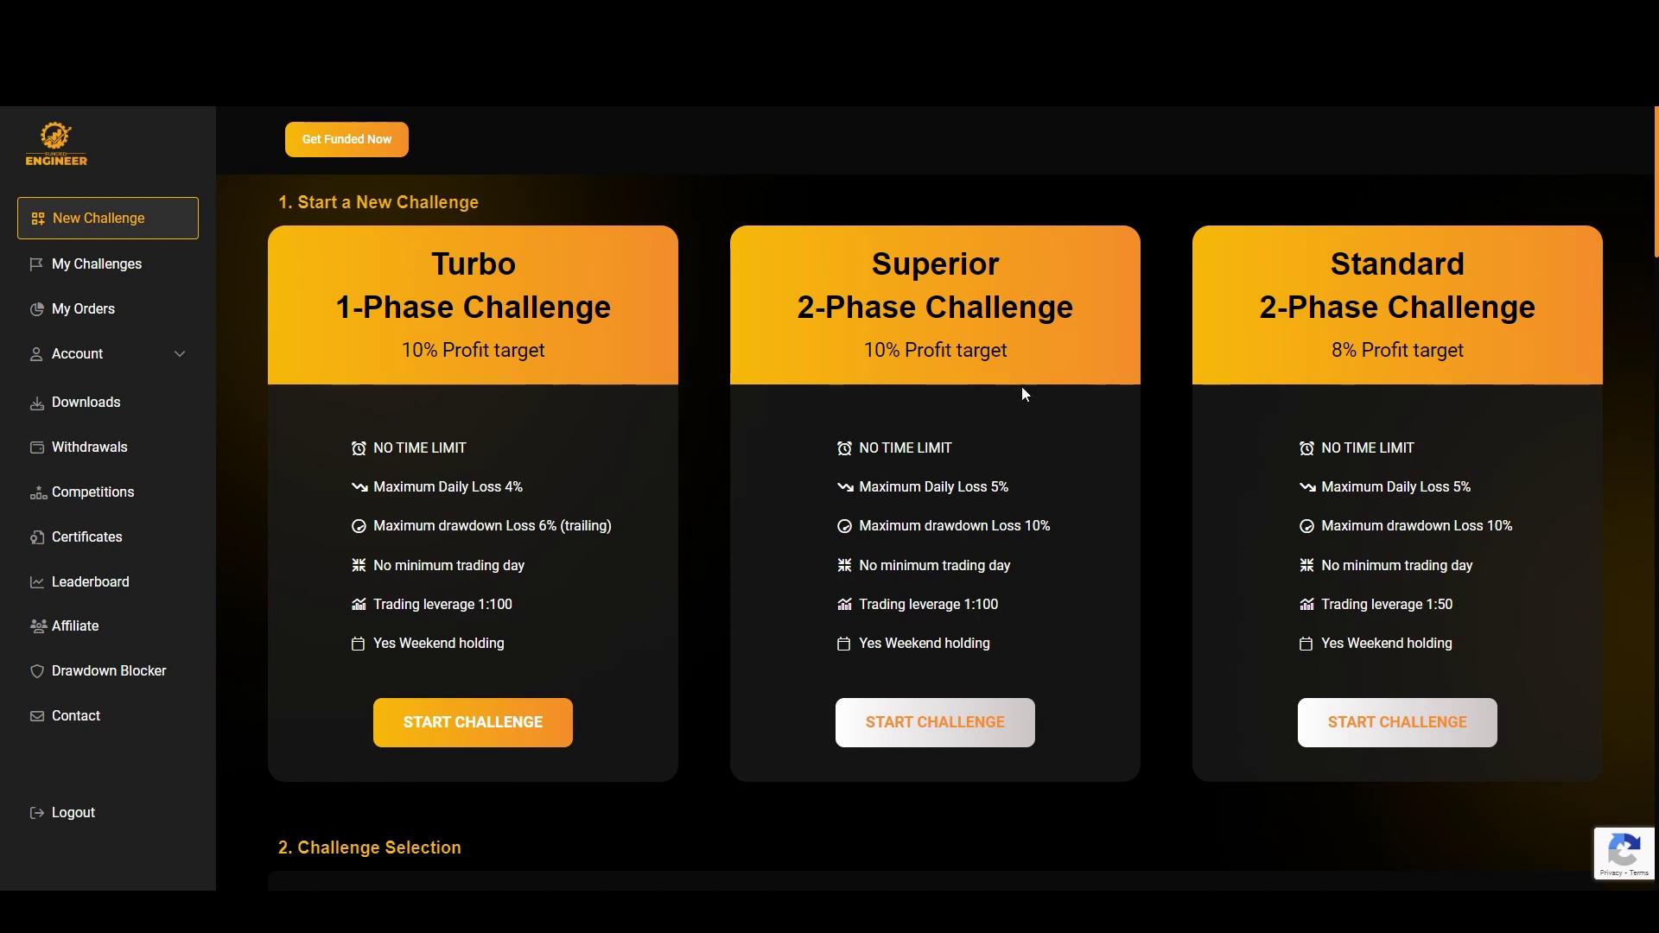
mouse_move(1182, 249)
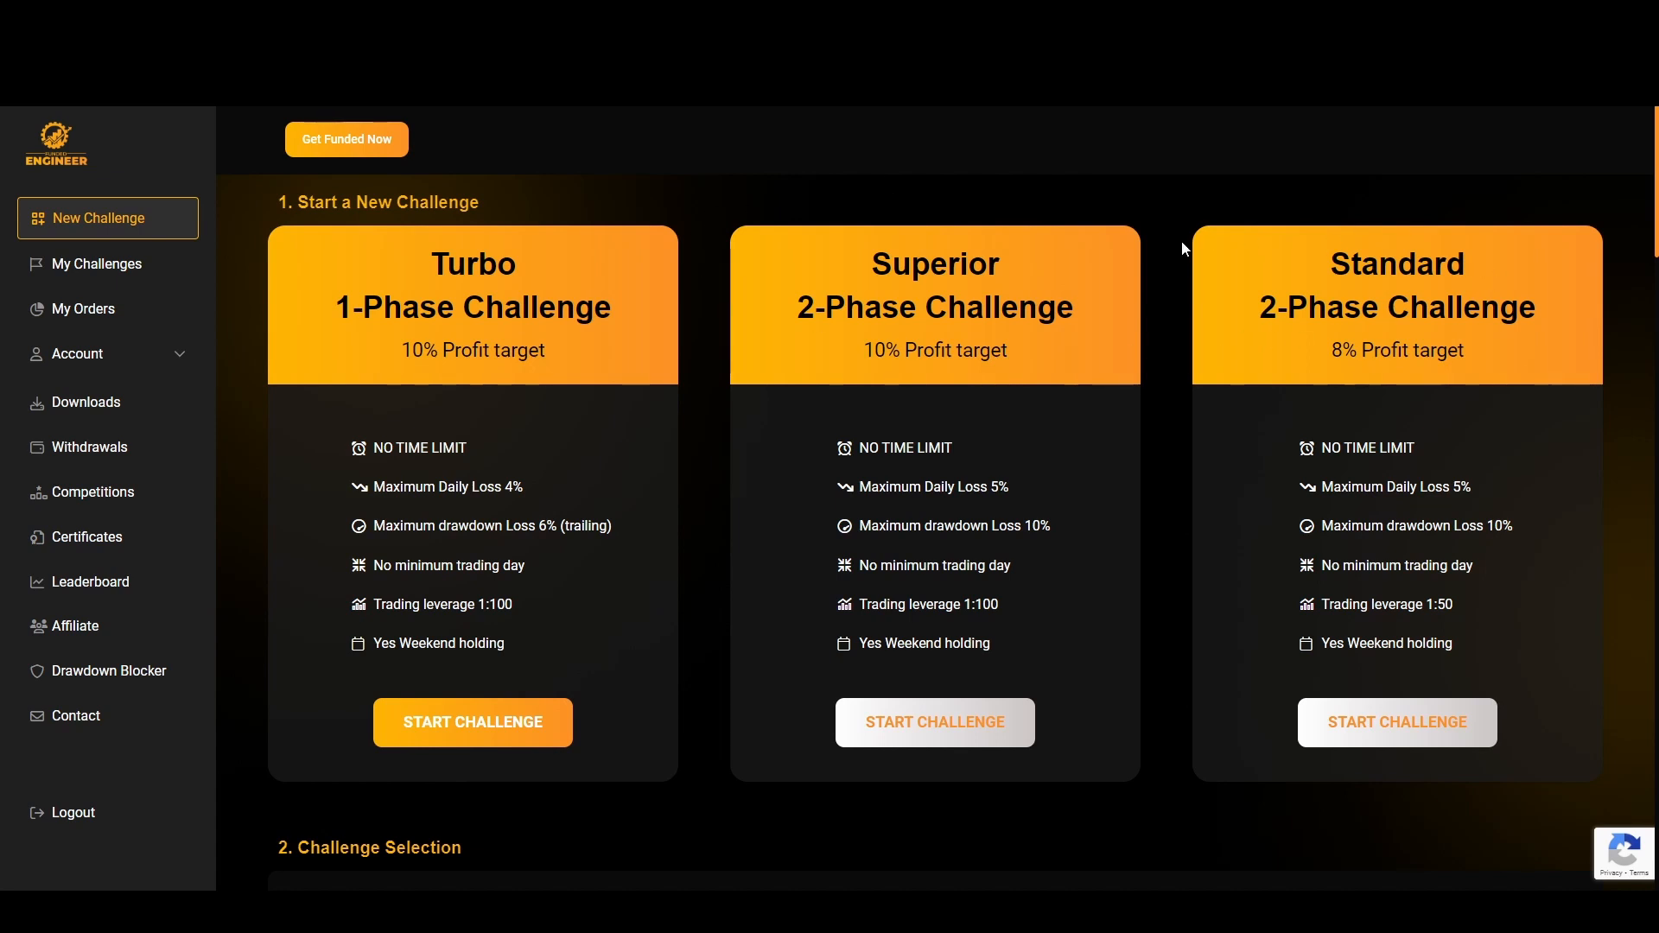
mouse_move(617, 308)
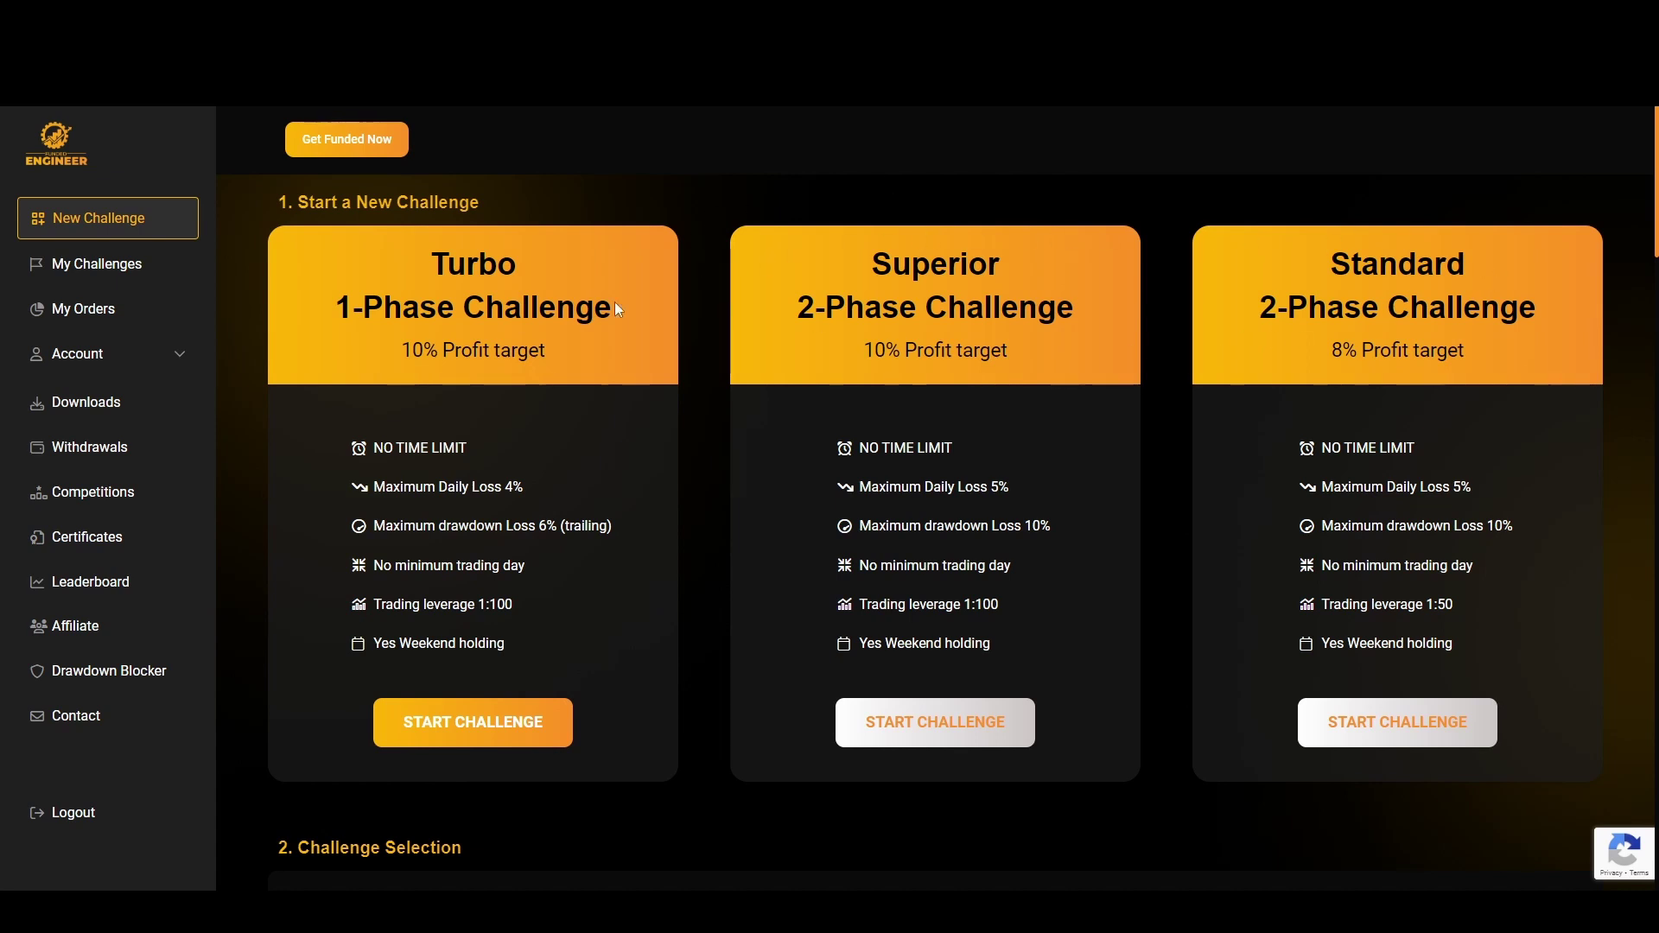
mouse_move(623, 600)
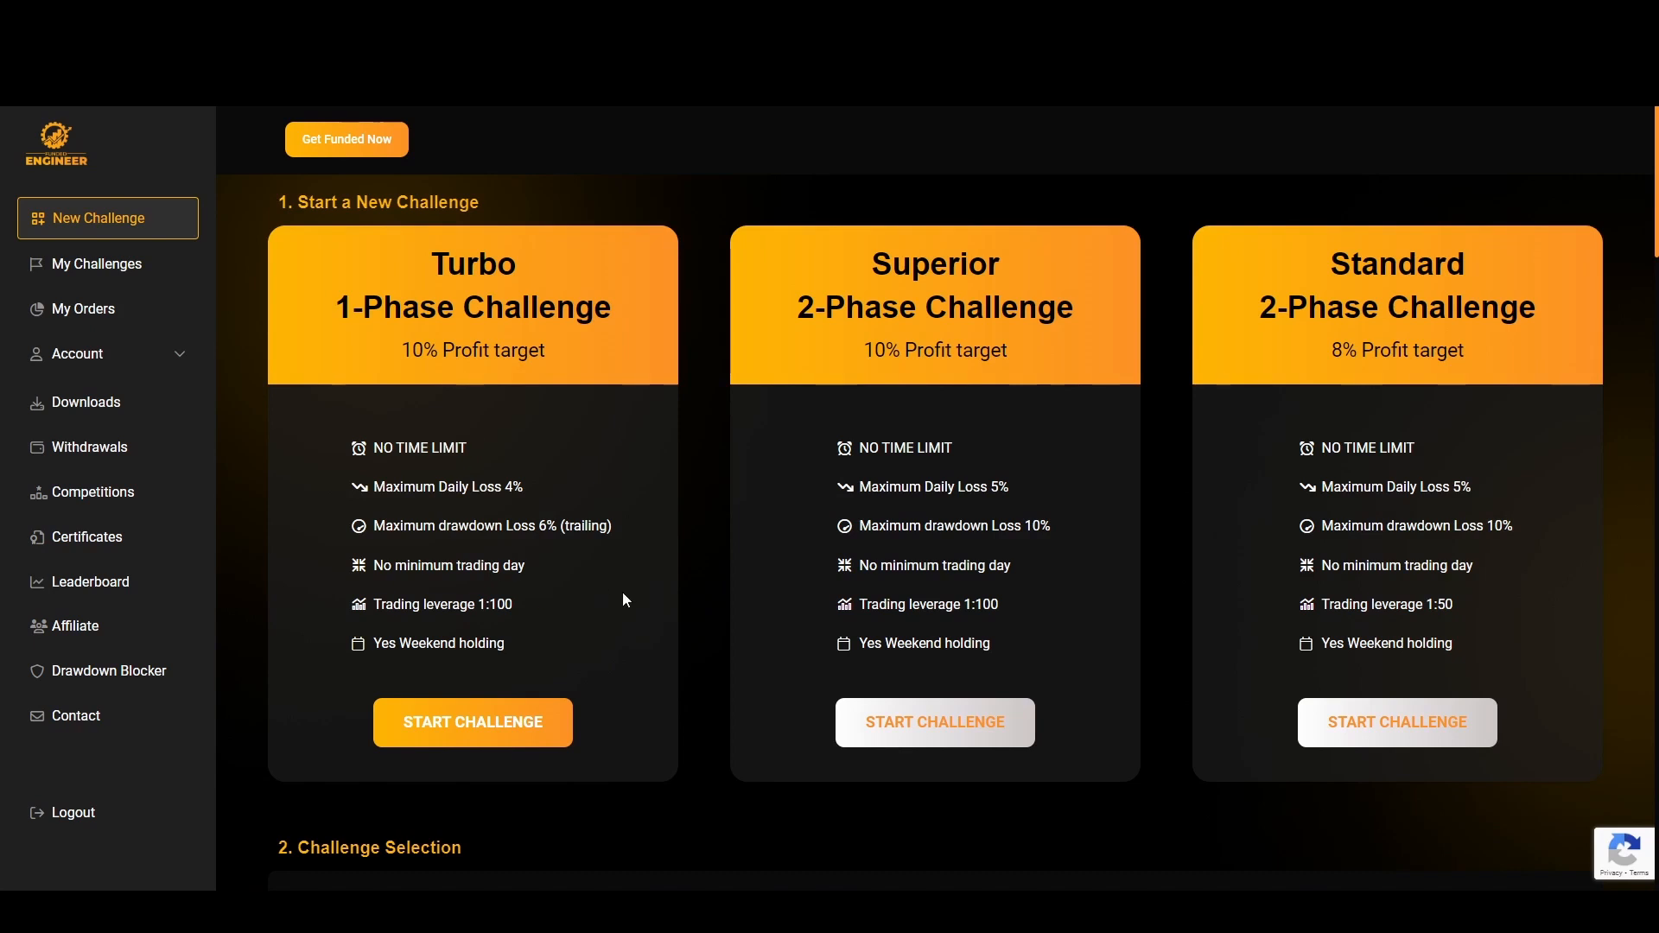
mouse_move(616, 602)
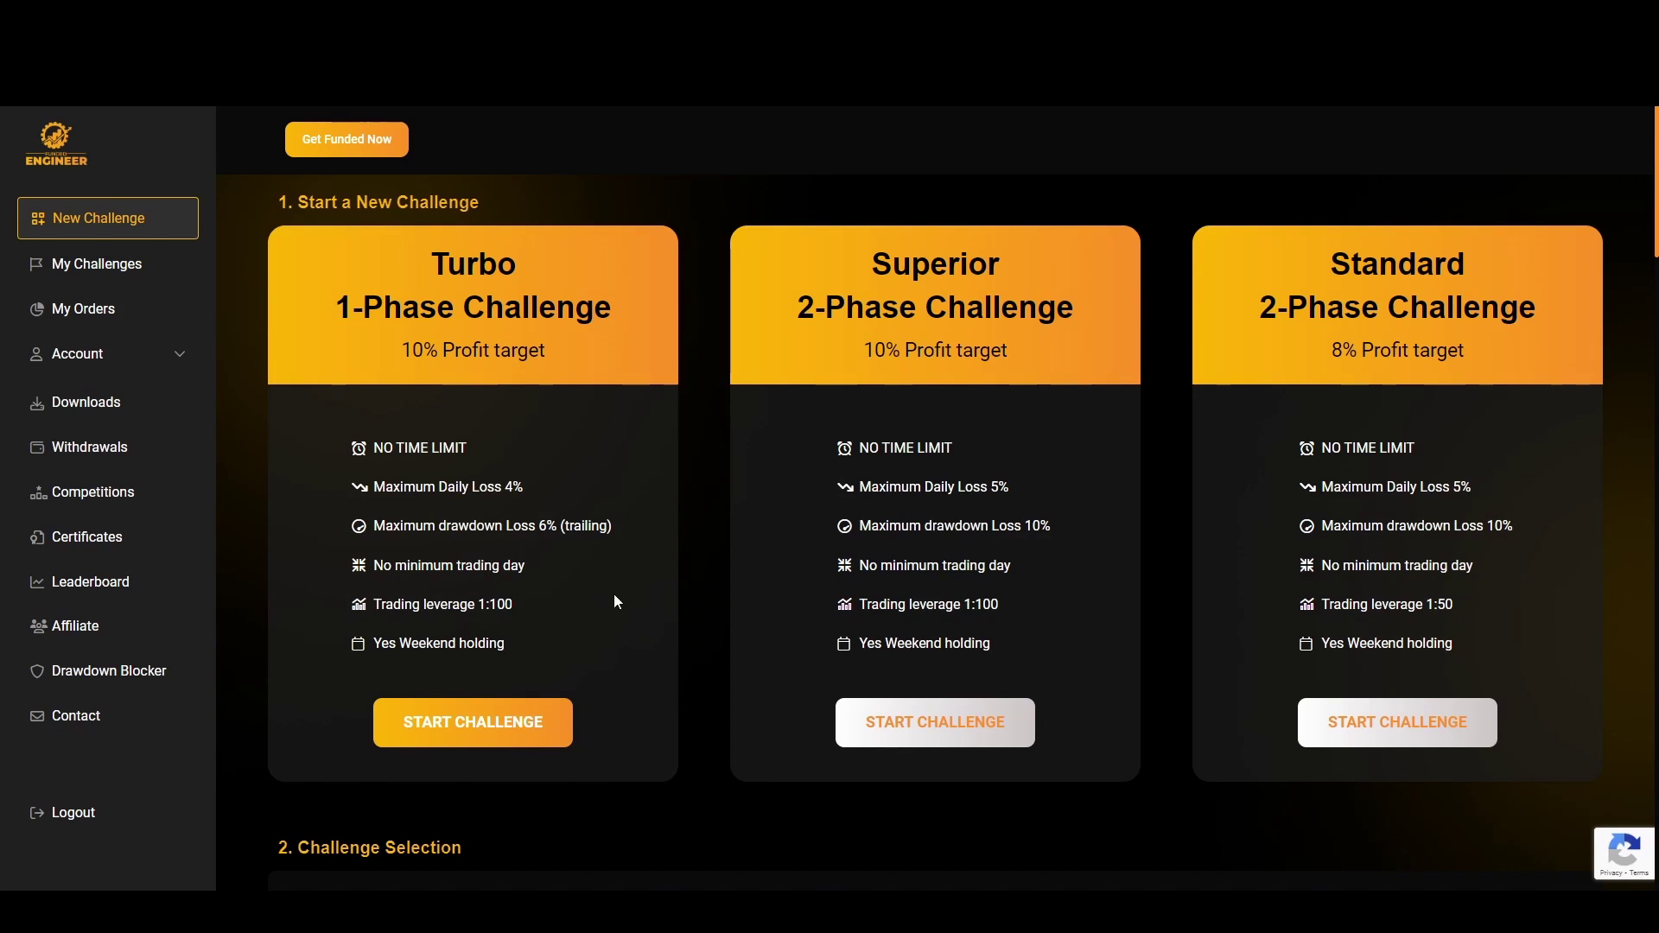
mouse_move(416, 231)
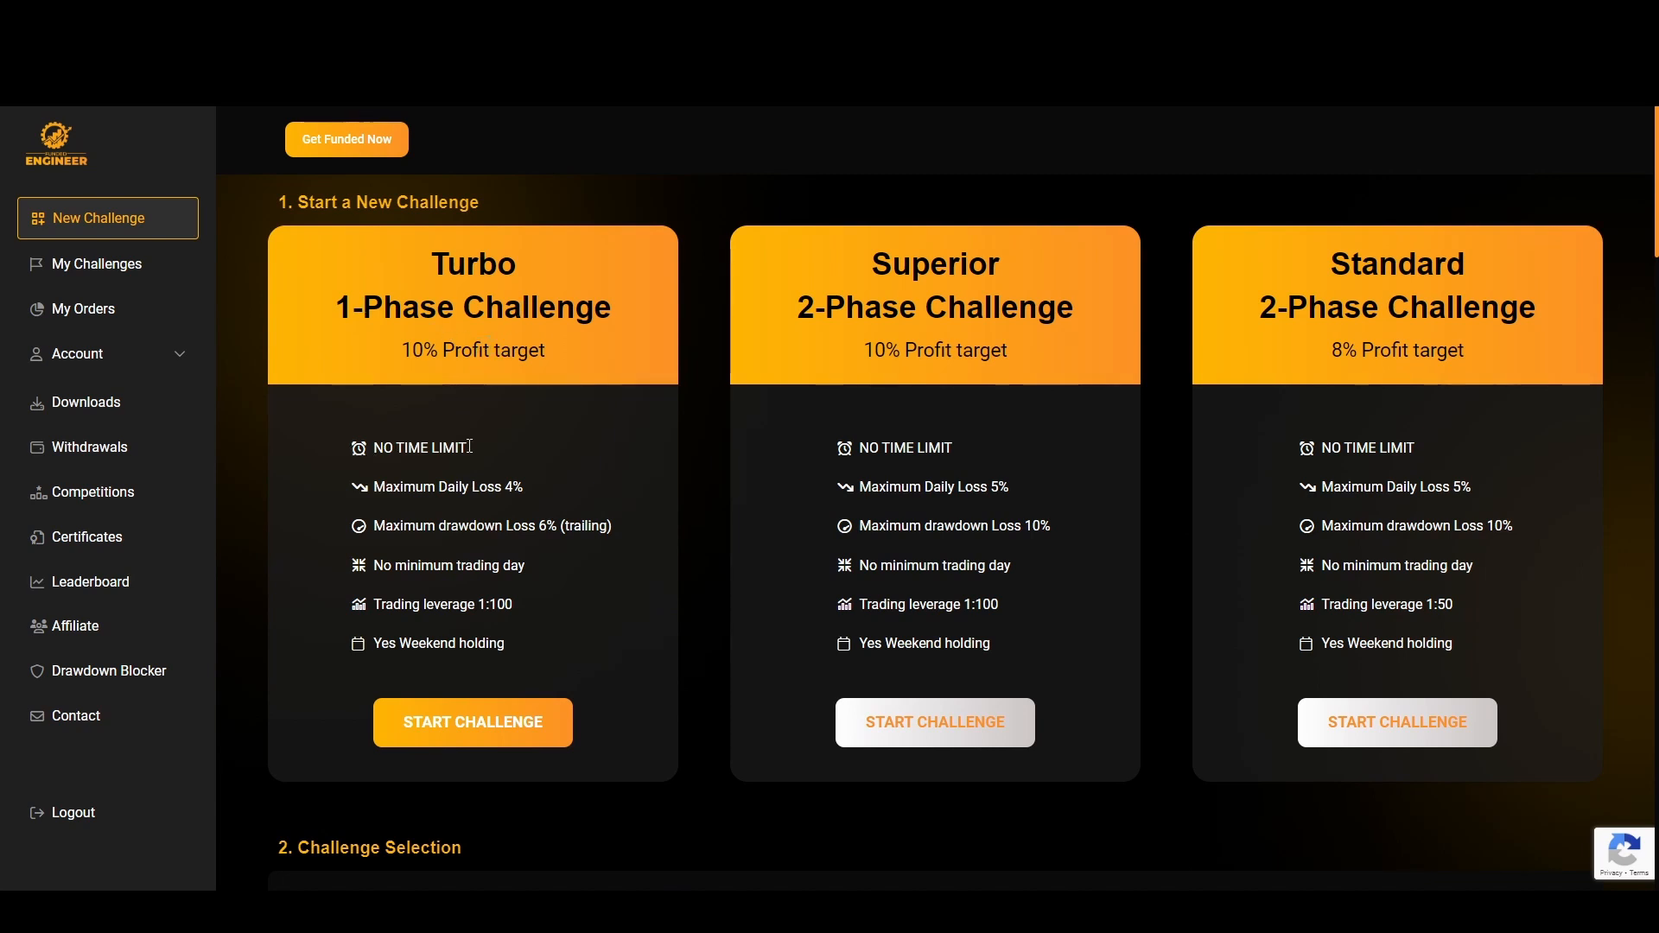
mouse_move(498, 493)
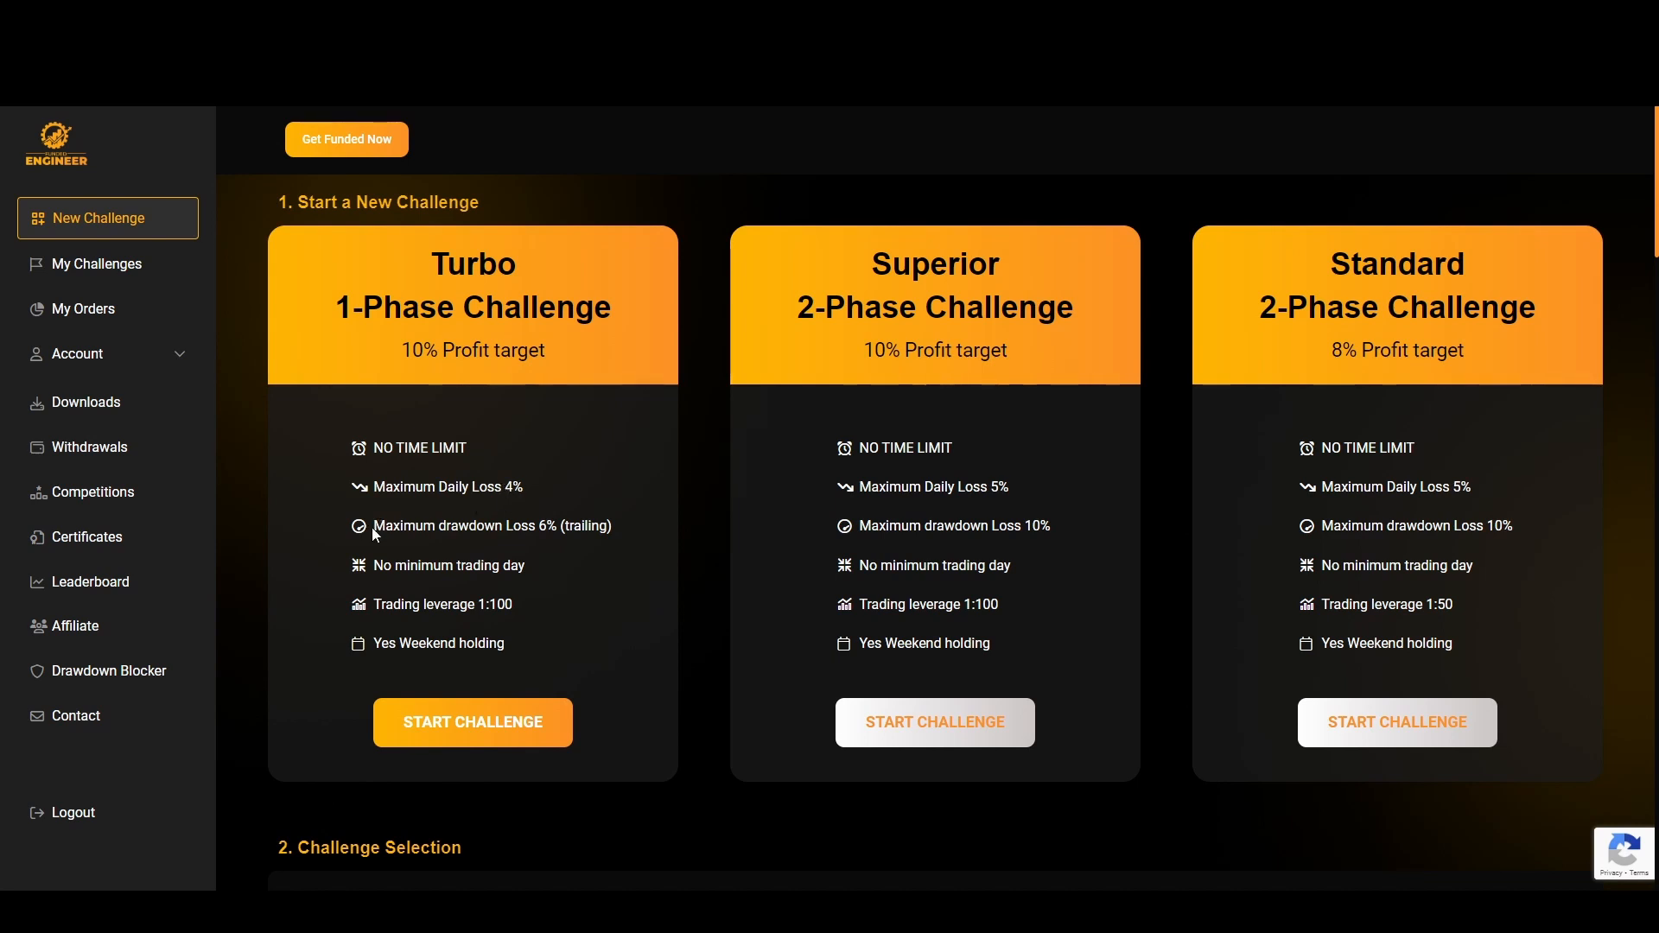
mouse_move(543, 519)
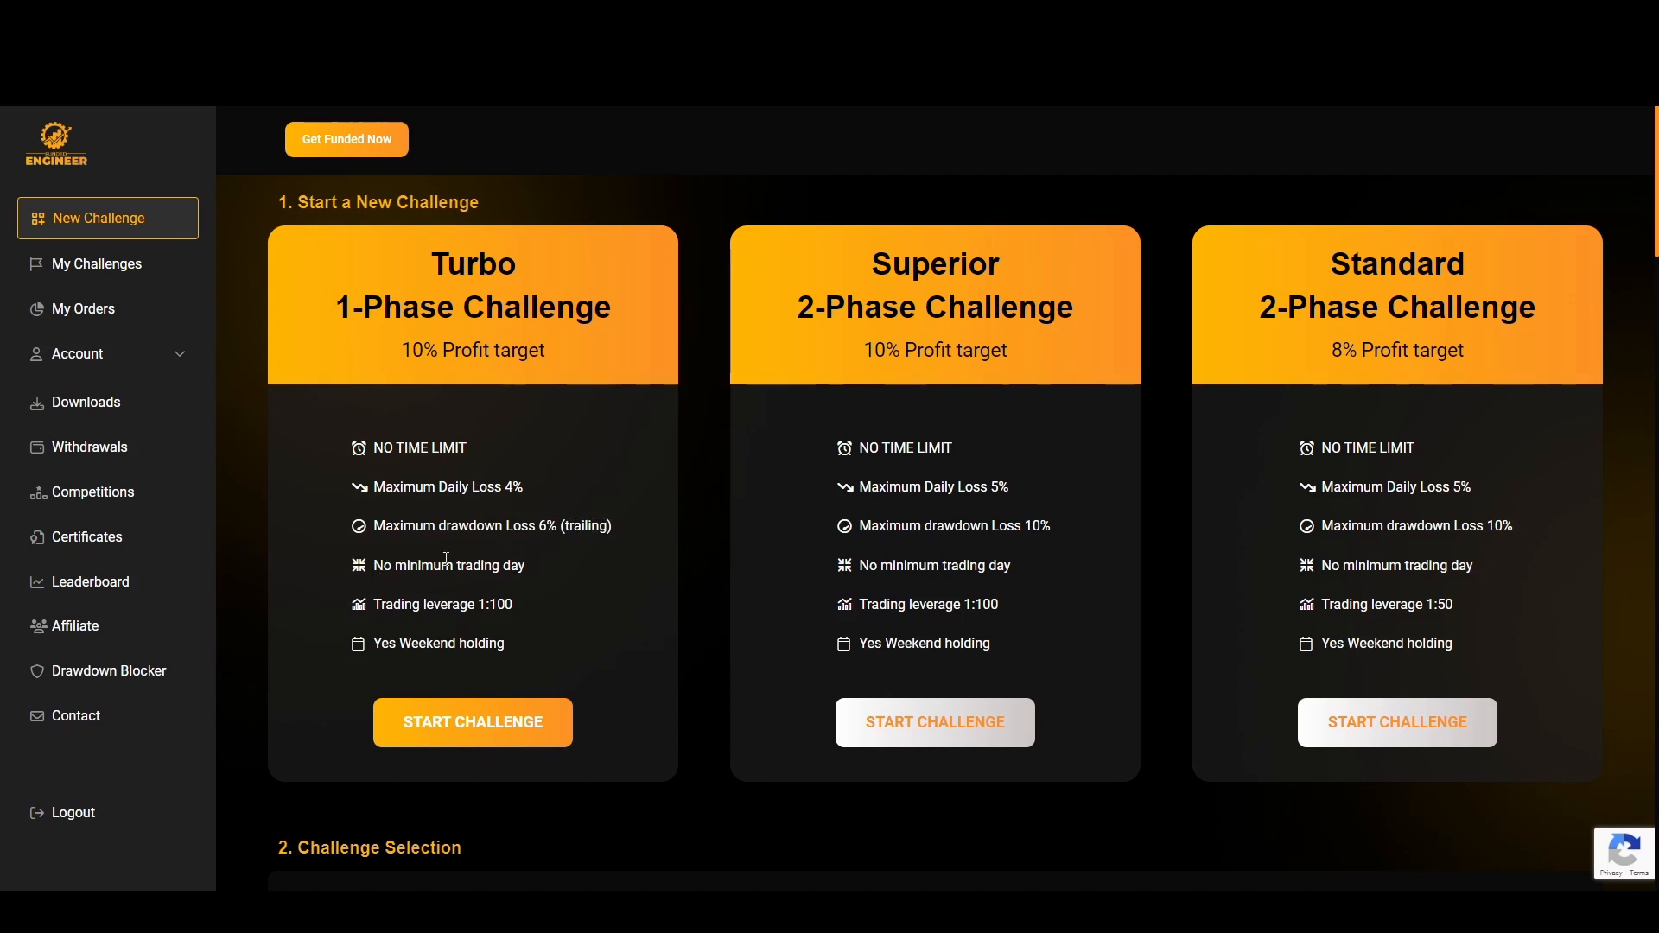
mouse_move(477, 605)
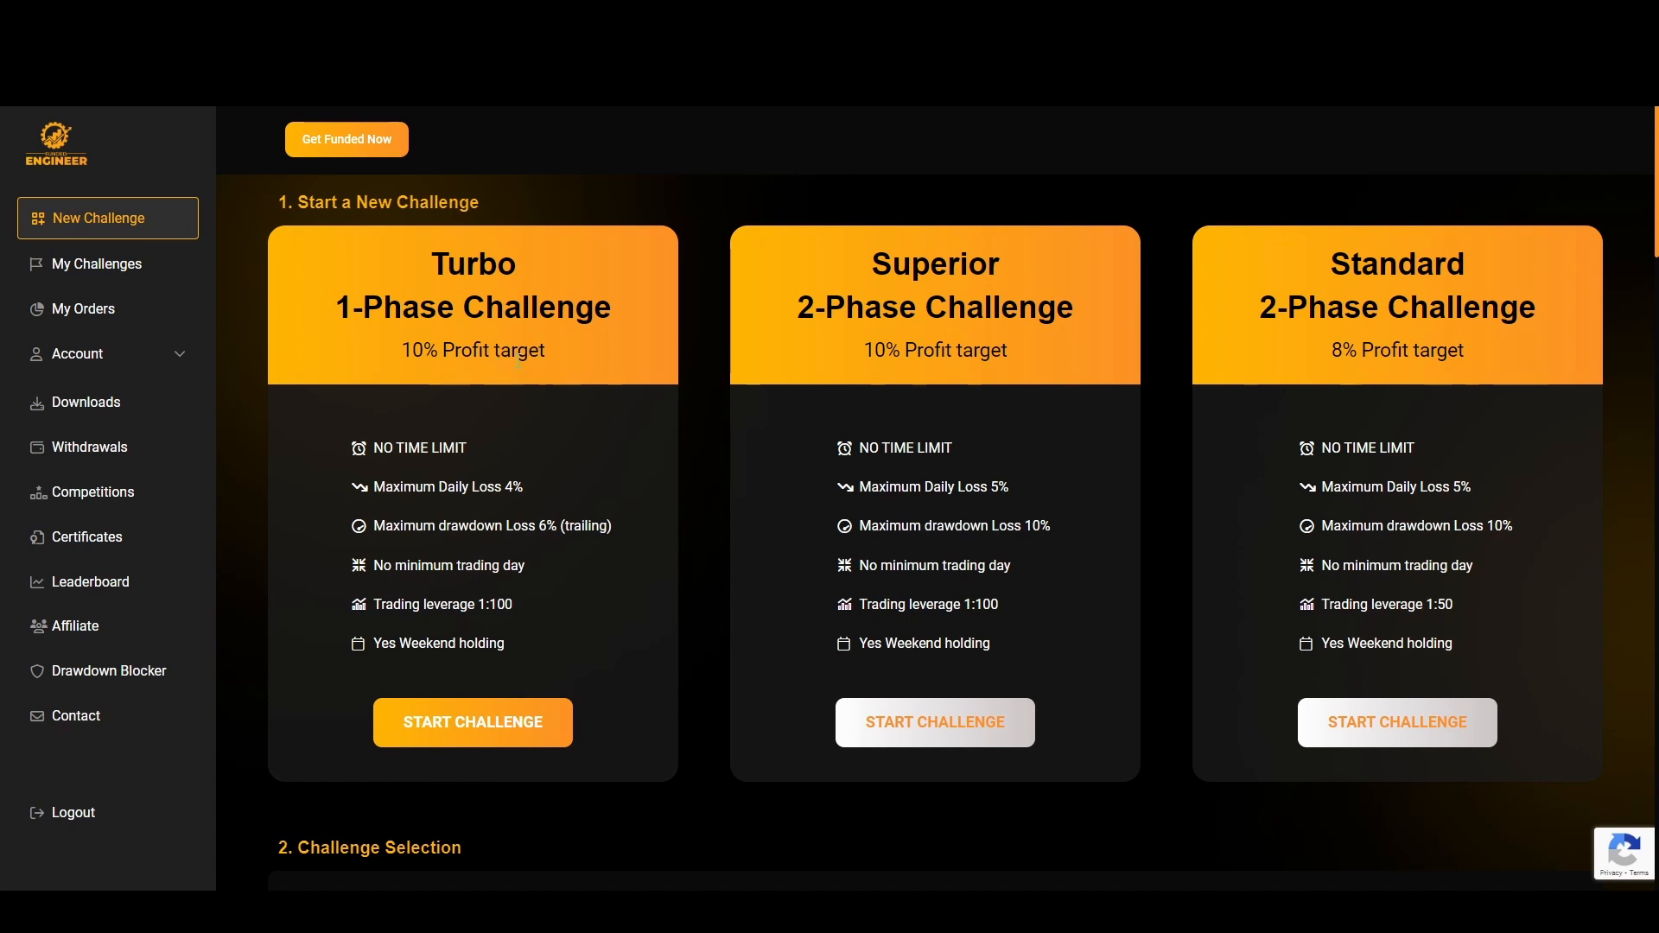
mouse_move(863, 271)
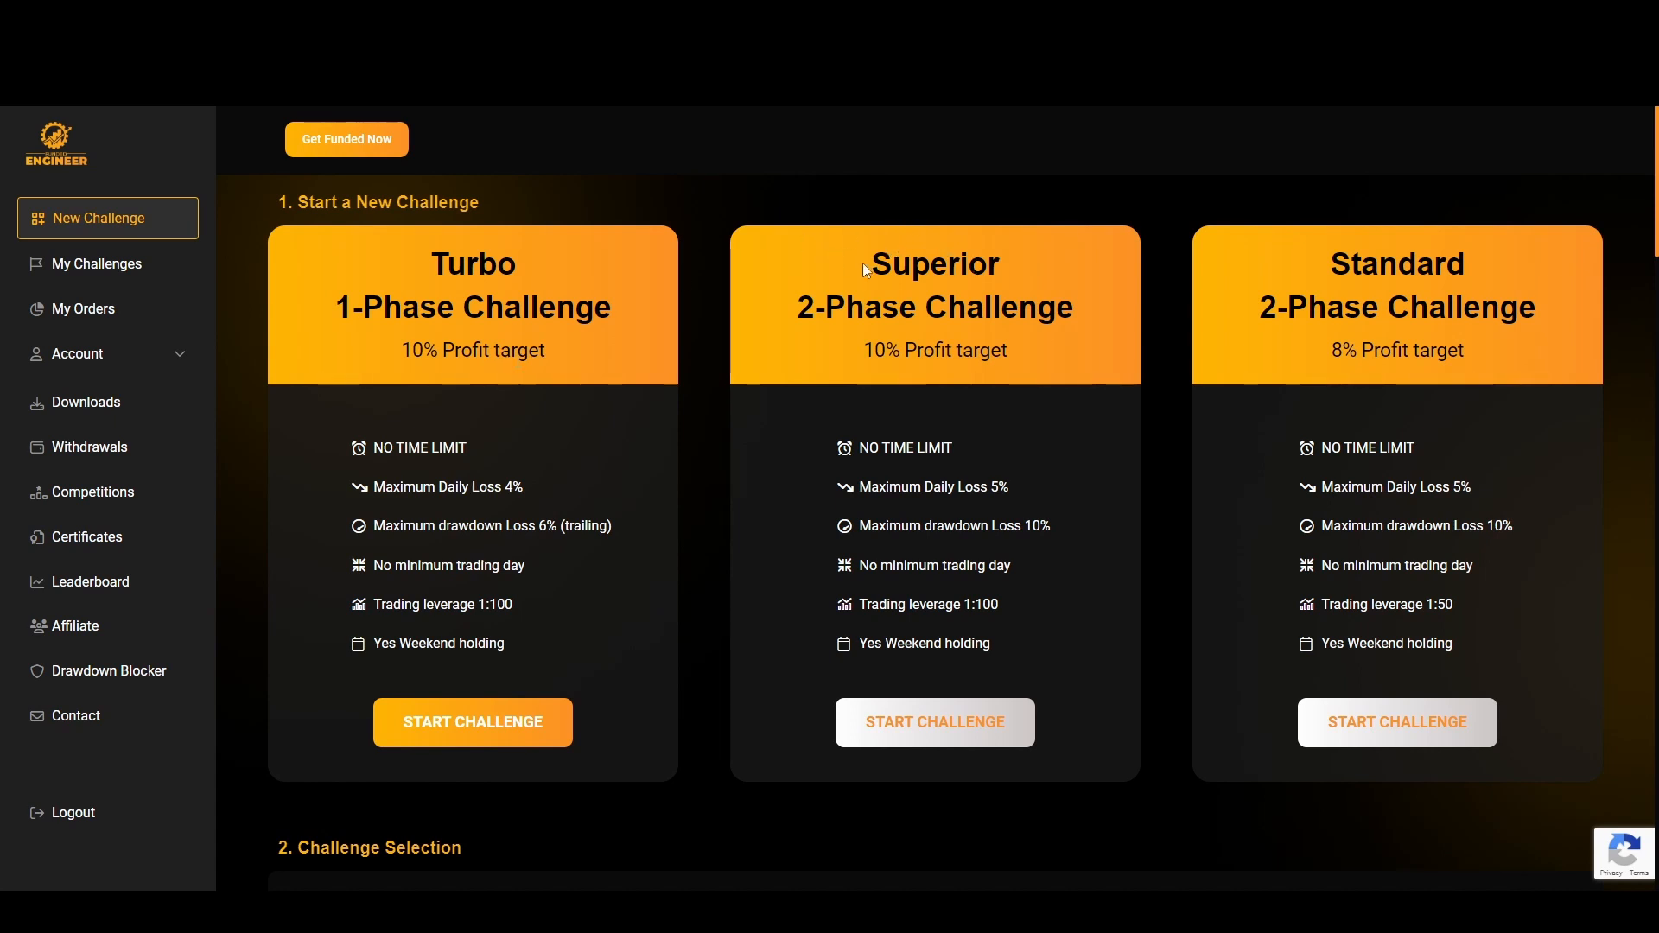
mouse_move(802, 272)
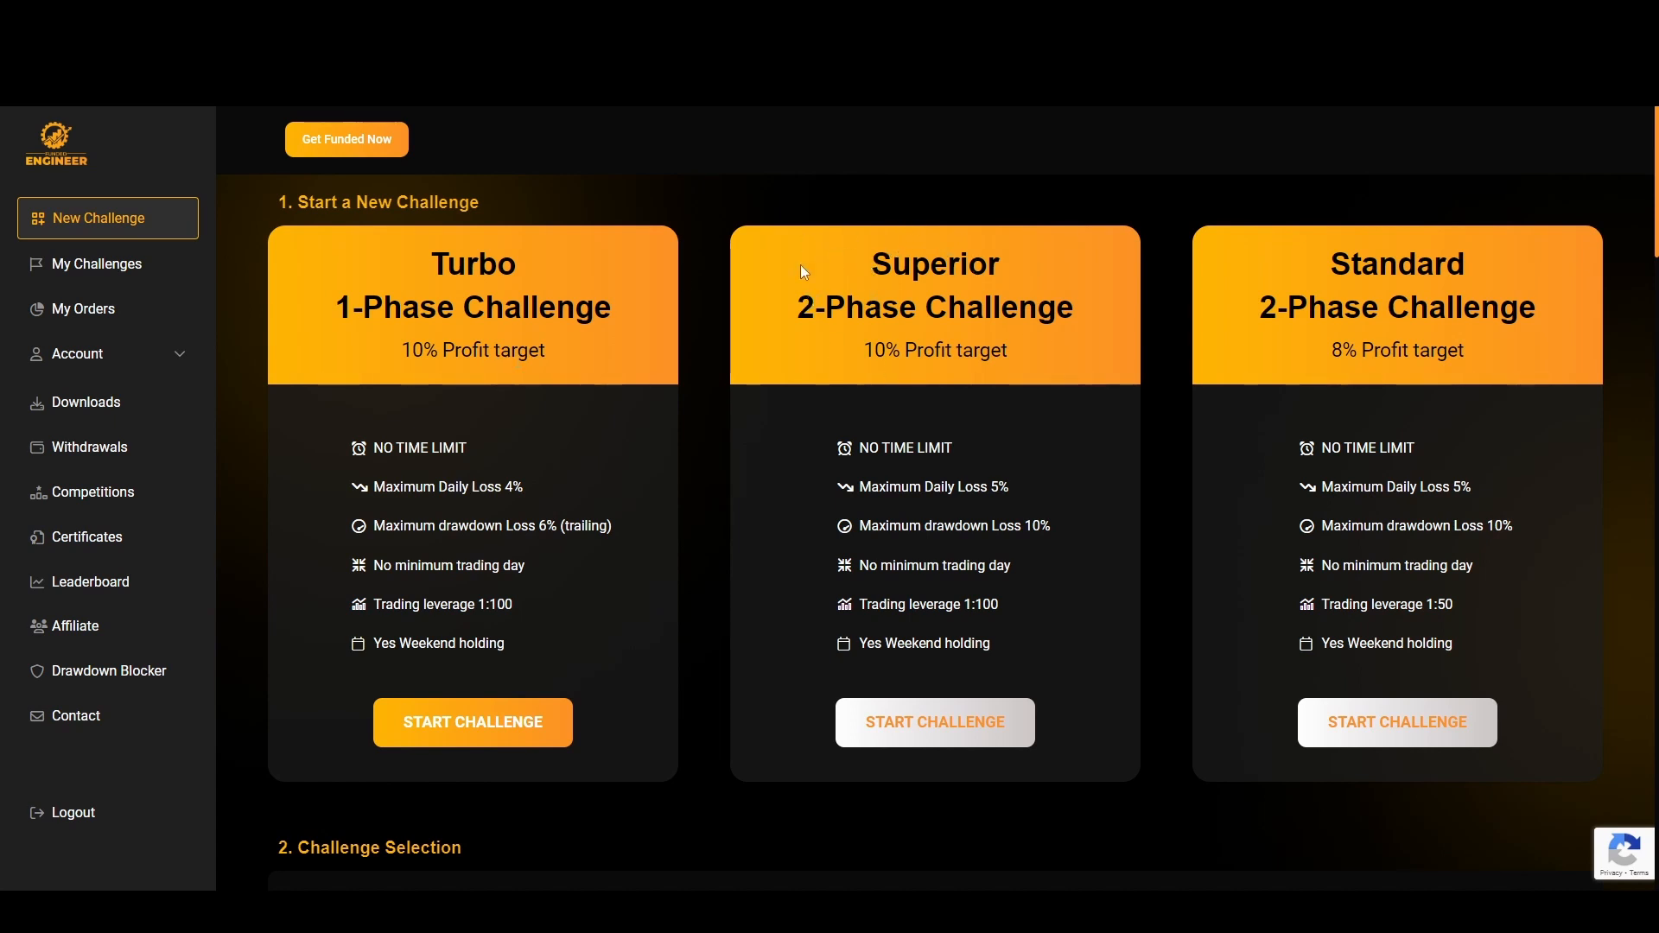
mouse_move(866, 375)
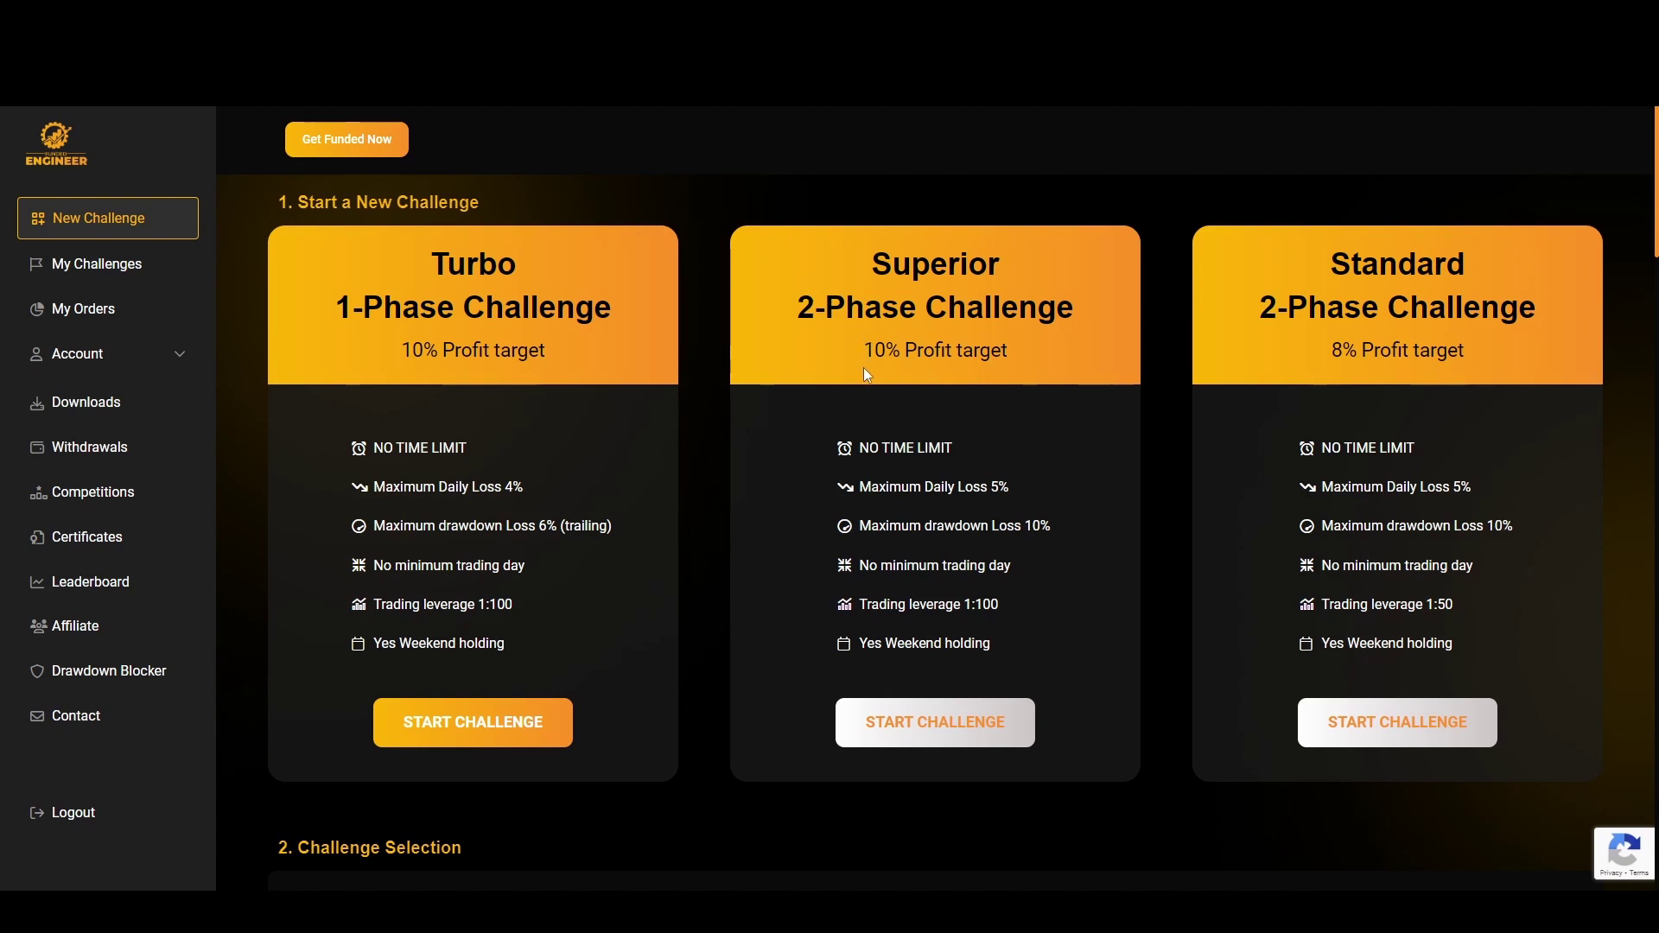
mouse_move(1007, 351)
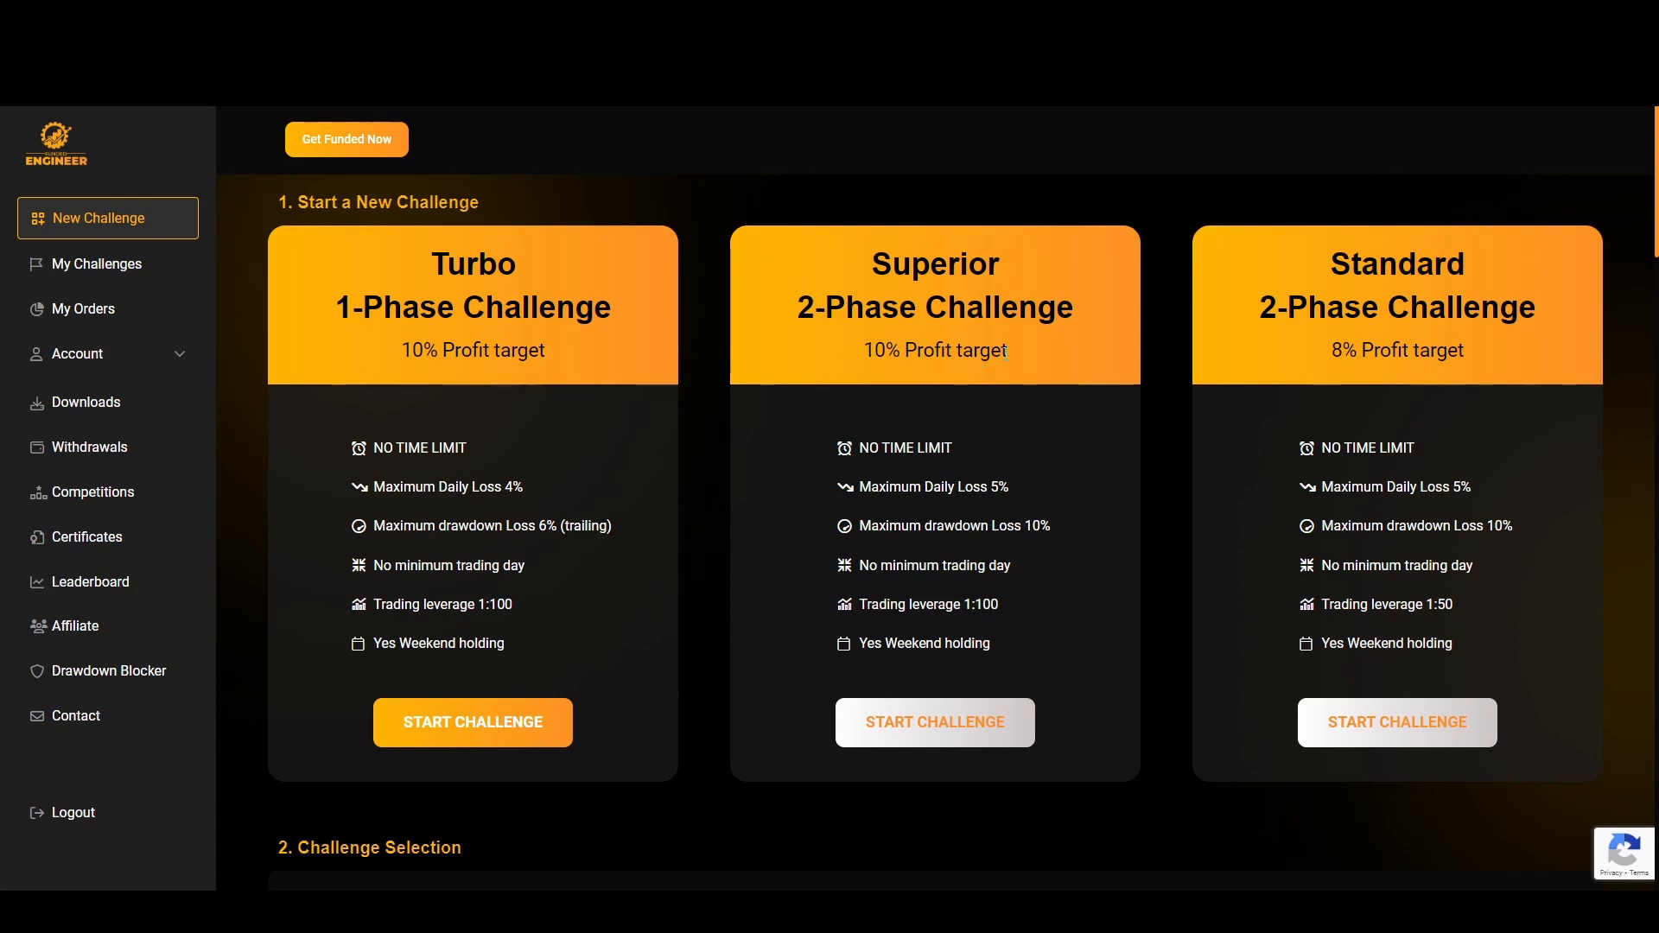
mouse_move(800, 472)
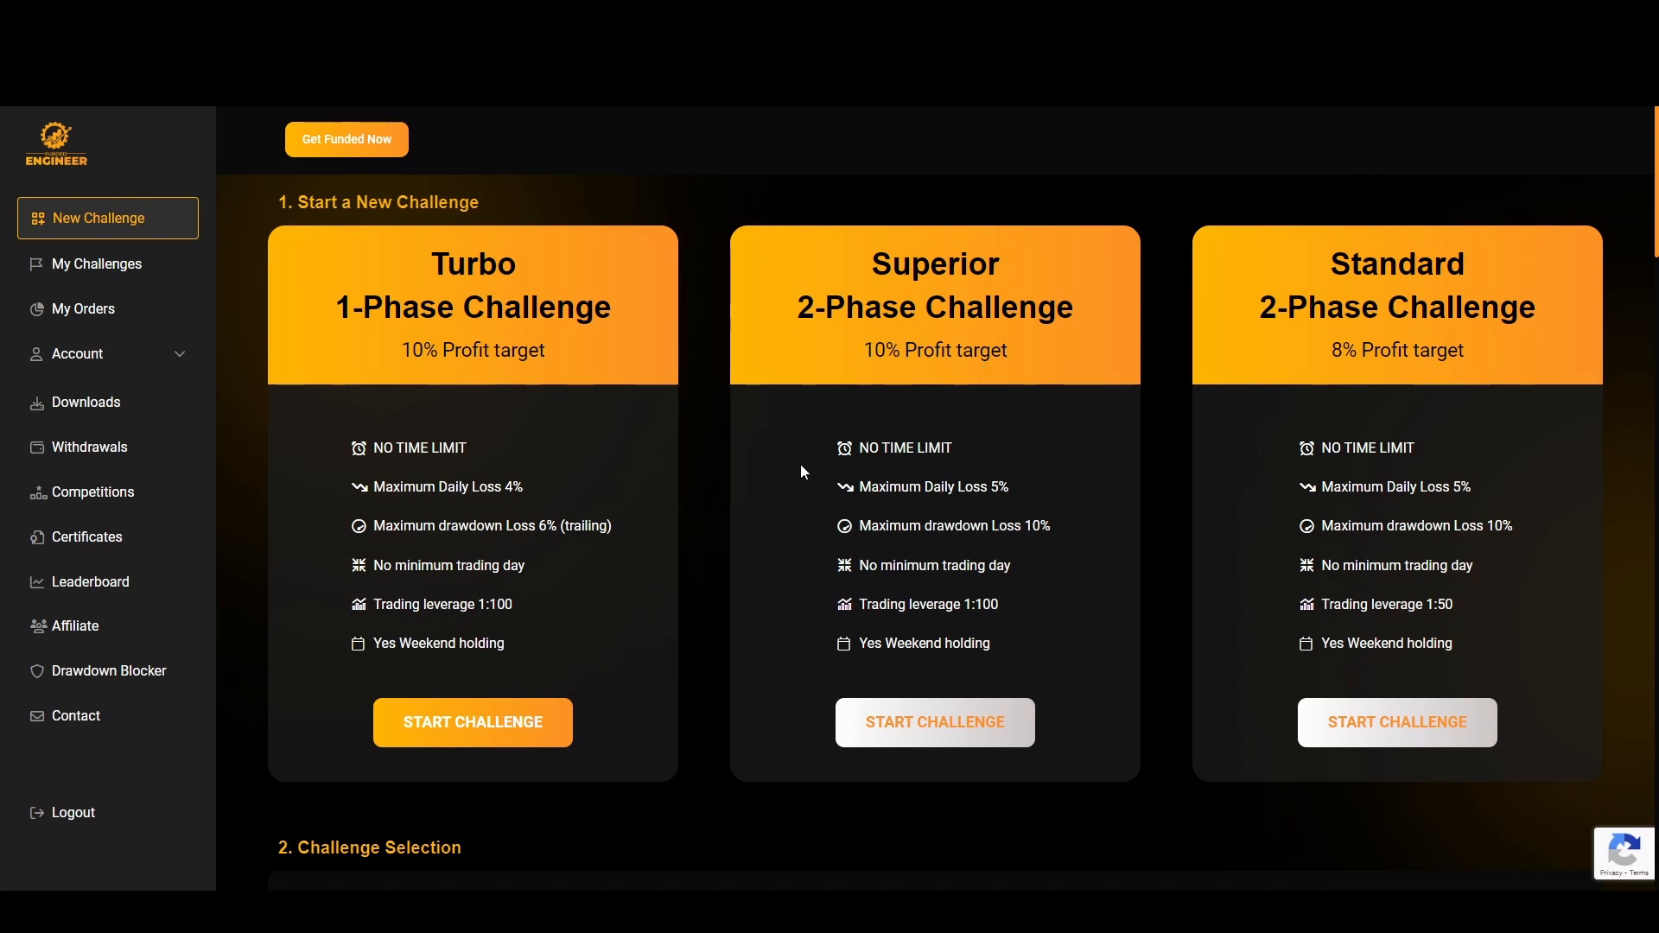
mouse_move(856, 484)
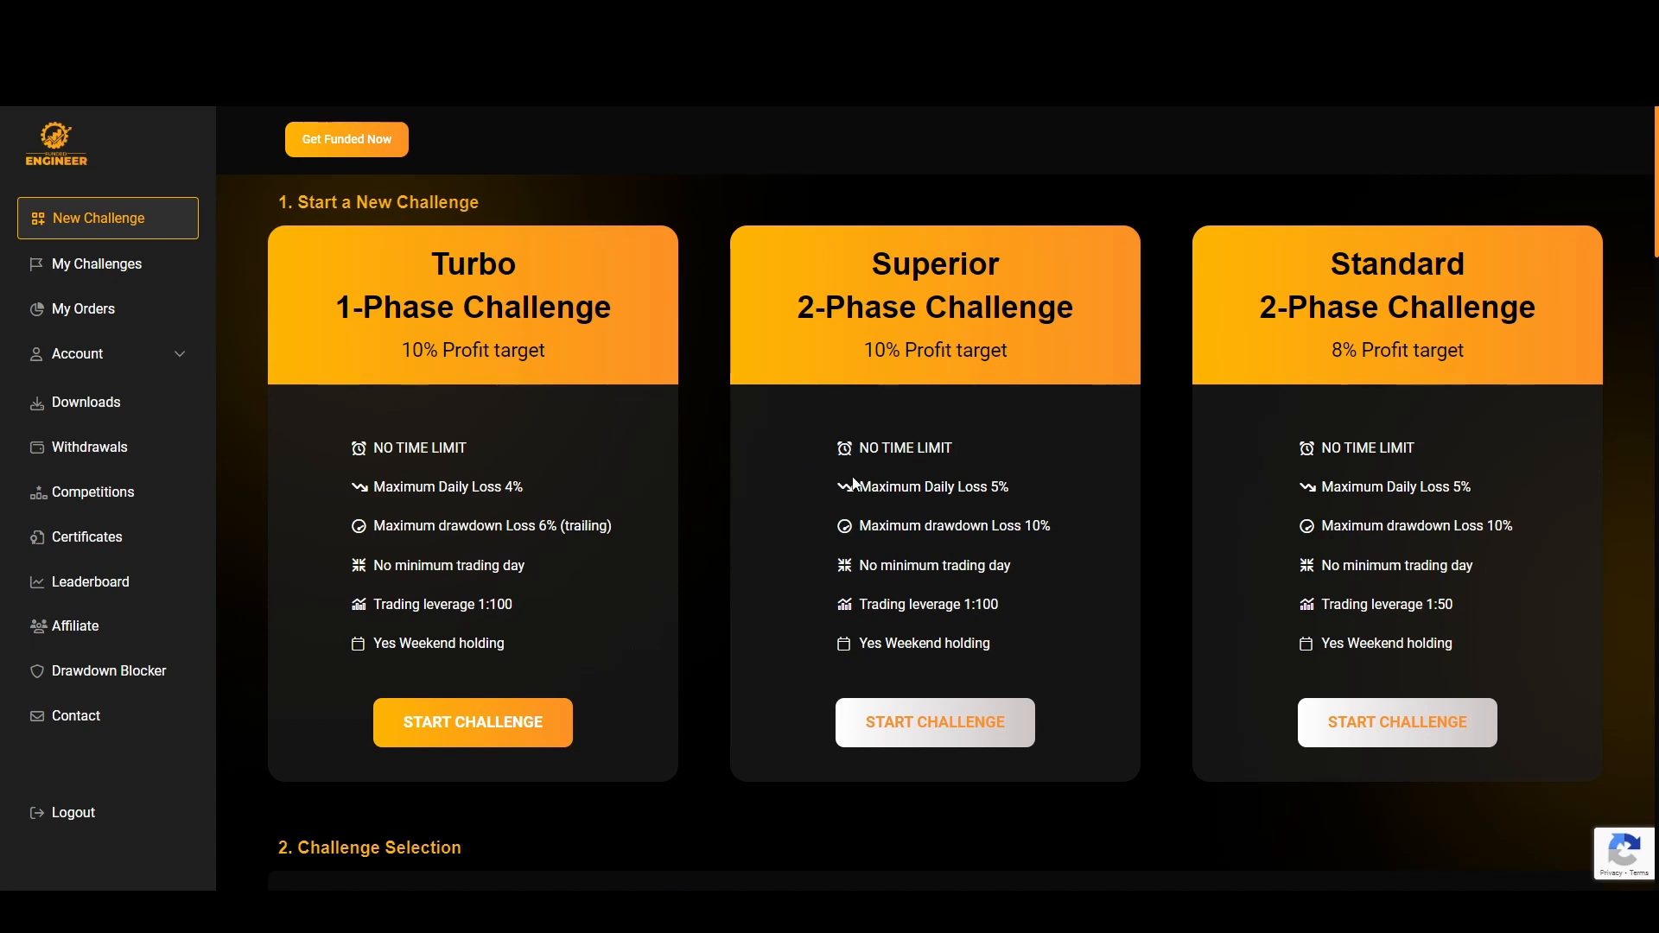
mouse_move(534, 494)
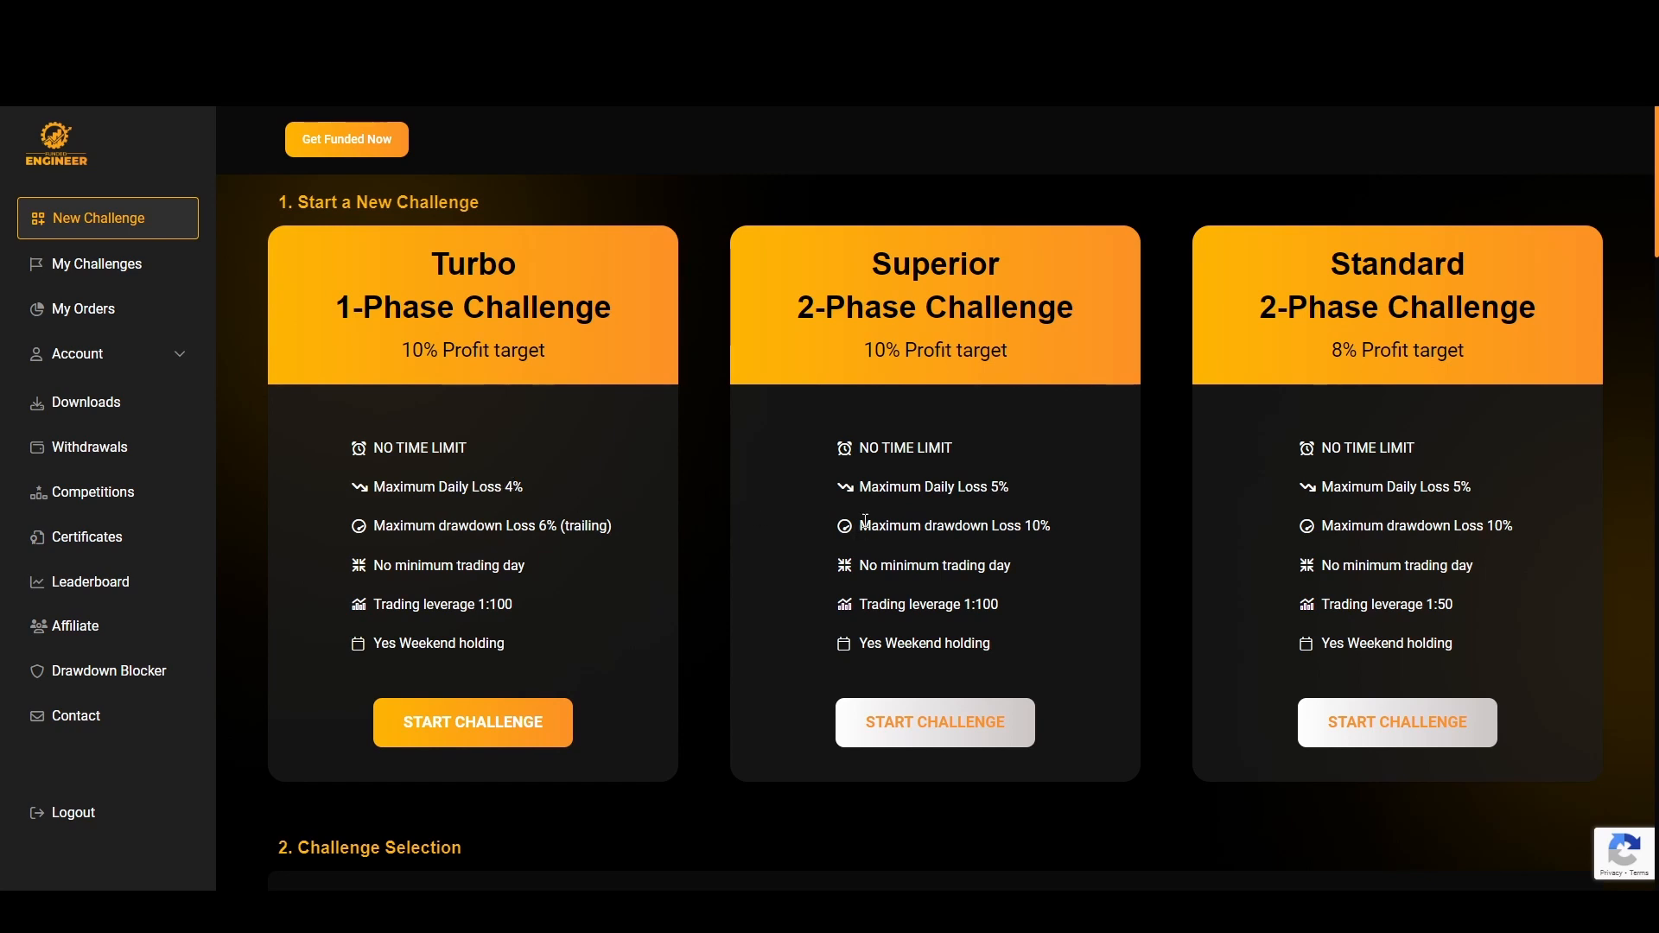
mouse_move(1055, 529)
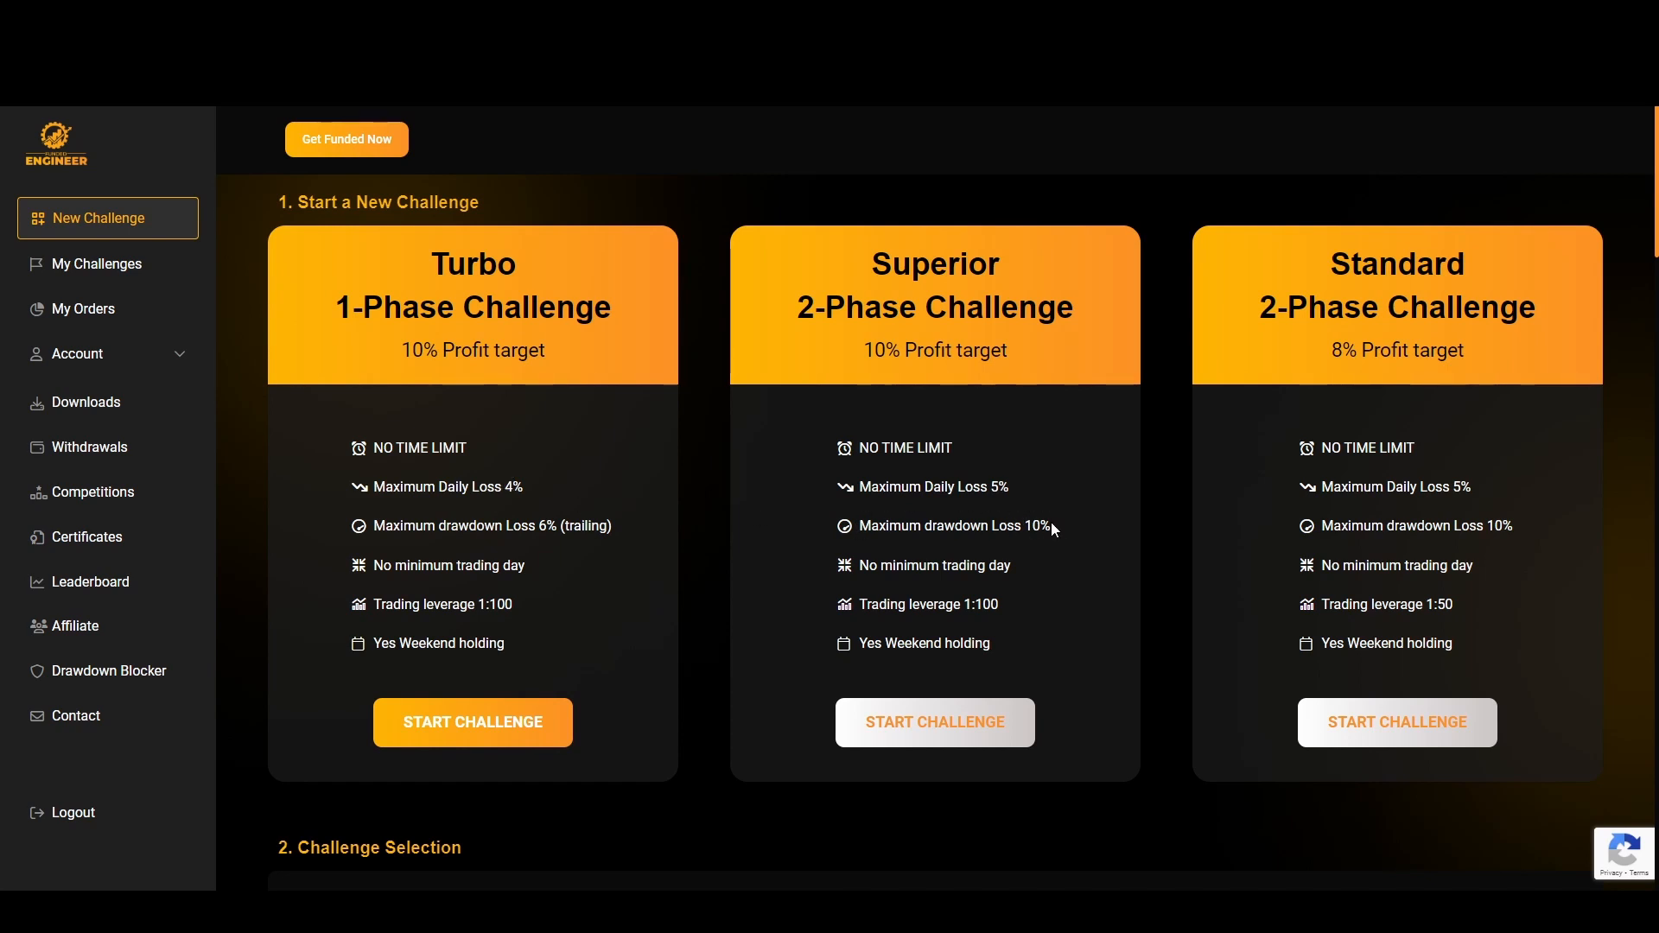
mouse_move(826, 560)
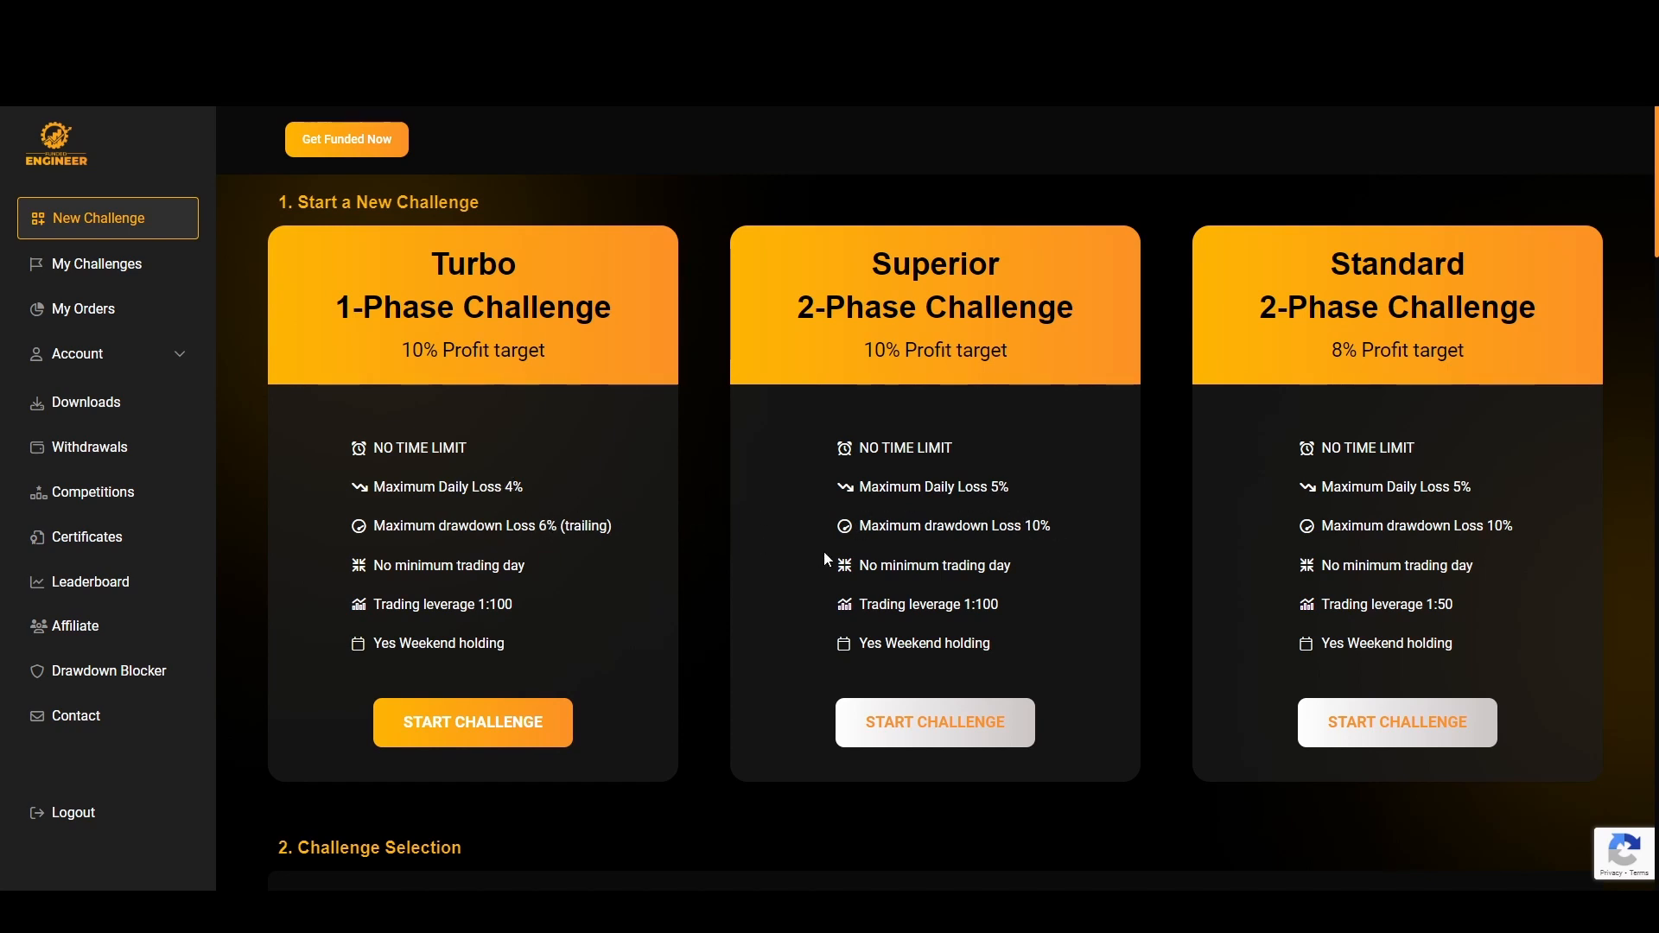
mouse_move(572, 508)
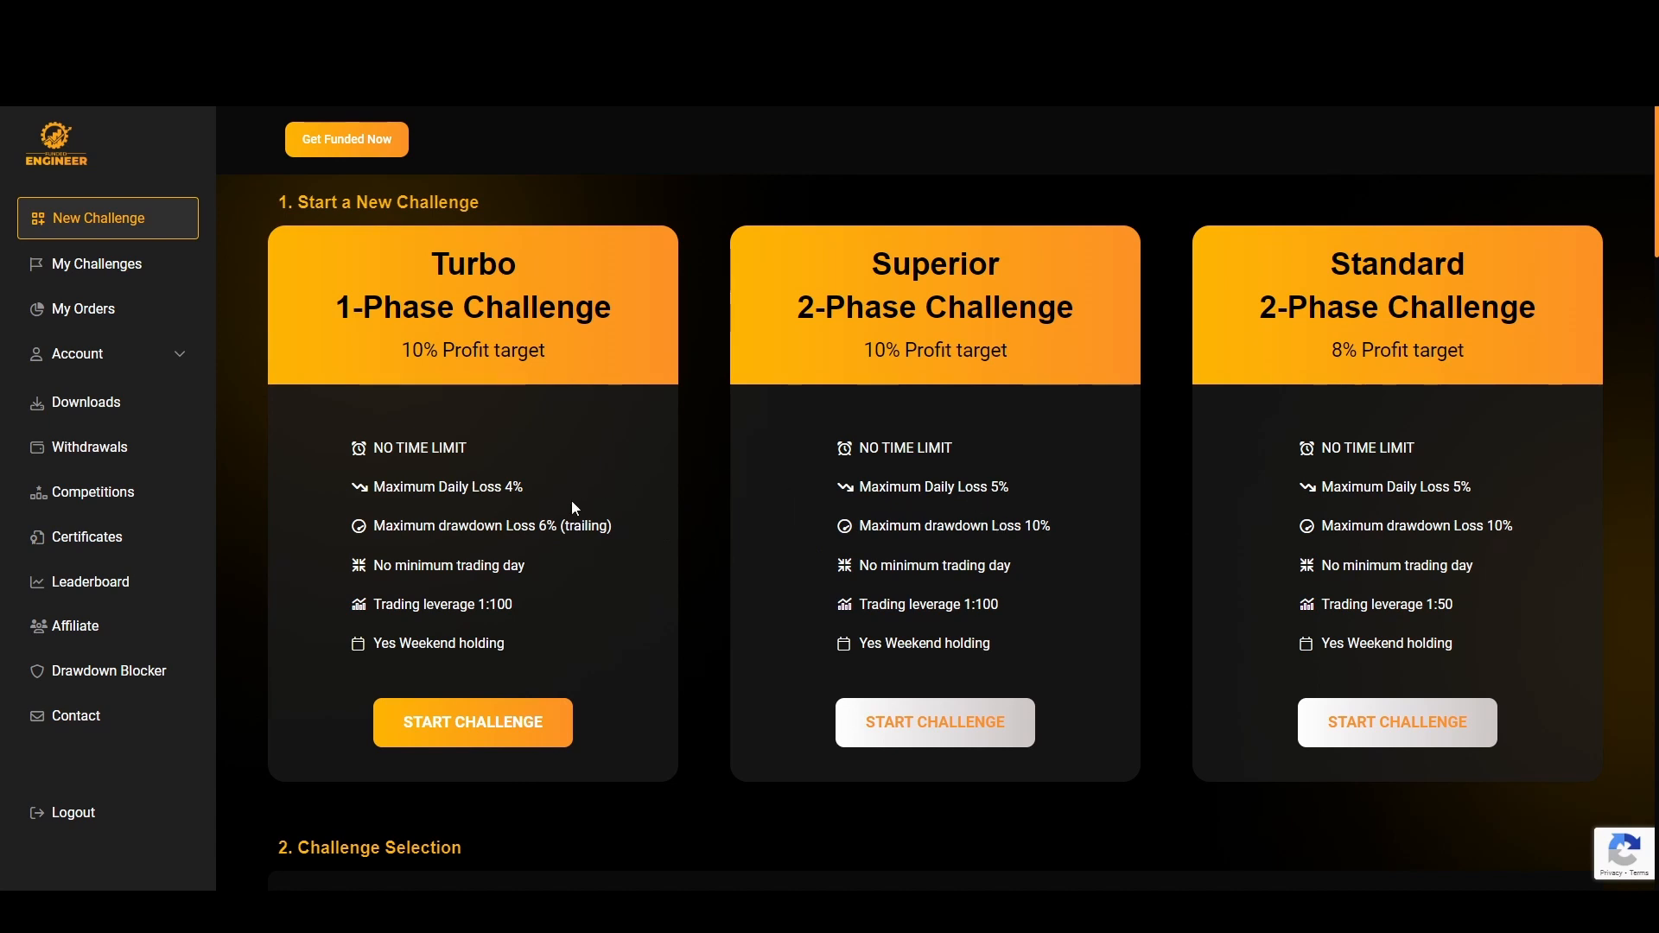
mouse_move(338, 307)
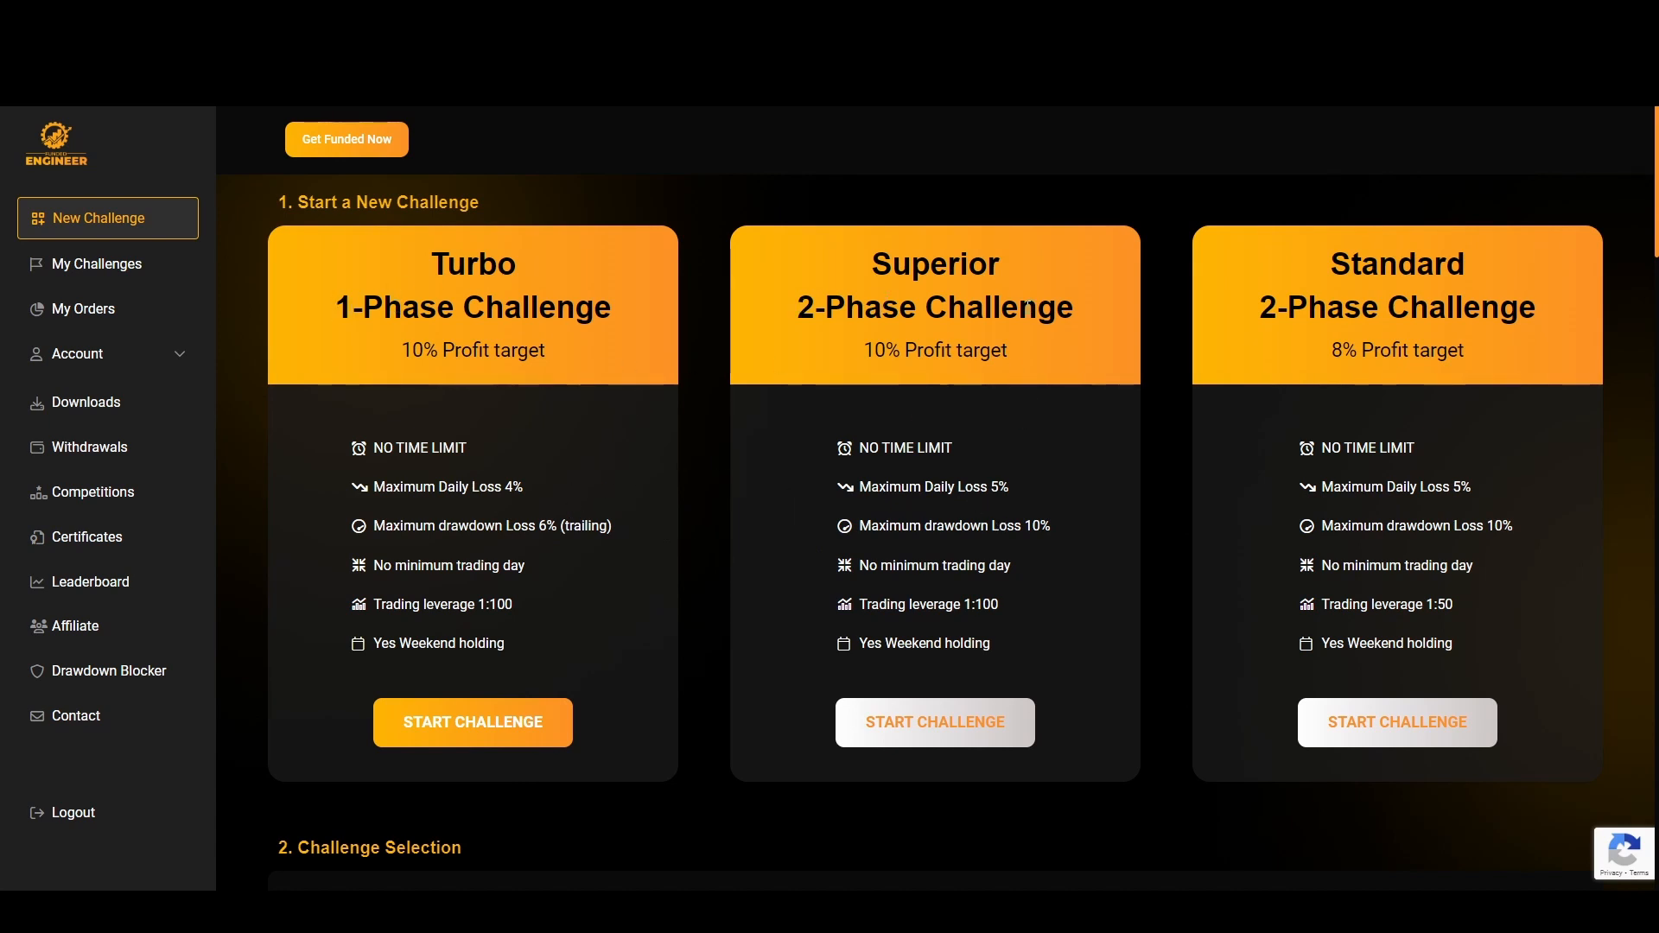
mouse_move(889, 553)
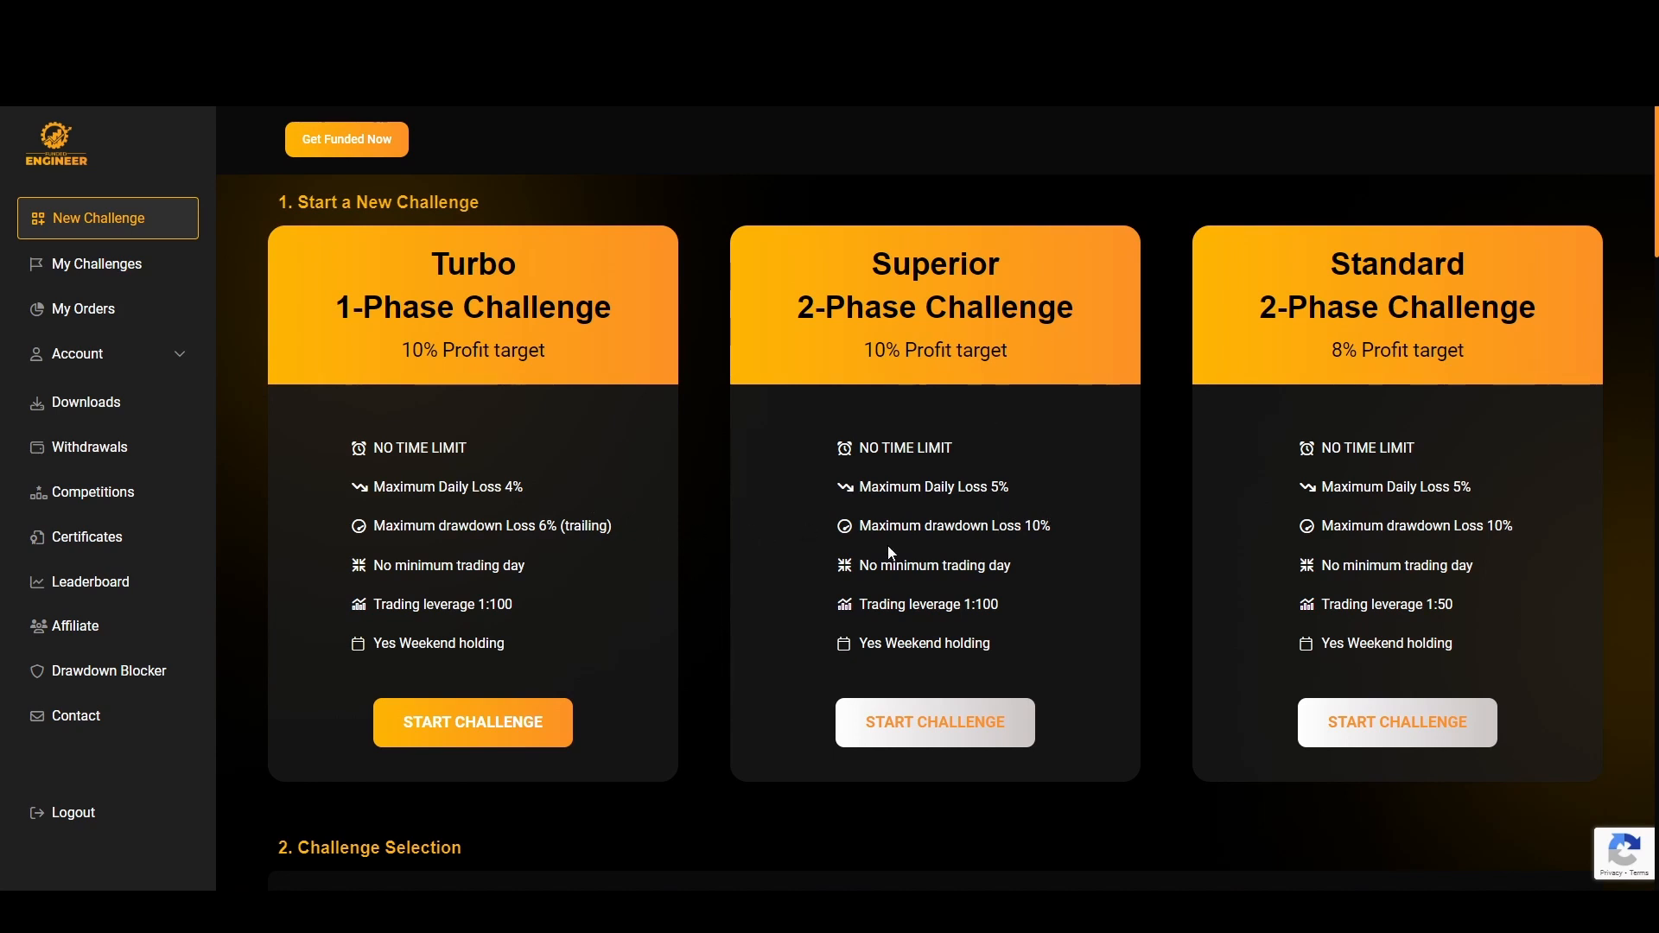
mouse_move(864, 587)
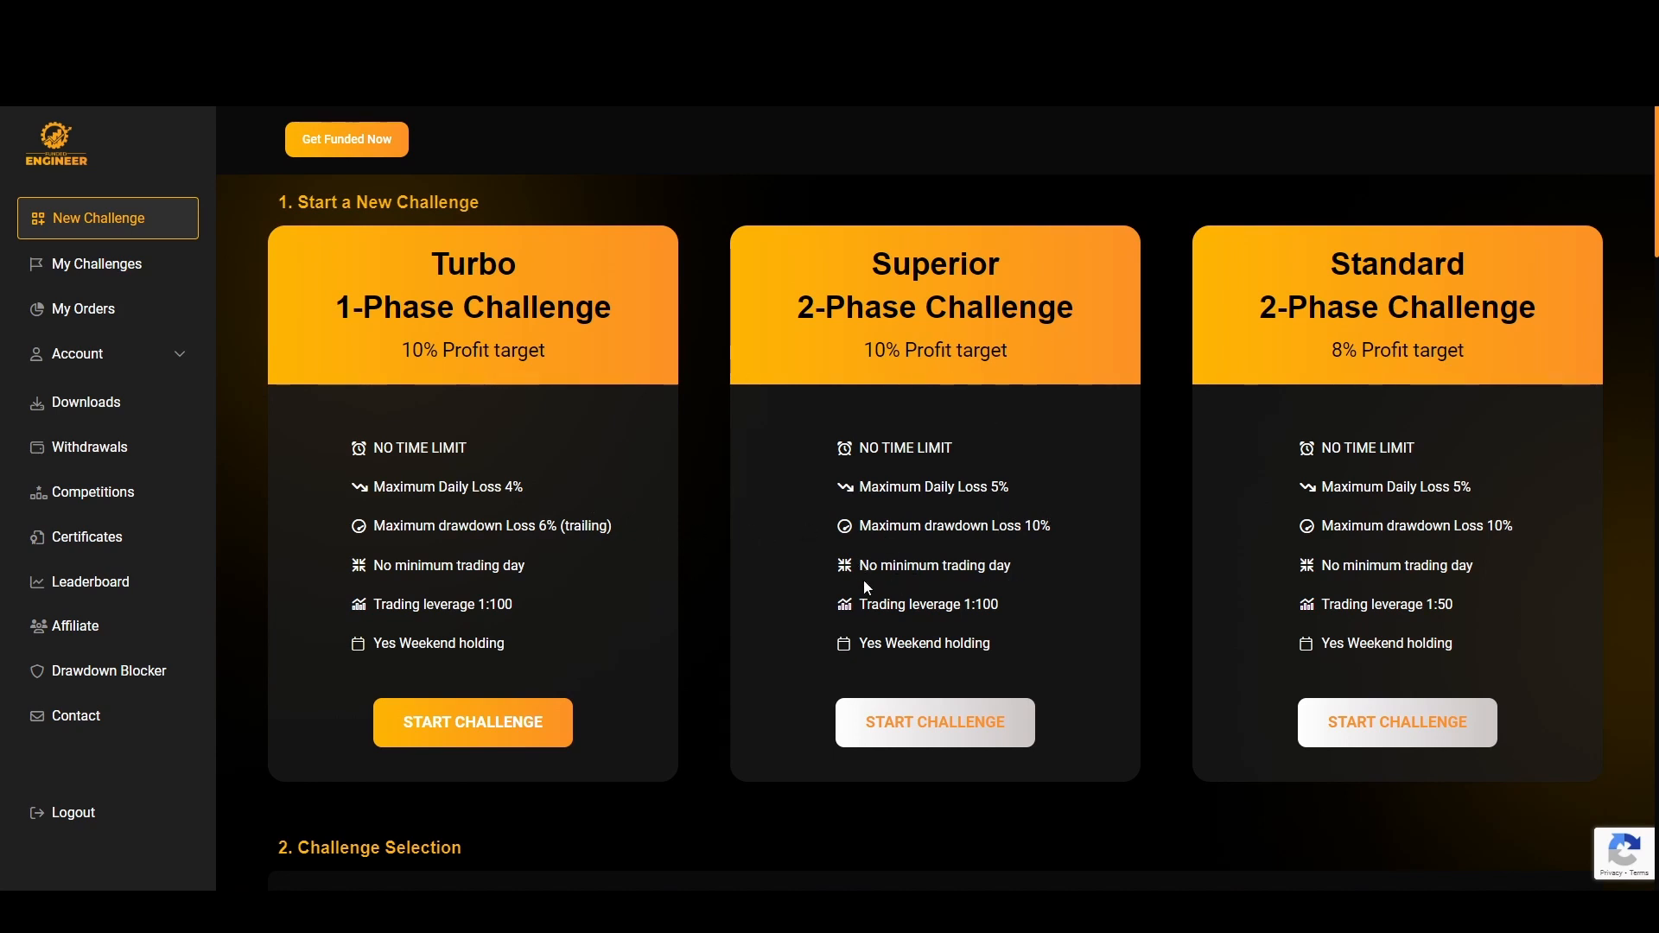
mouse_move(916, 648)
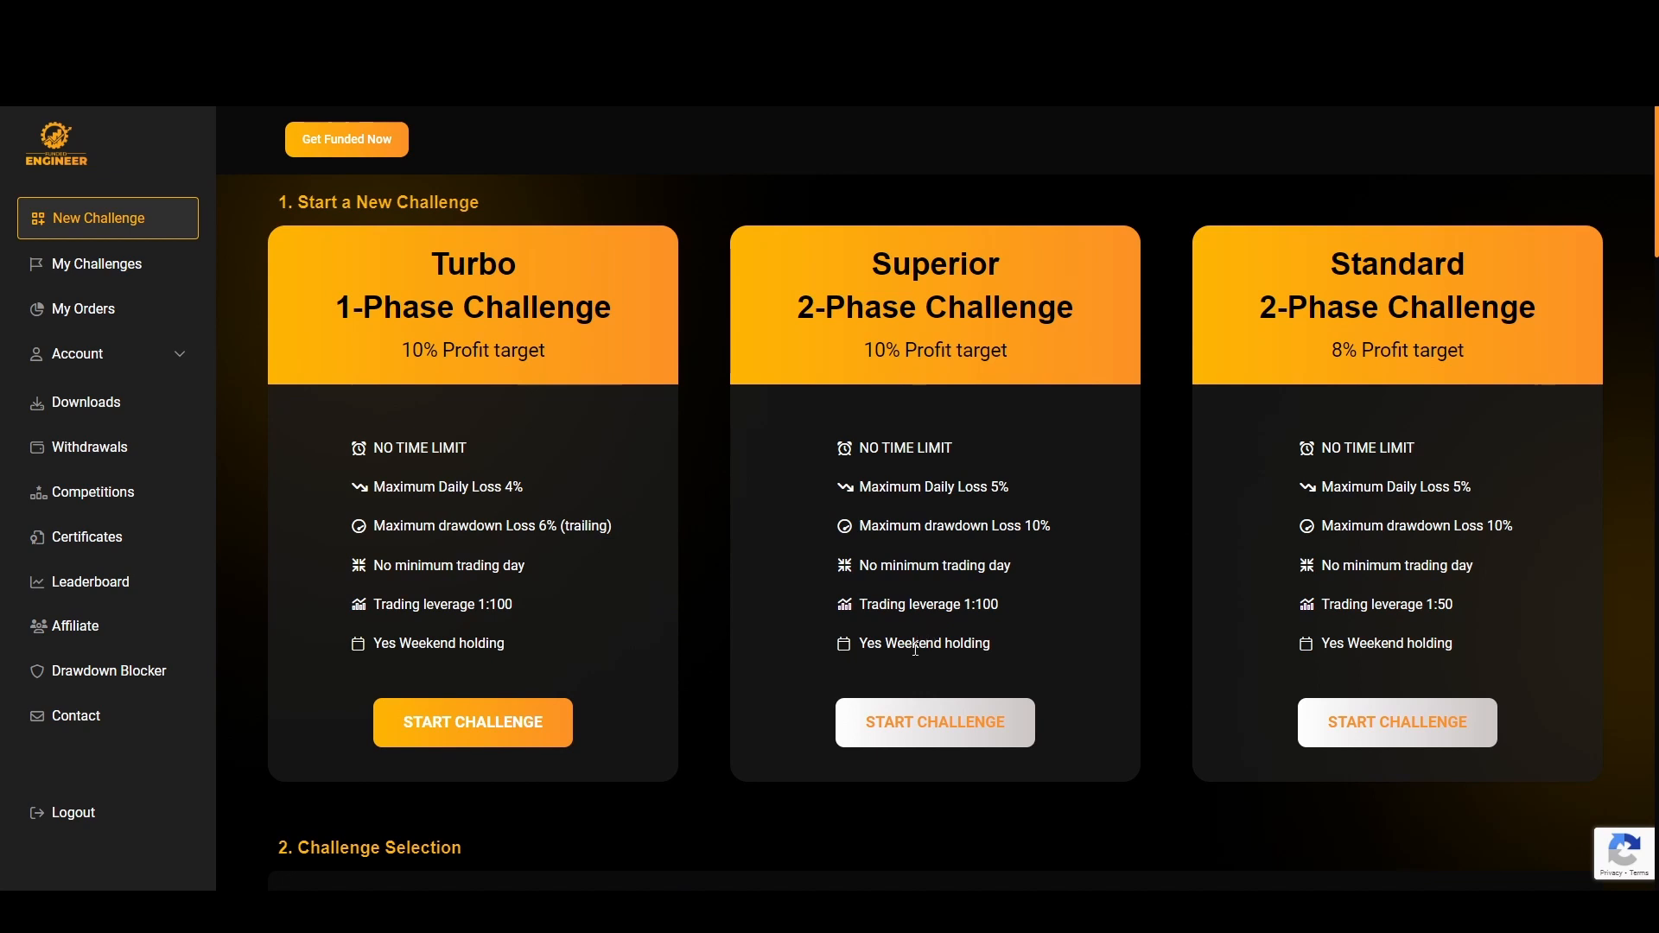
mouse_move(1063, 264)
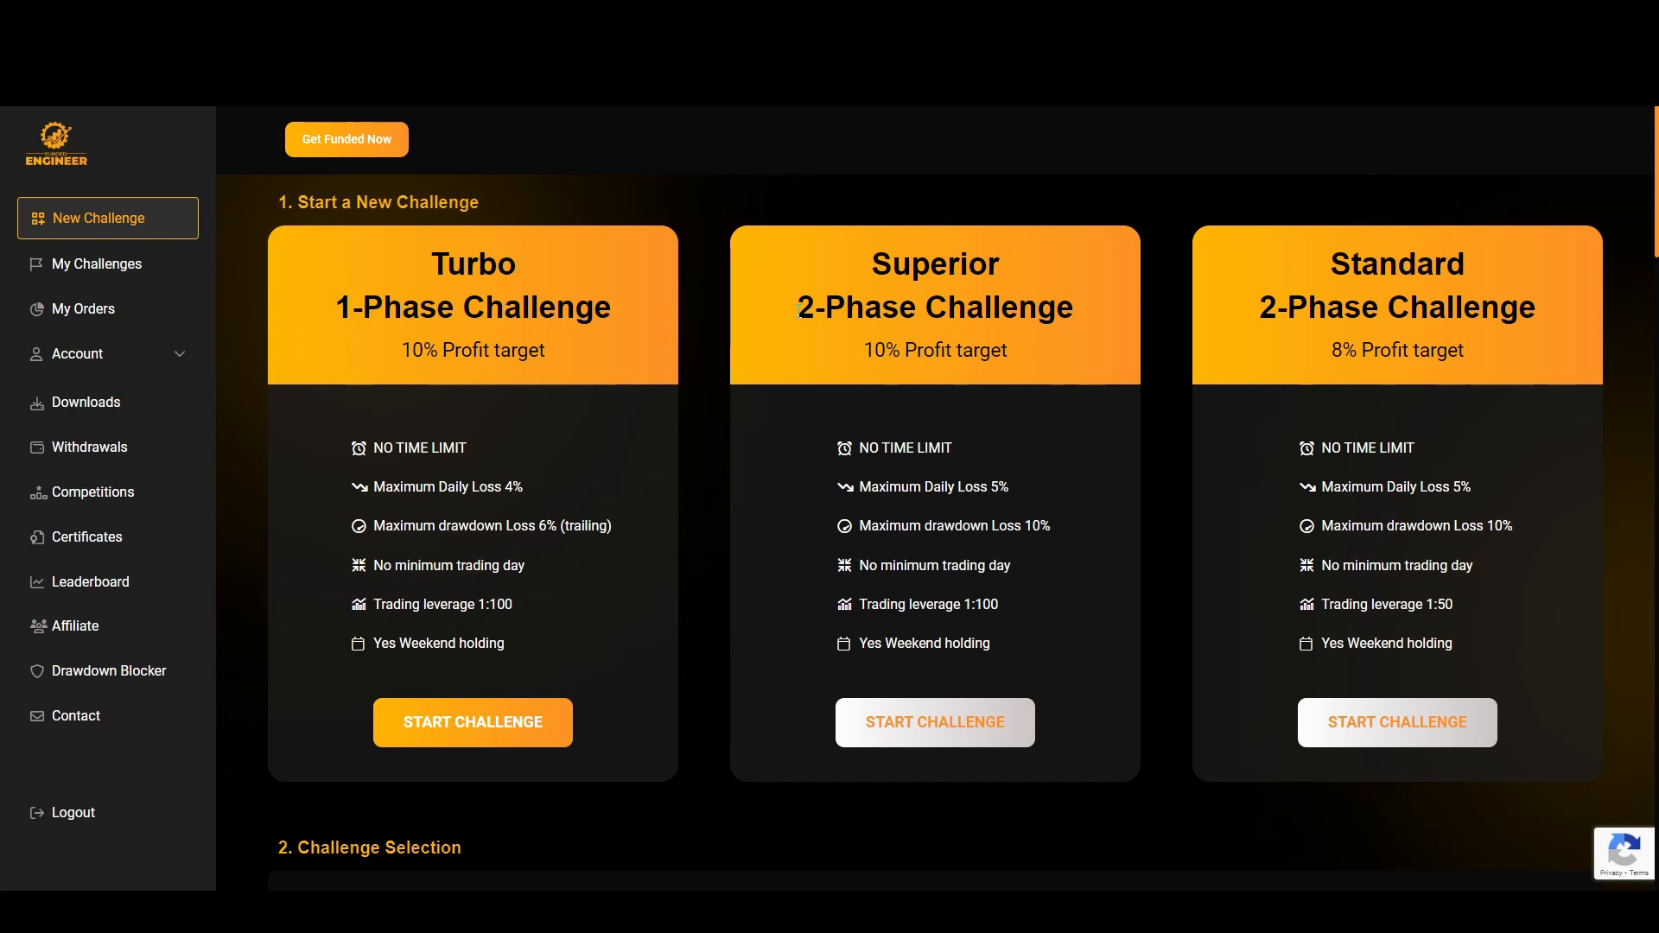
mouse_move(837, 200)
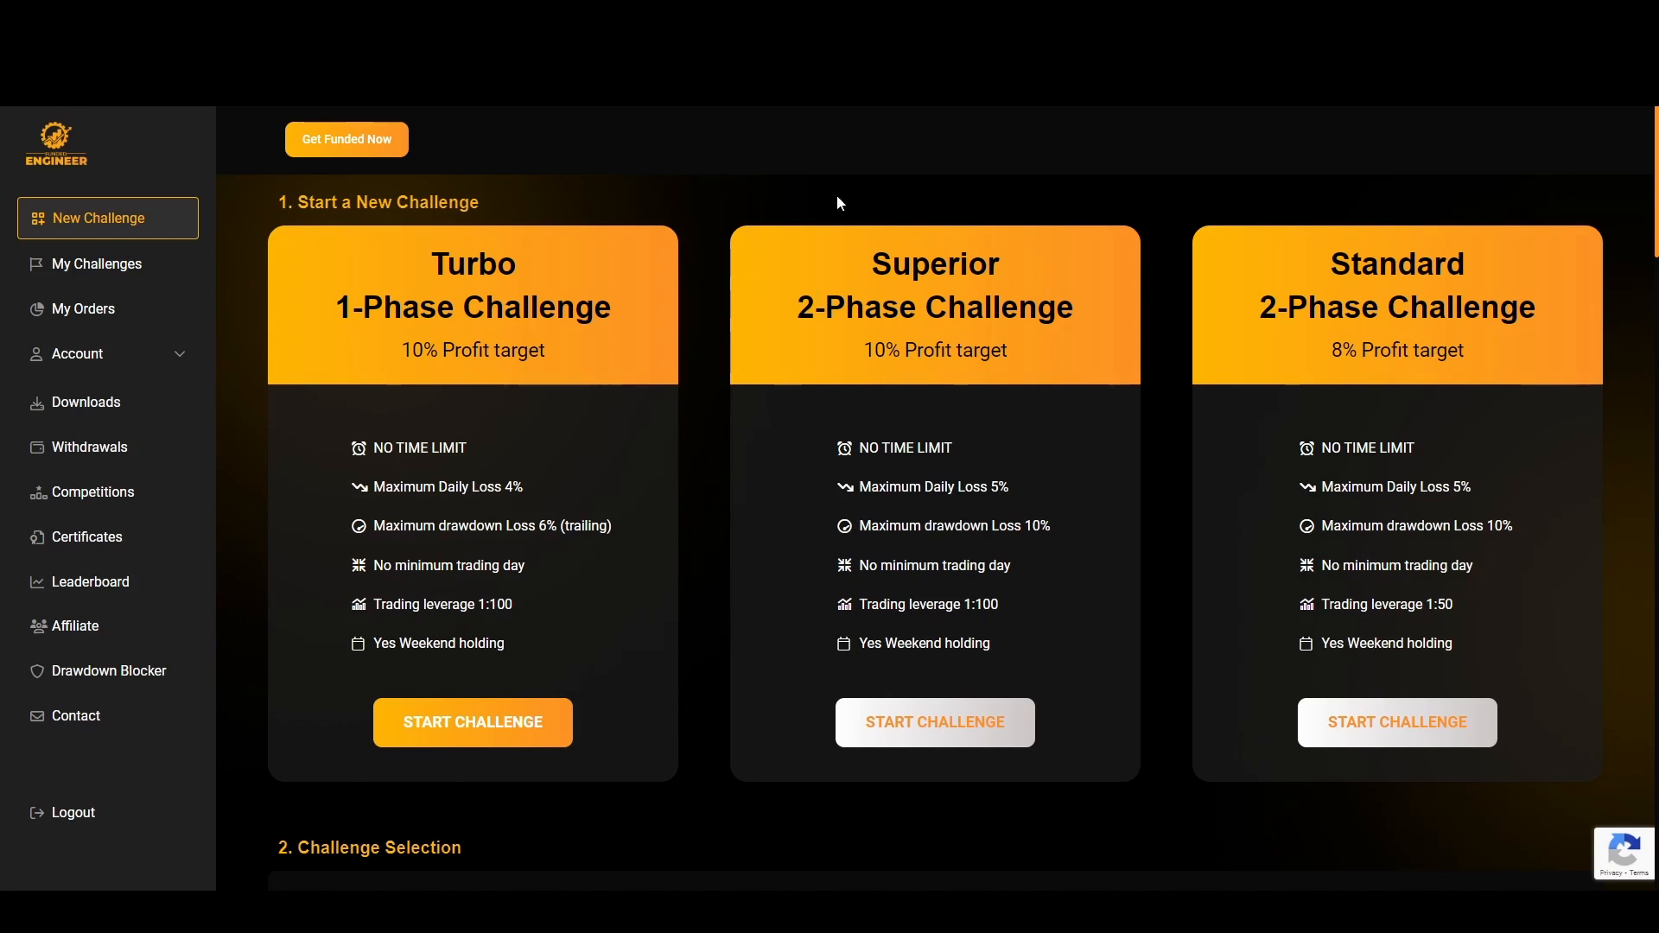
mouse_move(403, 252)
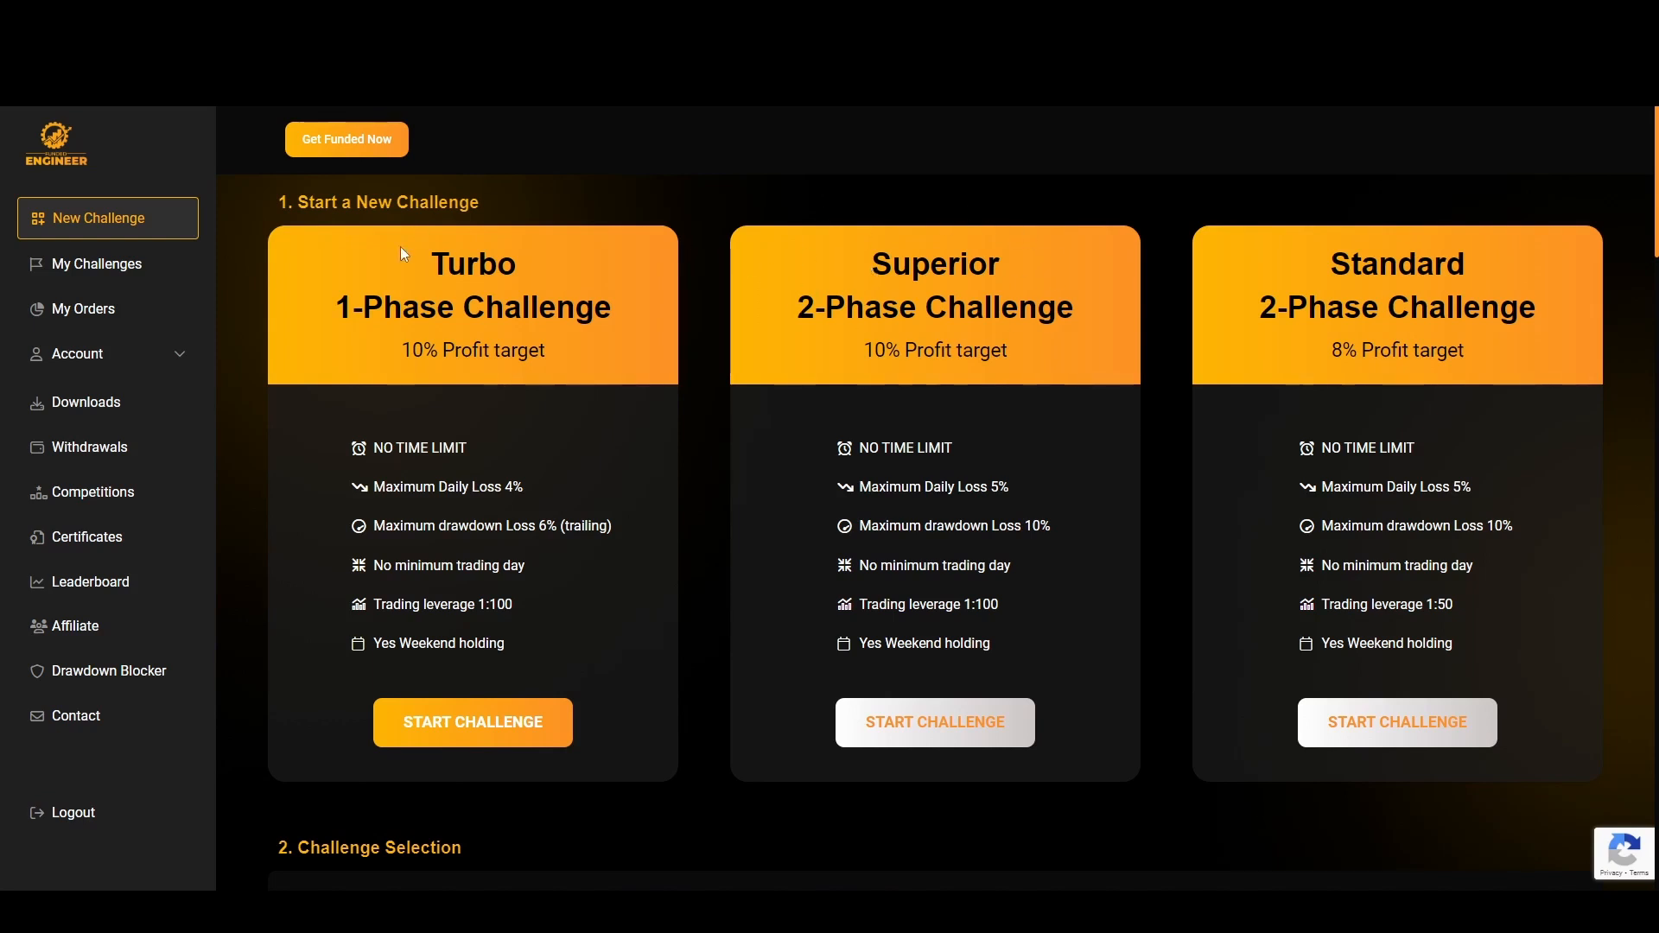
mouse_move(441, 263)
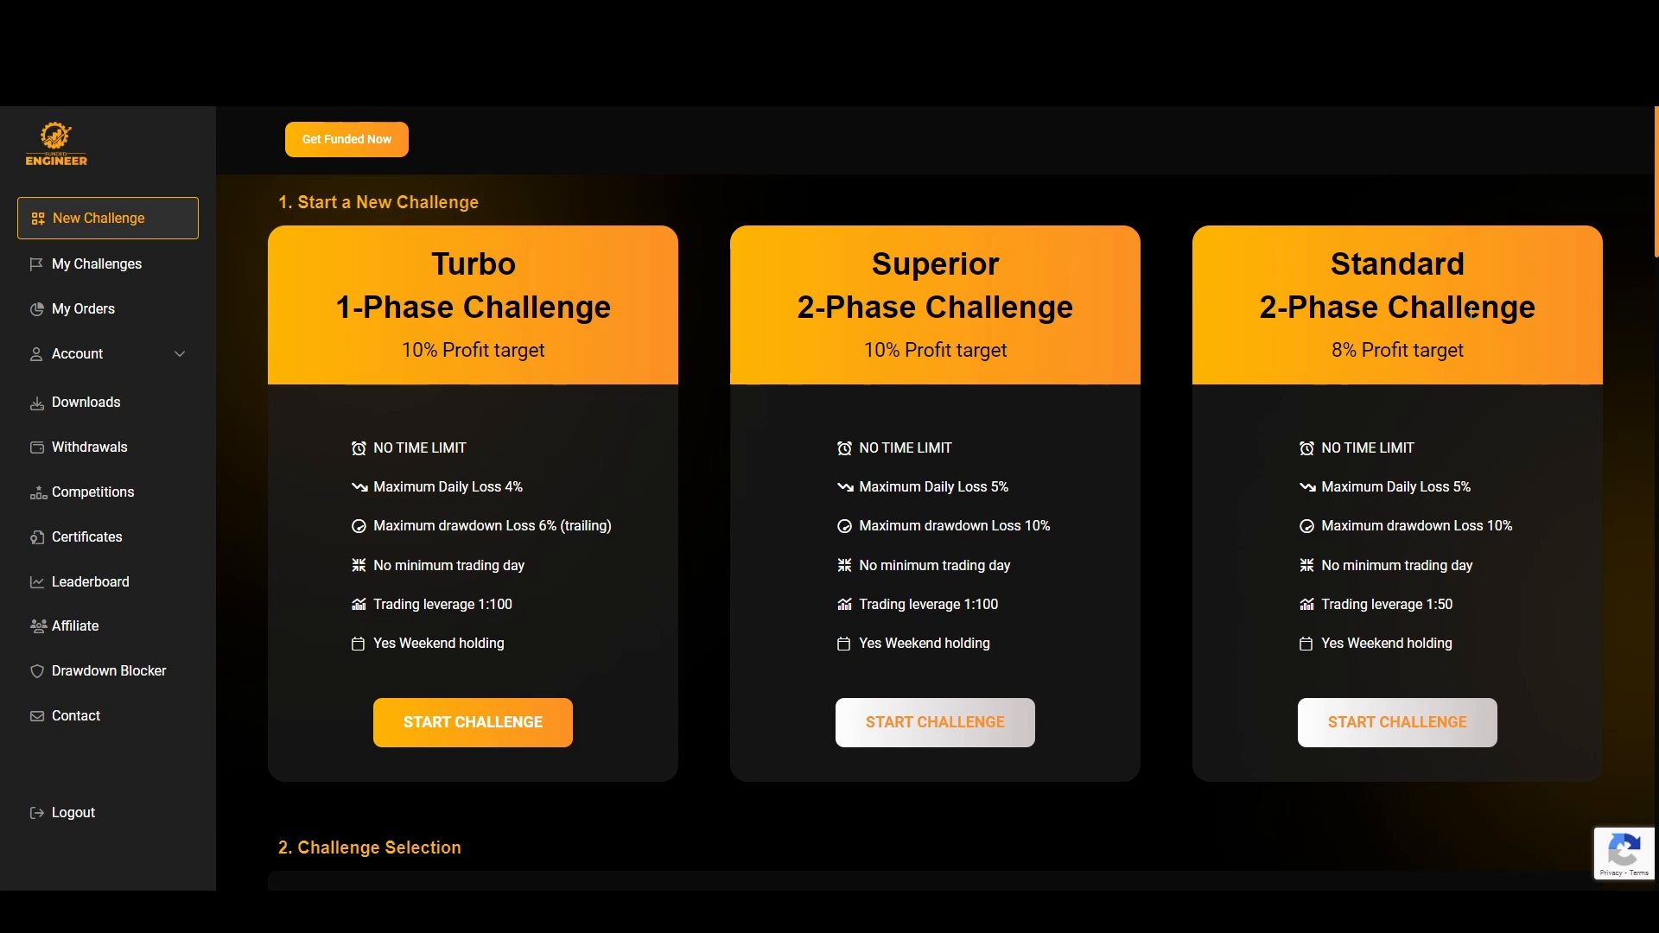
mouse_move(1331, 263)
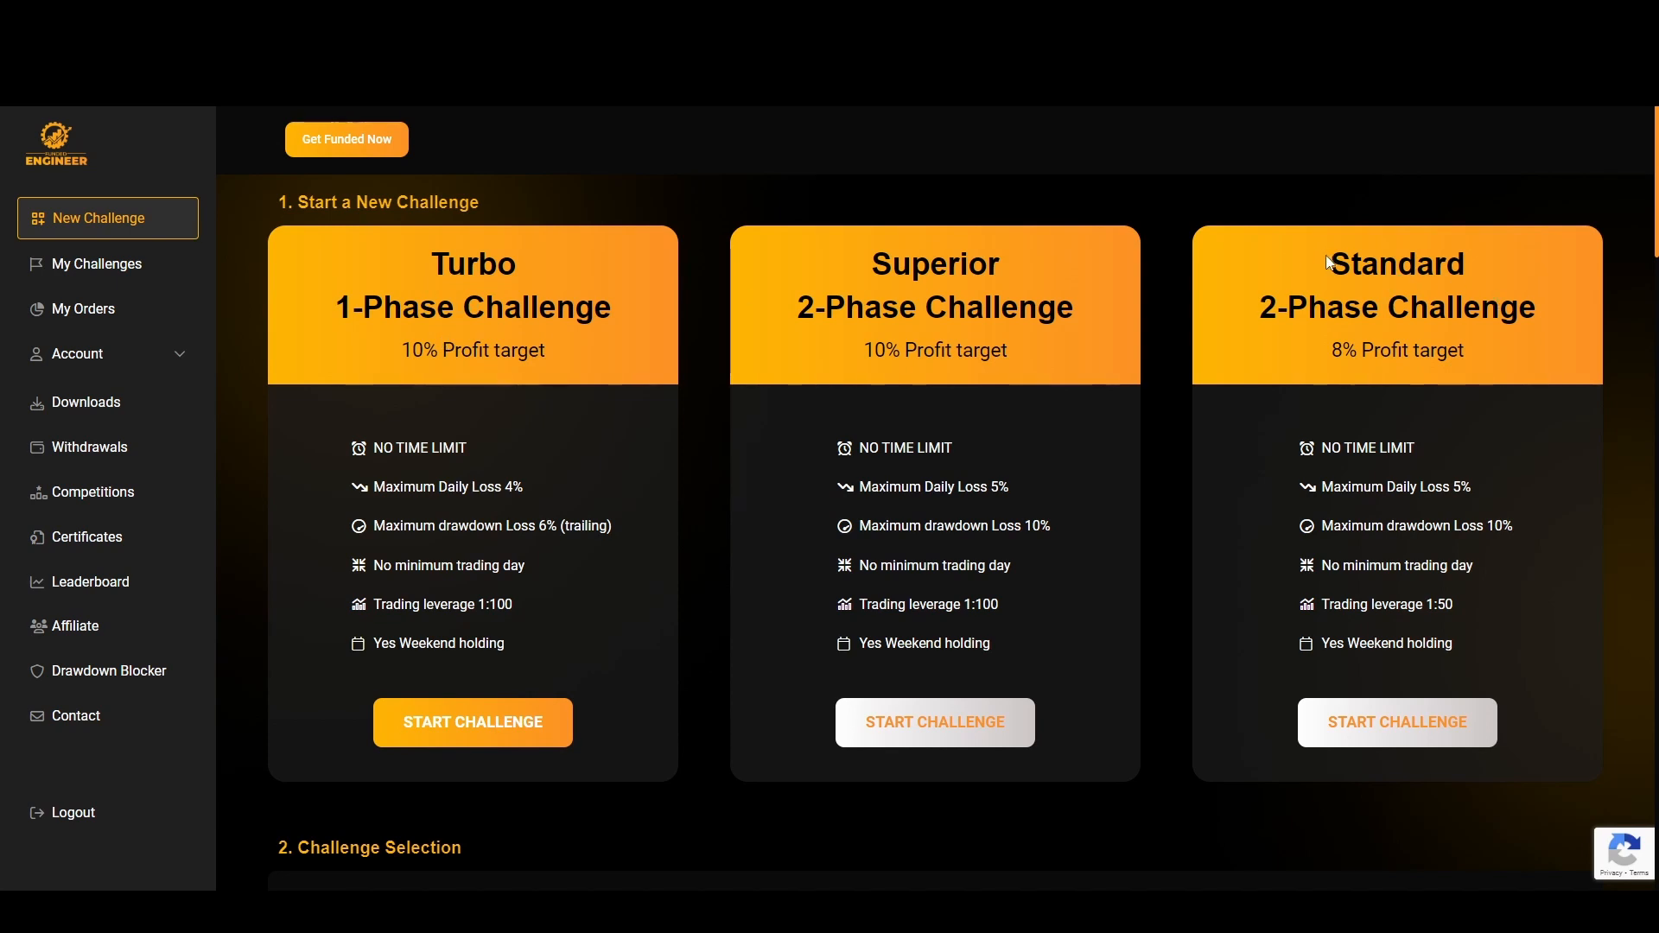
mouse_move(1329, 355)
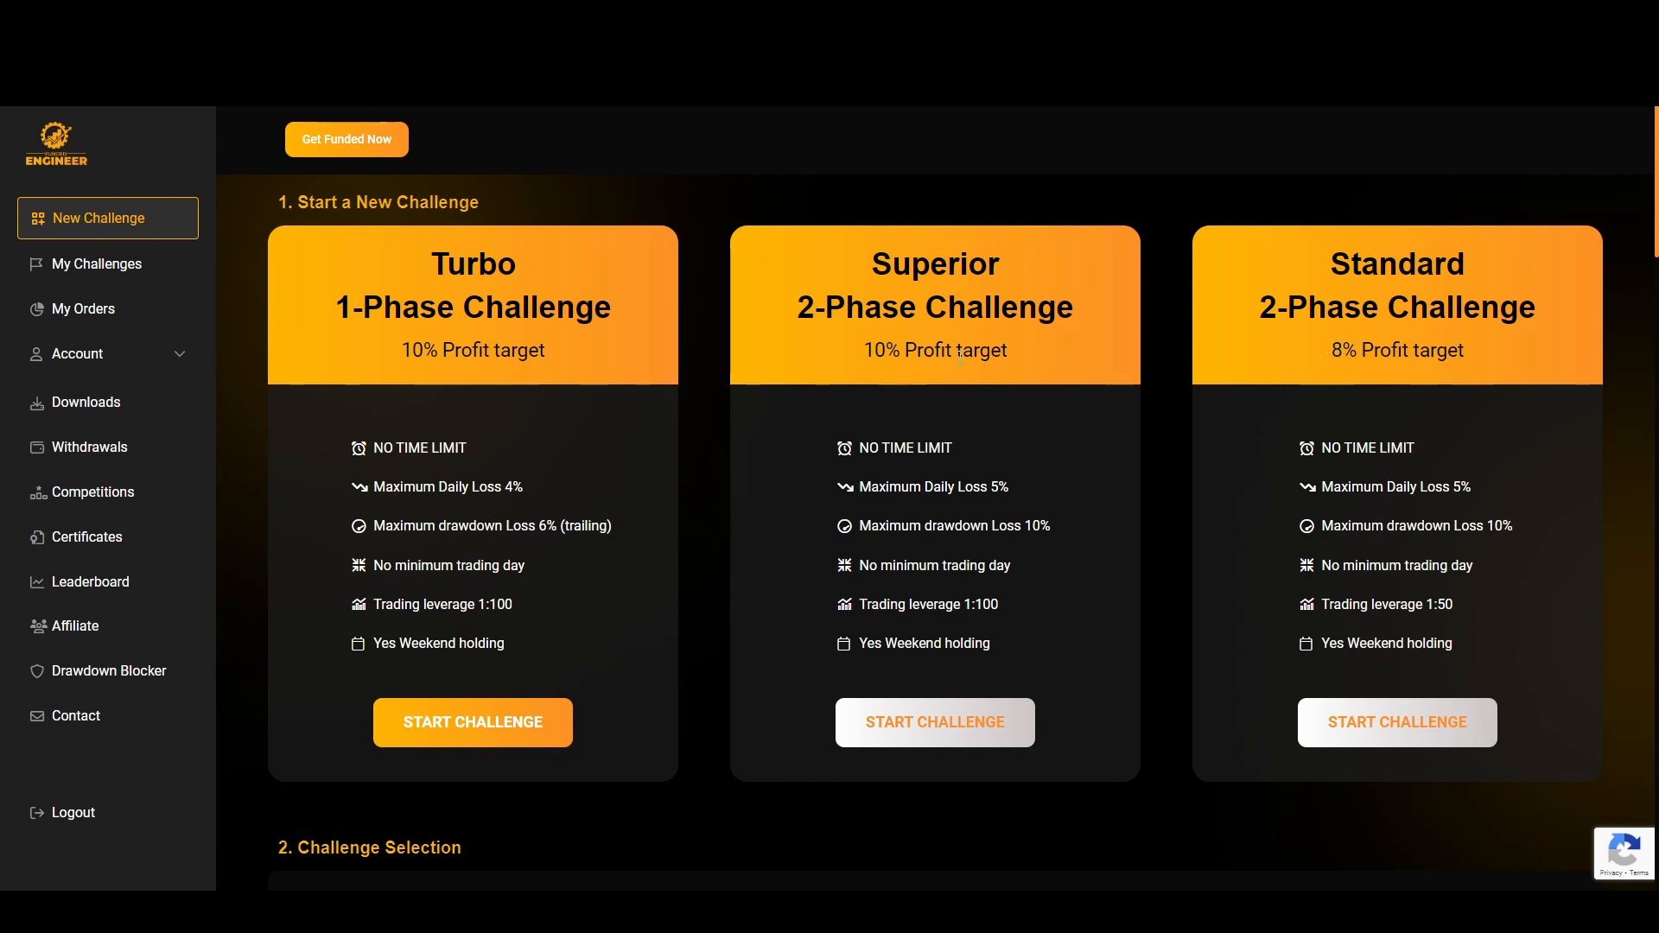
mouse_move(1317, 410)
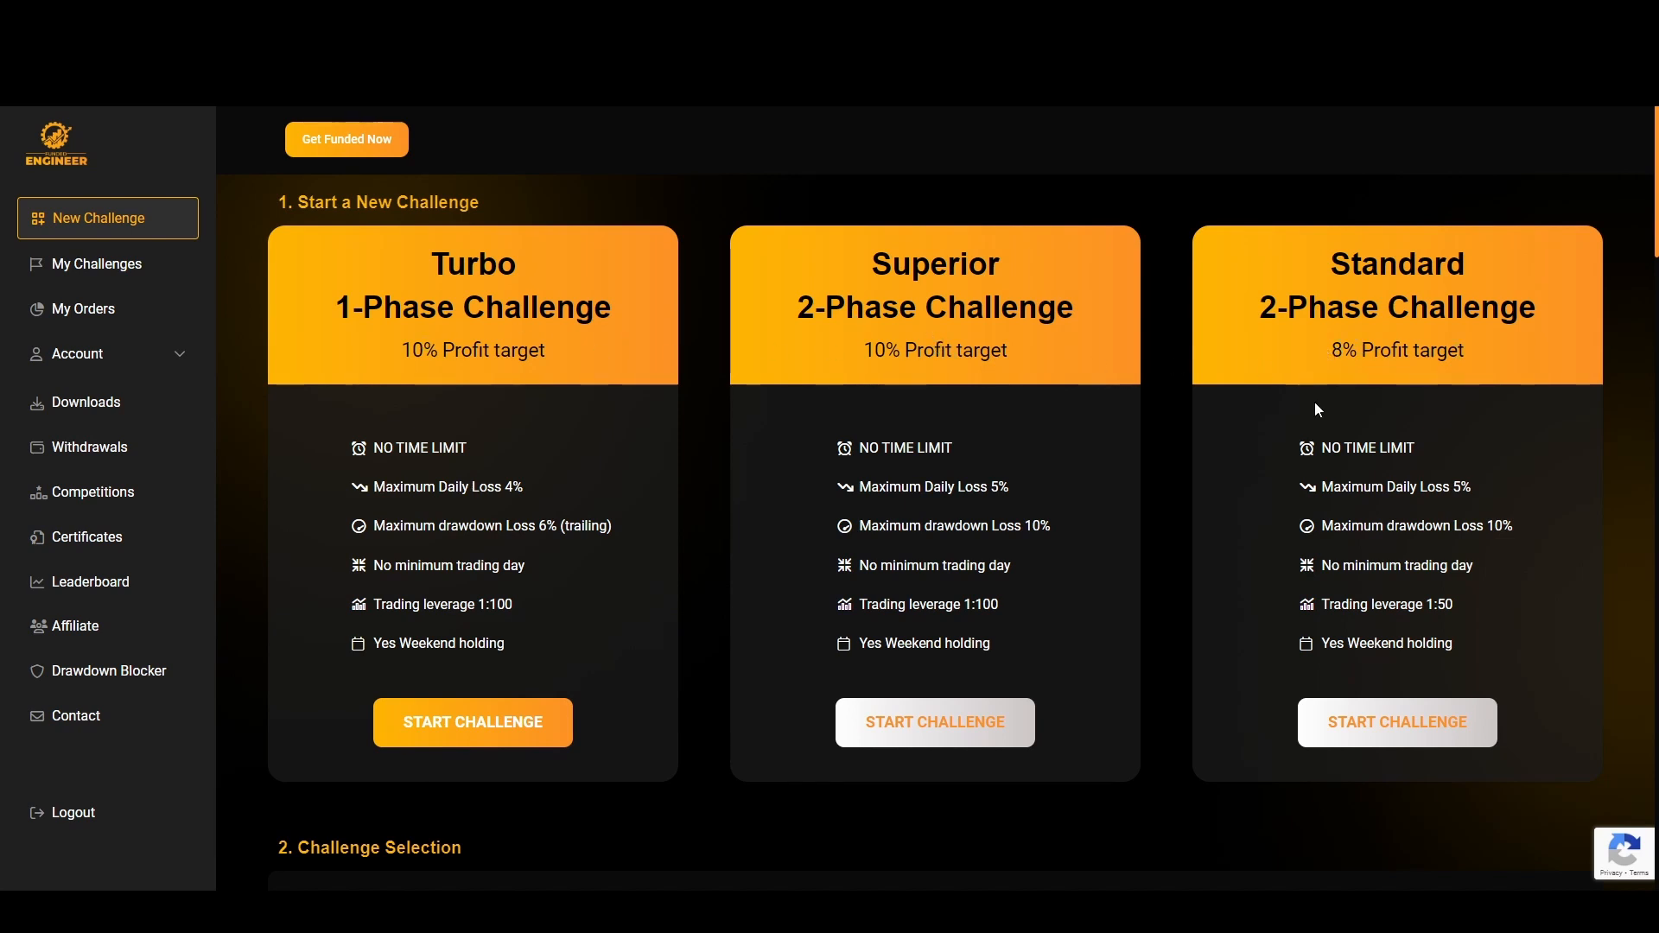
mouse_move(1450, 487)
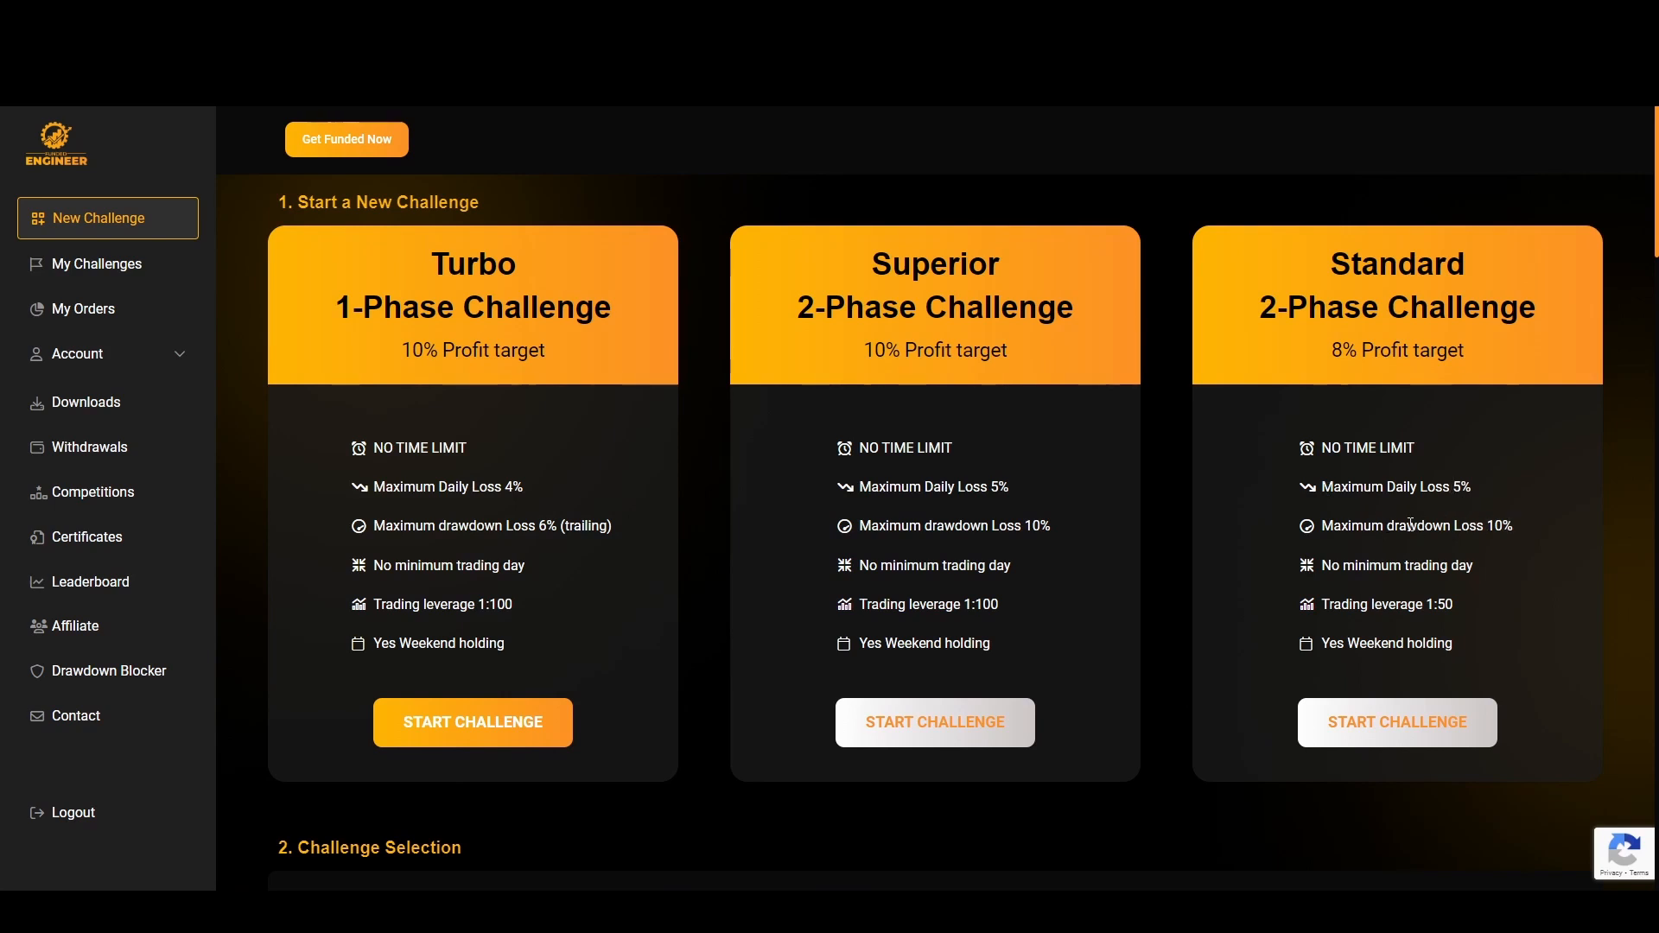
mouse_move(1325, 567)
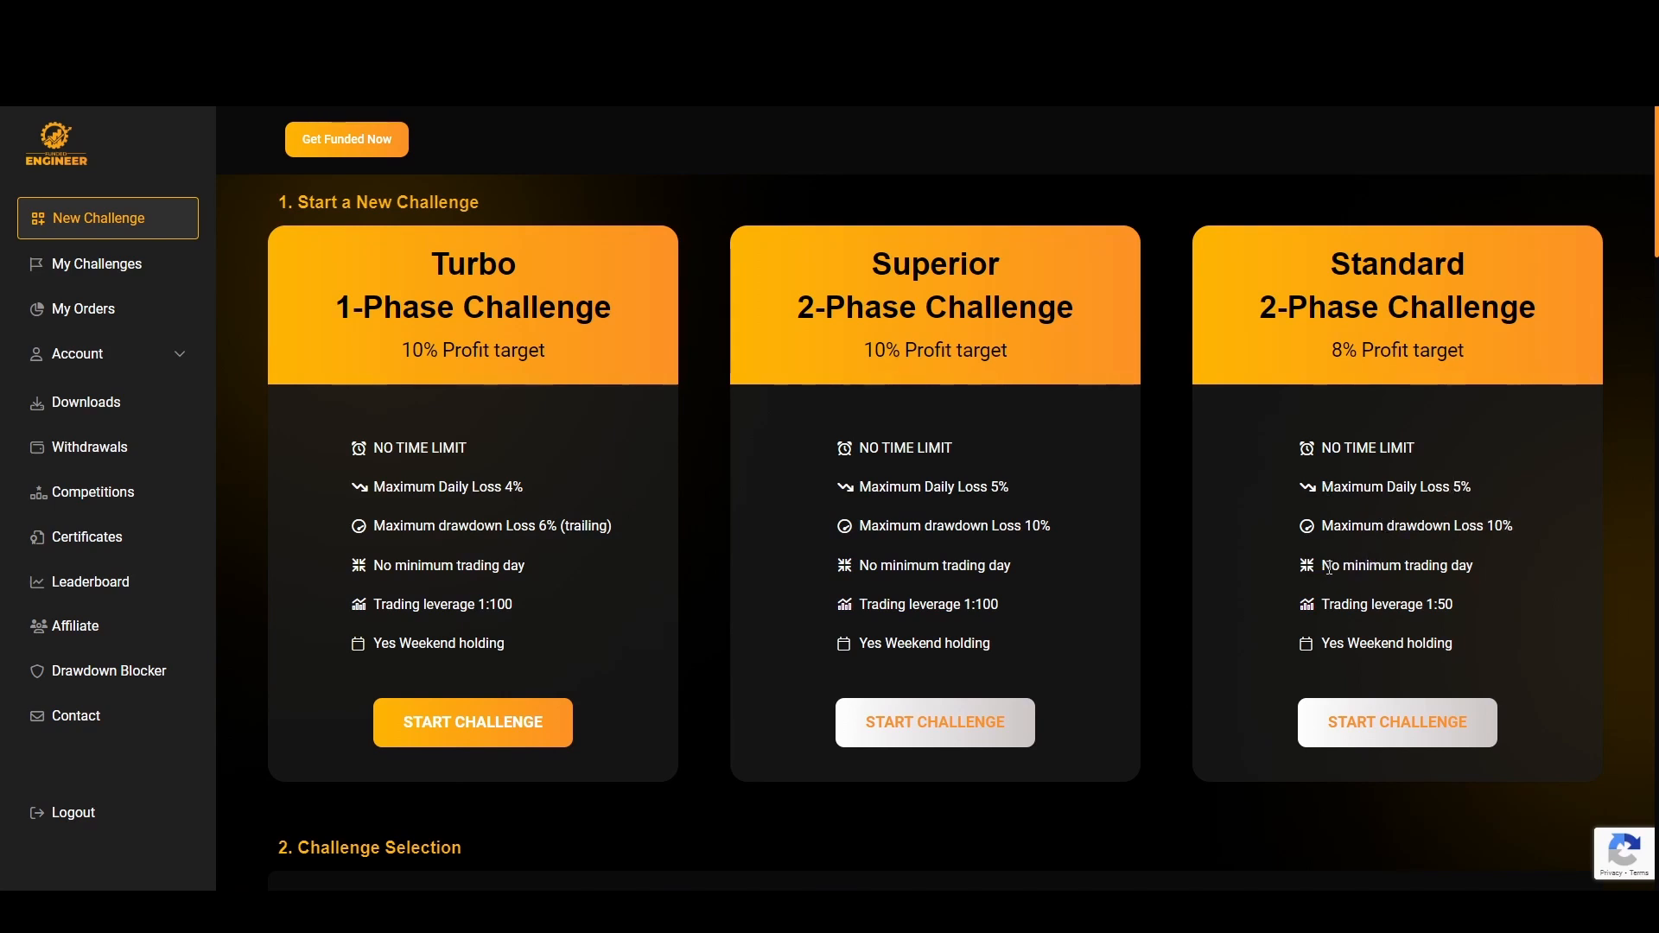
mouse_move(1310, 615)
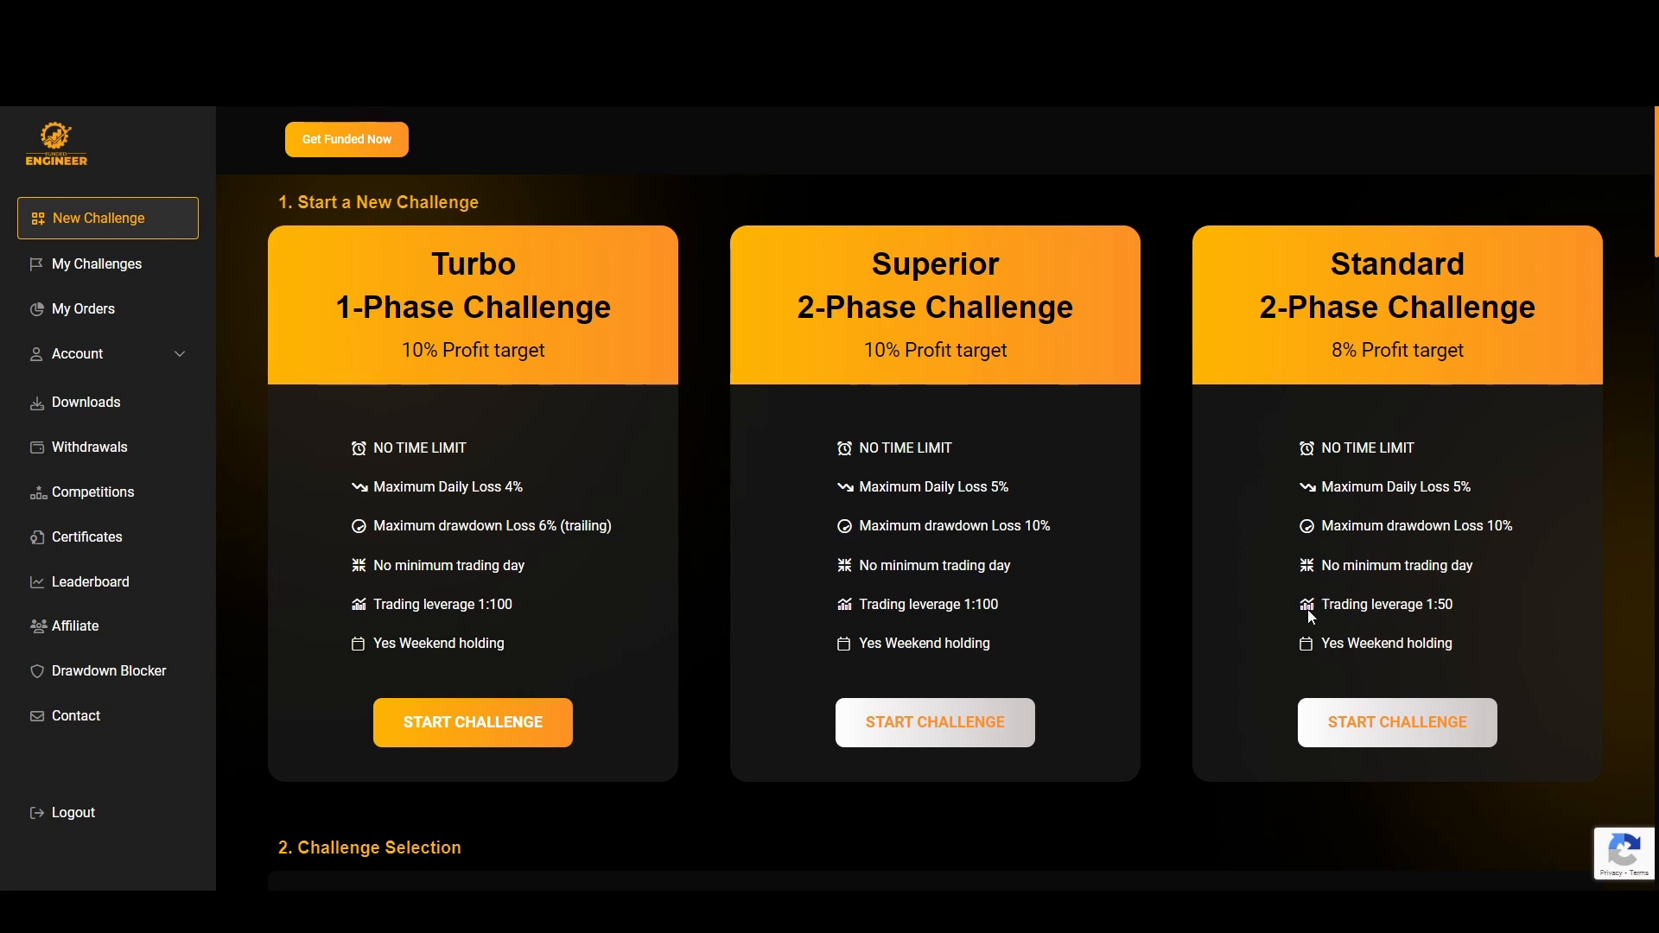
mouse_move(1063, 356)
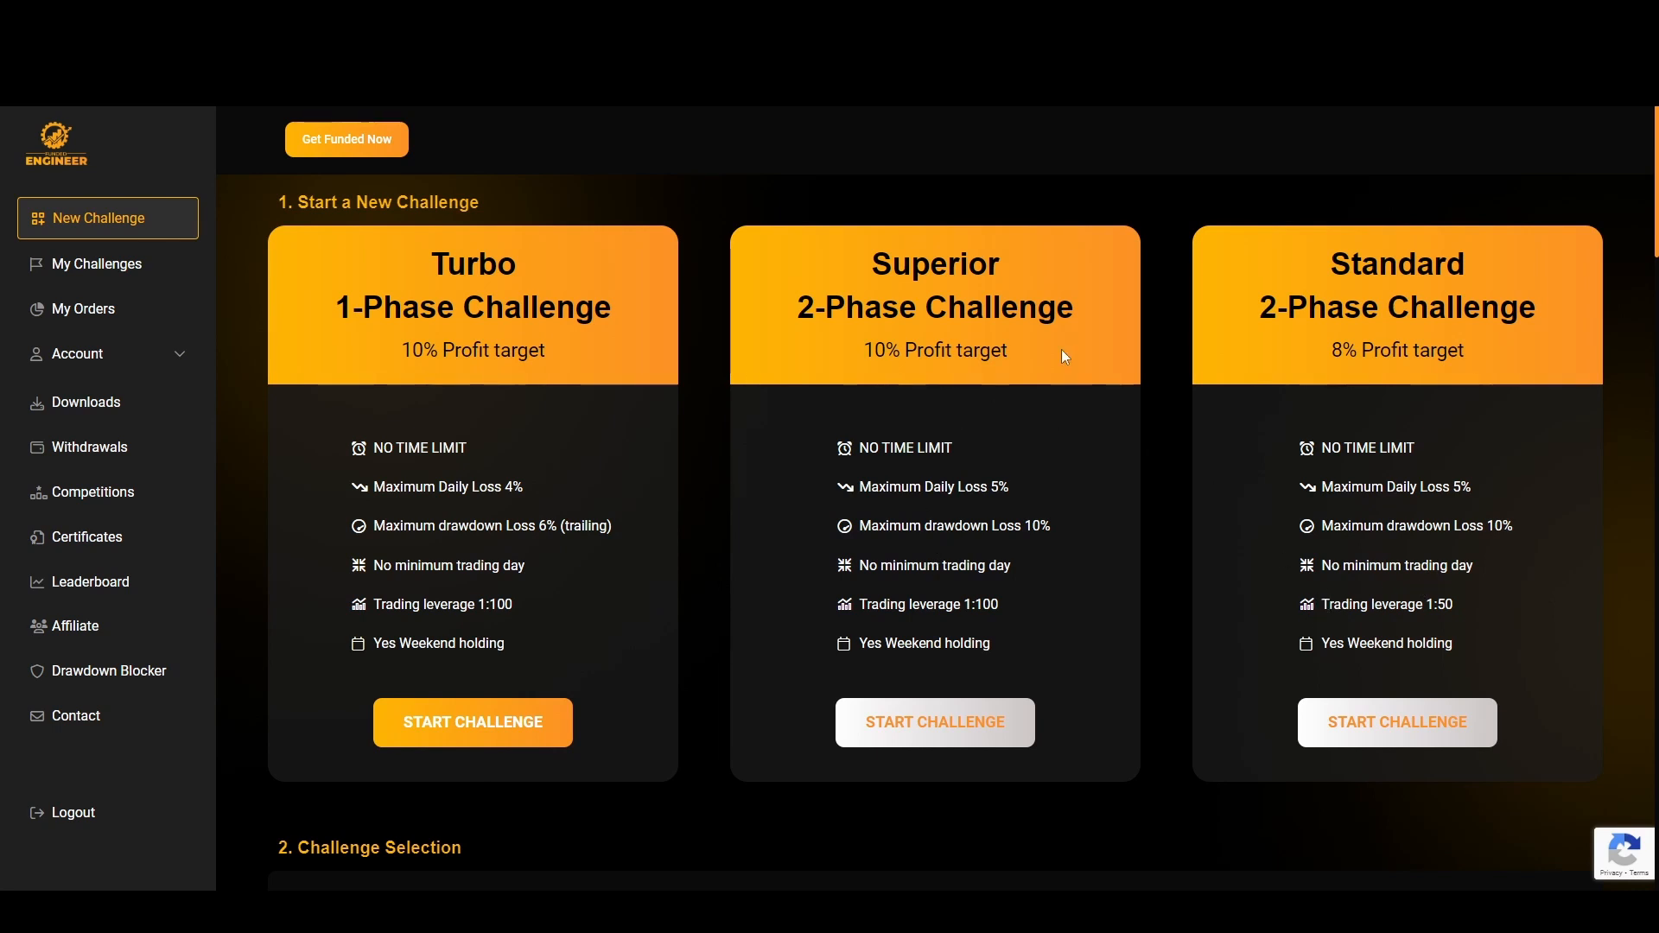
mouse_move(1322, 353)
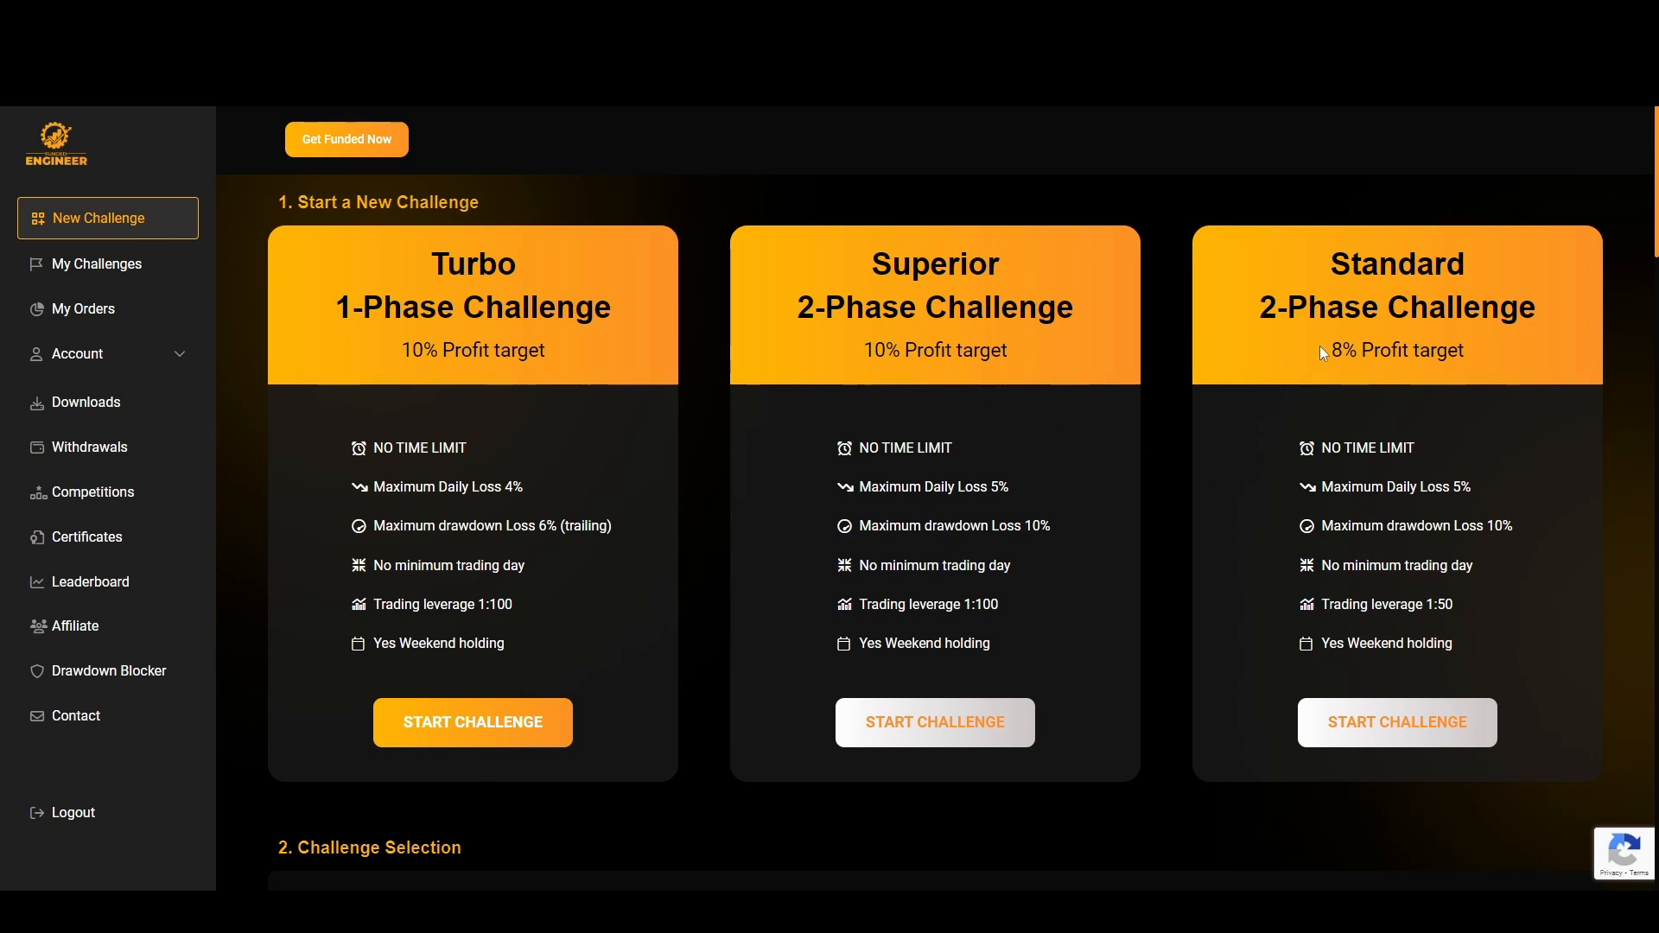
mouse_move(1447, 603)
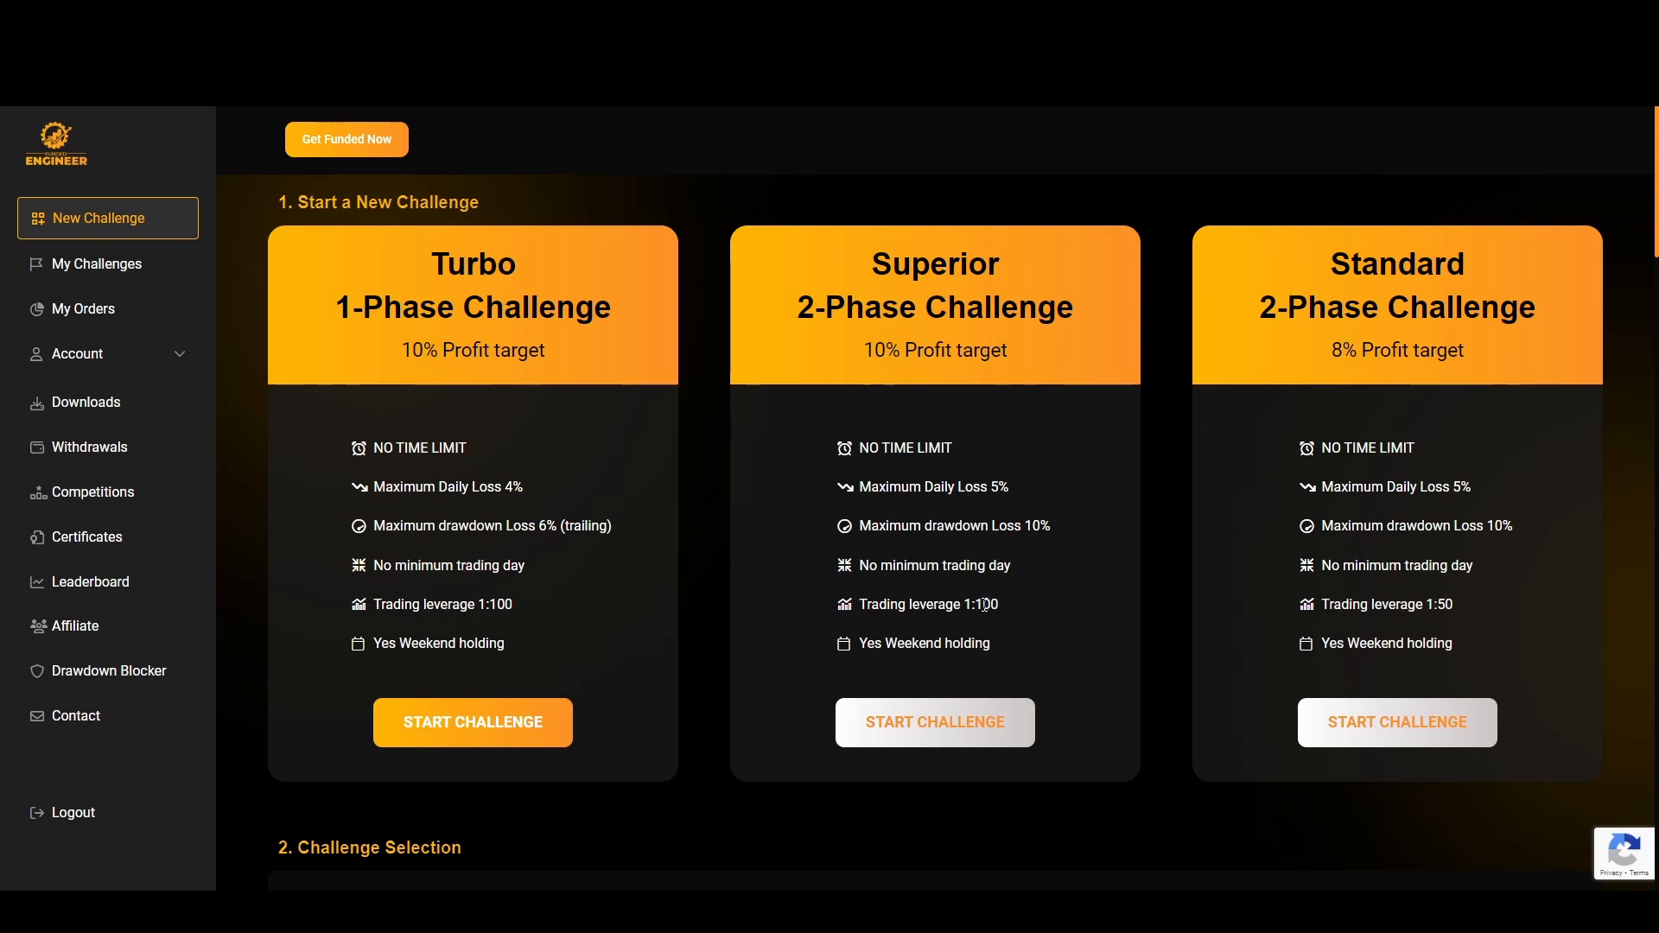
mouse_move(1474, 650)
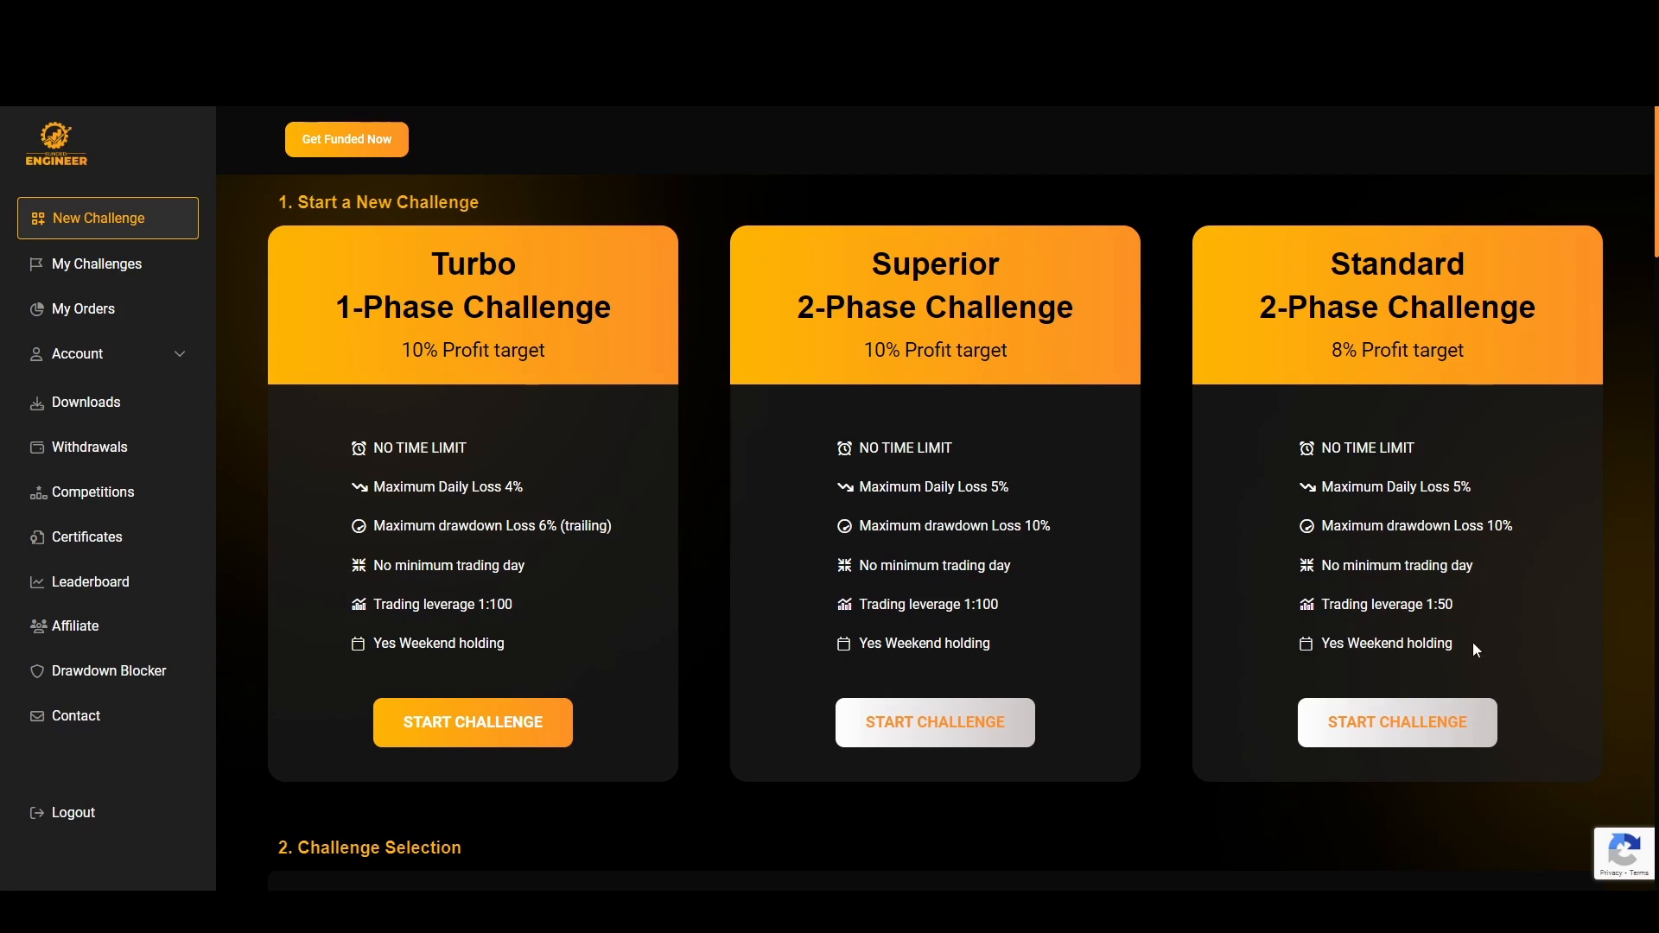
mouse_move(1025, 272)
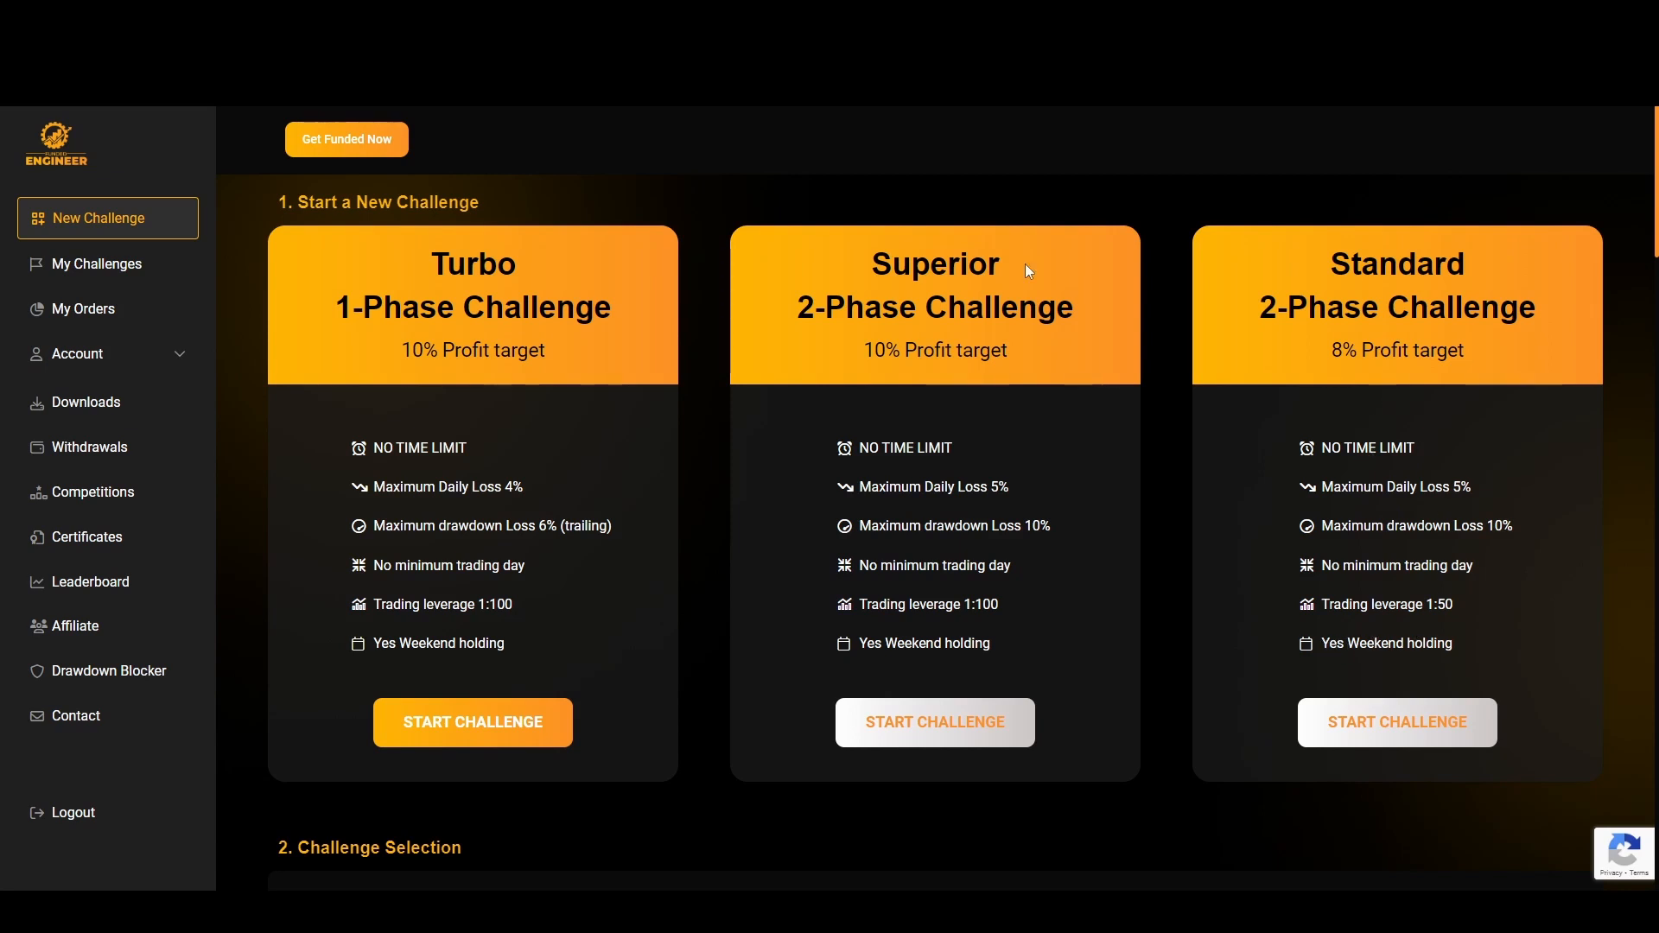
mouse_move(508, 266)
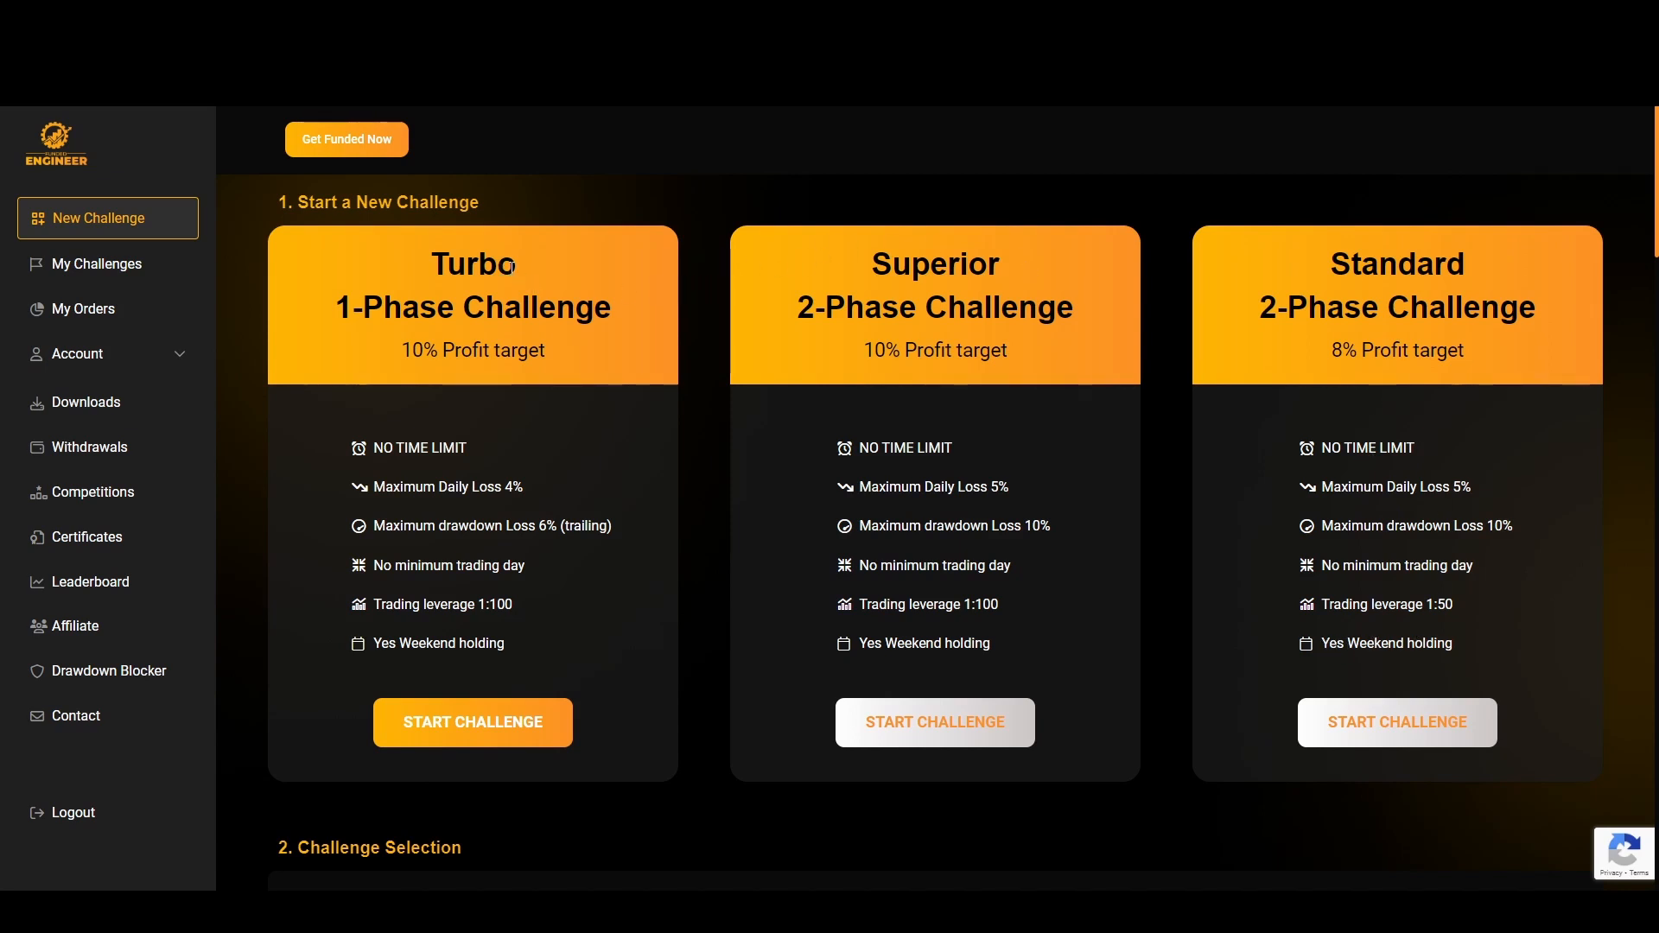
mouse_move(431, 427)
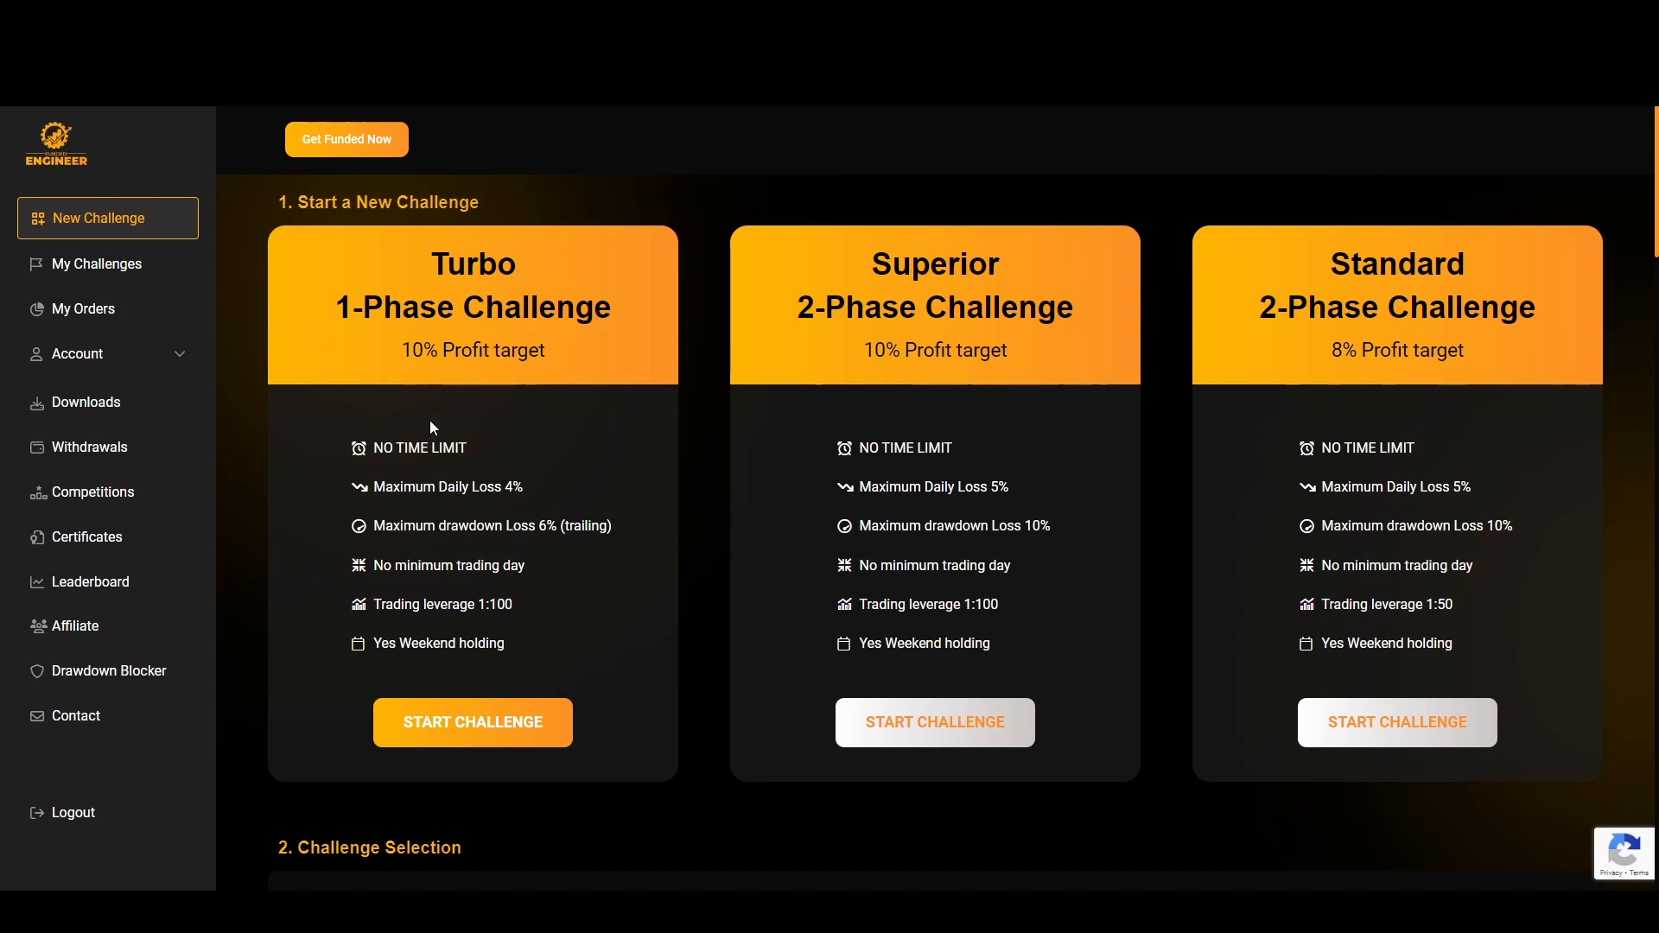
mouse_move(534, 525)
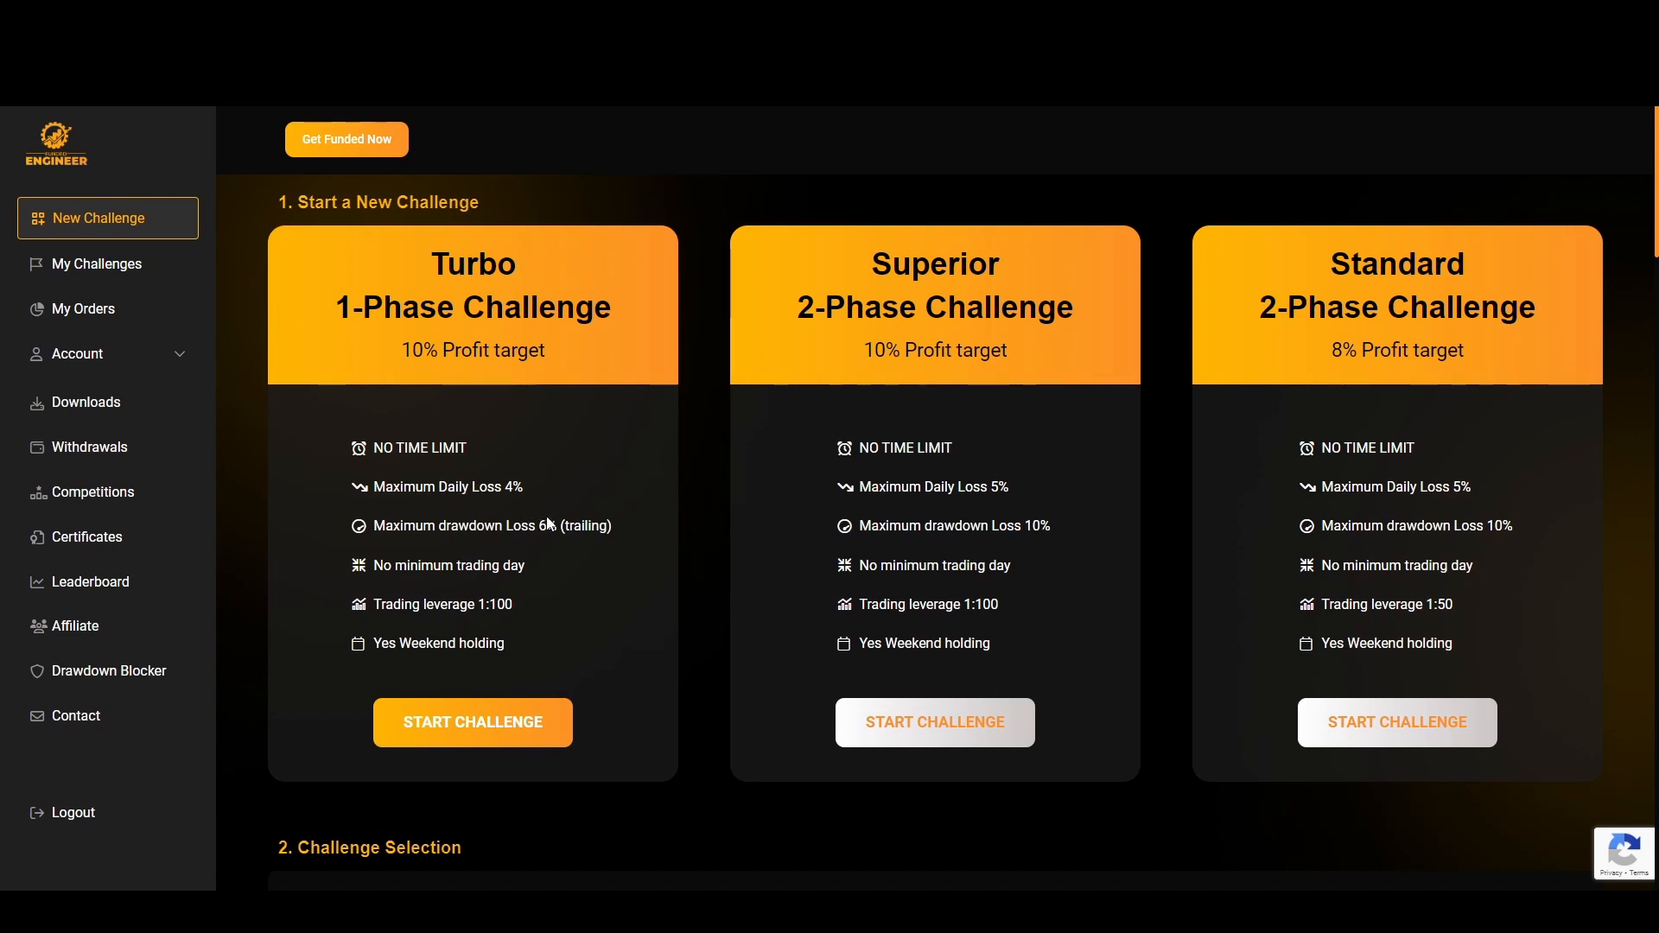
mouse_move(534, 522)
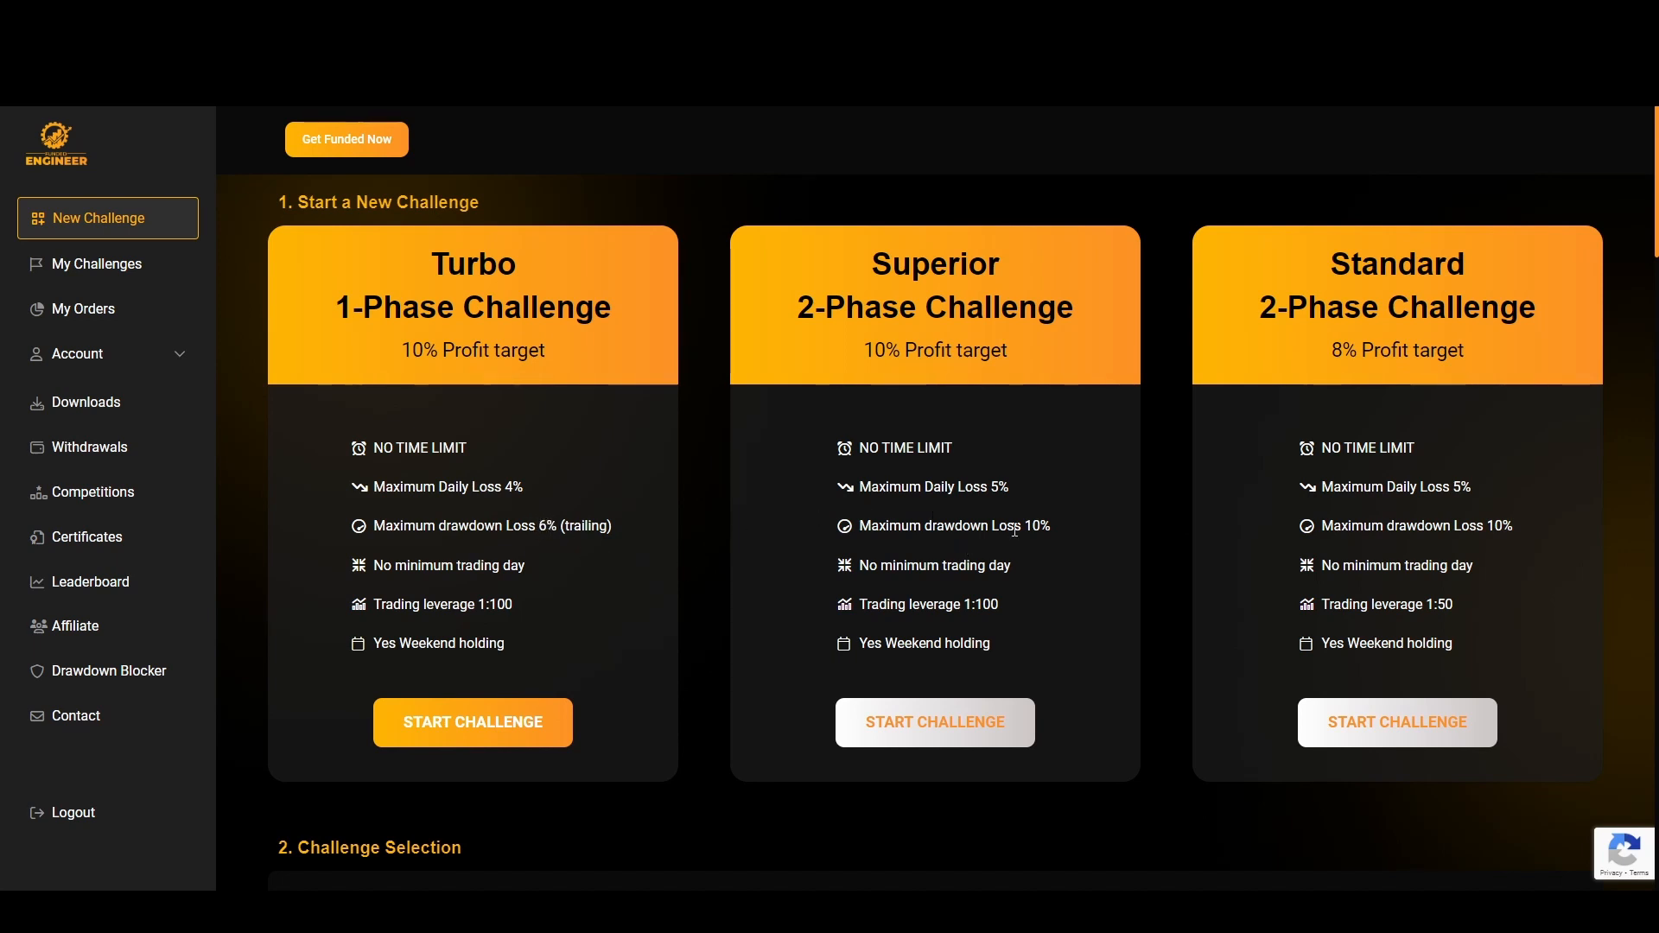
mouse_move(1004, 334)
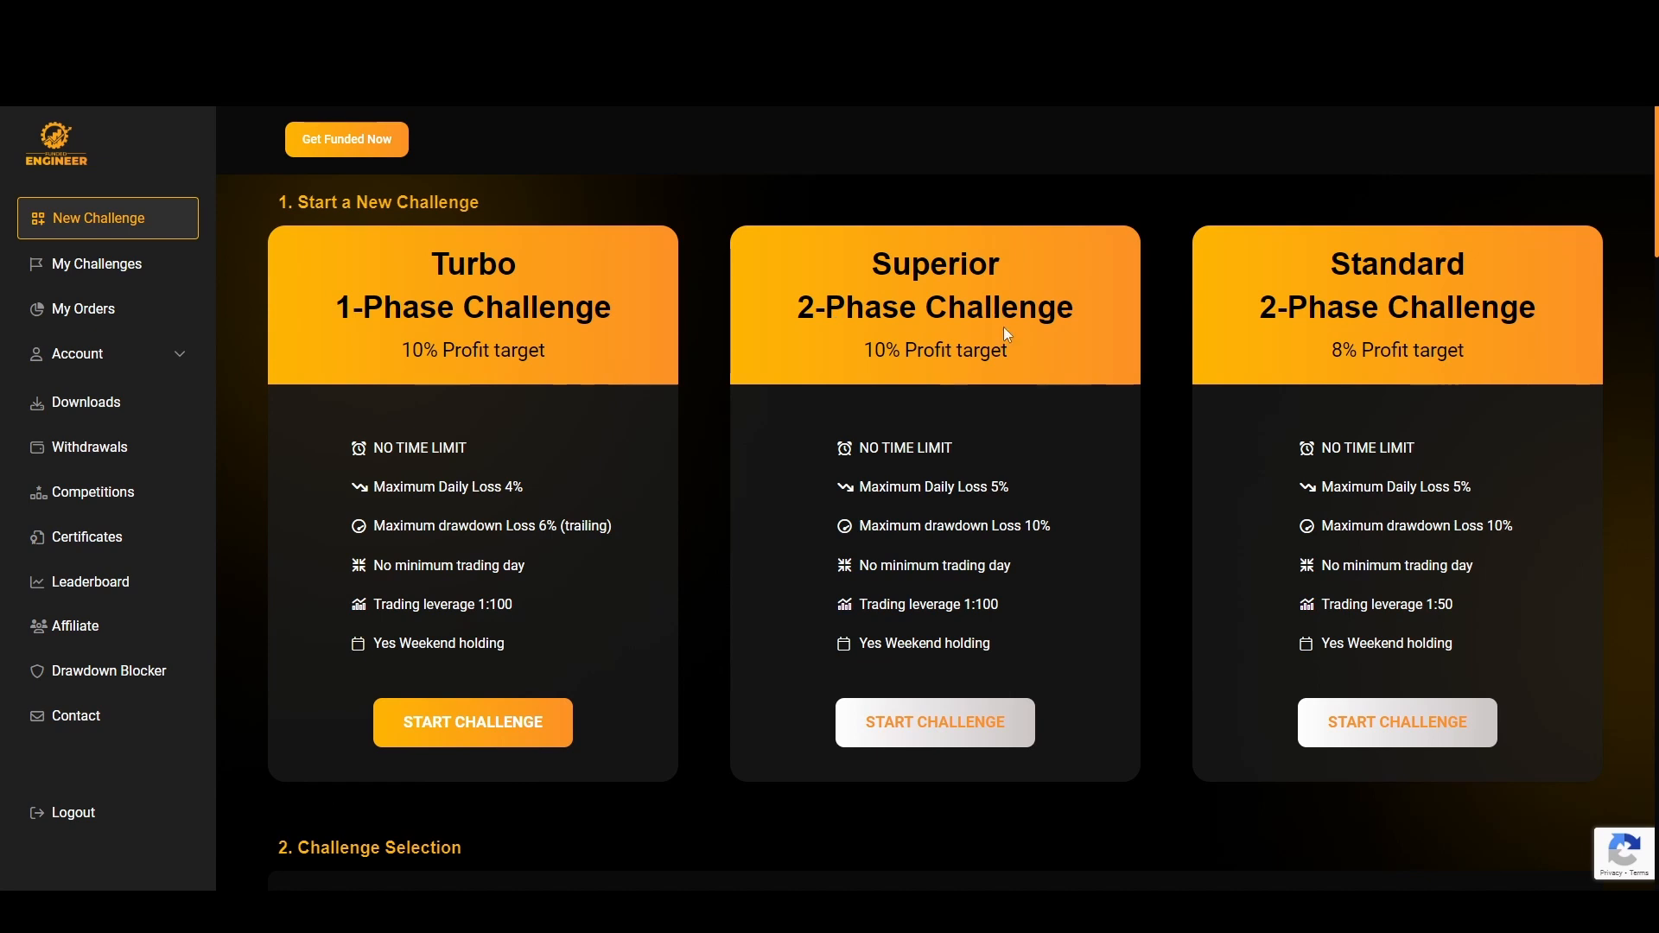
mouse_move(869, 408)
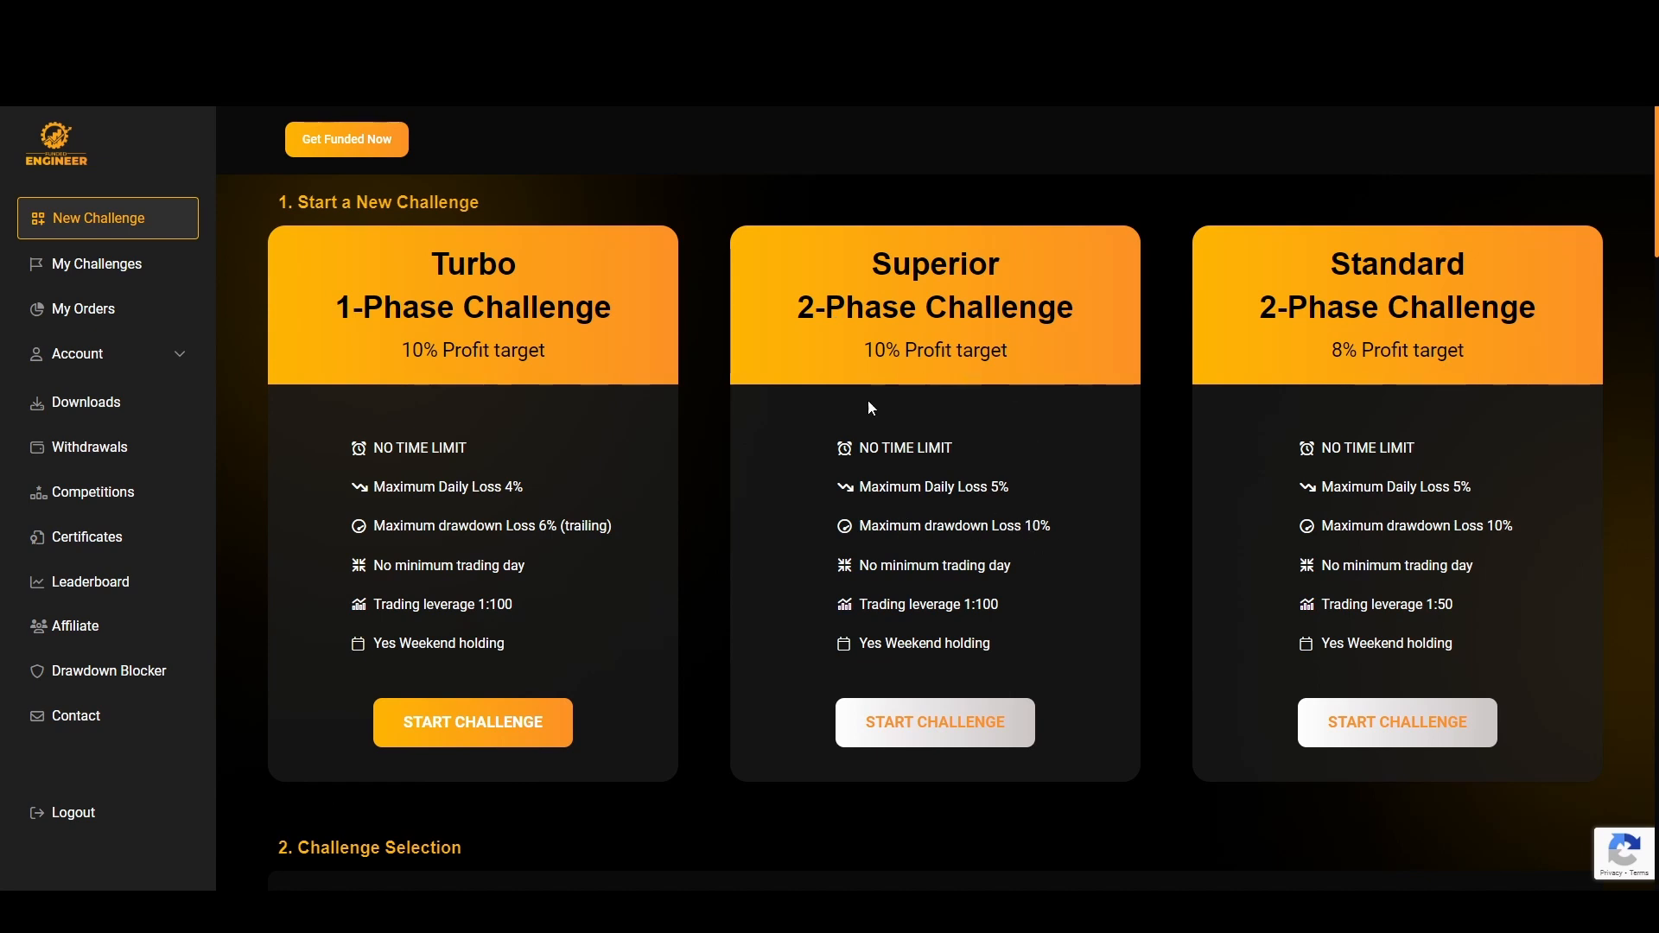
mouse_move(912, 519)
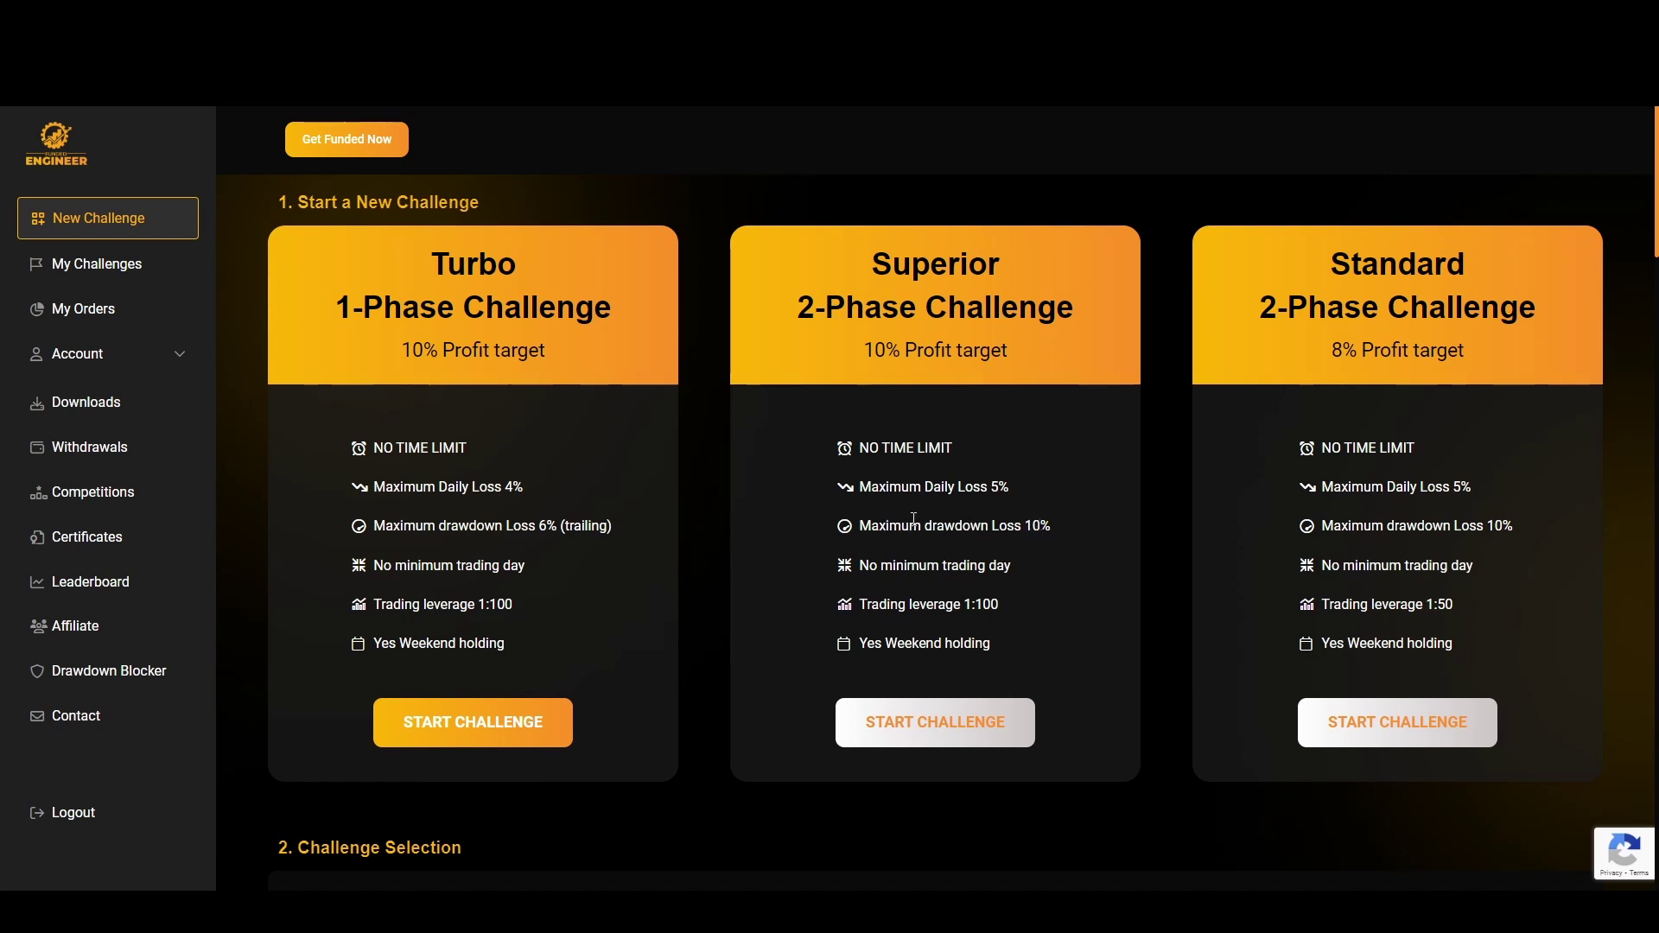
mouse_move(904, 480)
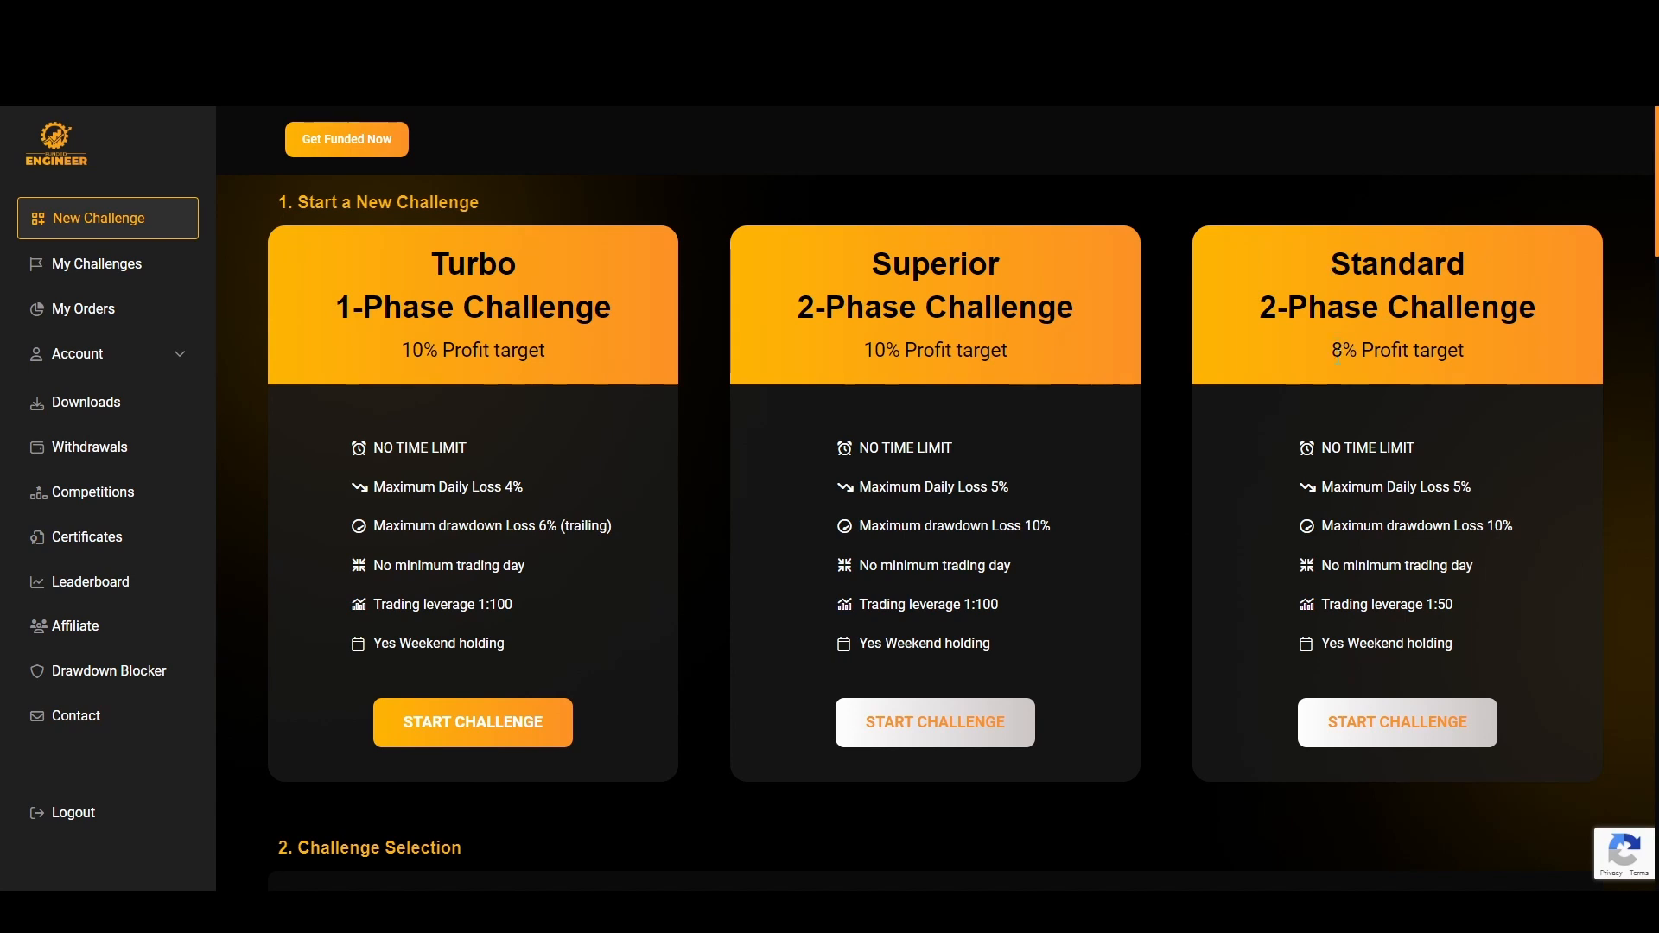
mouse_move(1431, 579)
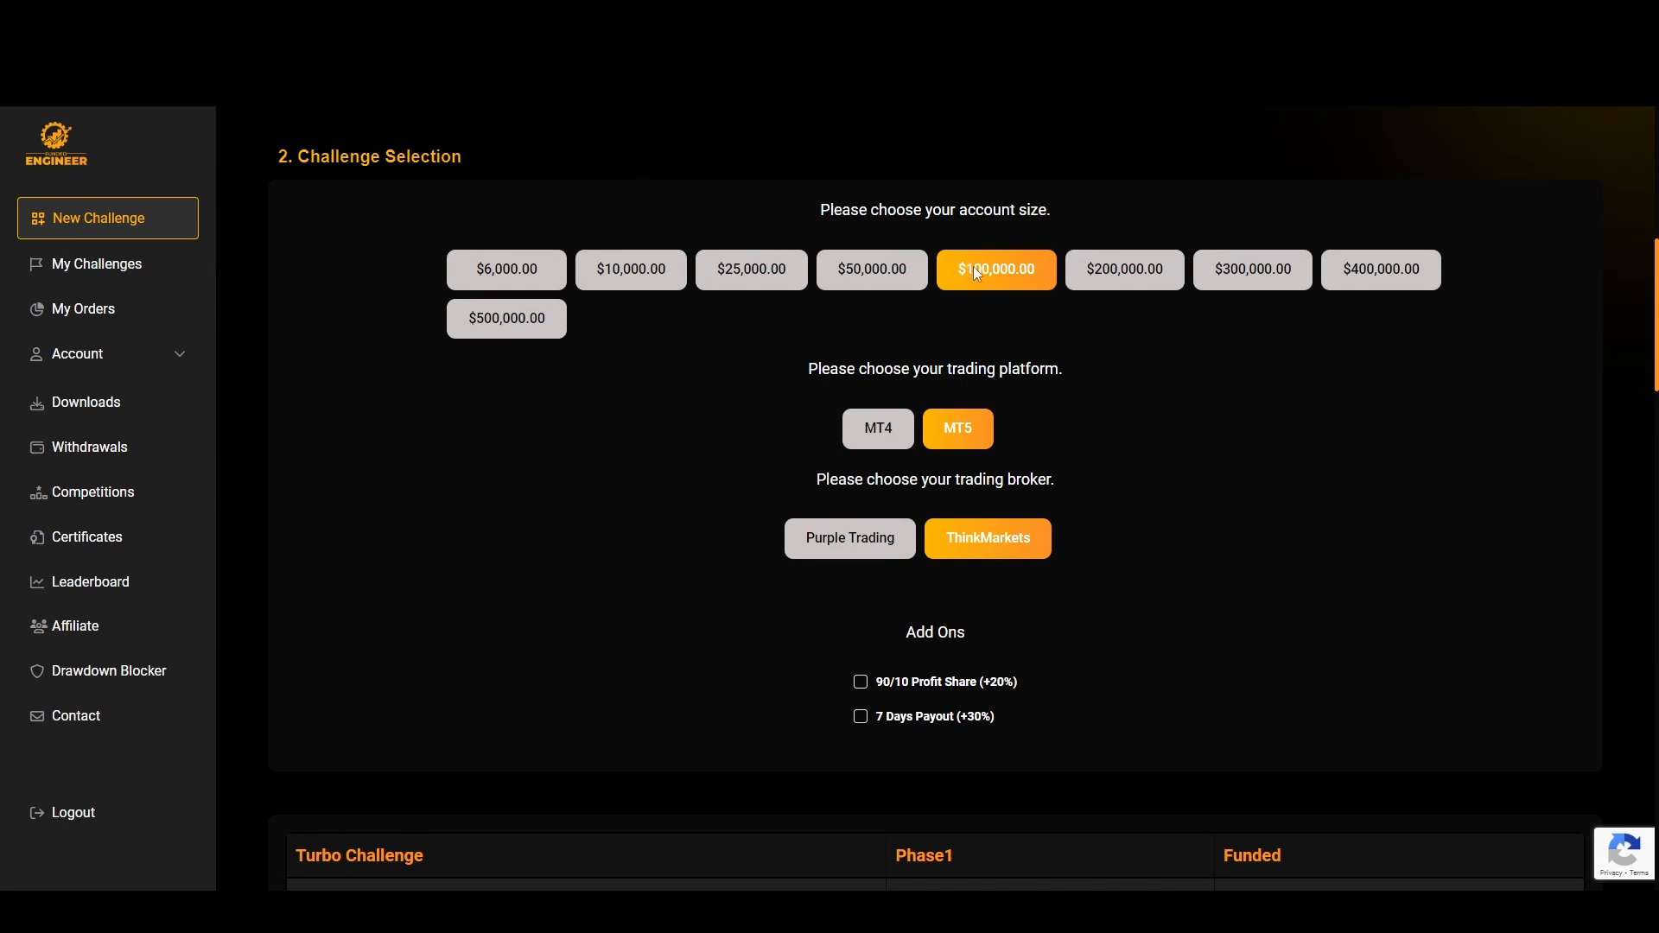
mouse_move(978, 314)
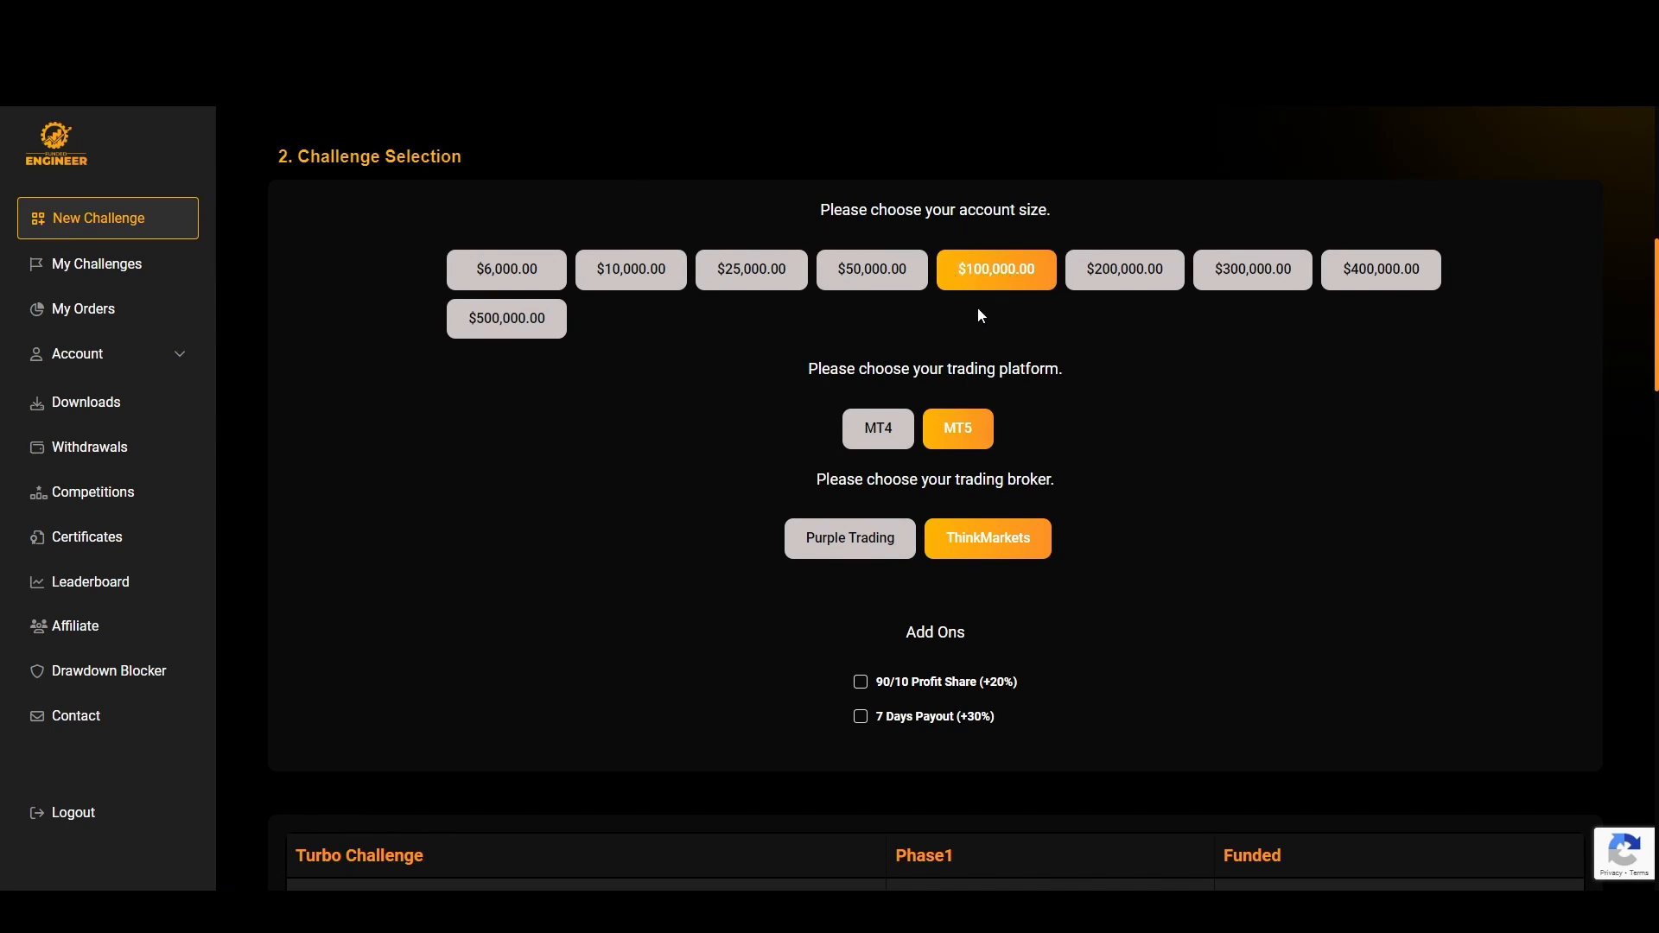
scroll(down, 3)
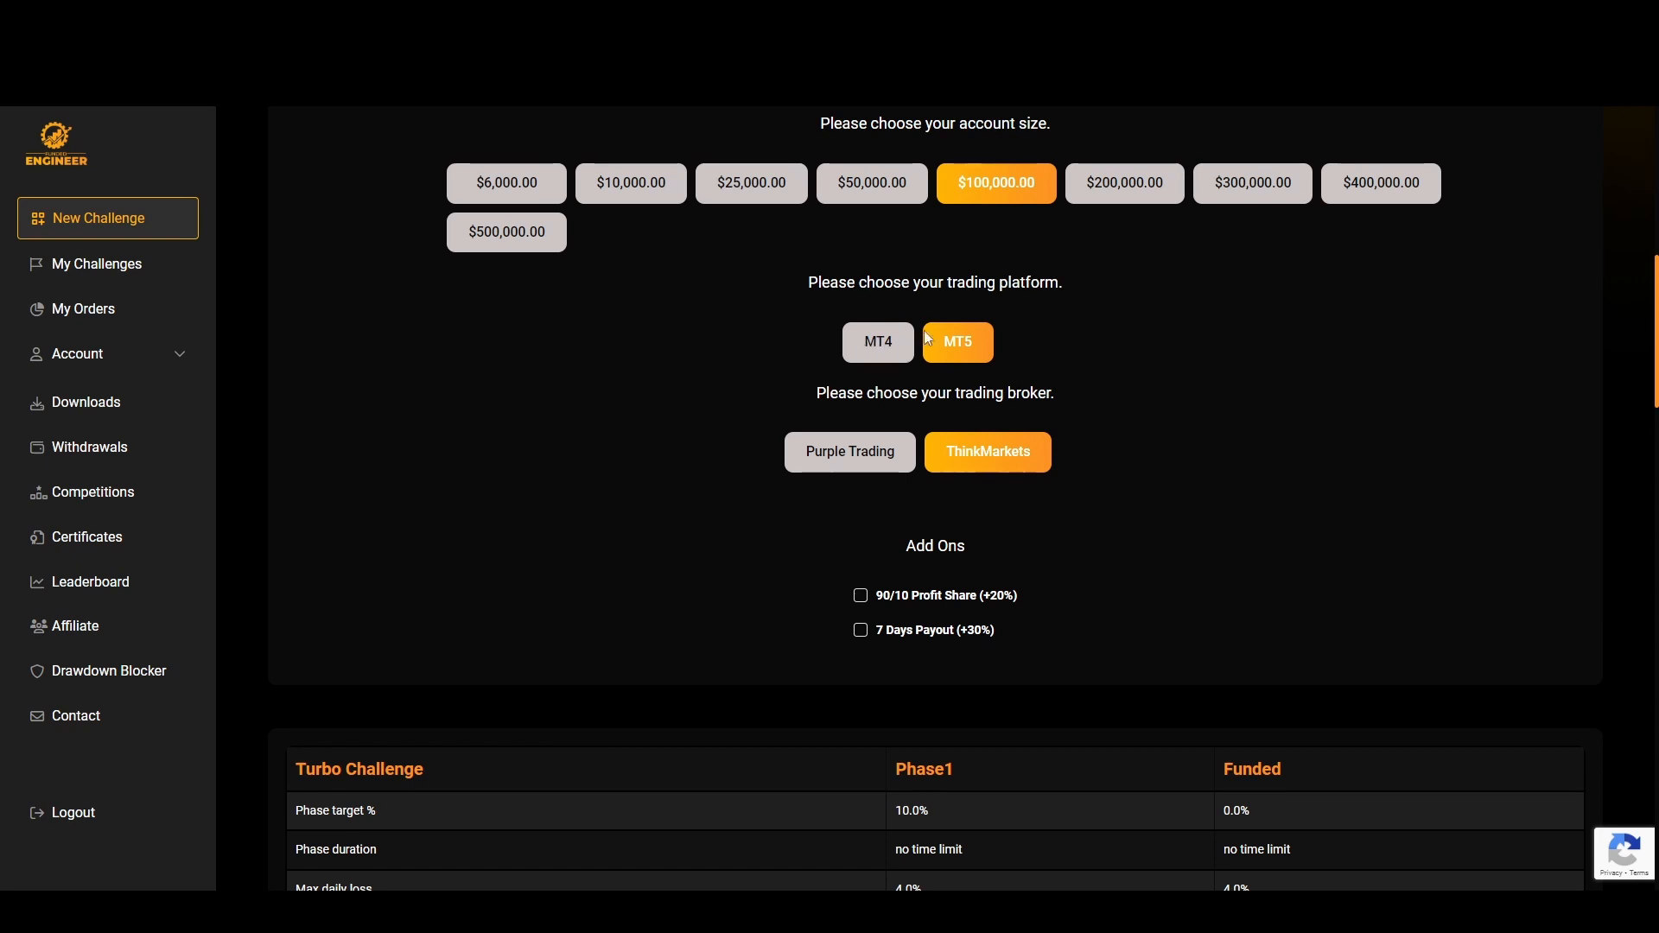
mouse_move(1053, 394)
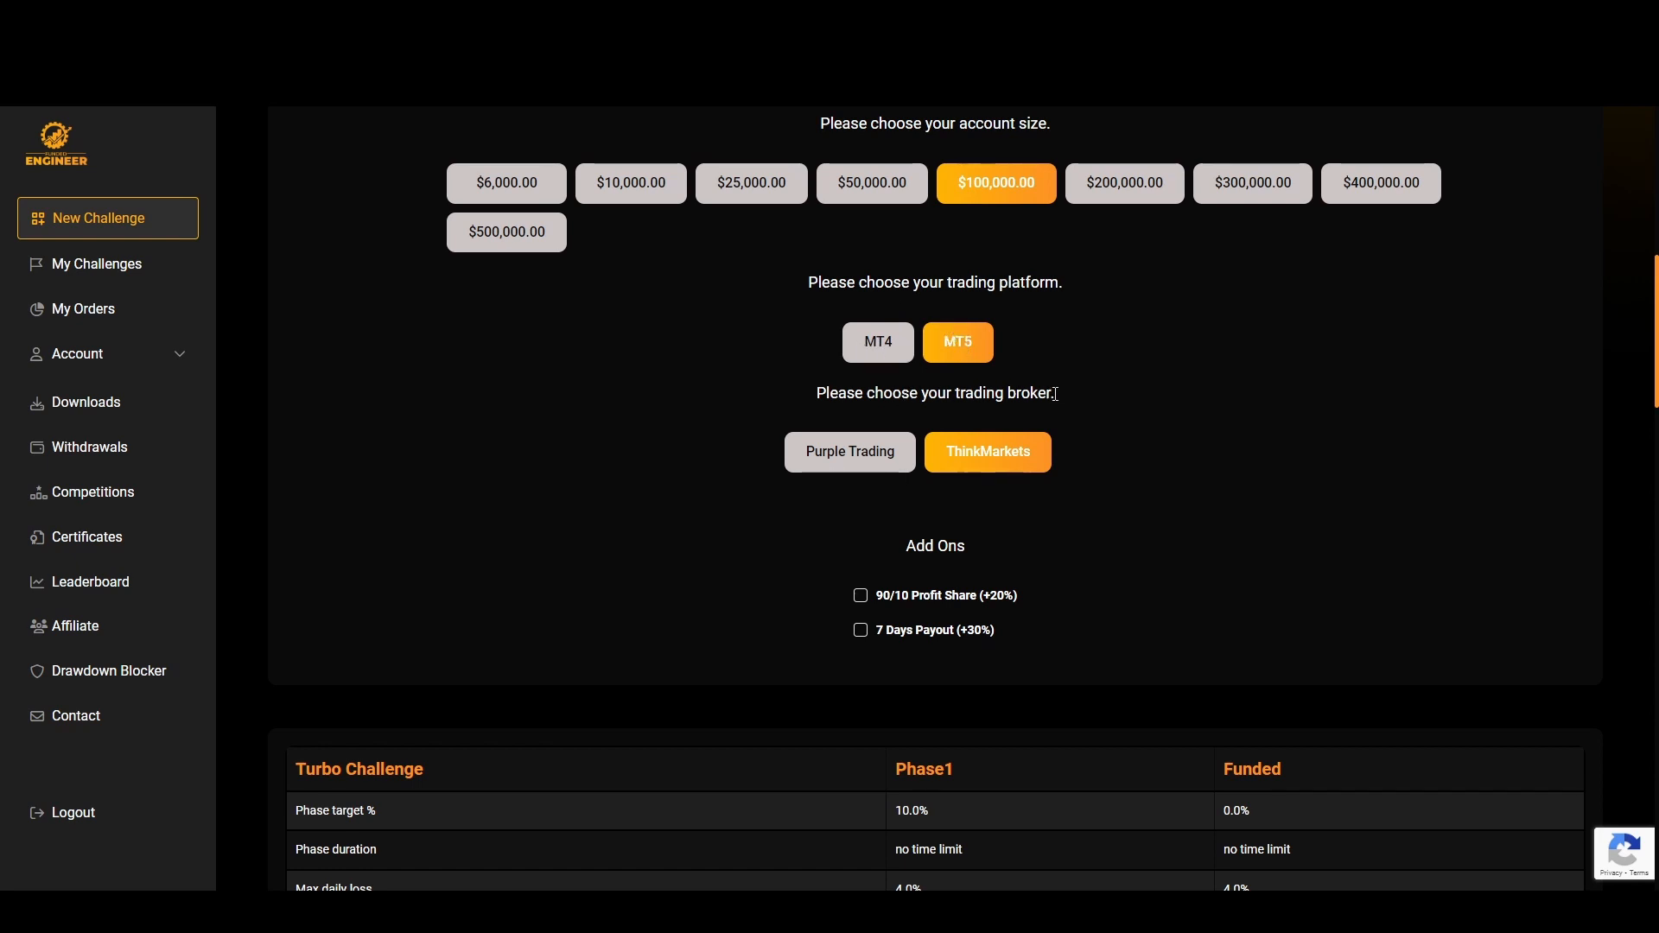
mouse_move(917, 460)
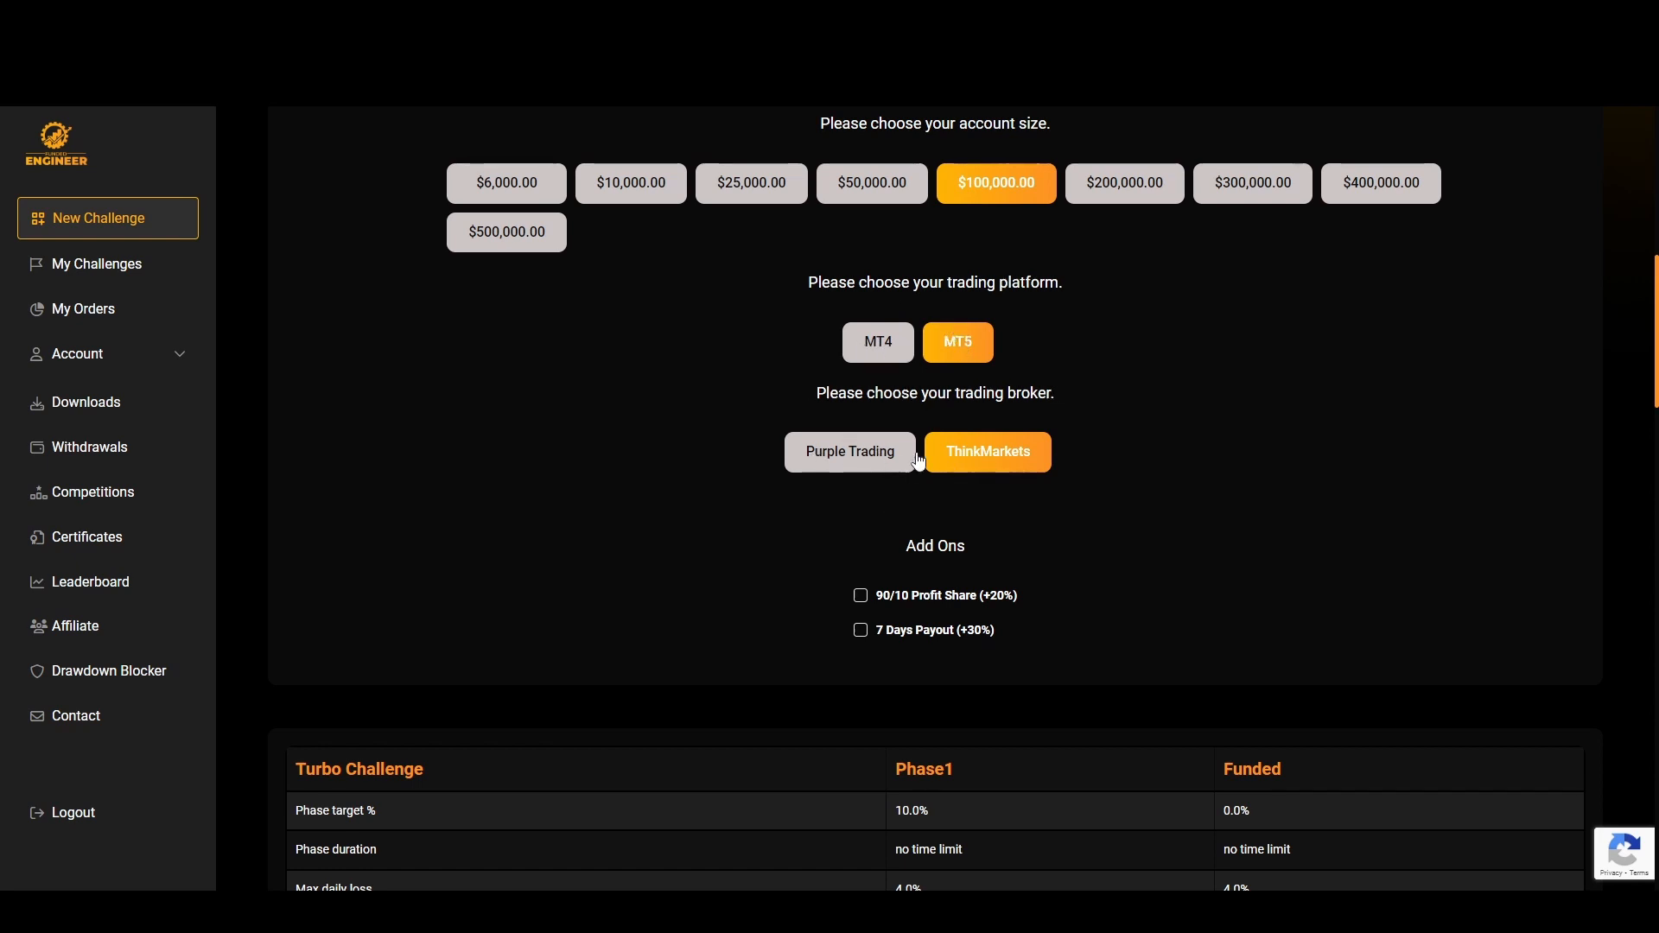
mouse_move(927, 450)
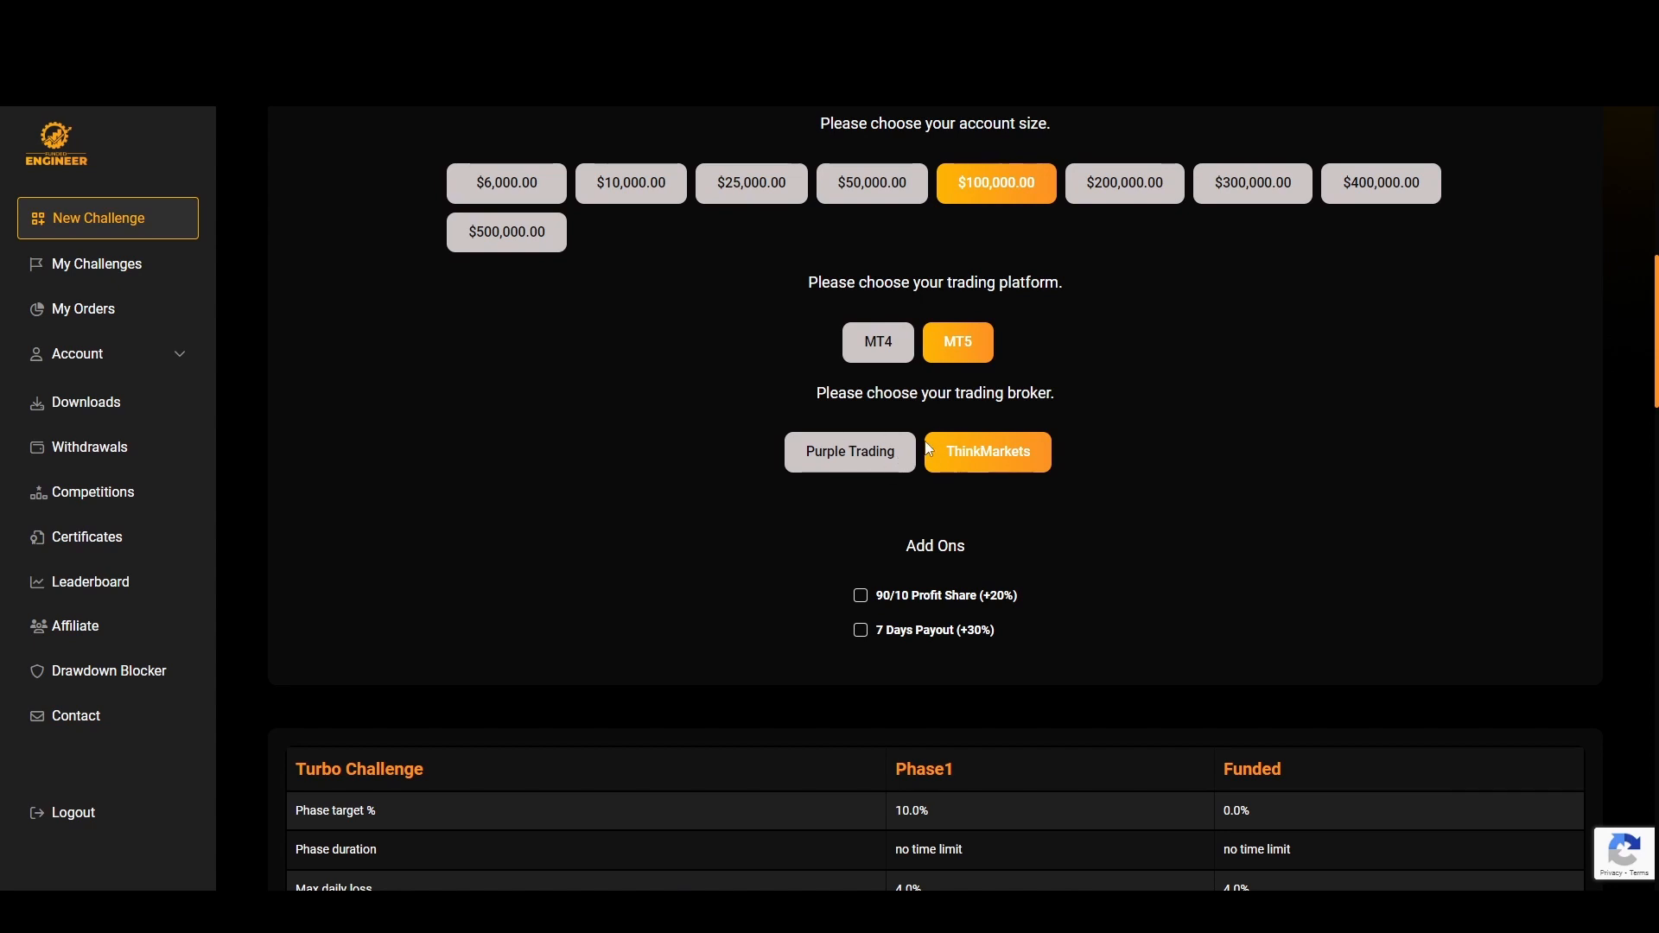
scroll(down, 3)
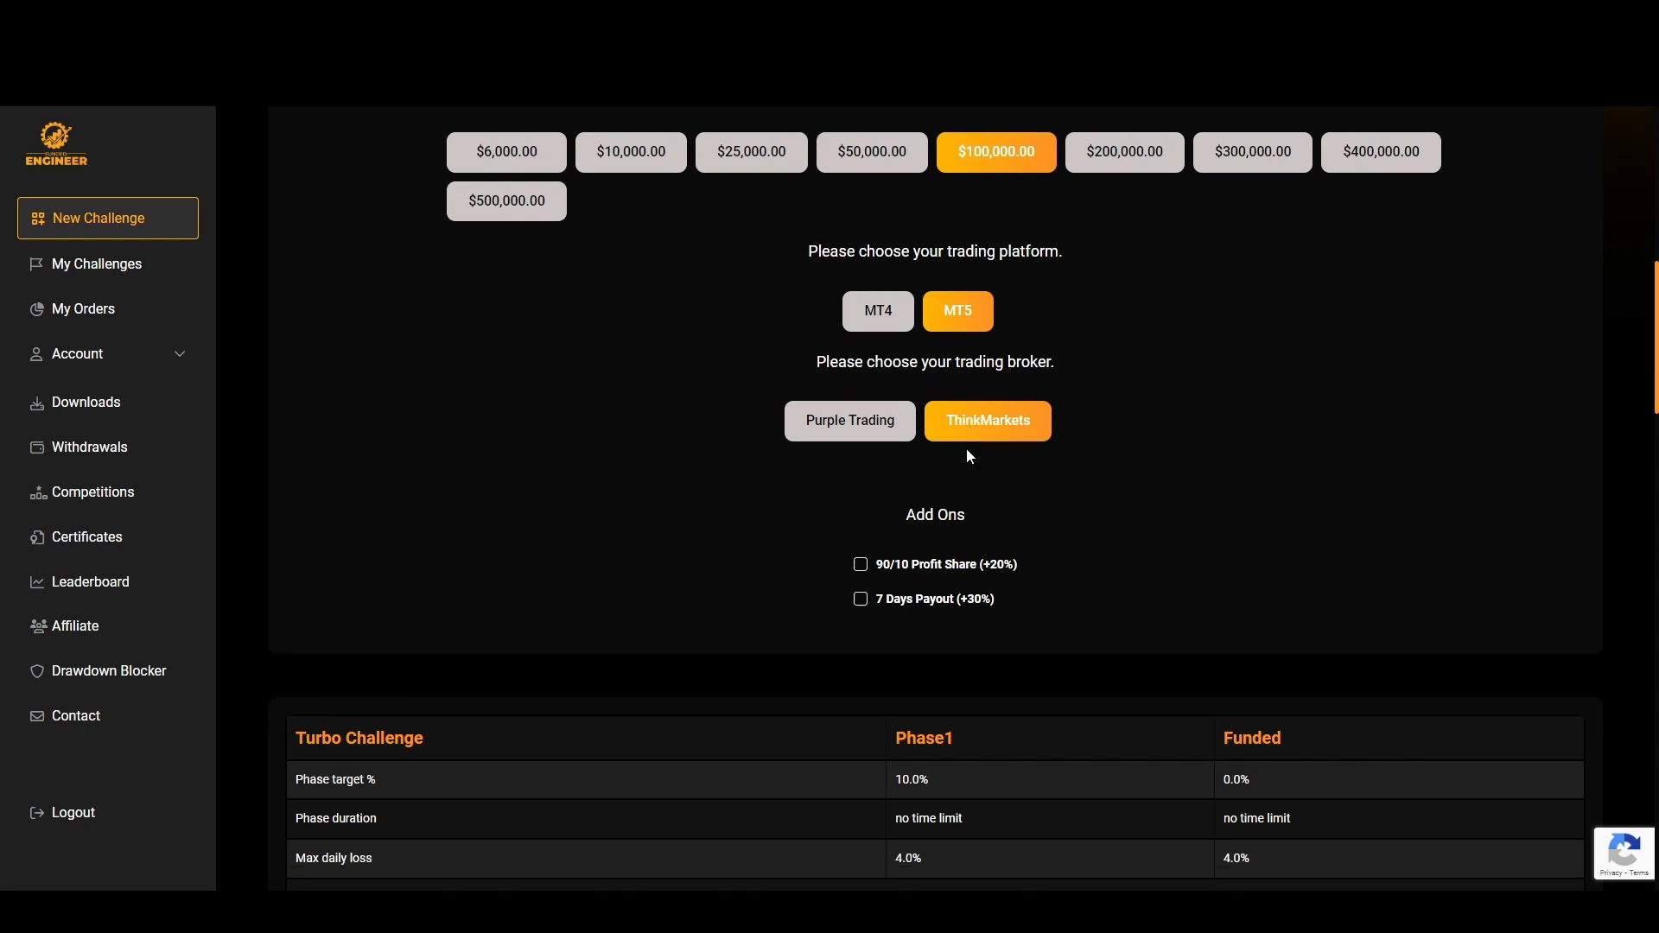
scroll(down, 3)
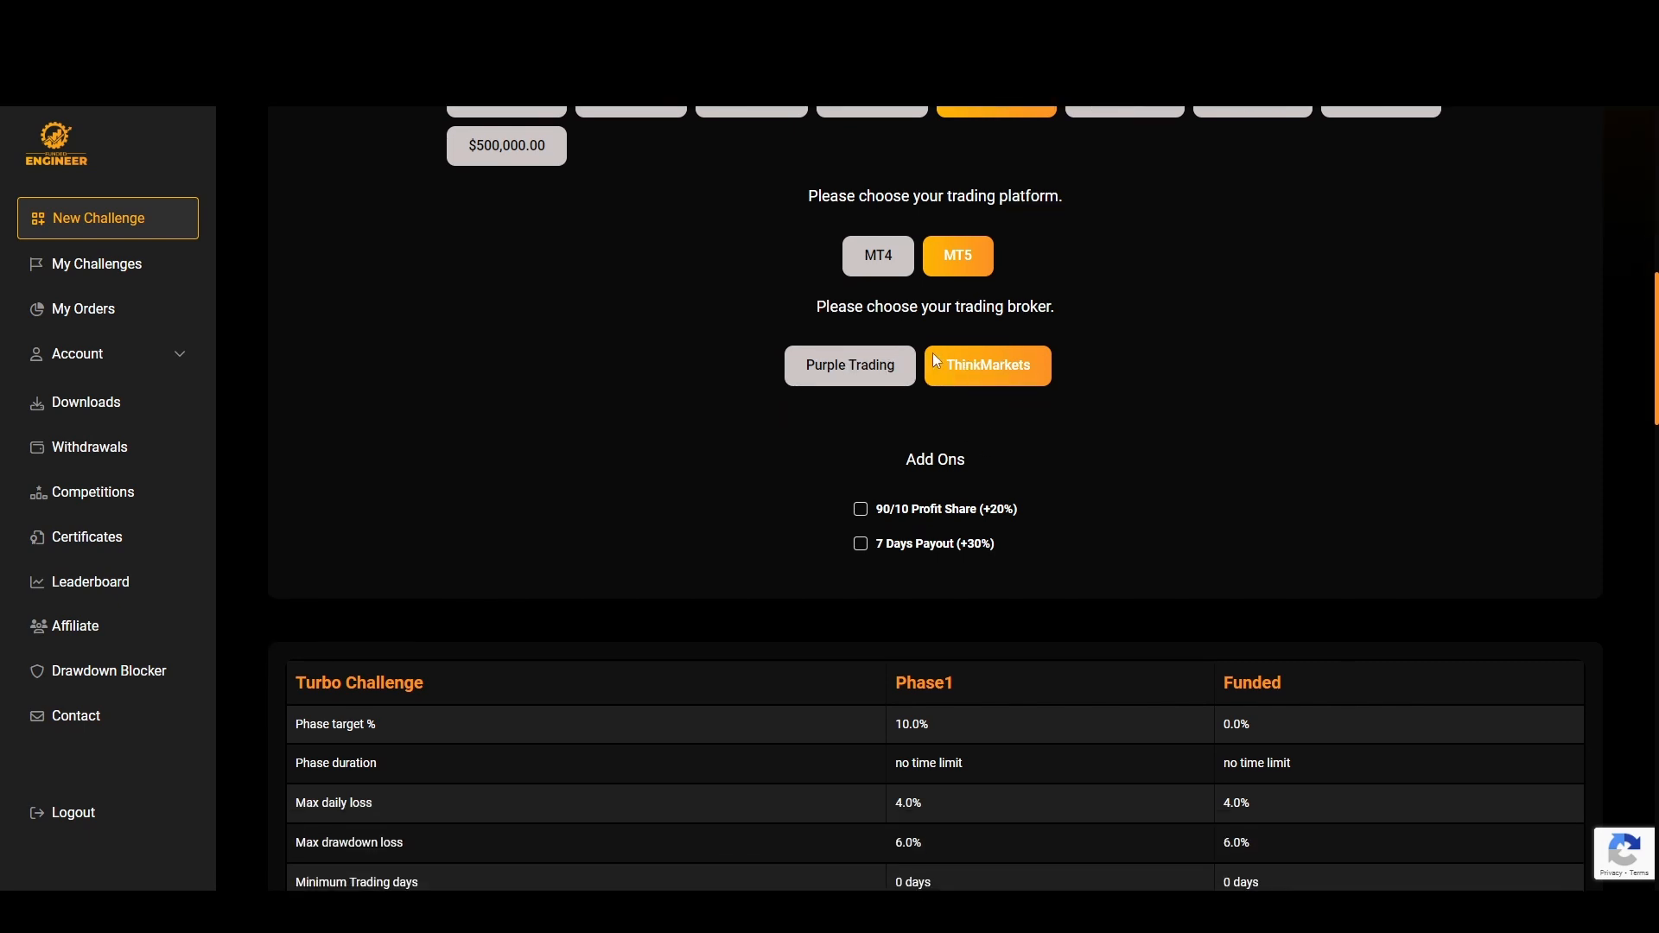
scroll(down, 3)
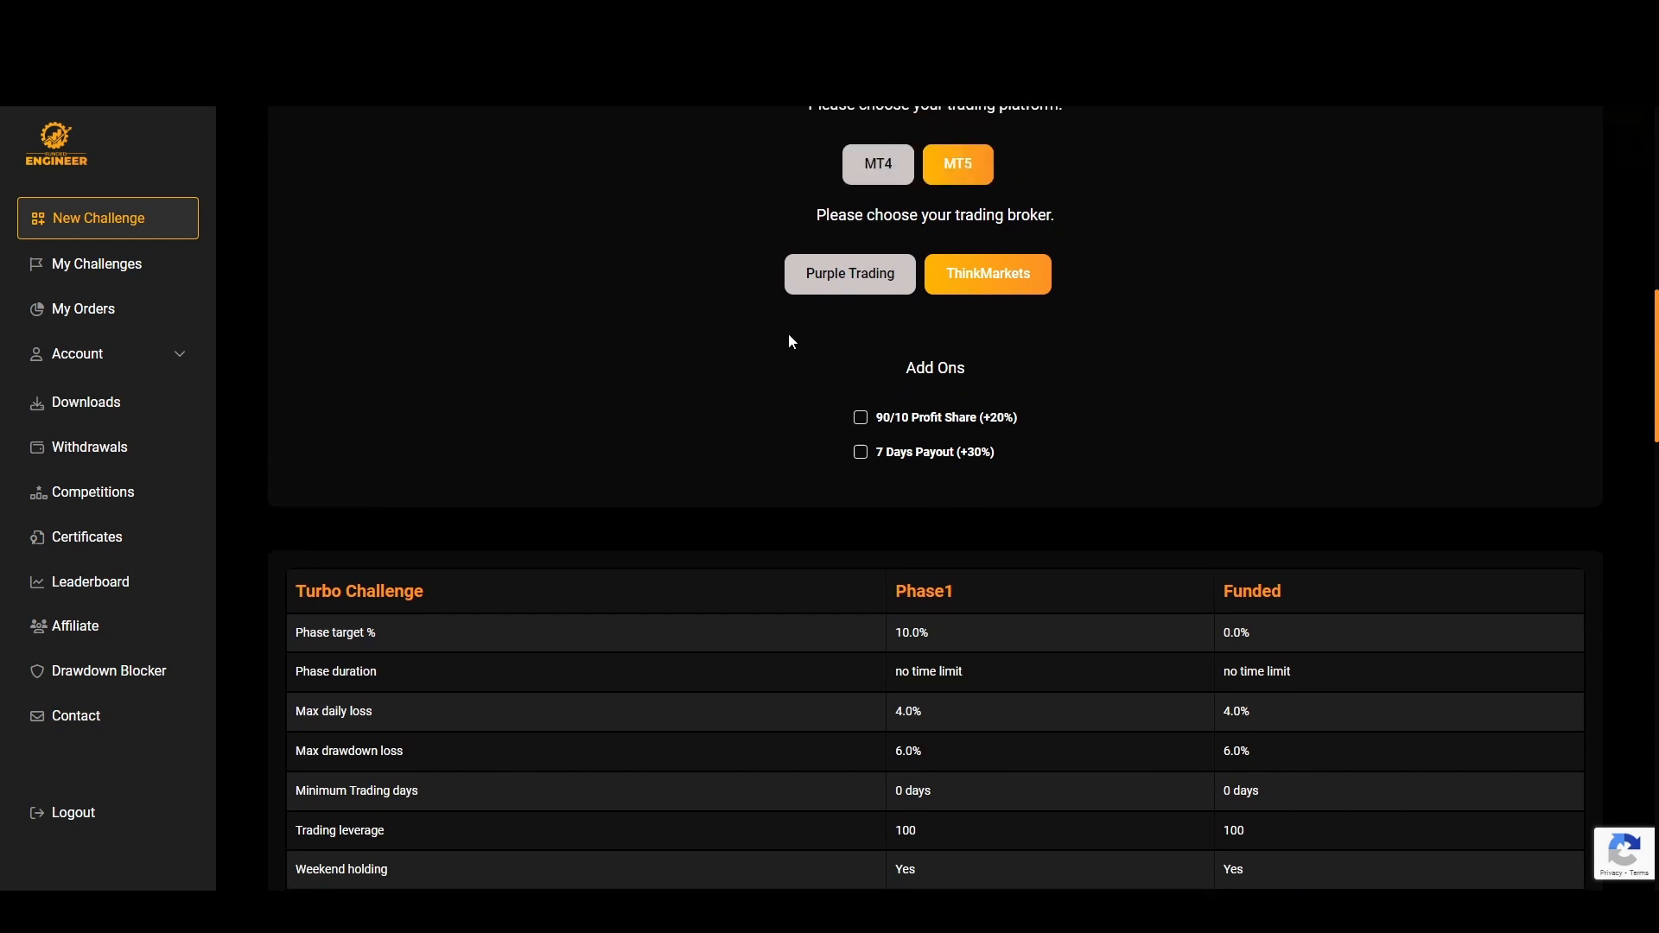
scroll(up, 3)
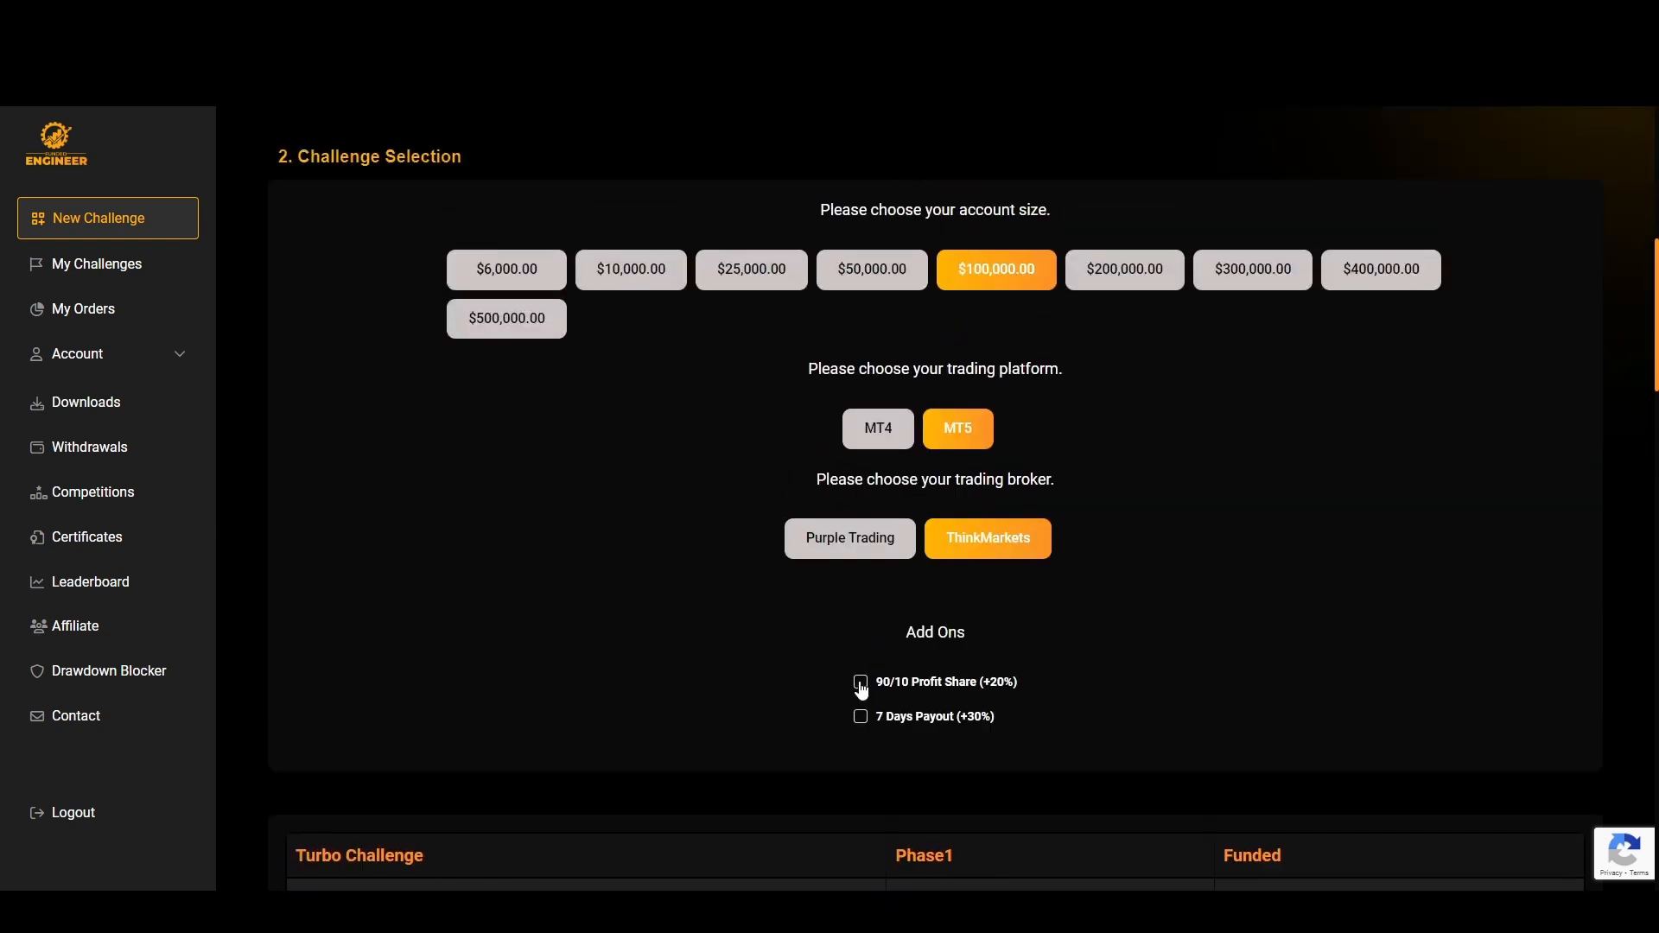
scroll(down, 3)
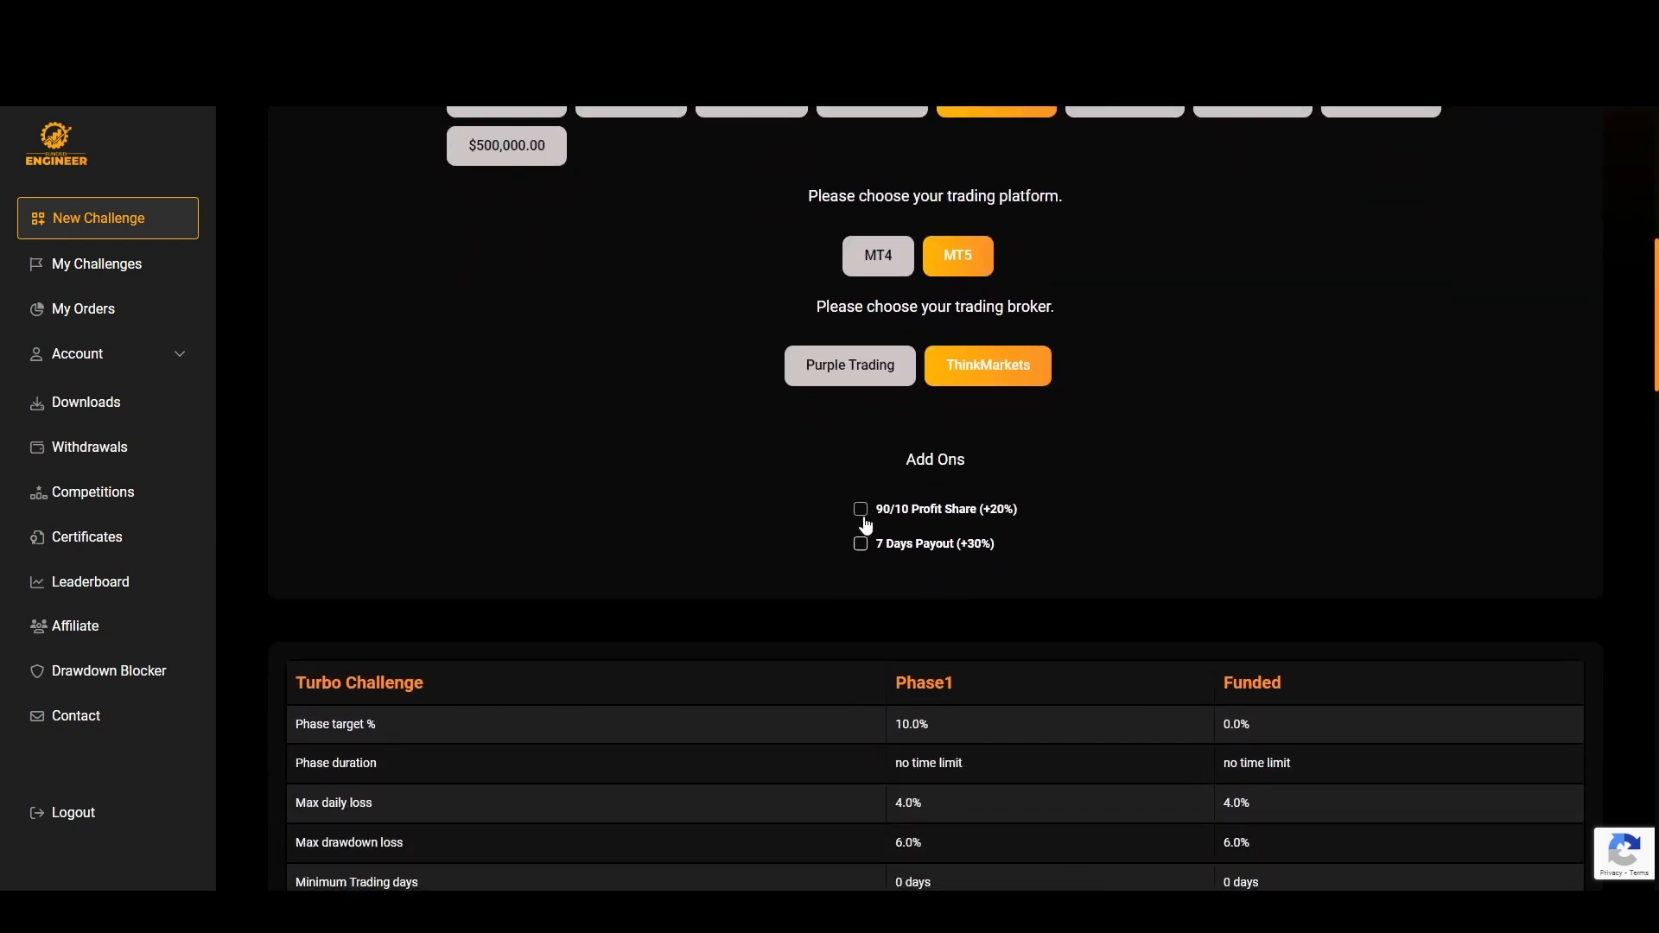
mouse_move(974, 515)
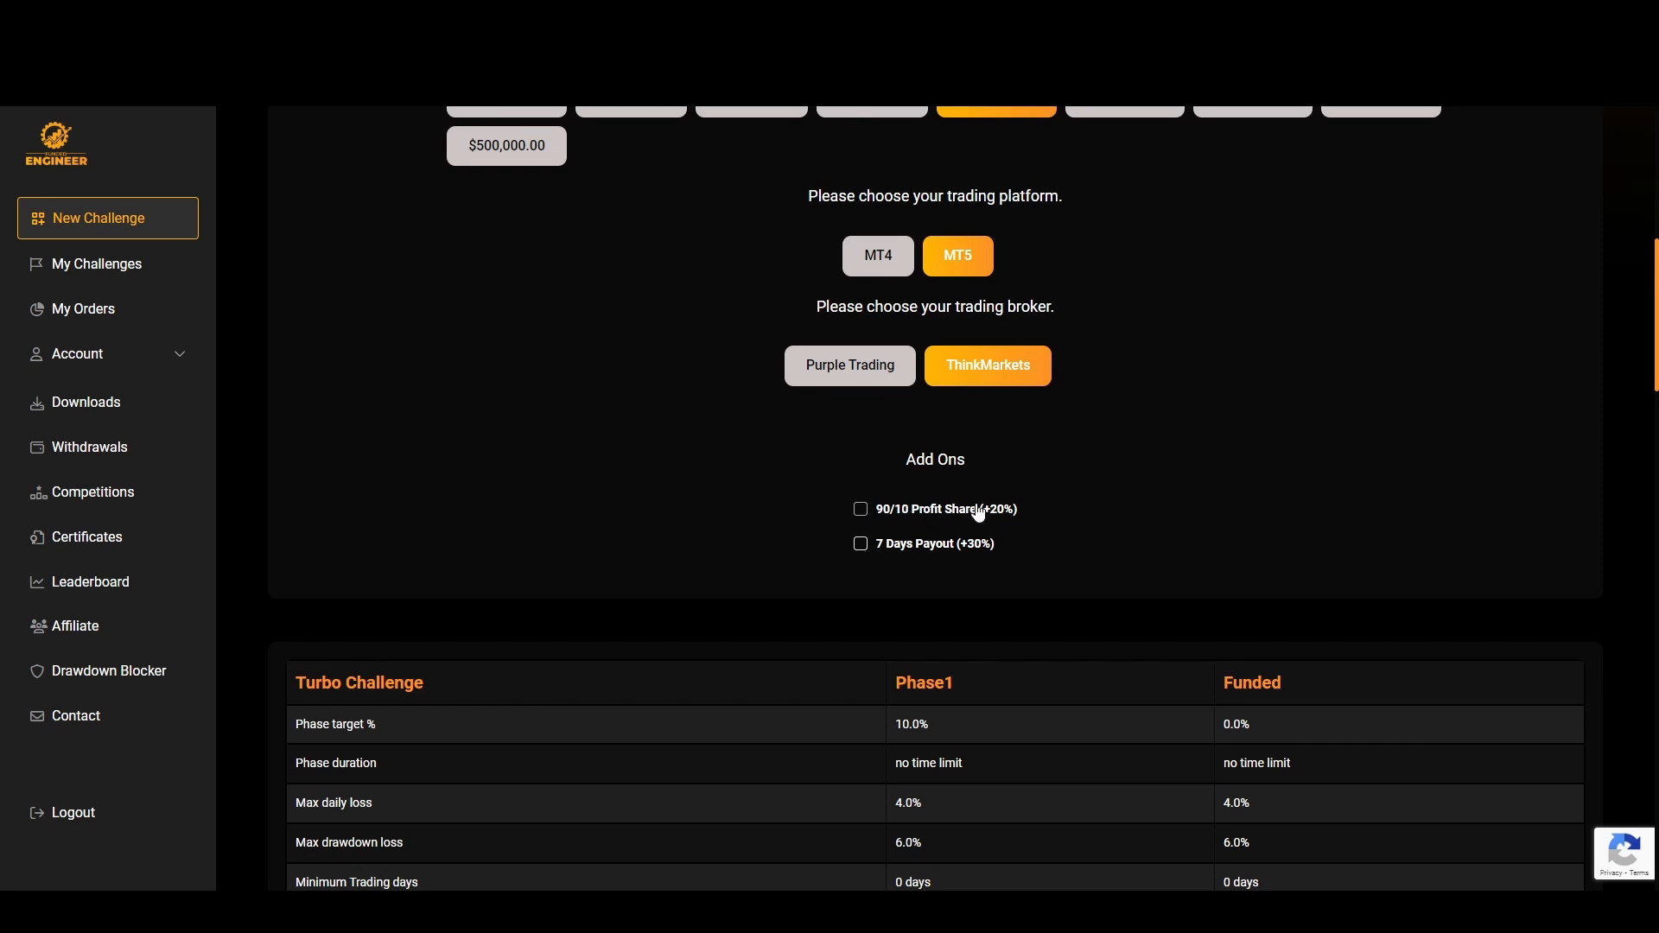
mouse_move(1011, 508)
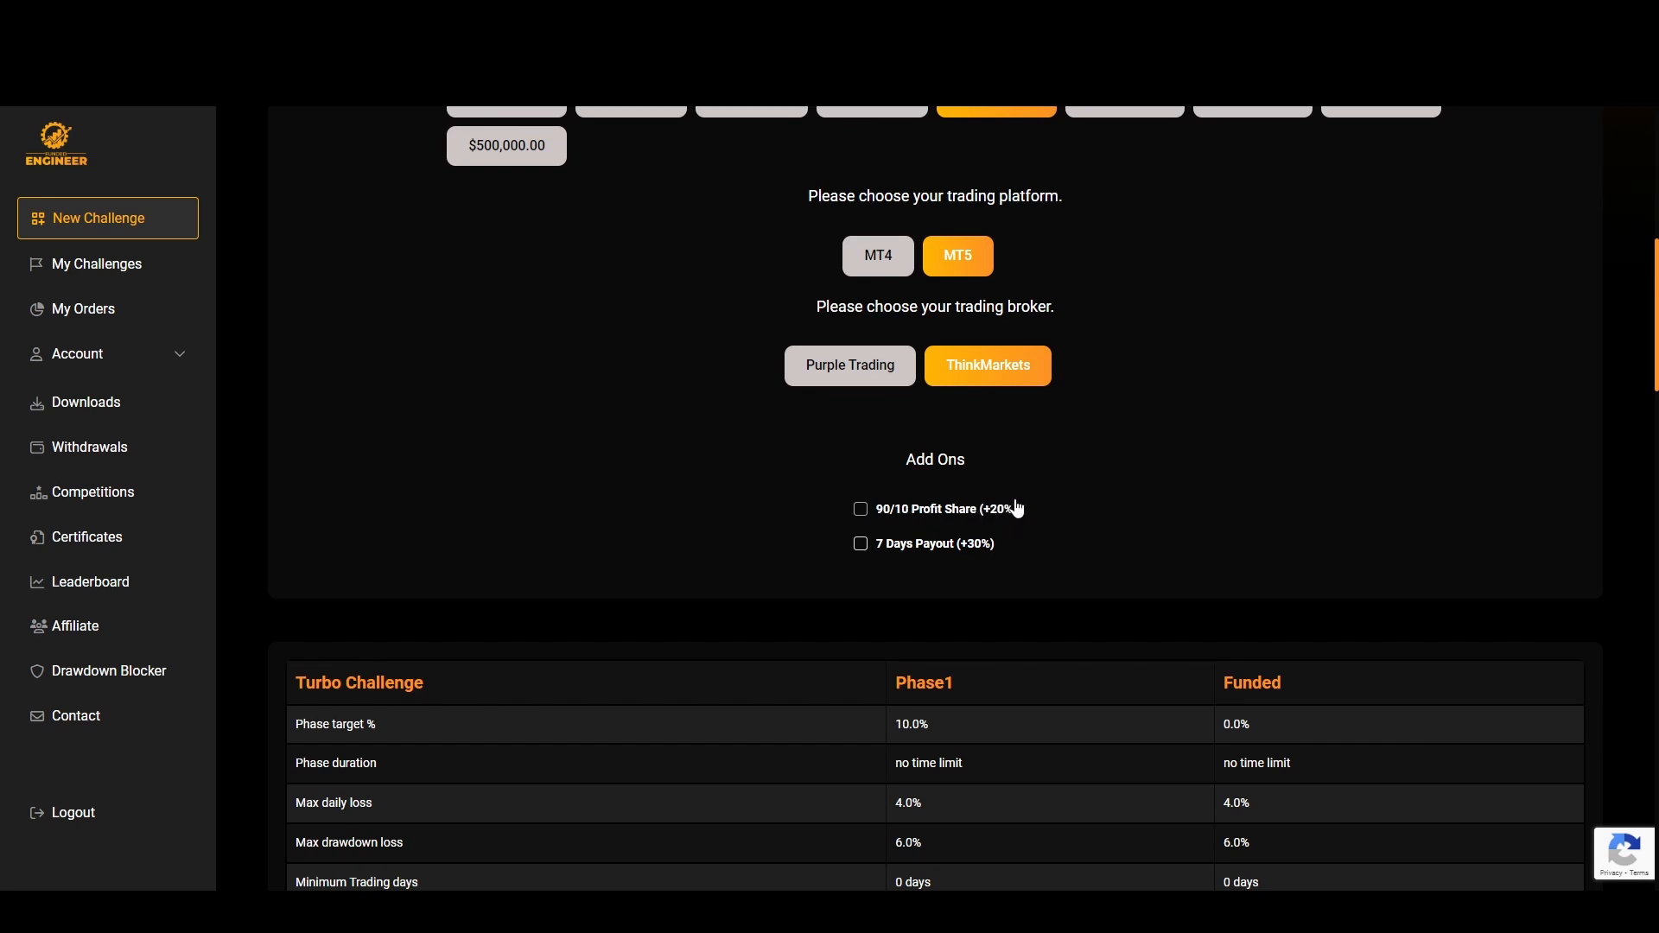
mouse_move(883, 512)
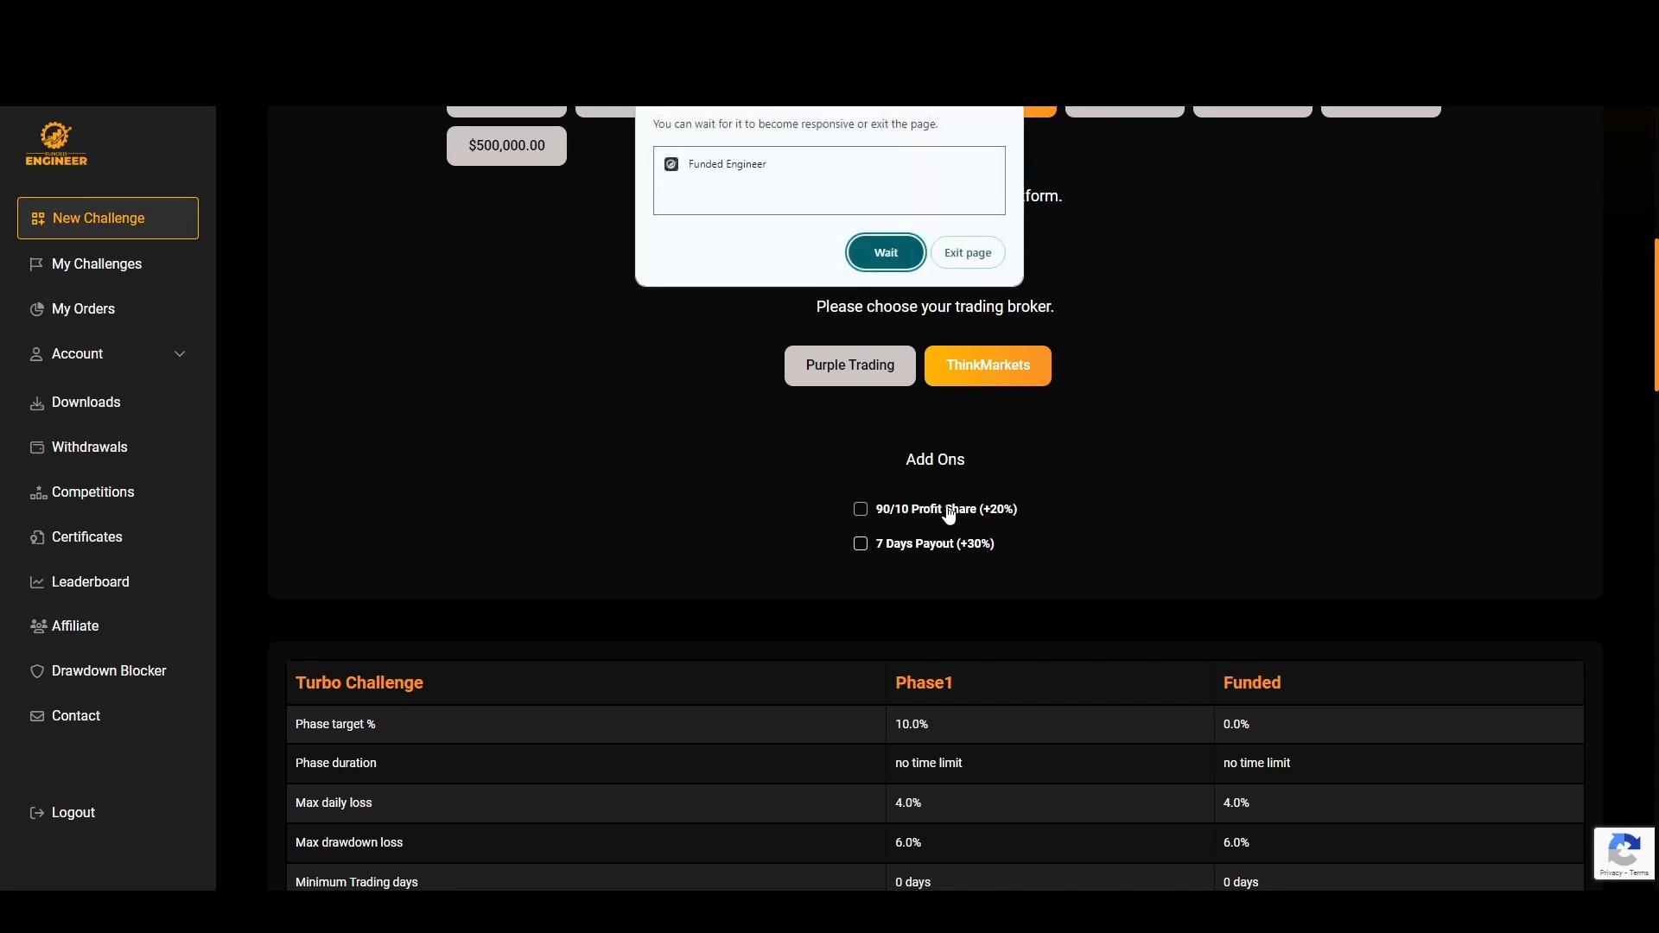
Let the page keep loading, then tick the 90/10 Profit Share and 7 Days Payout add-ons.
click(885, 252)
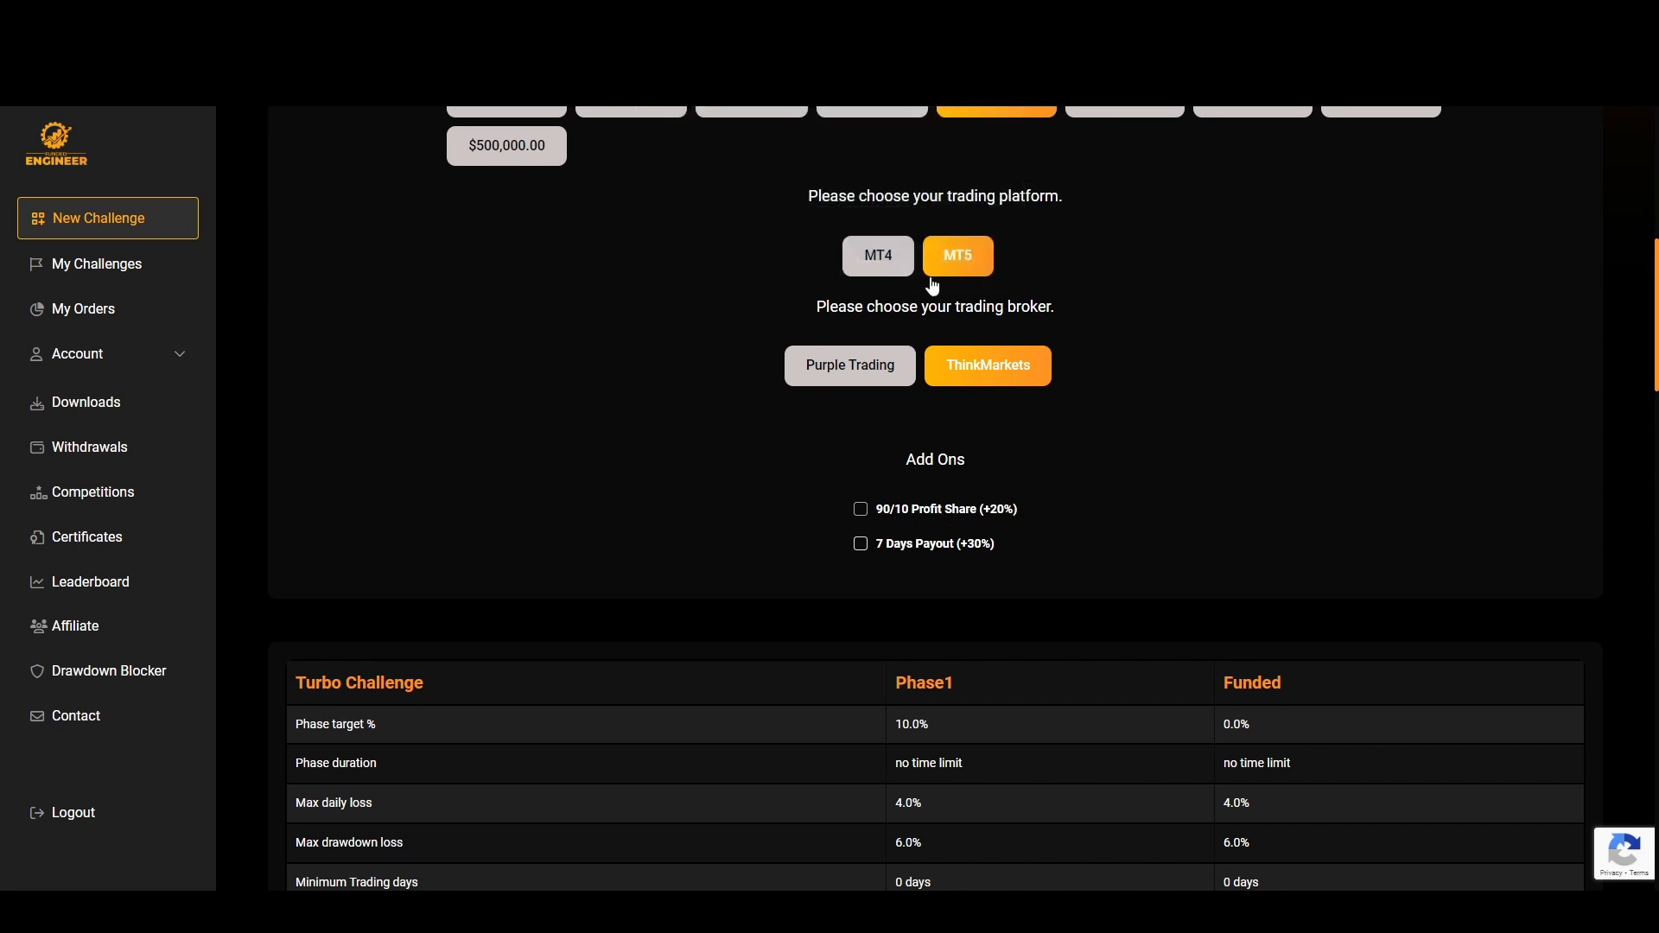
mouse_move(950, 552)
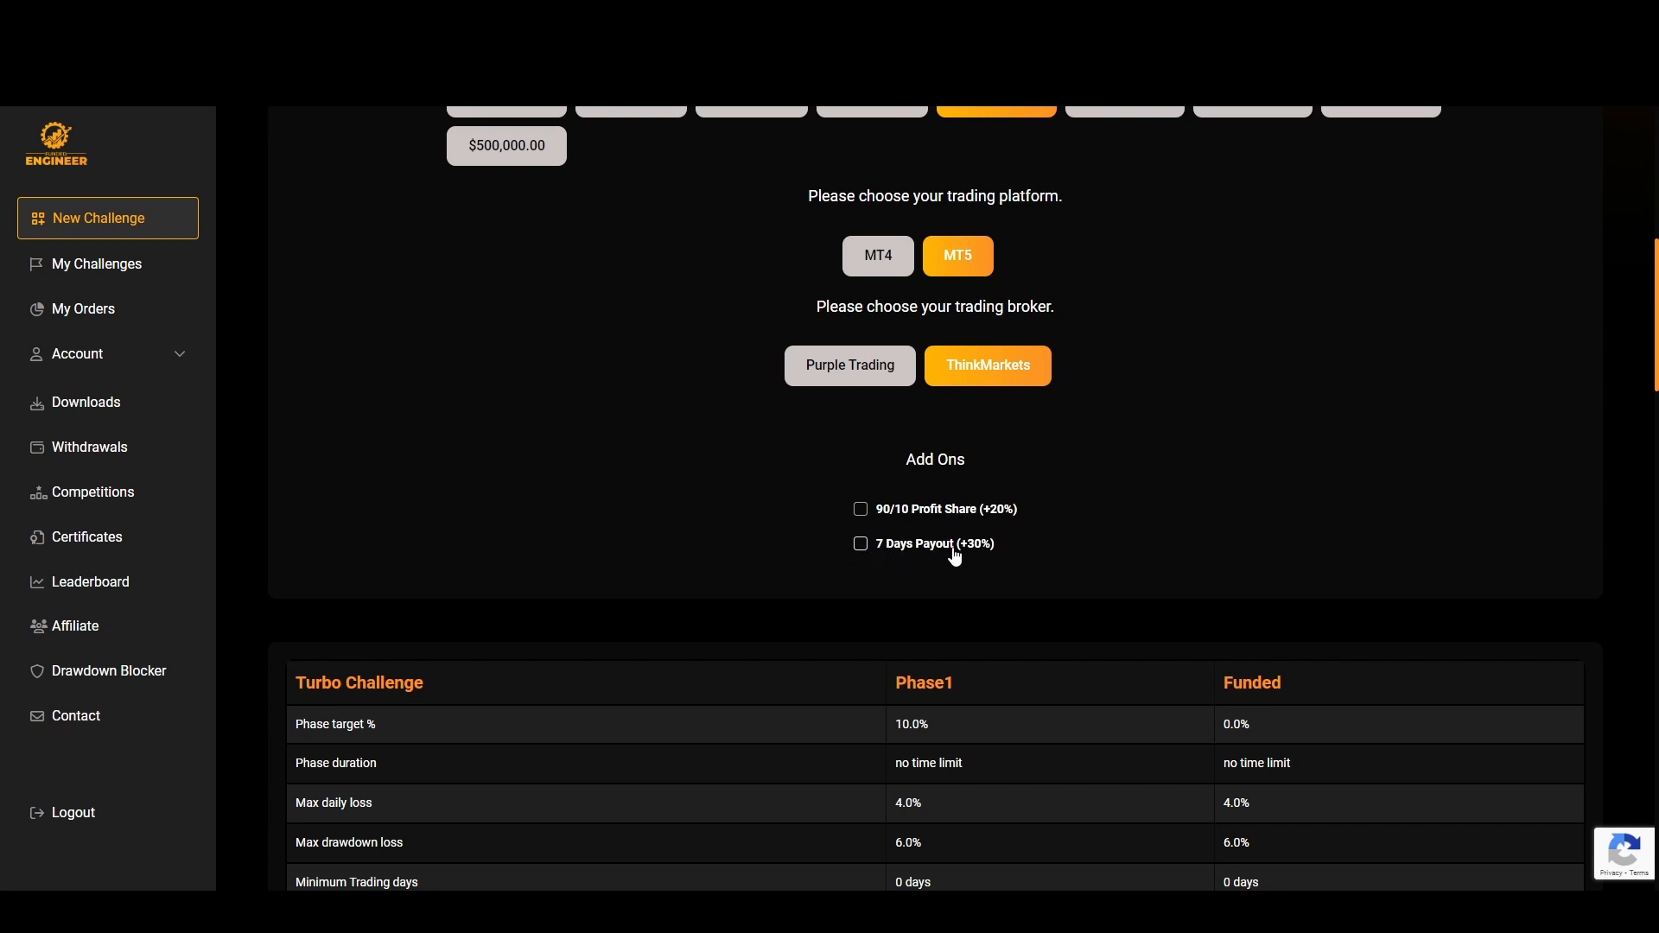
mouse_move(956, 553)
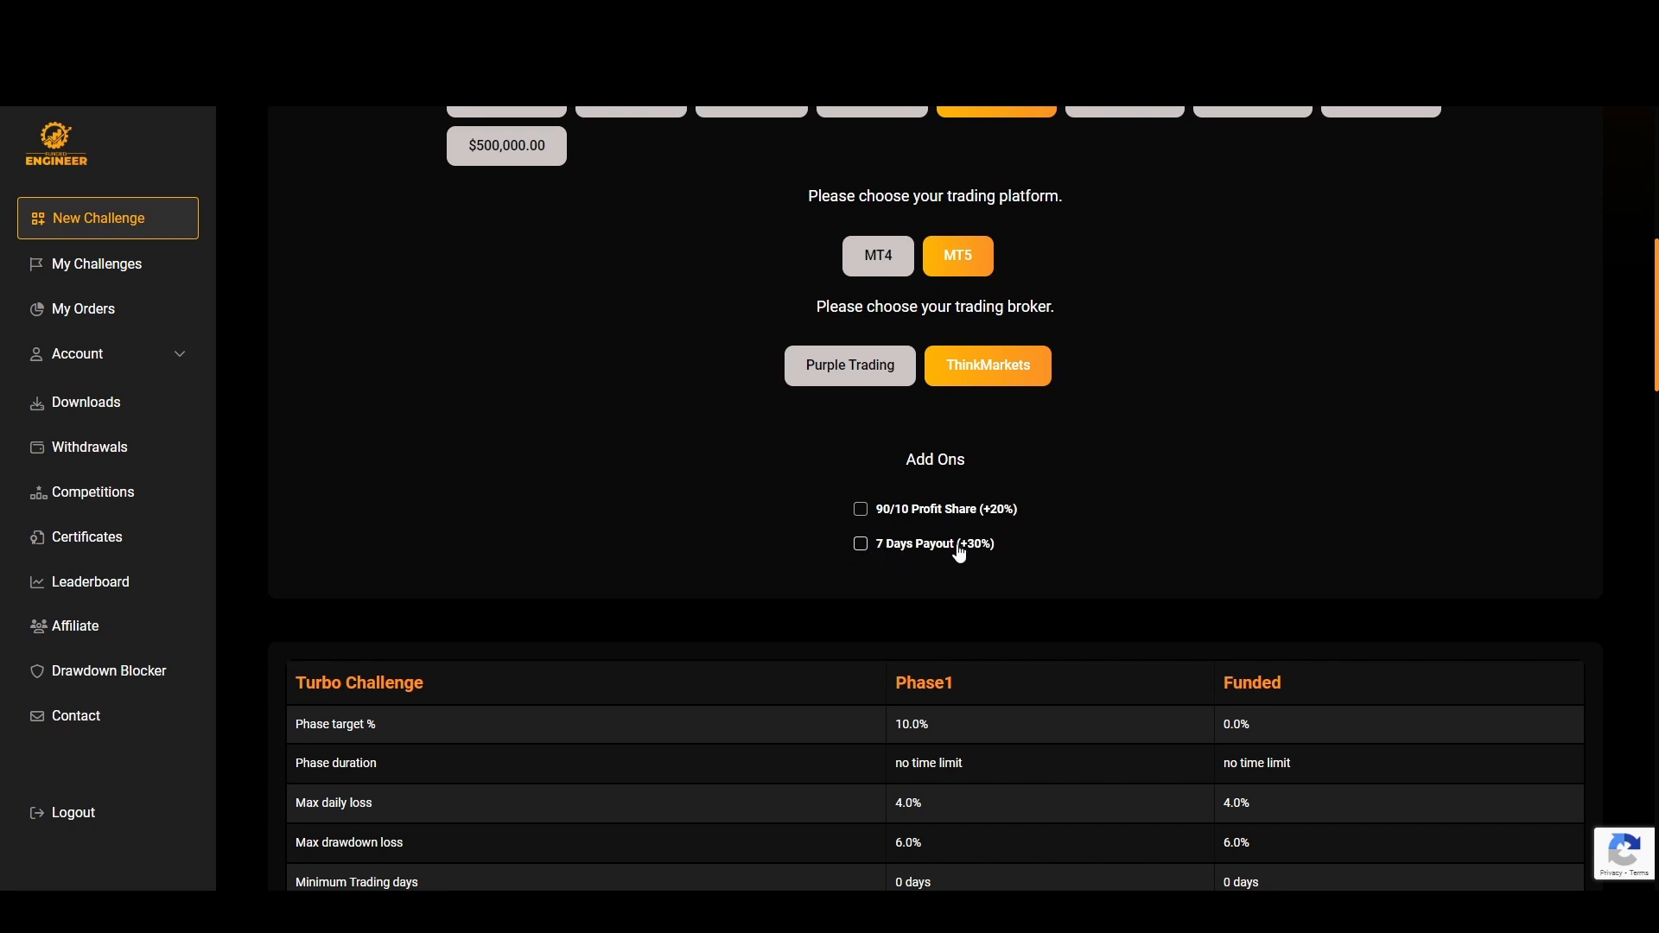
click(861, 508)
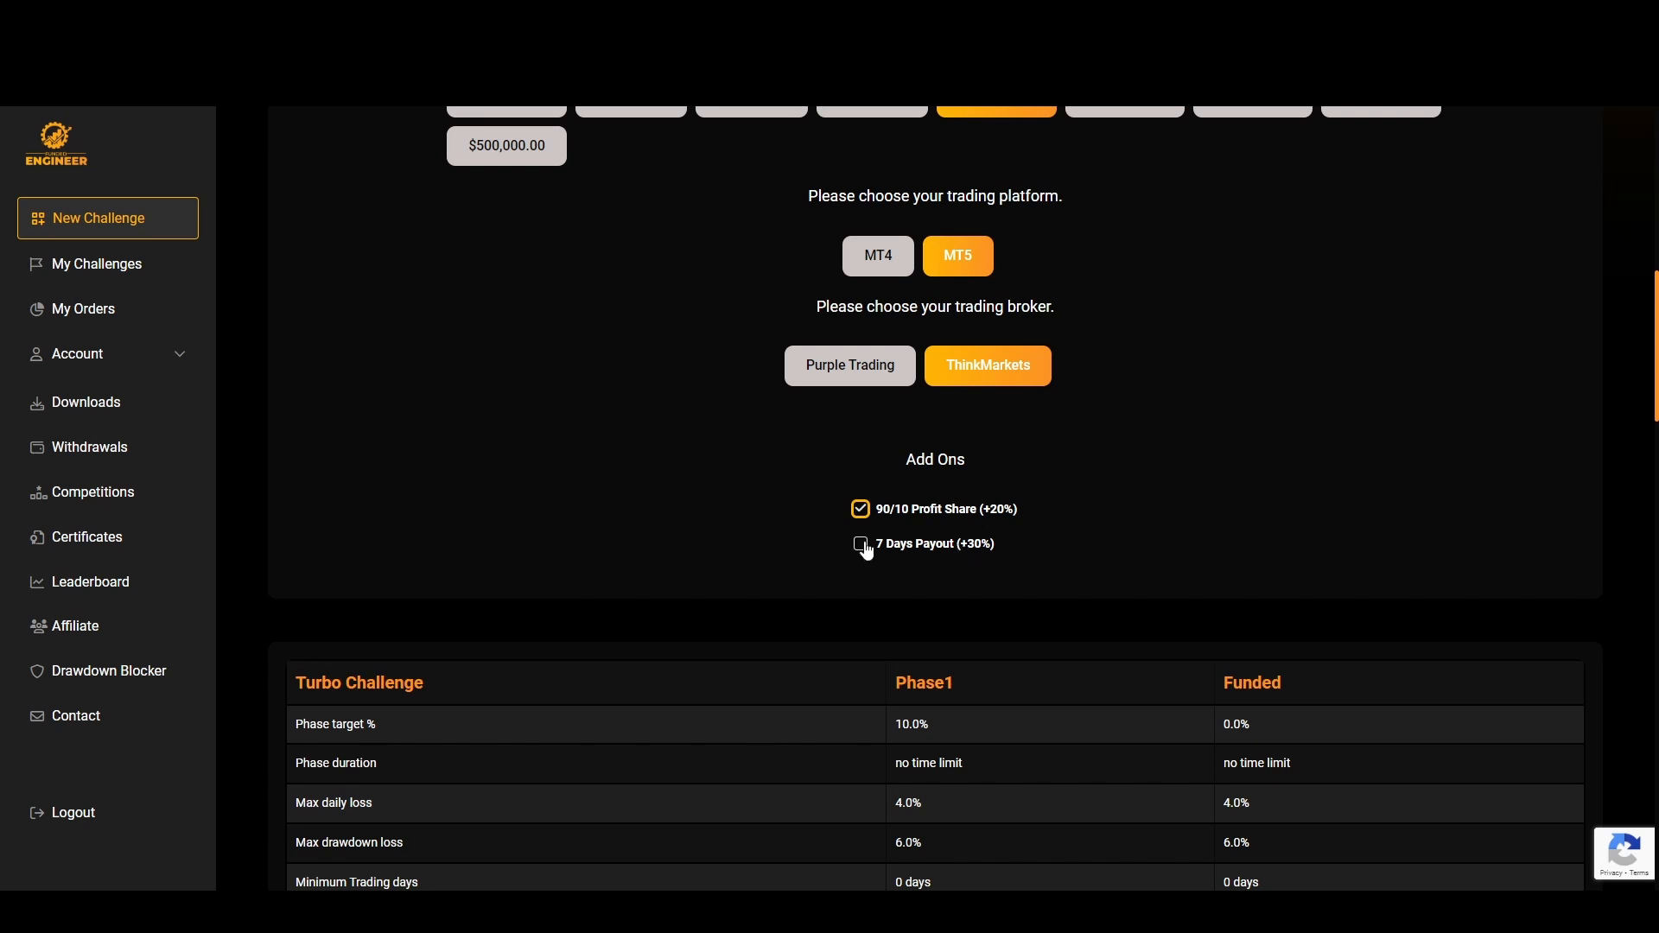
click(859, 543)
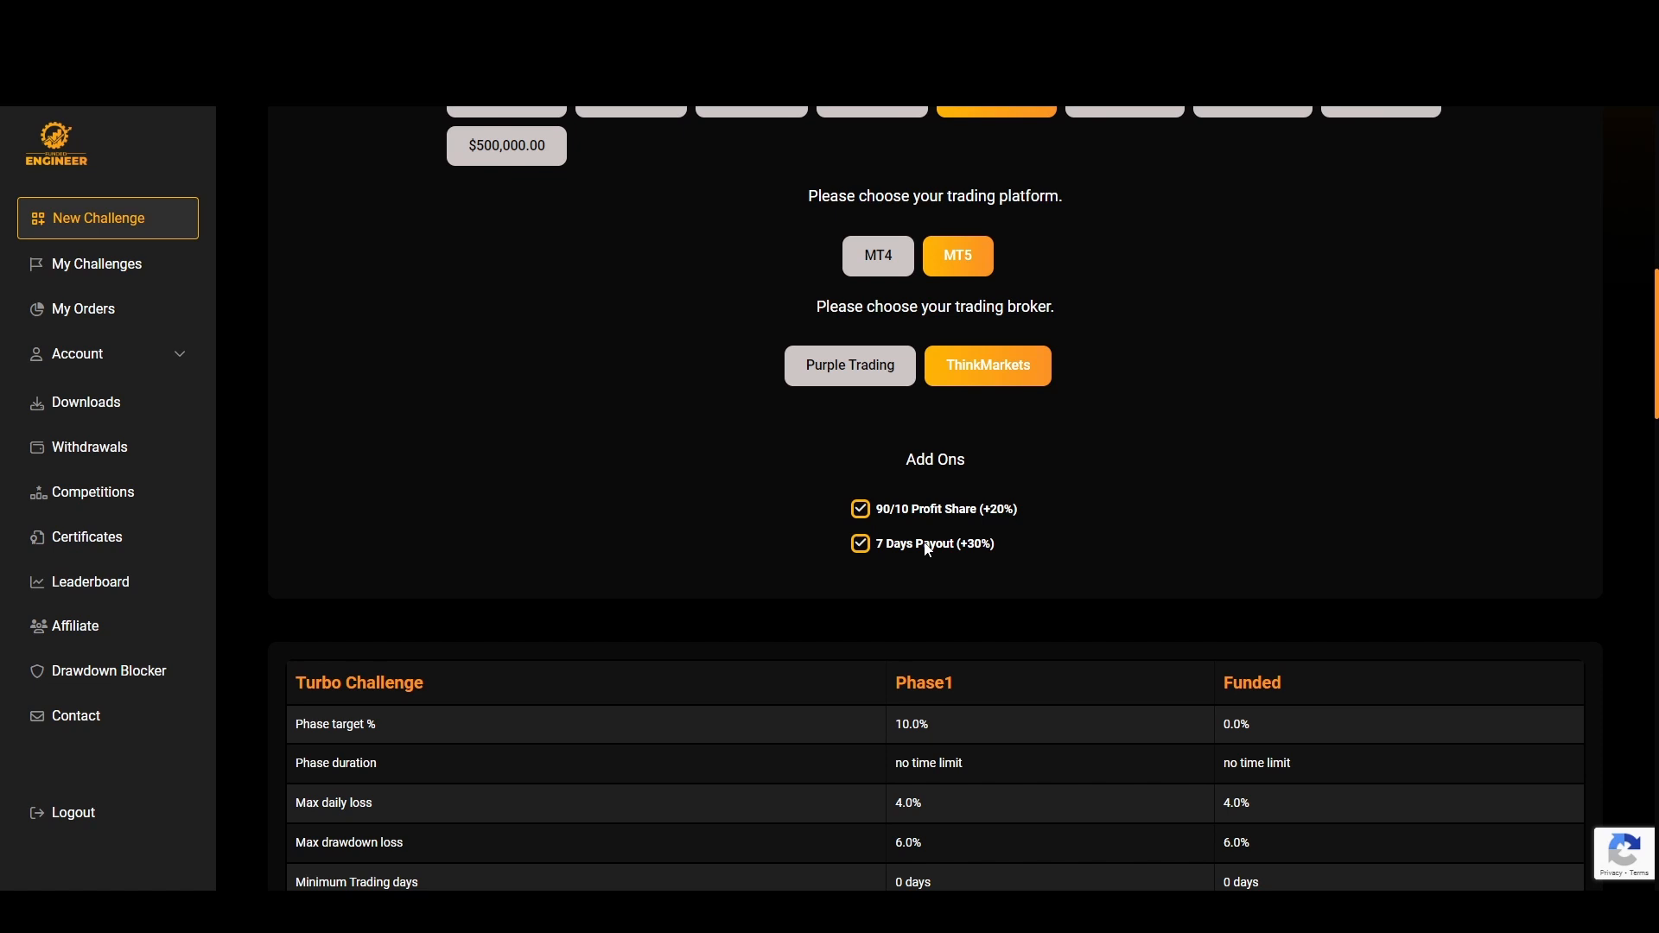
mouse_move(880, 492)
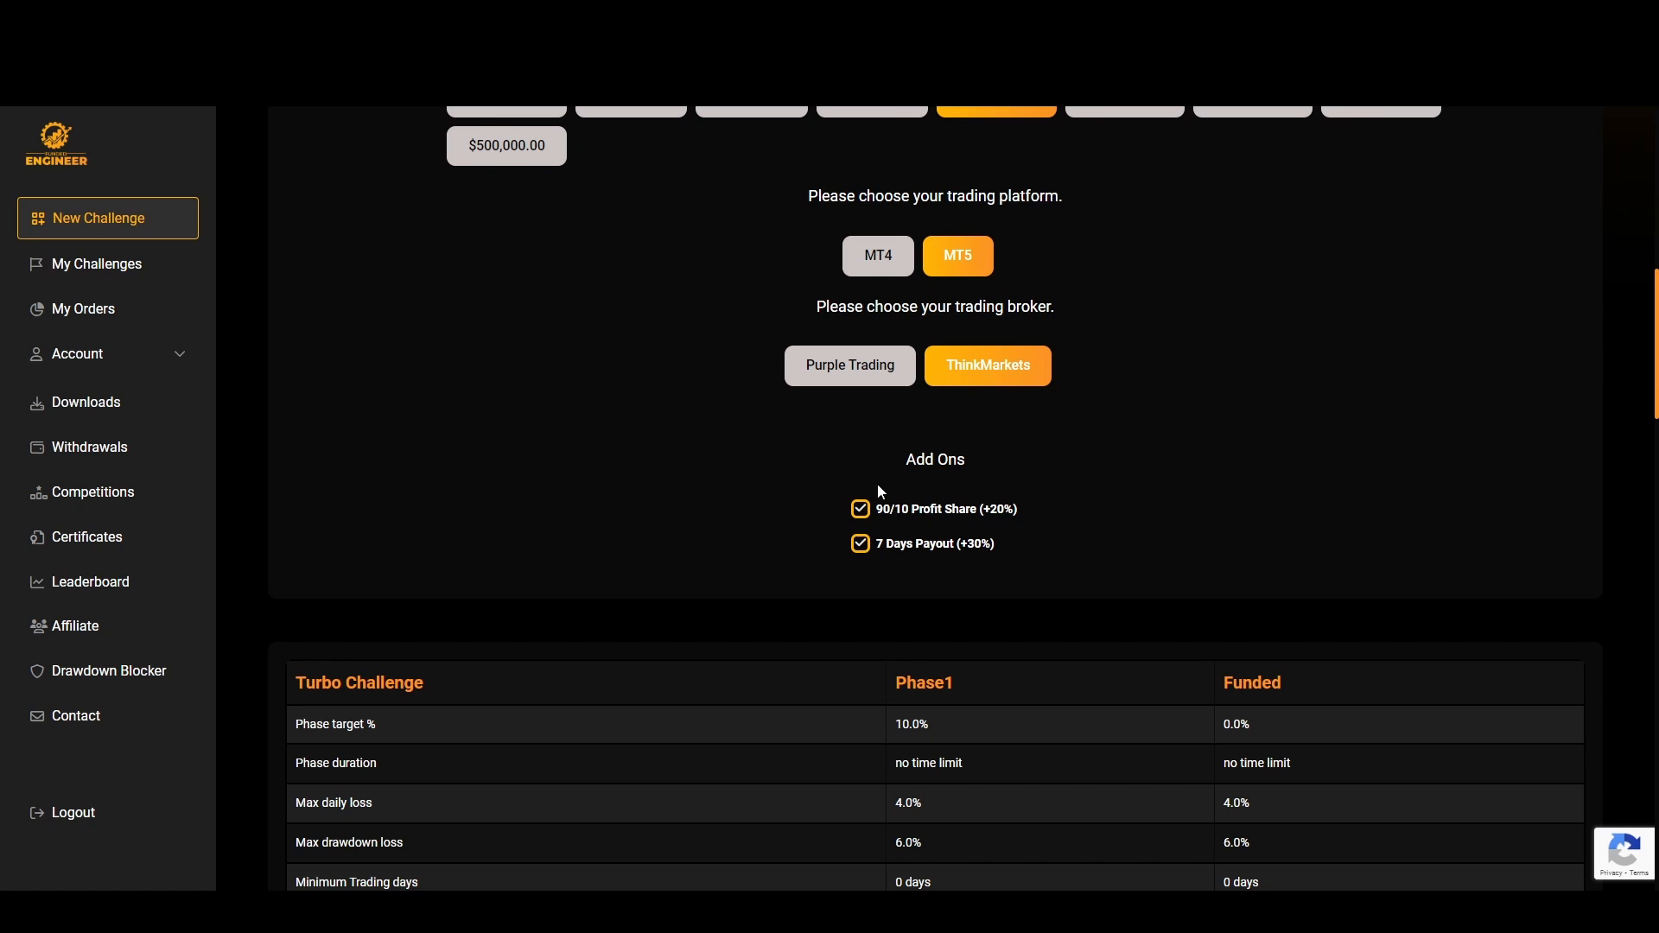
mouse_move(943, 450)
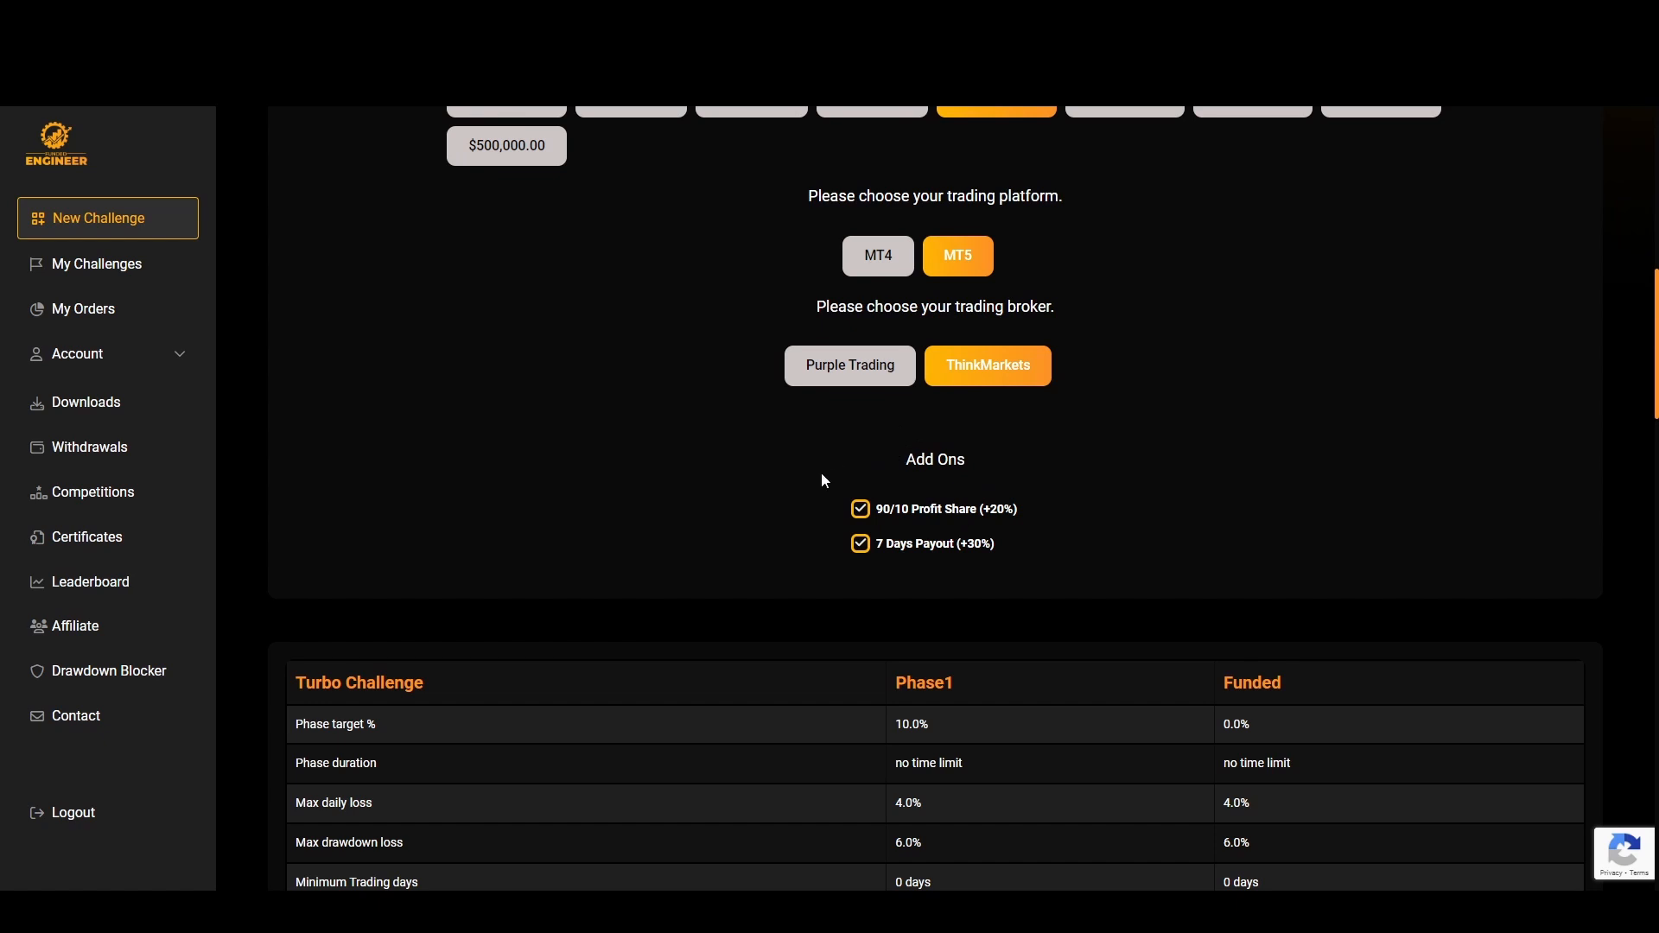
mouse_move(838, 484)
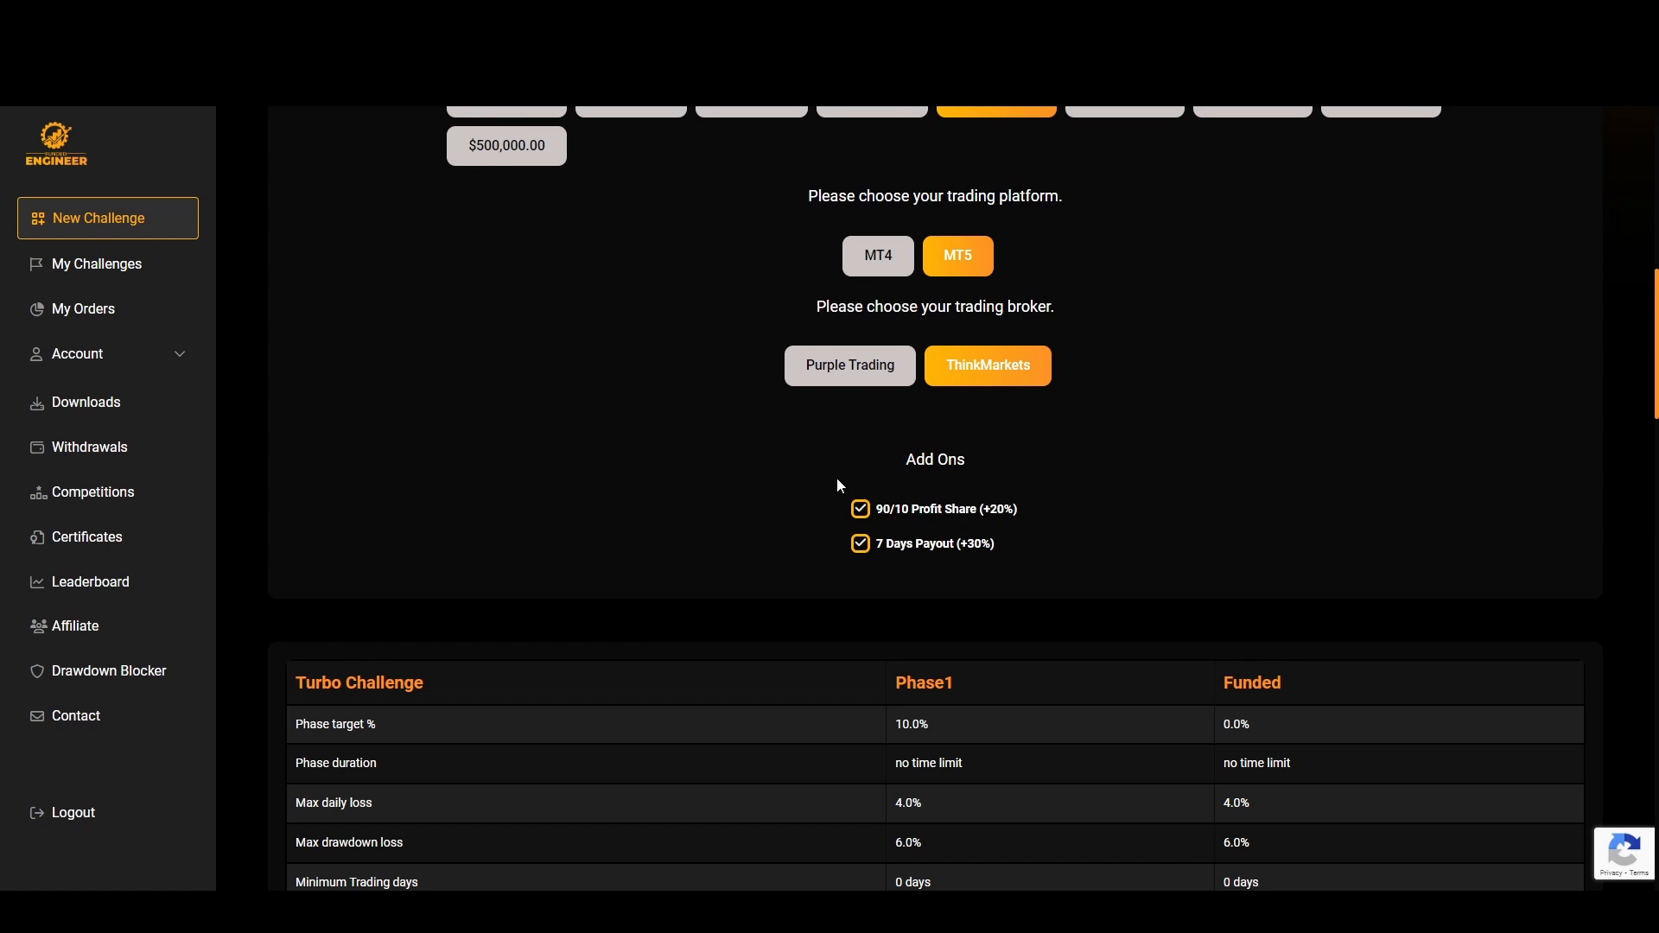
mouse_move(891, 541)
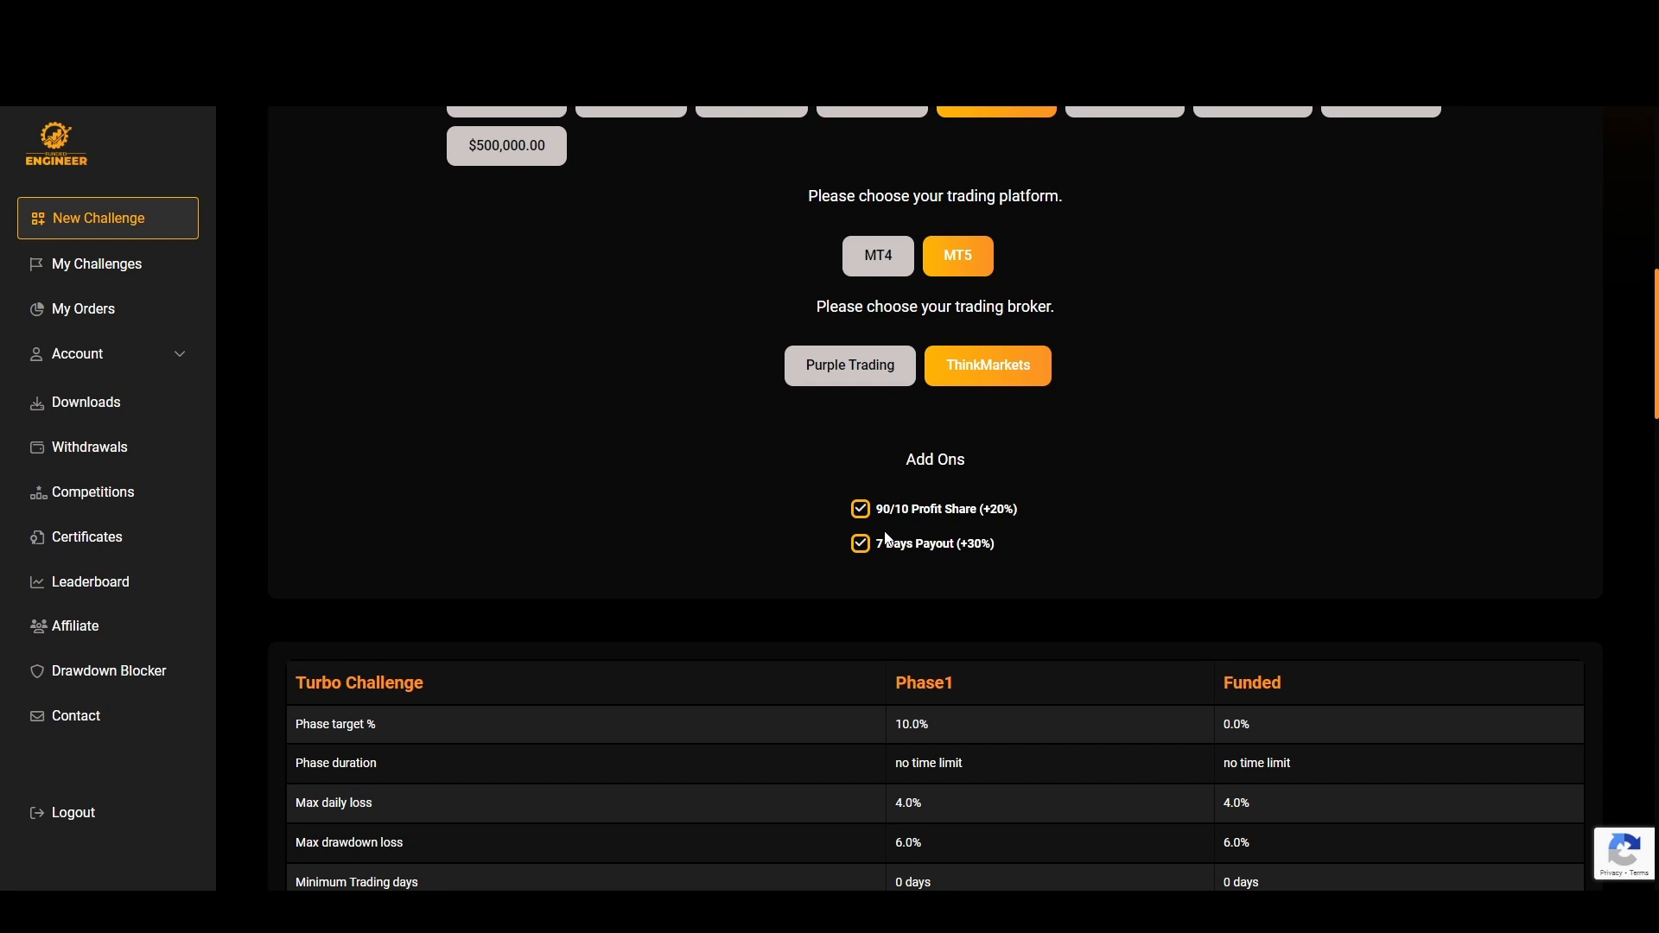
mouse_move(897, 539)
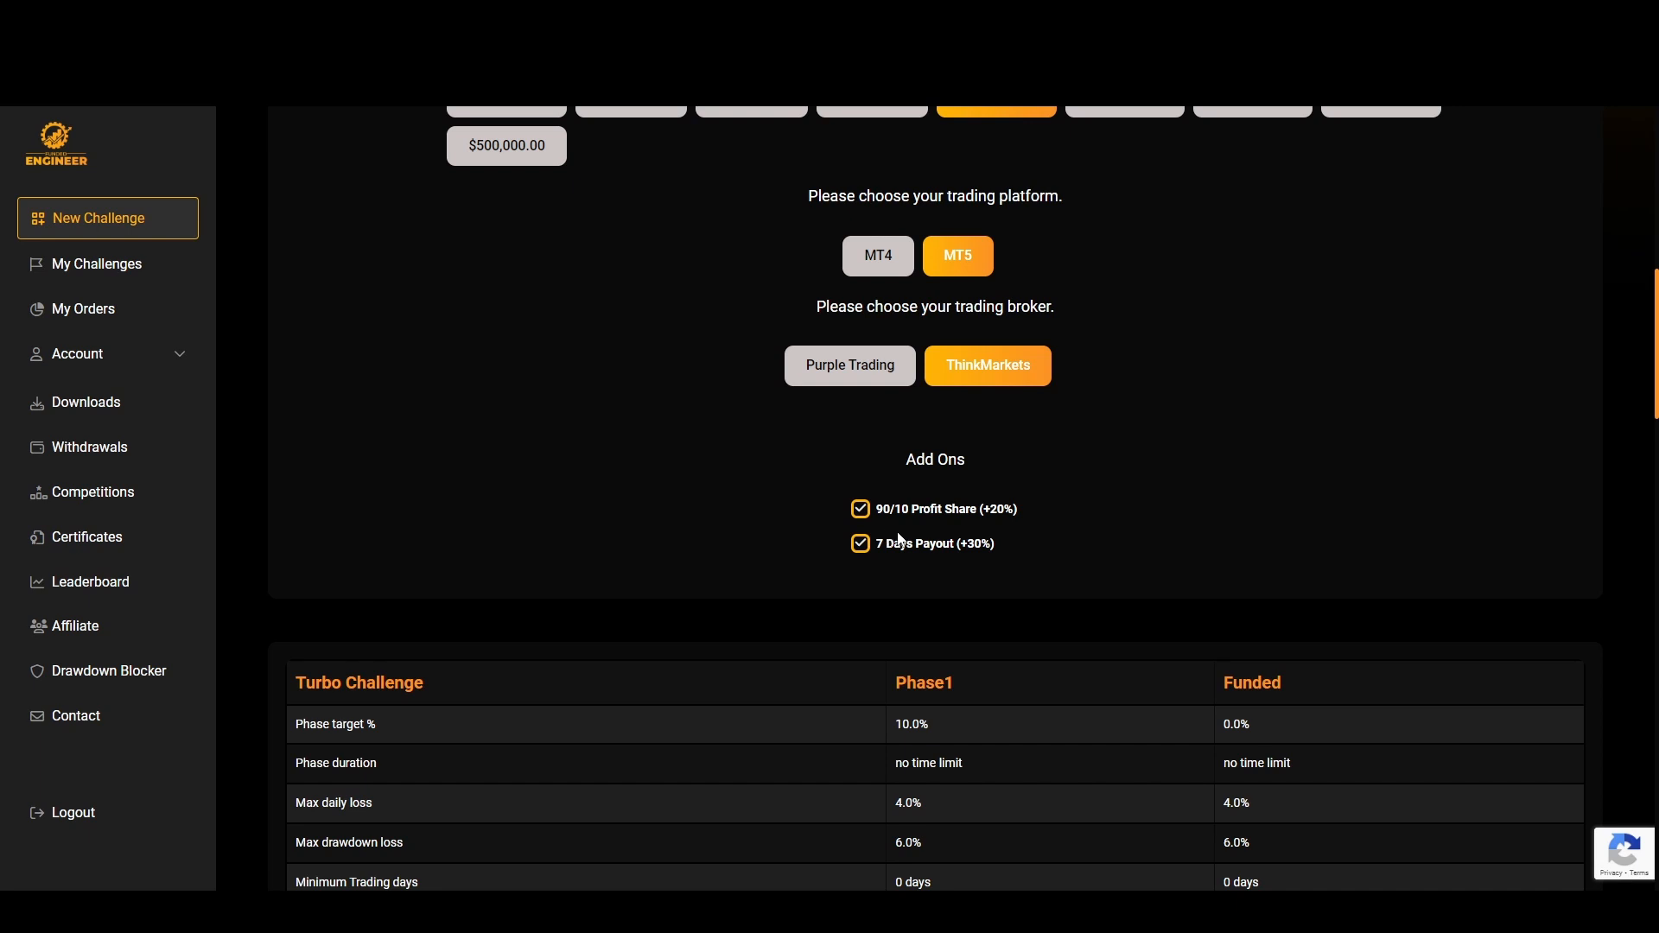
mouse_move(923, 550)
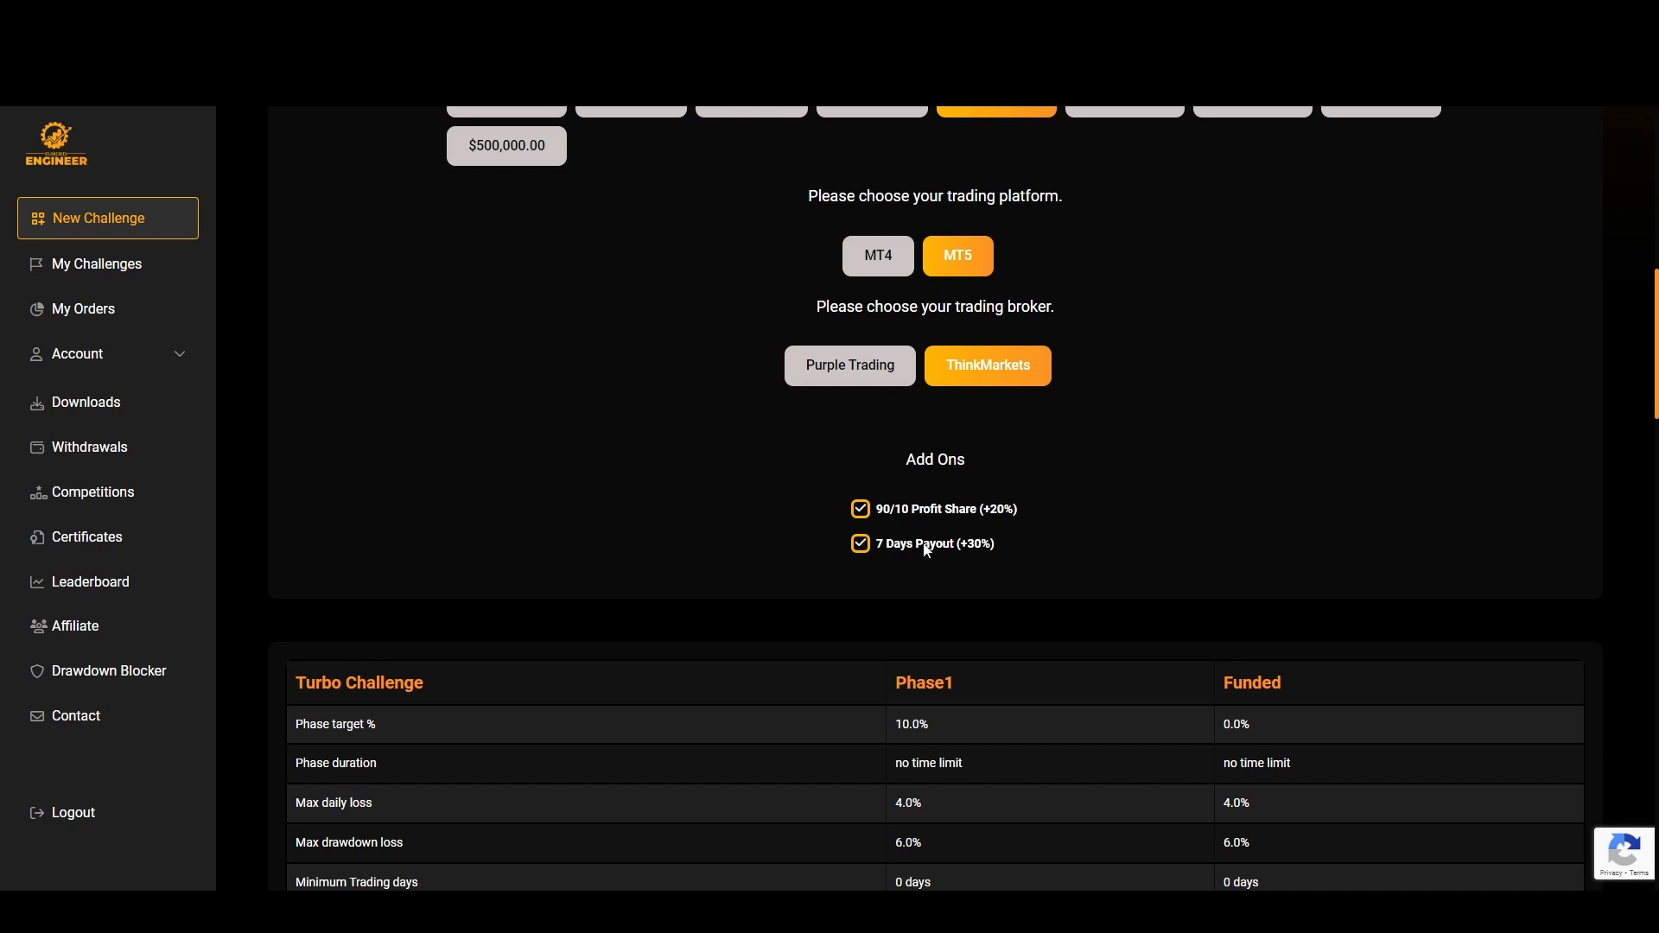
scroll(down, 3)
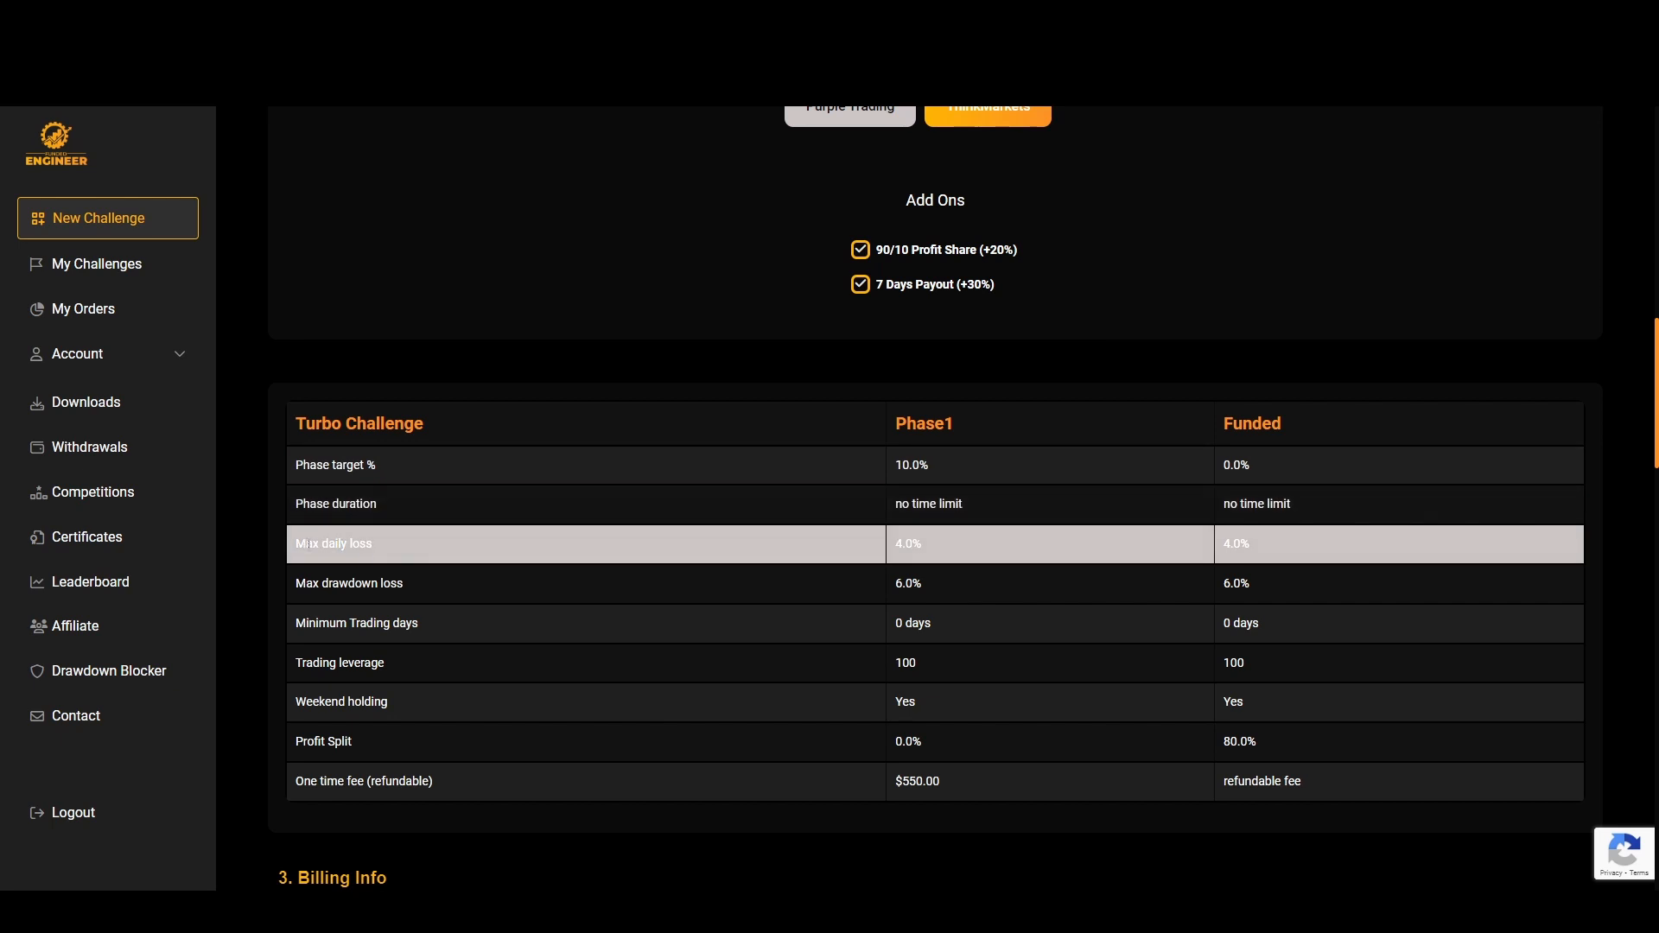
mouse_move(1274, 583)
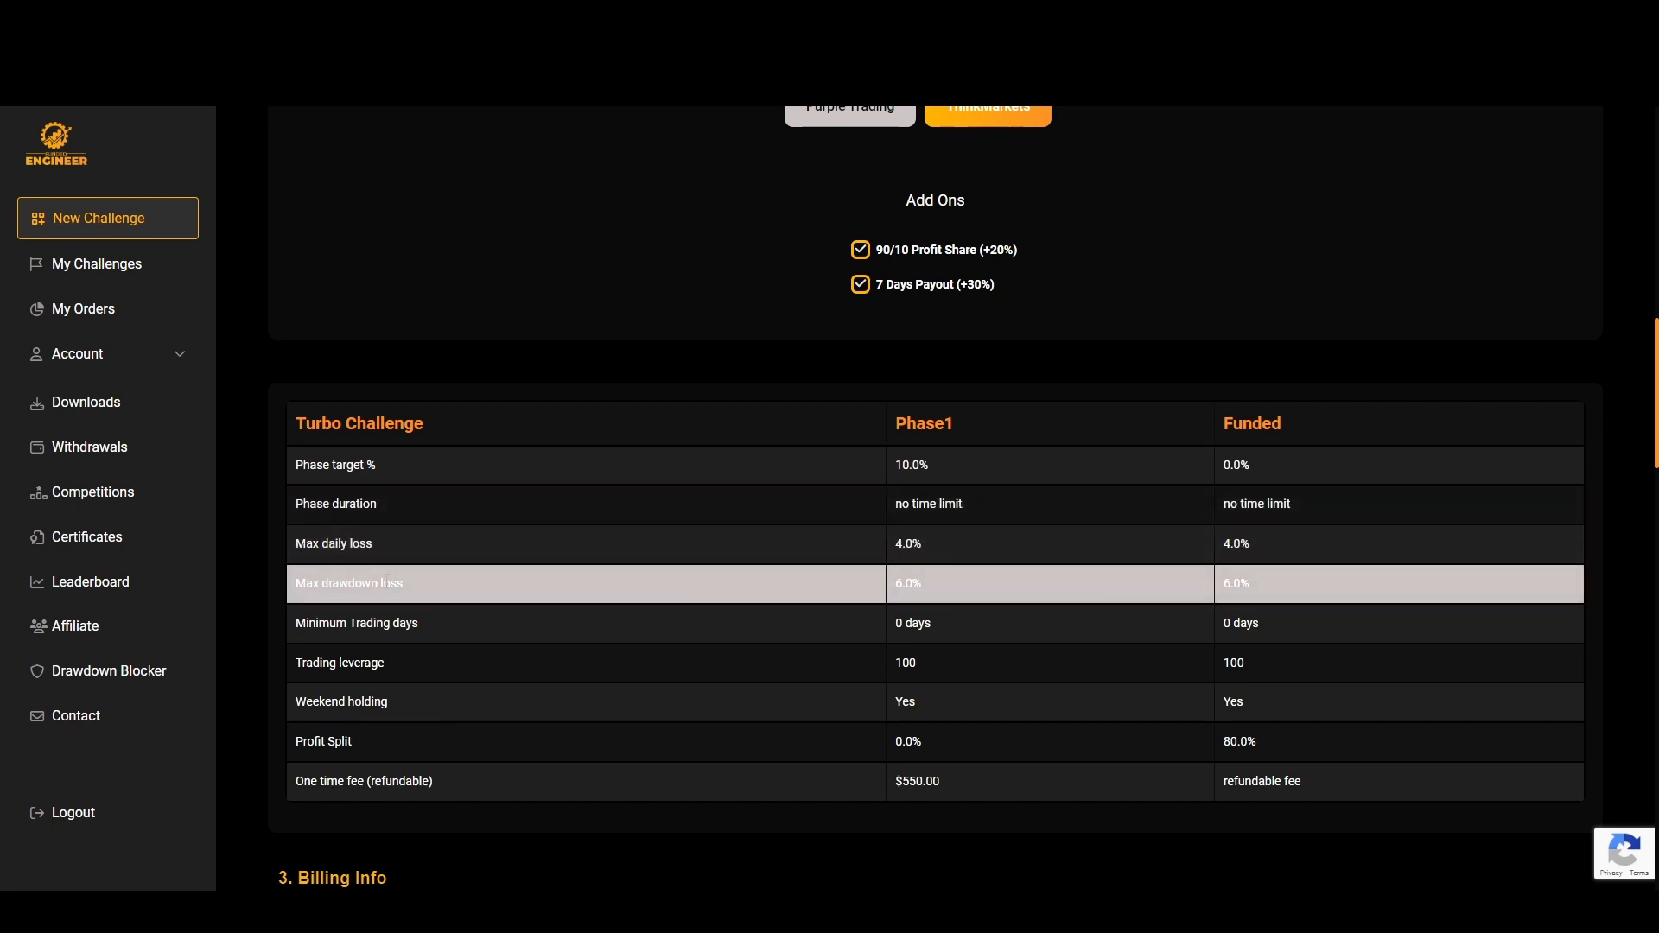
mouse_move(916, 781)
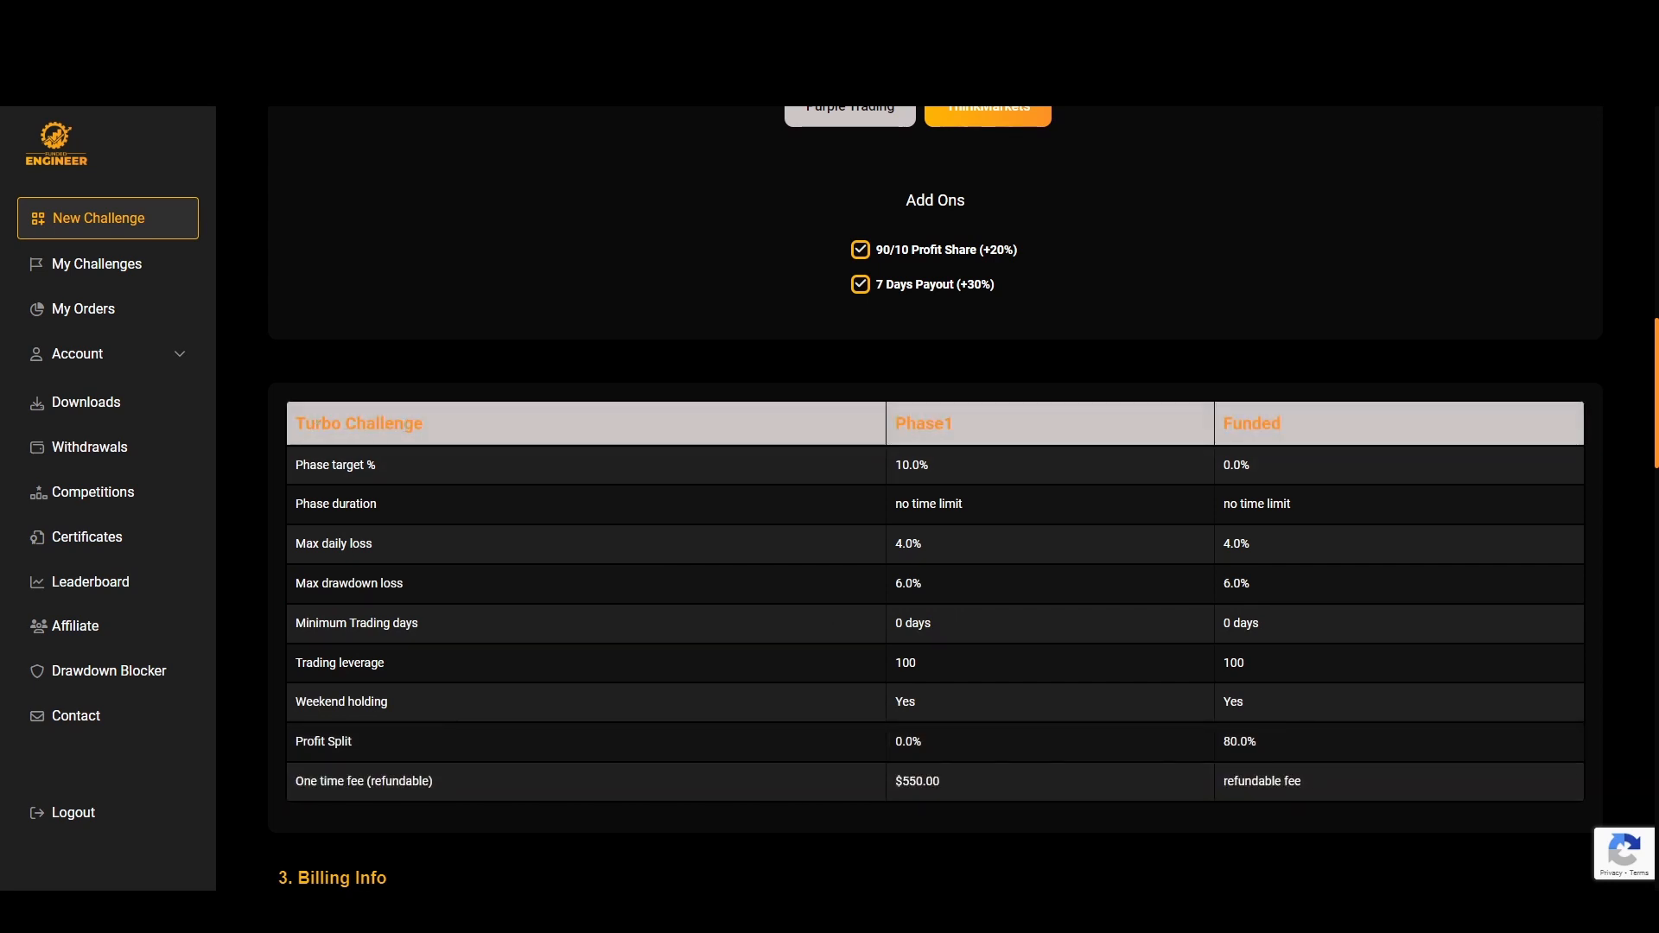
mouse_move(892, 434)
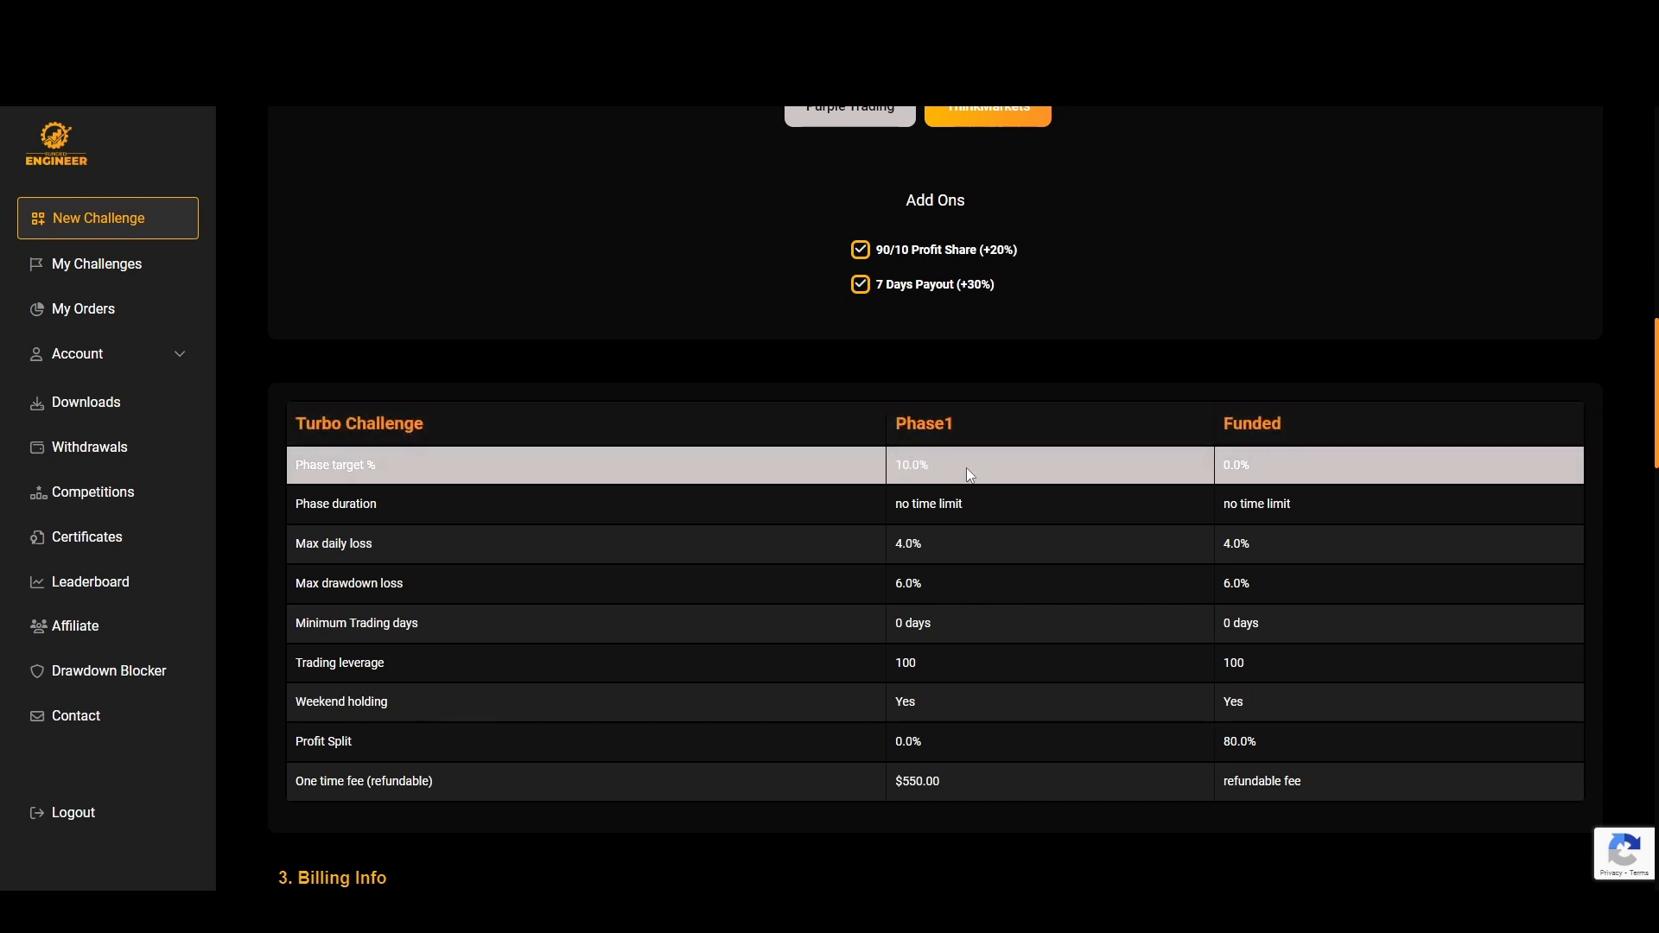
mouse_move(1249, 446)
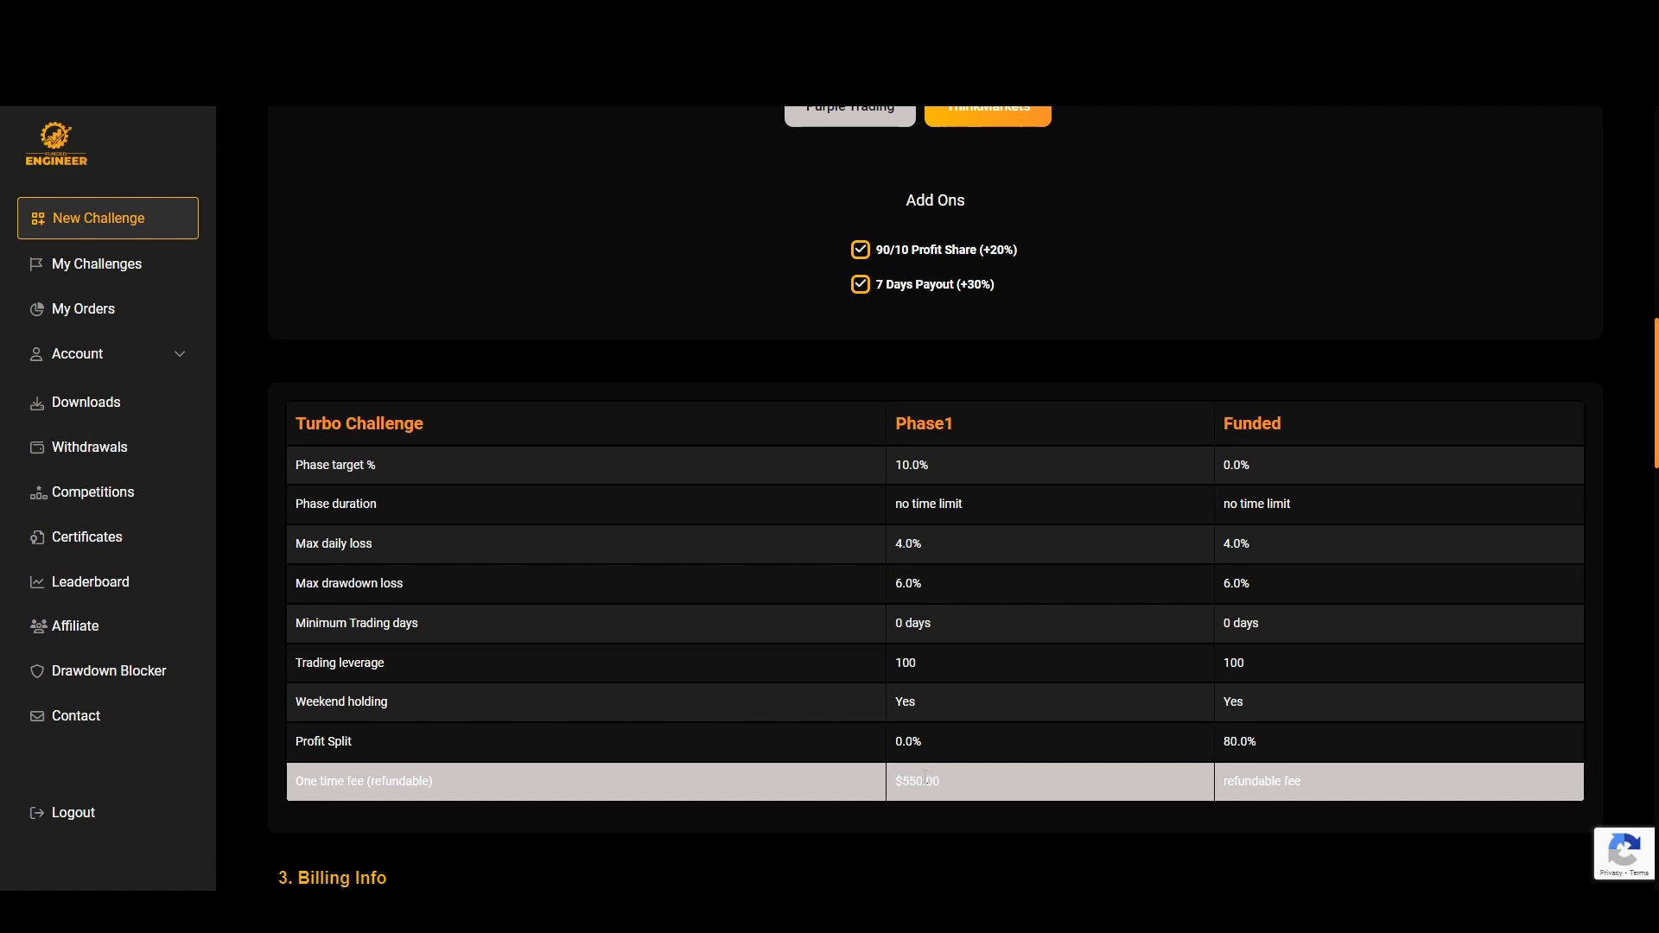
scroll(down, 3)
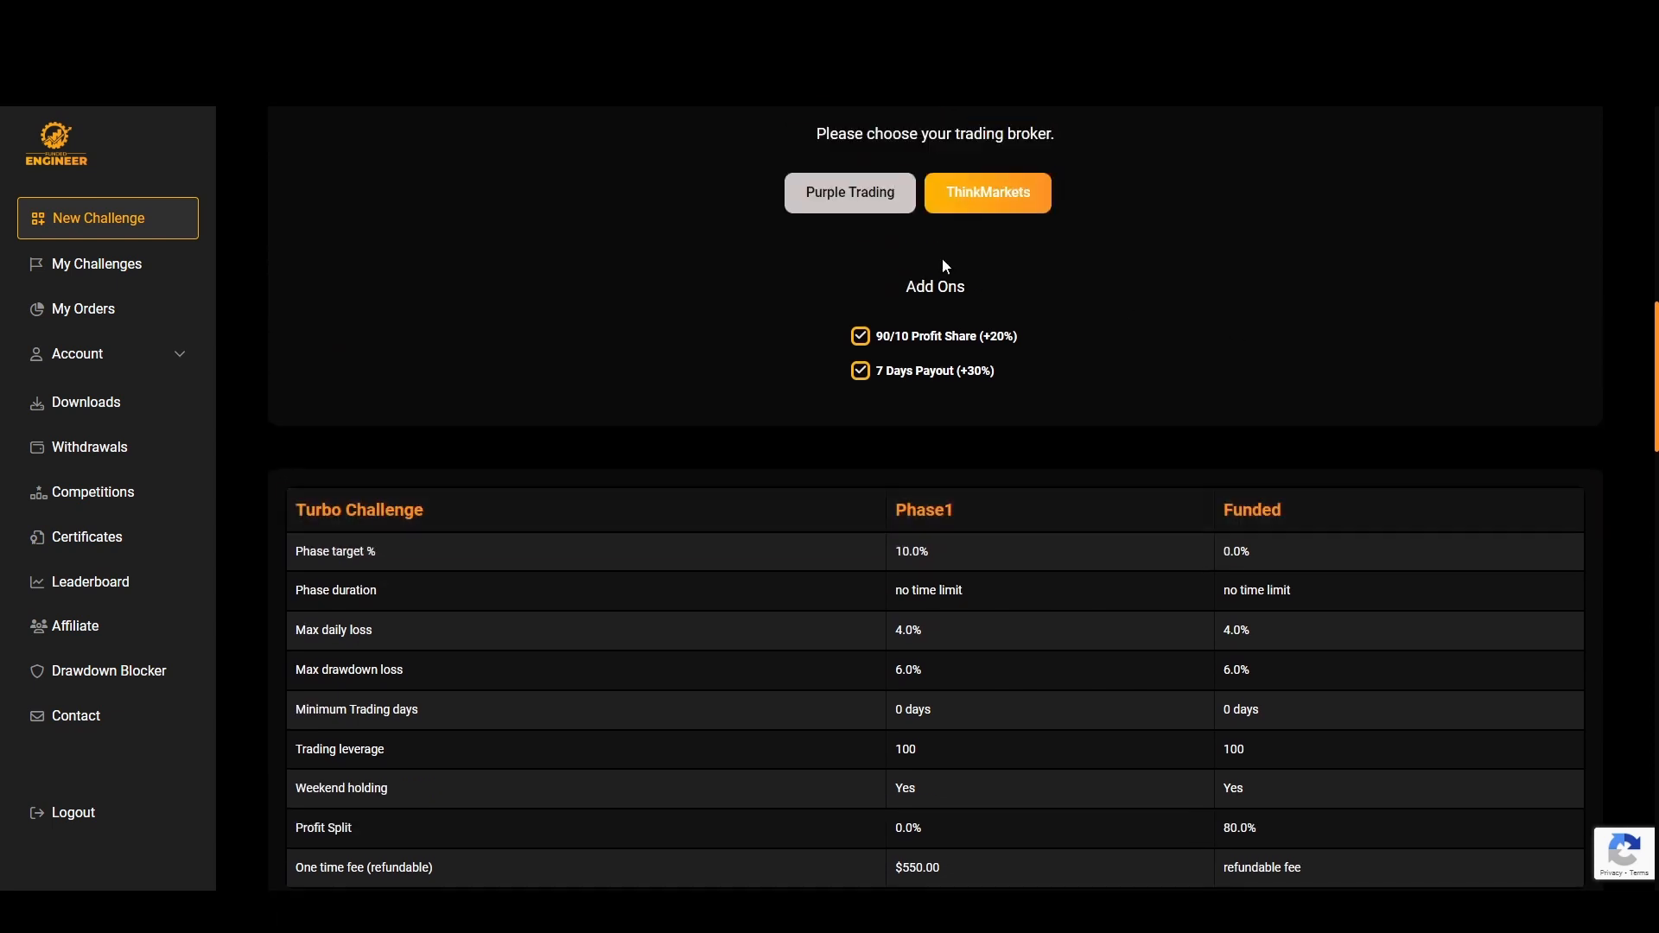
mouse_move(1063, 394)
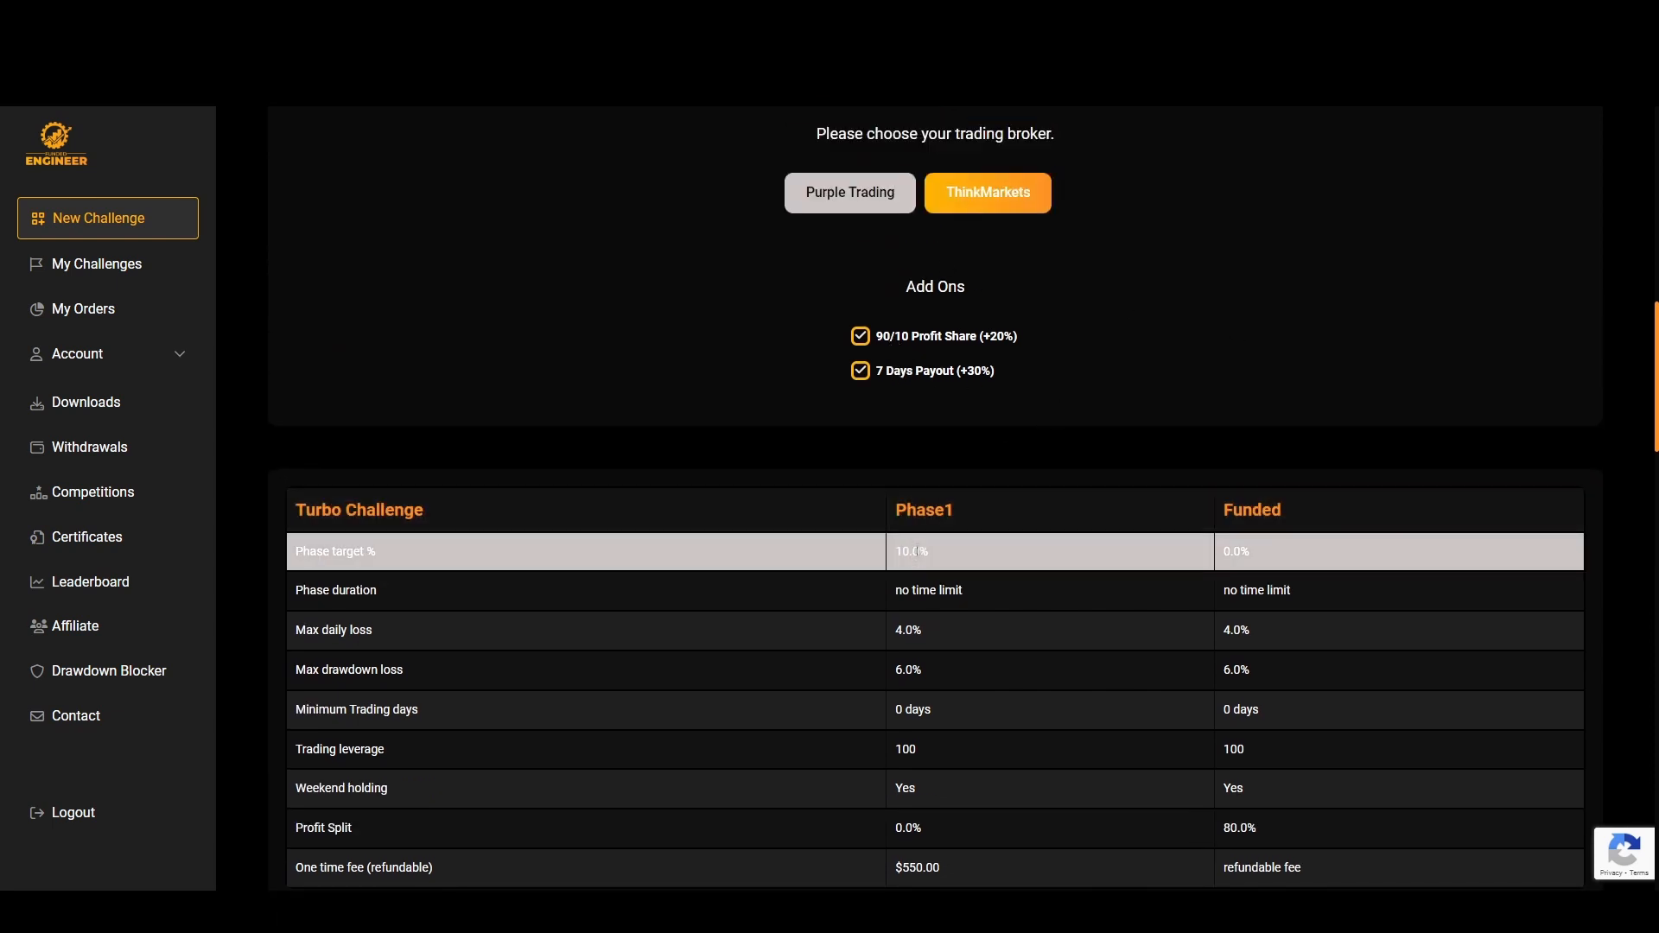
mouse_move(942, 384)
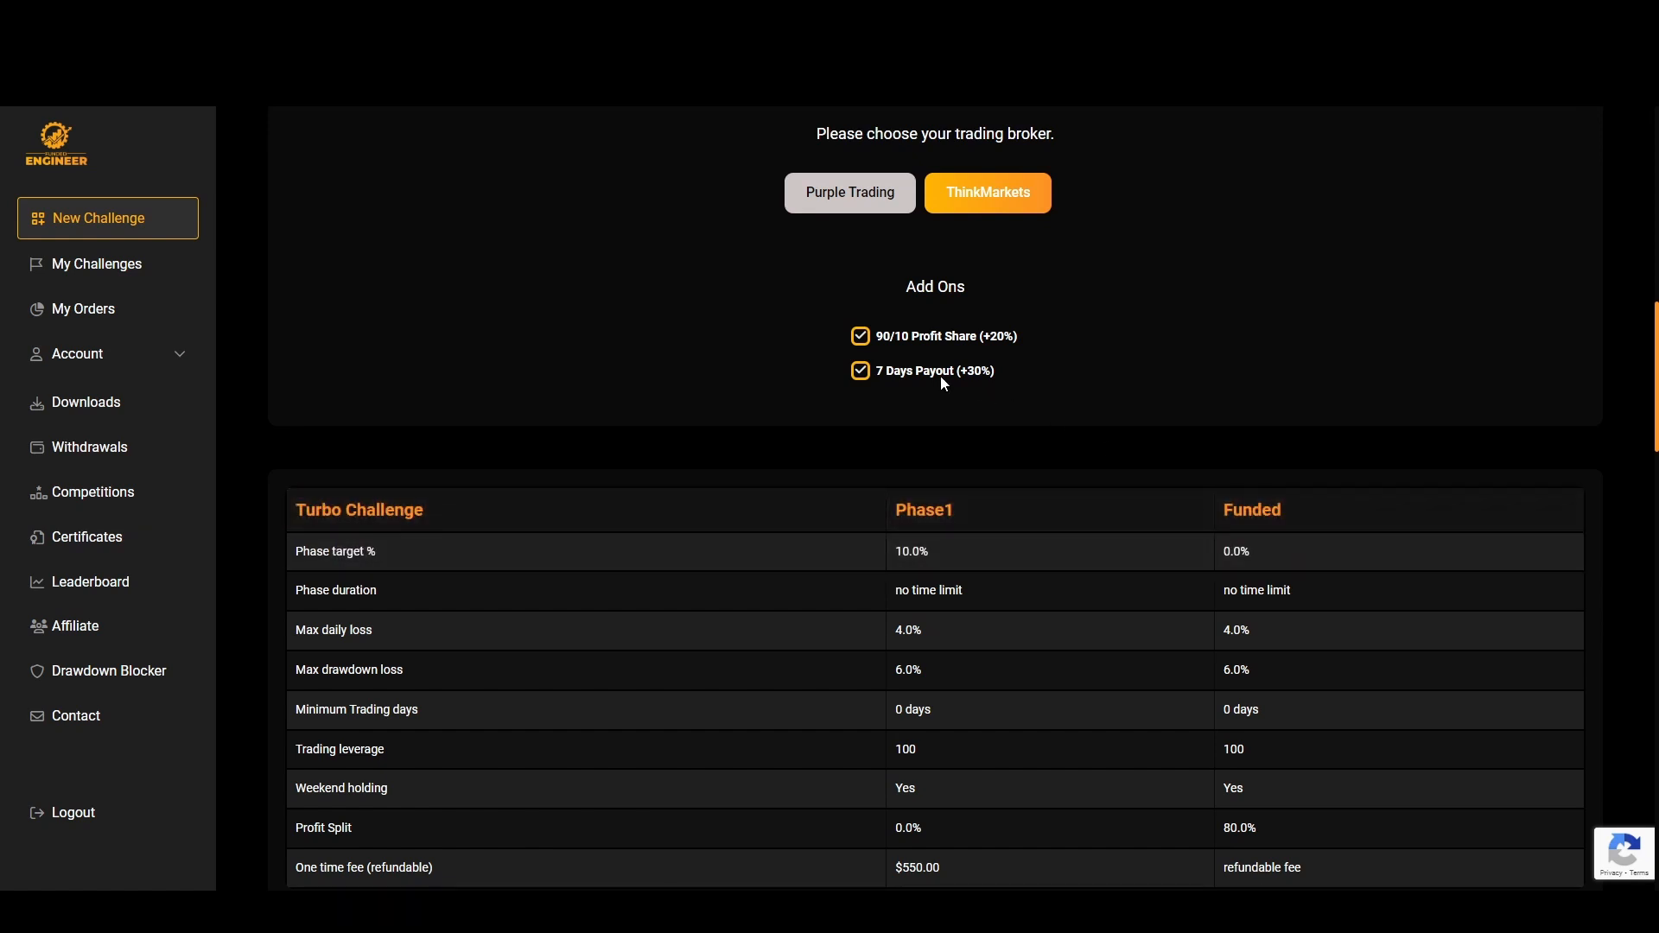
scroll(down, 3)
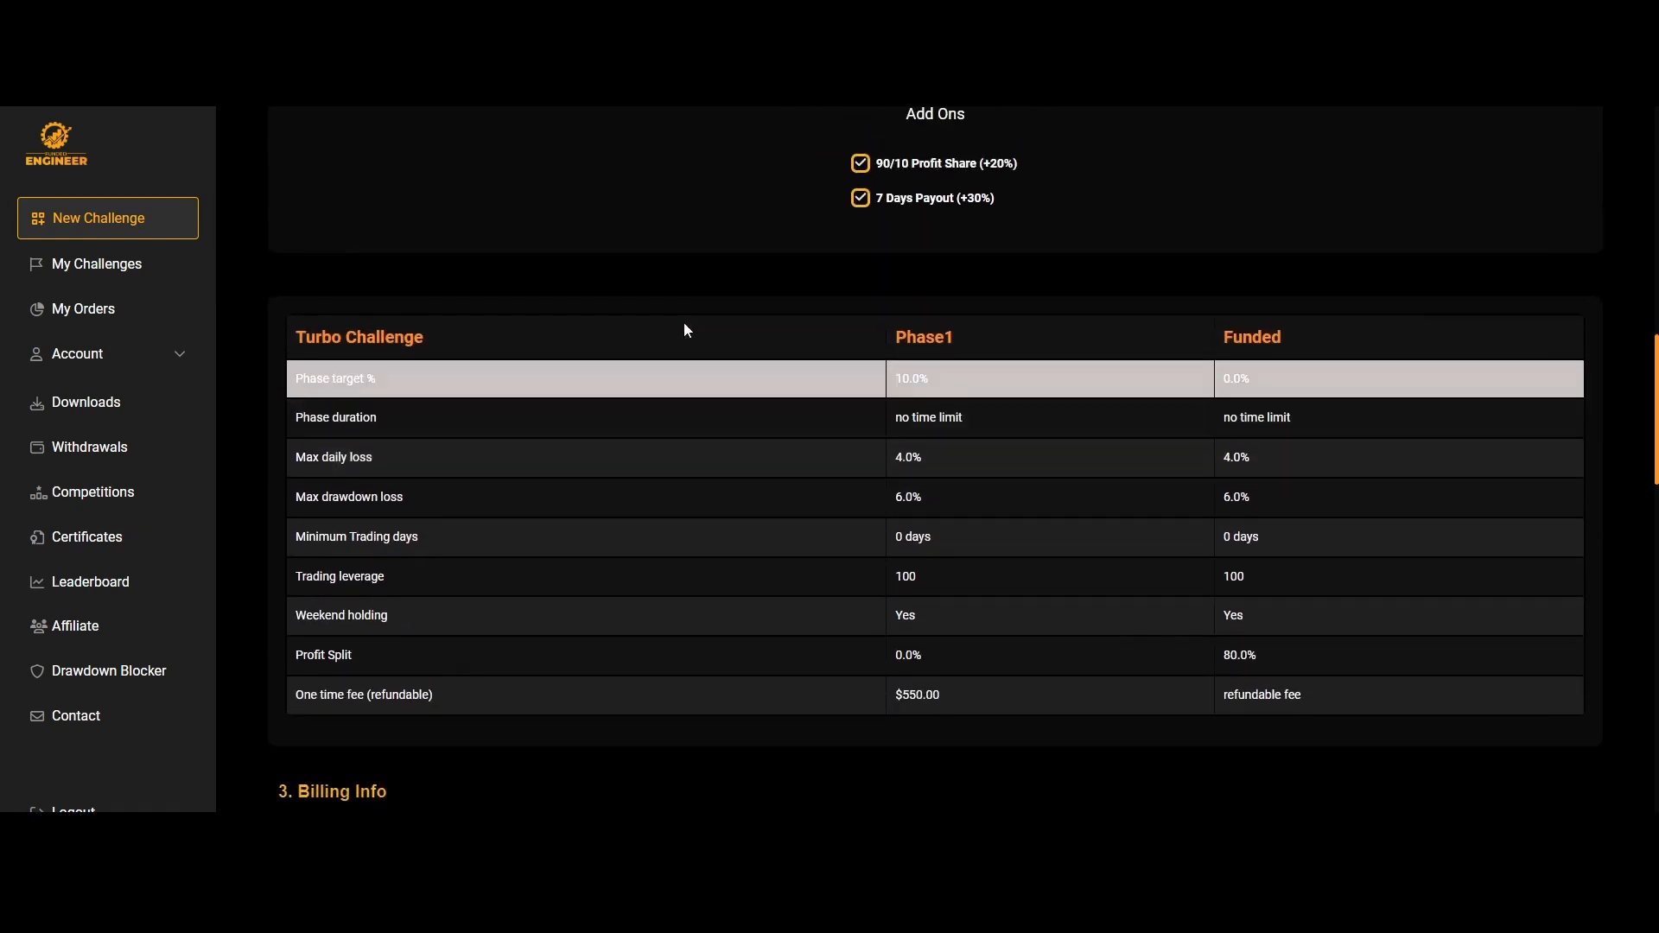
click(97, 263)
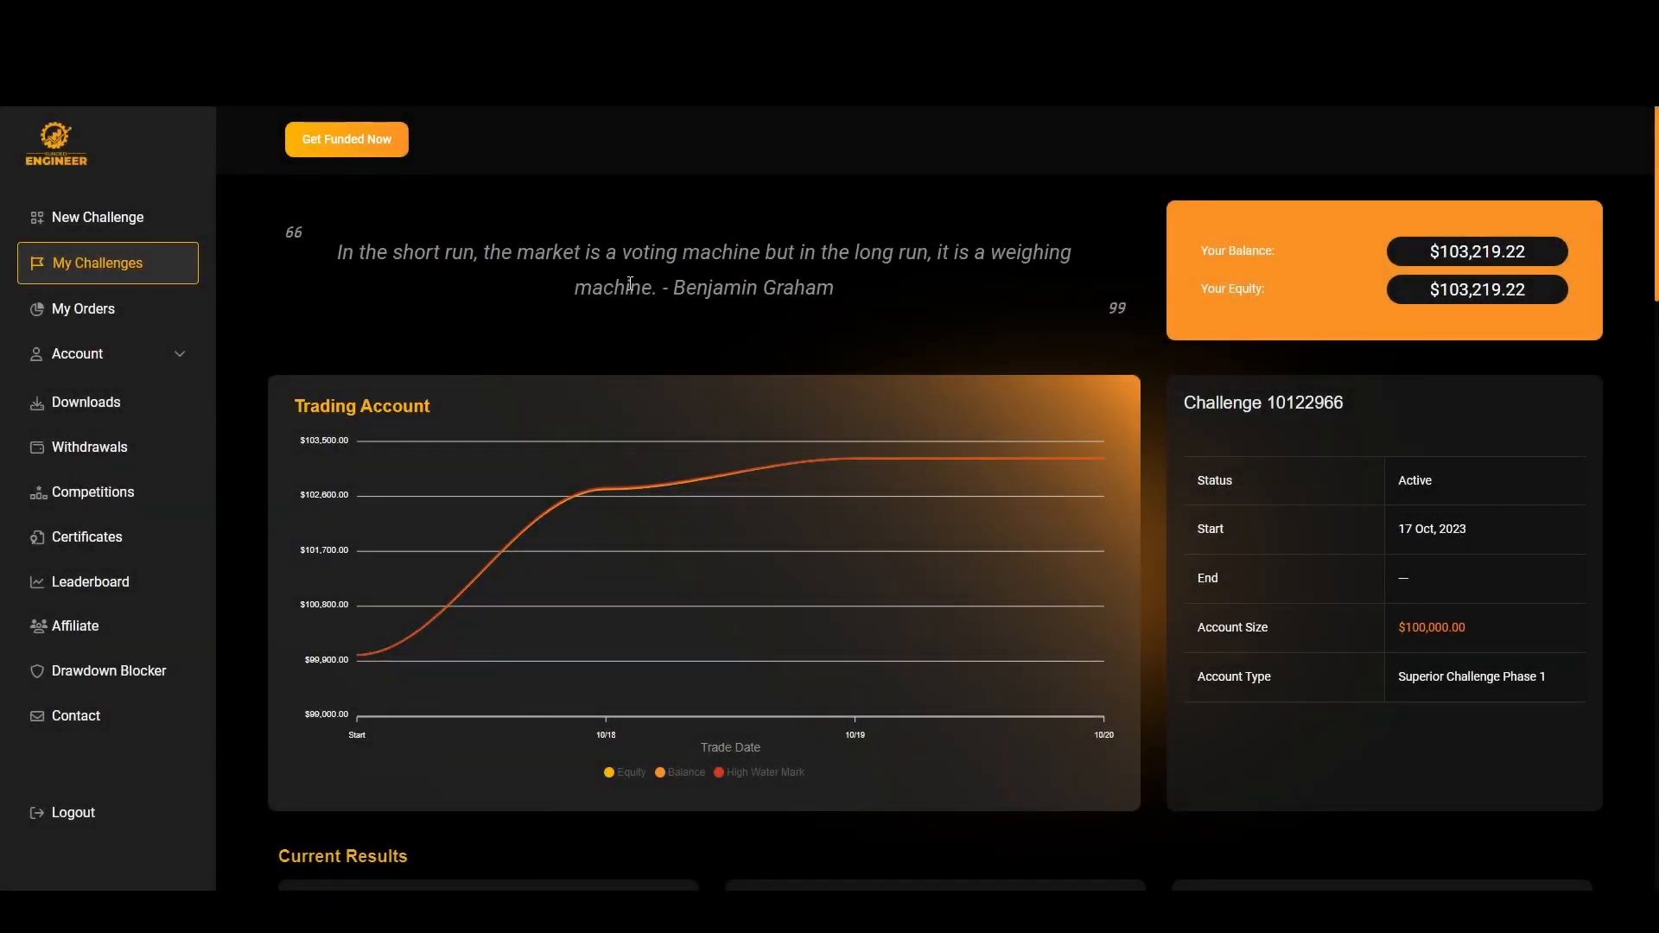
mouse_move(460, 313)
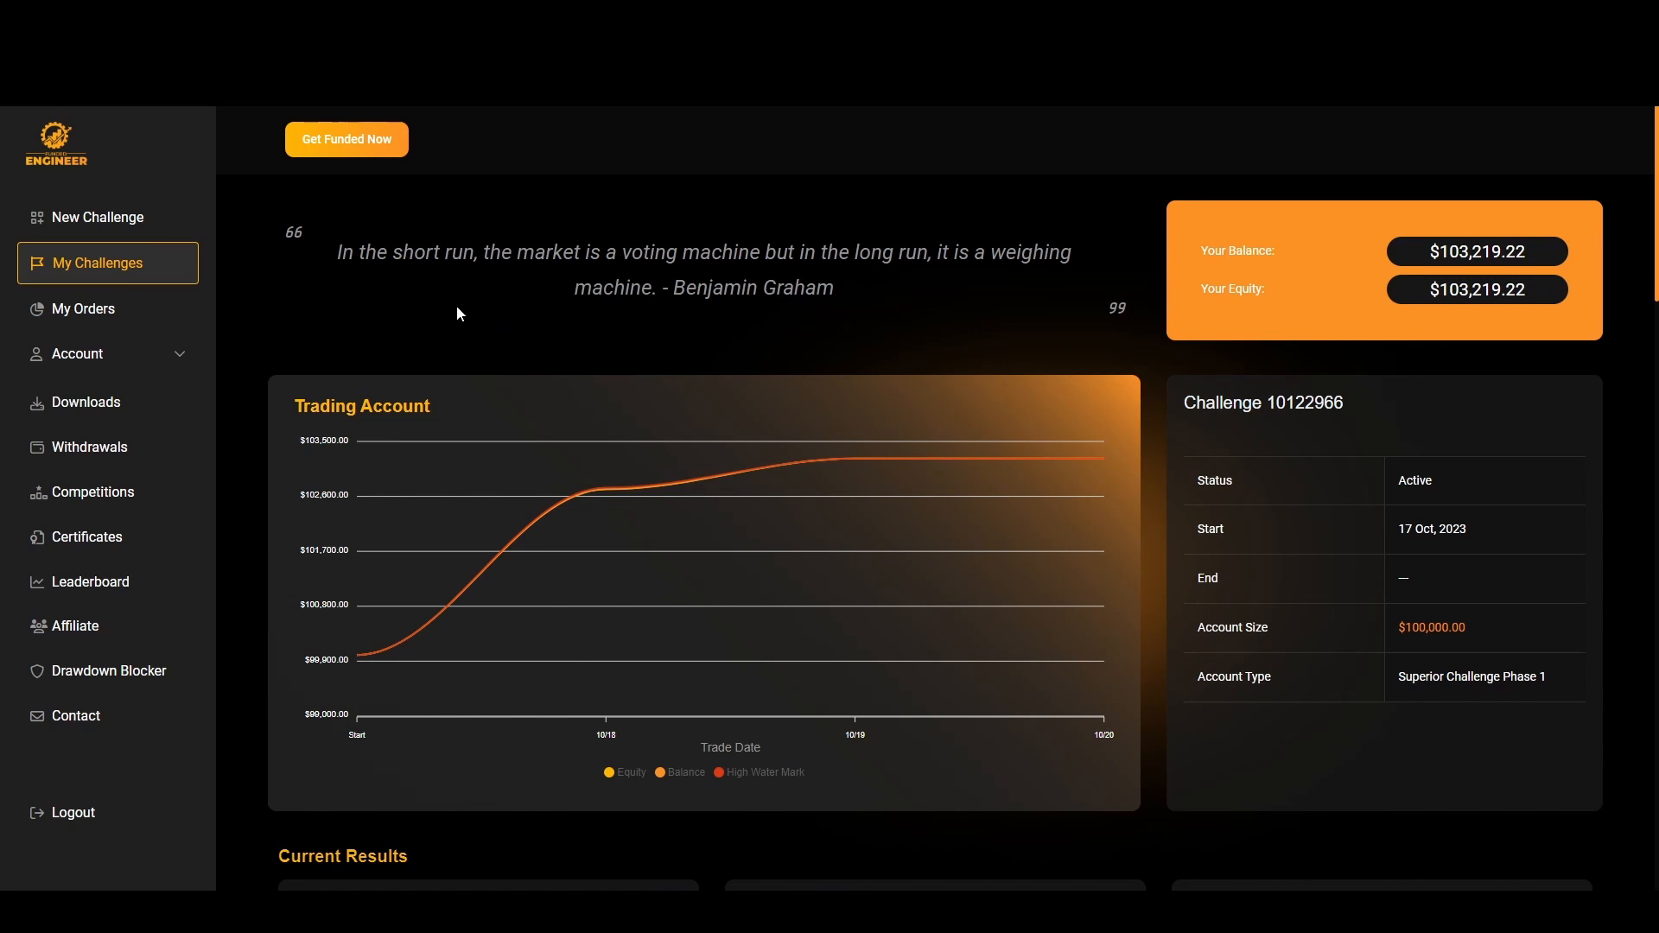
mouse_move(1432, 237)
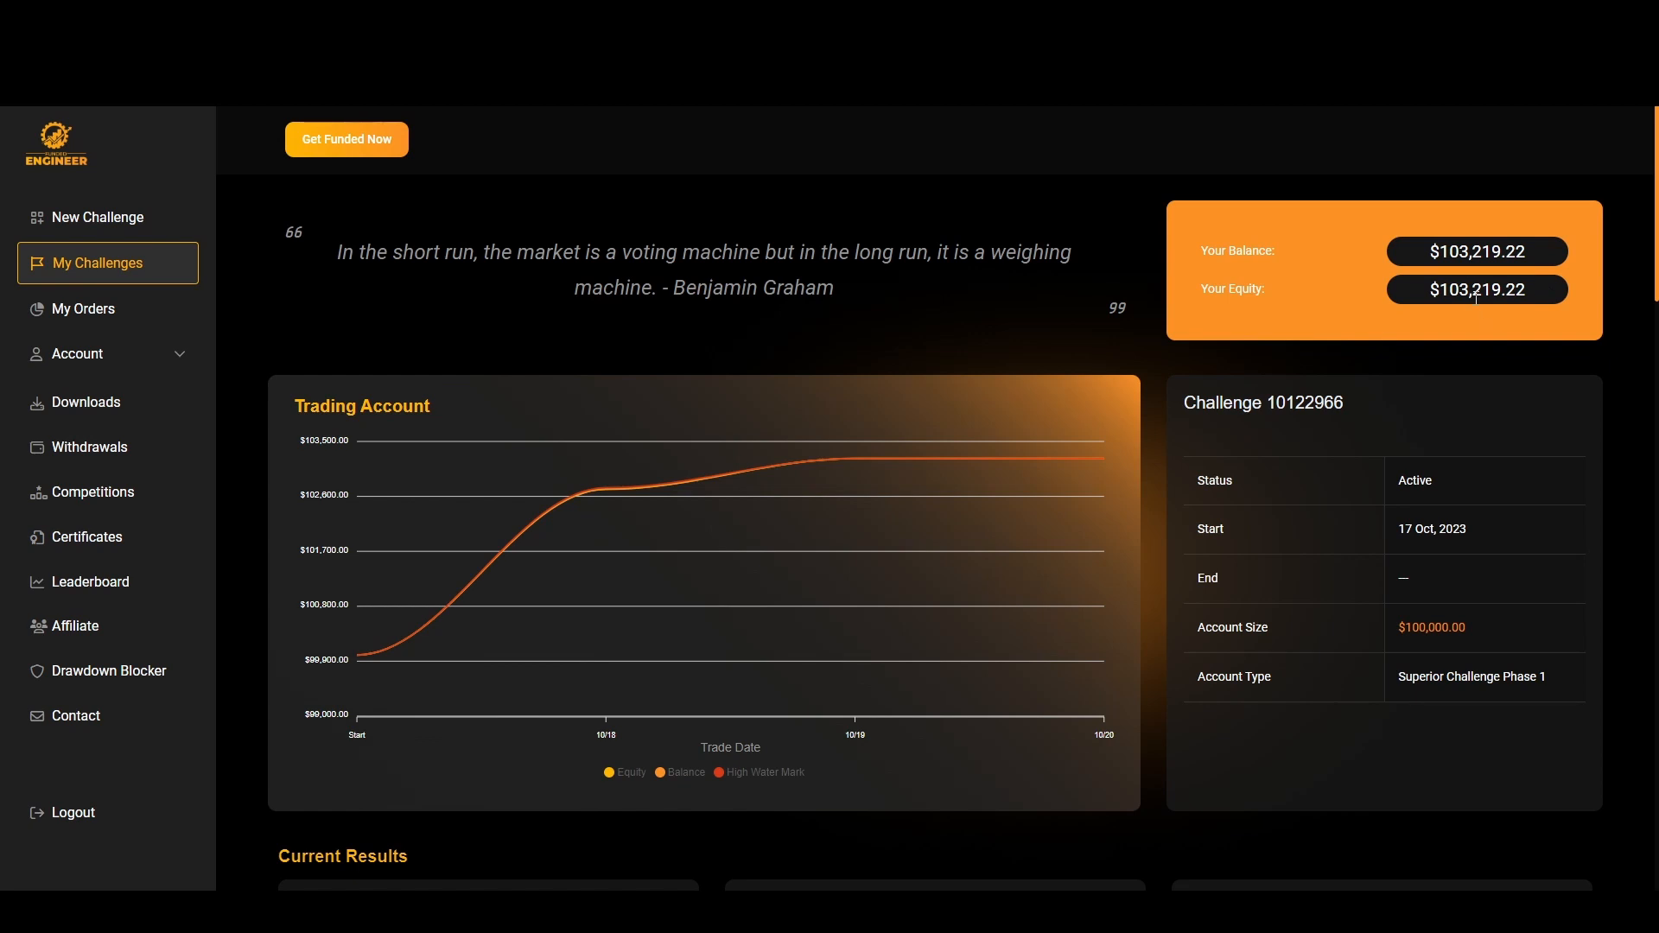
mouse_move(1156, 340)
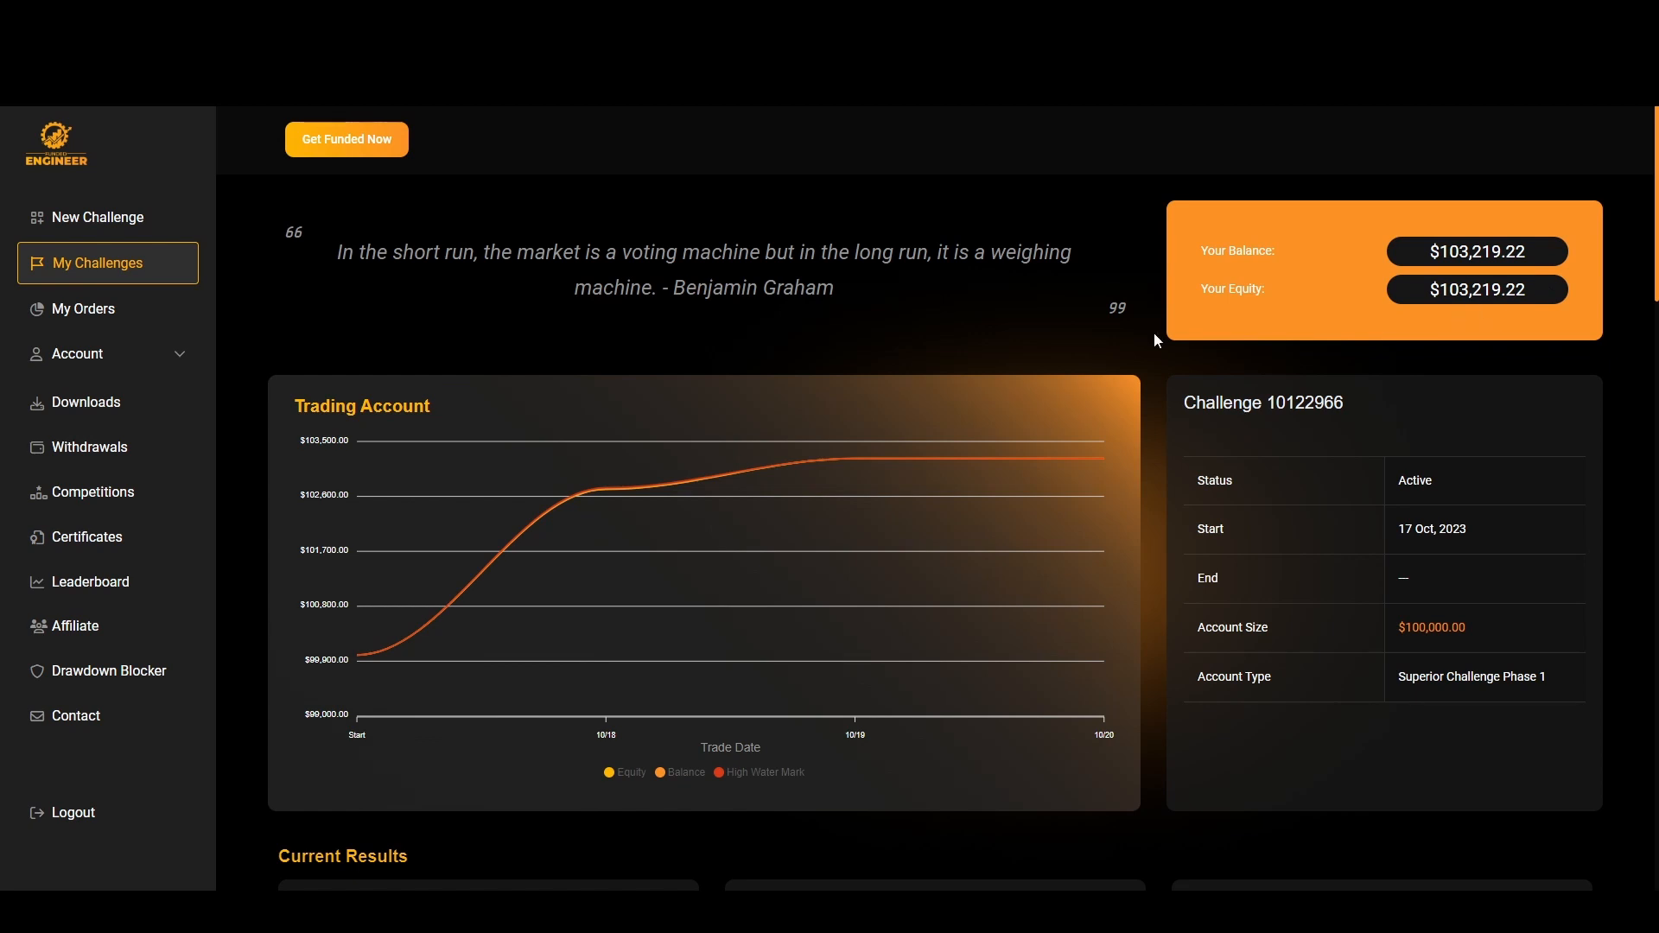
mouse_move(541, 323)
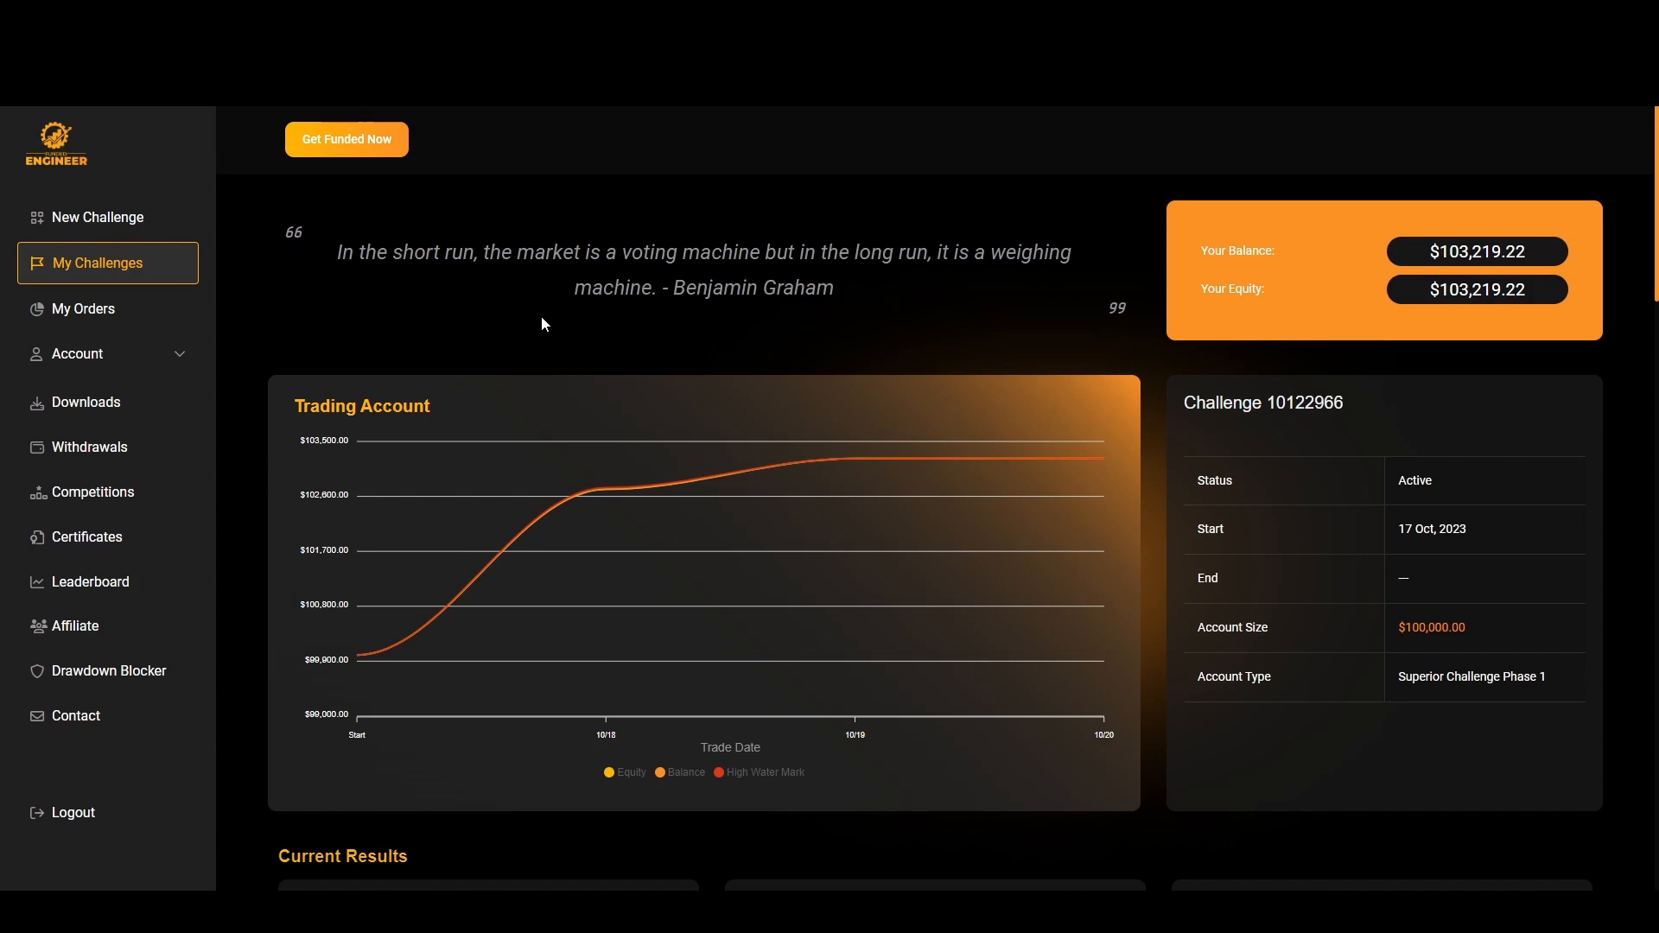
mouse_move(350, 664)
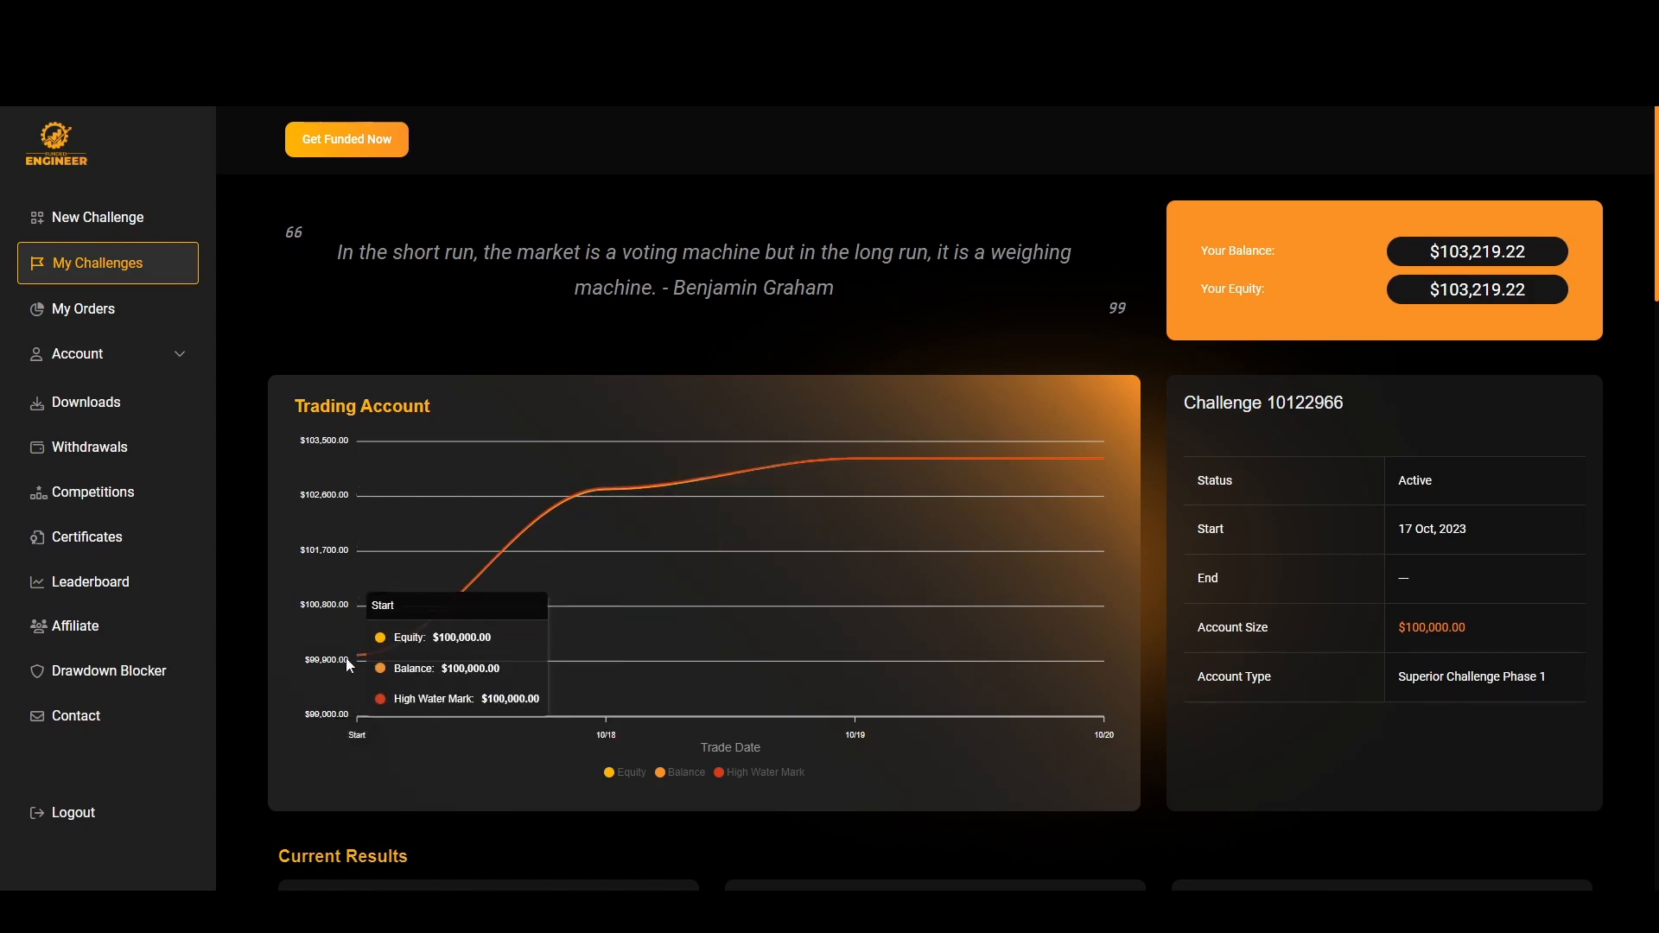
mouse_move(603, 490)
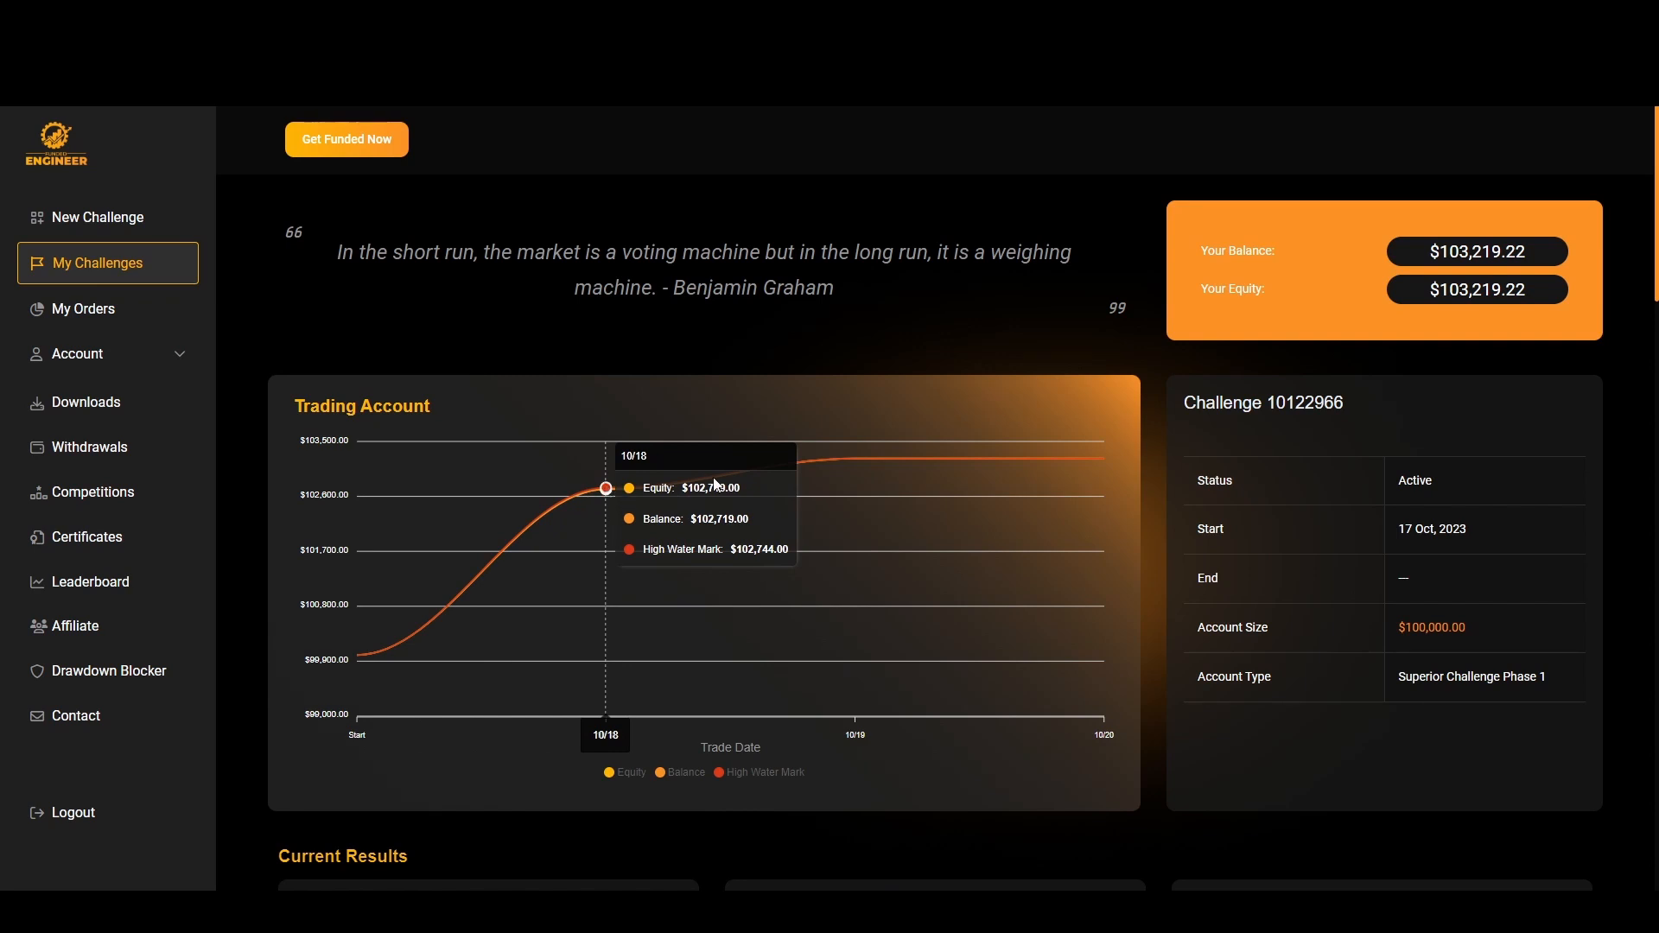
scroll(down, 3)
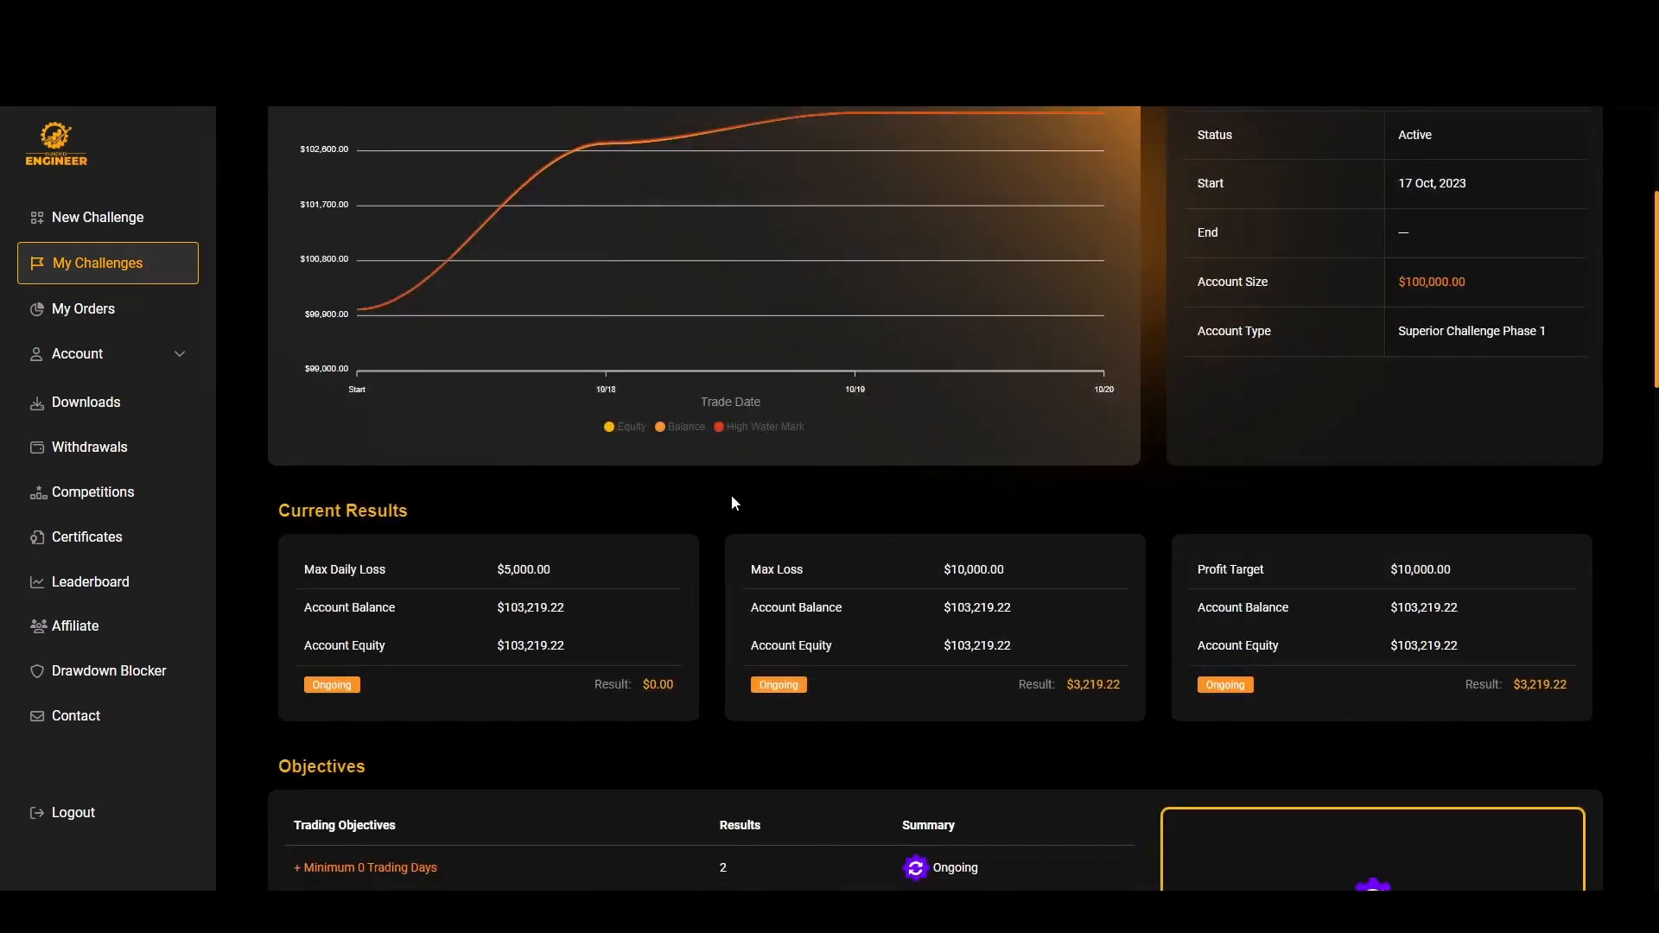
scroll(down, 3)
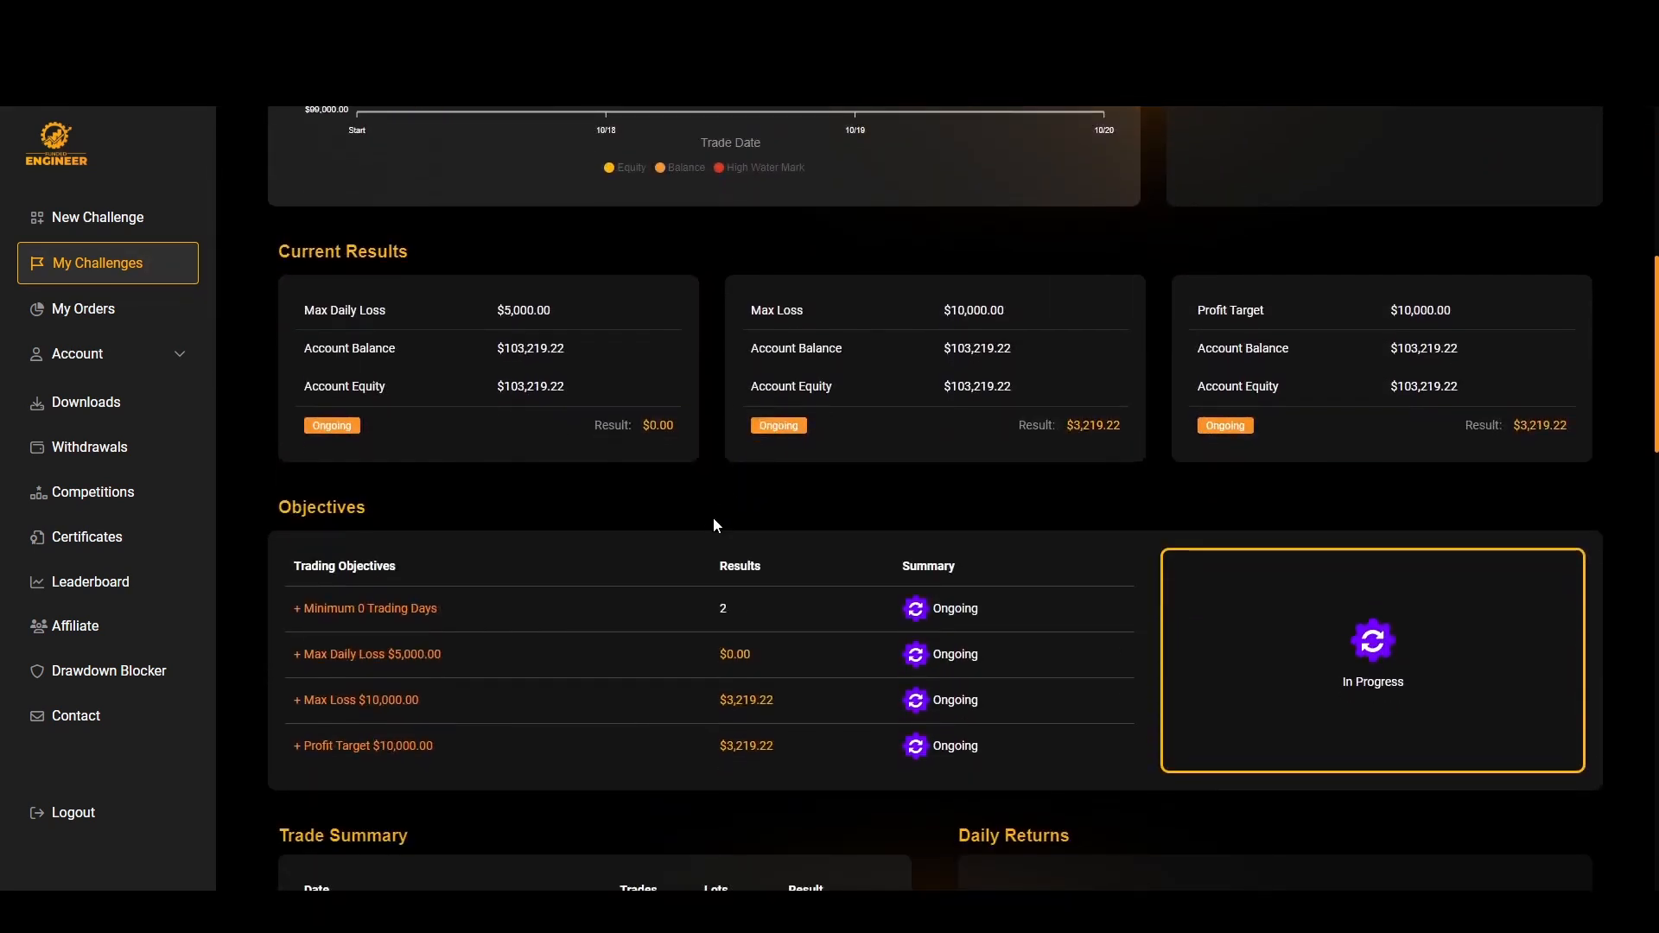
scroll(down, 3)
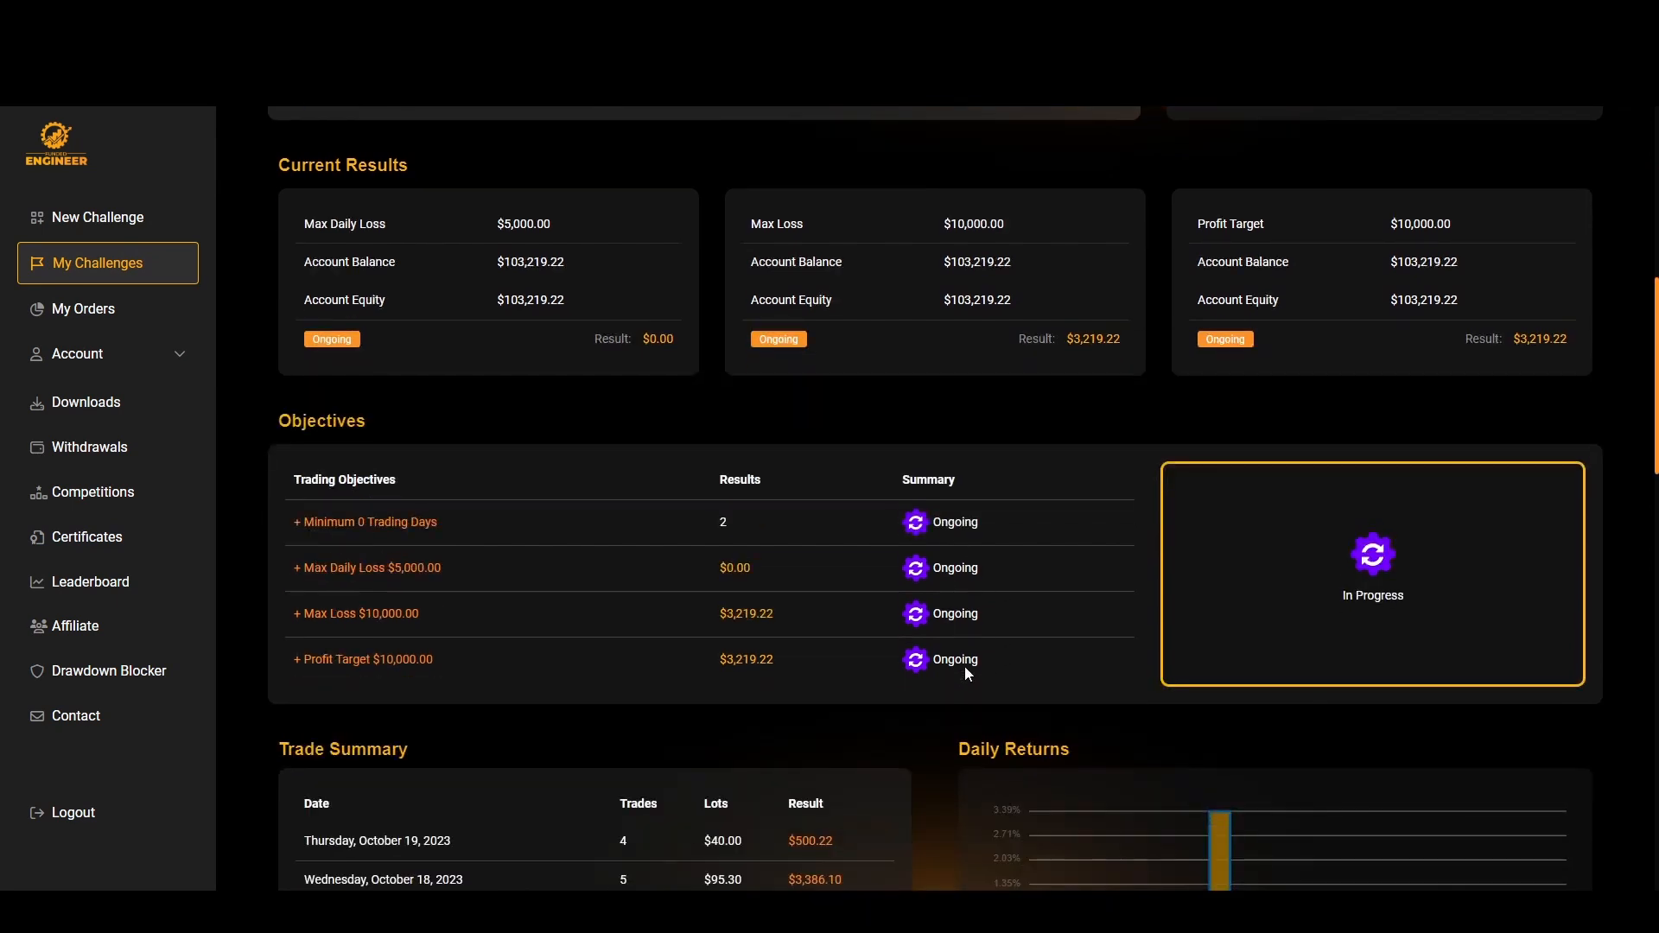
scroll(up, 3)
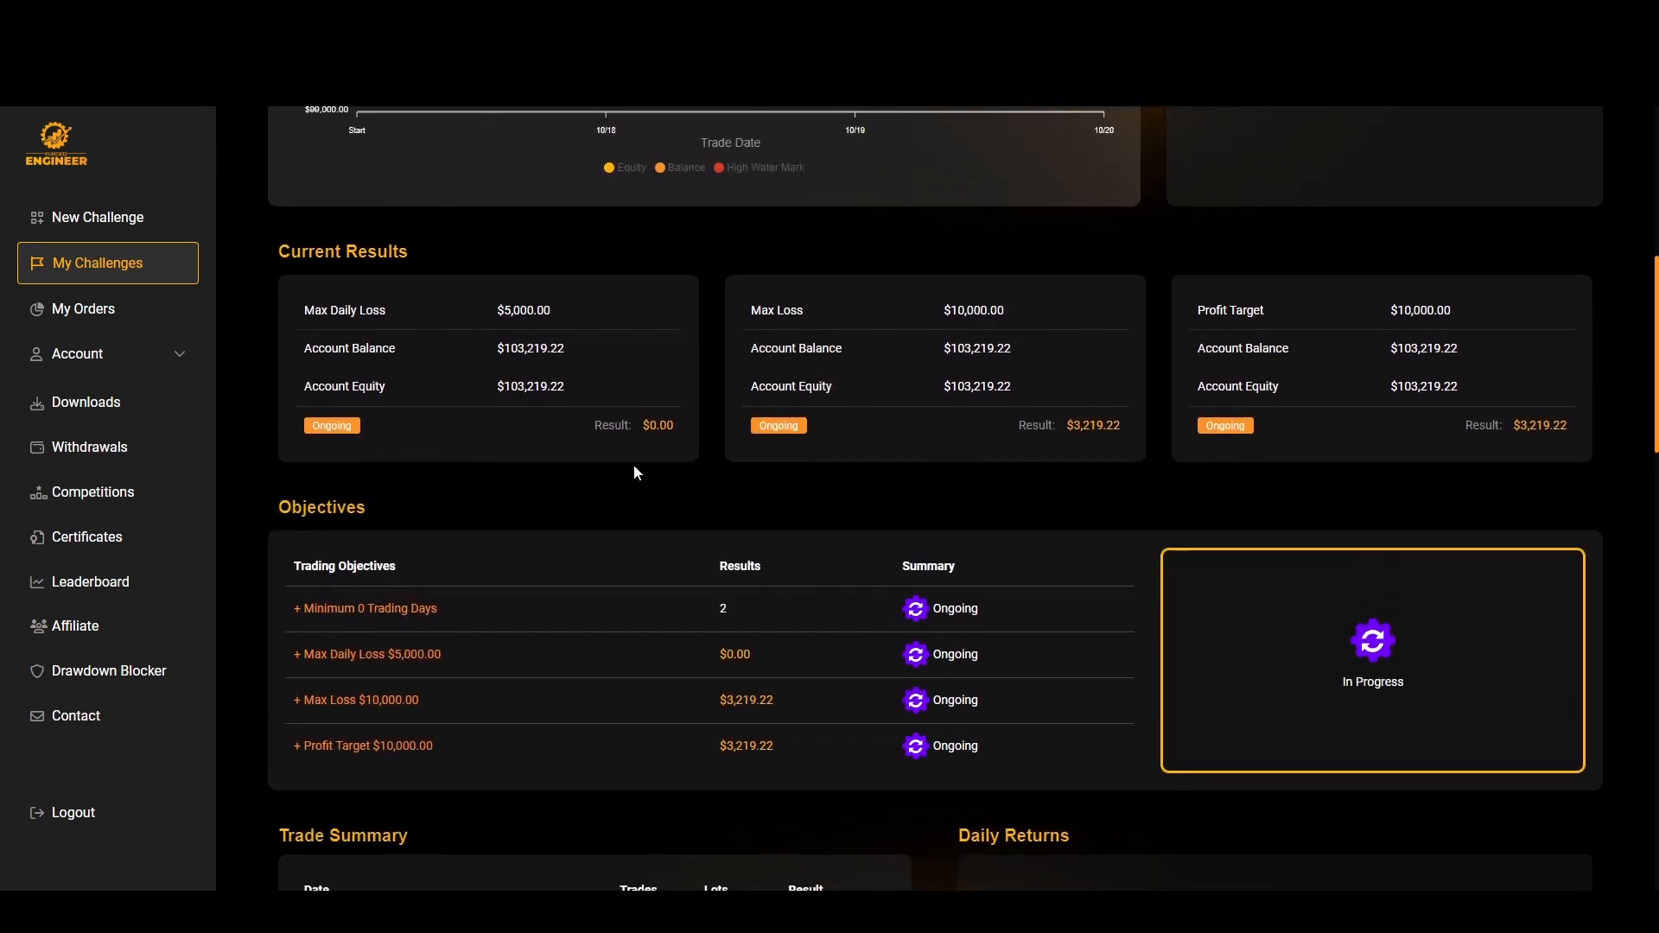
scroll(up, 3)
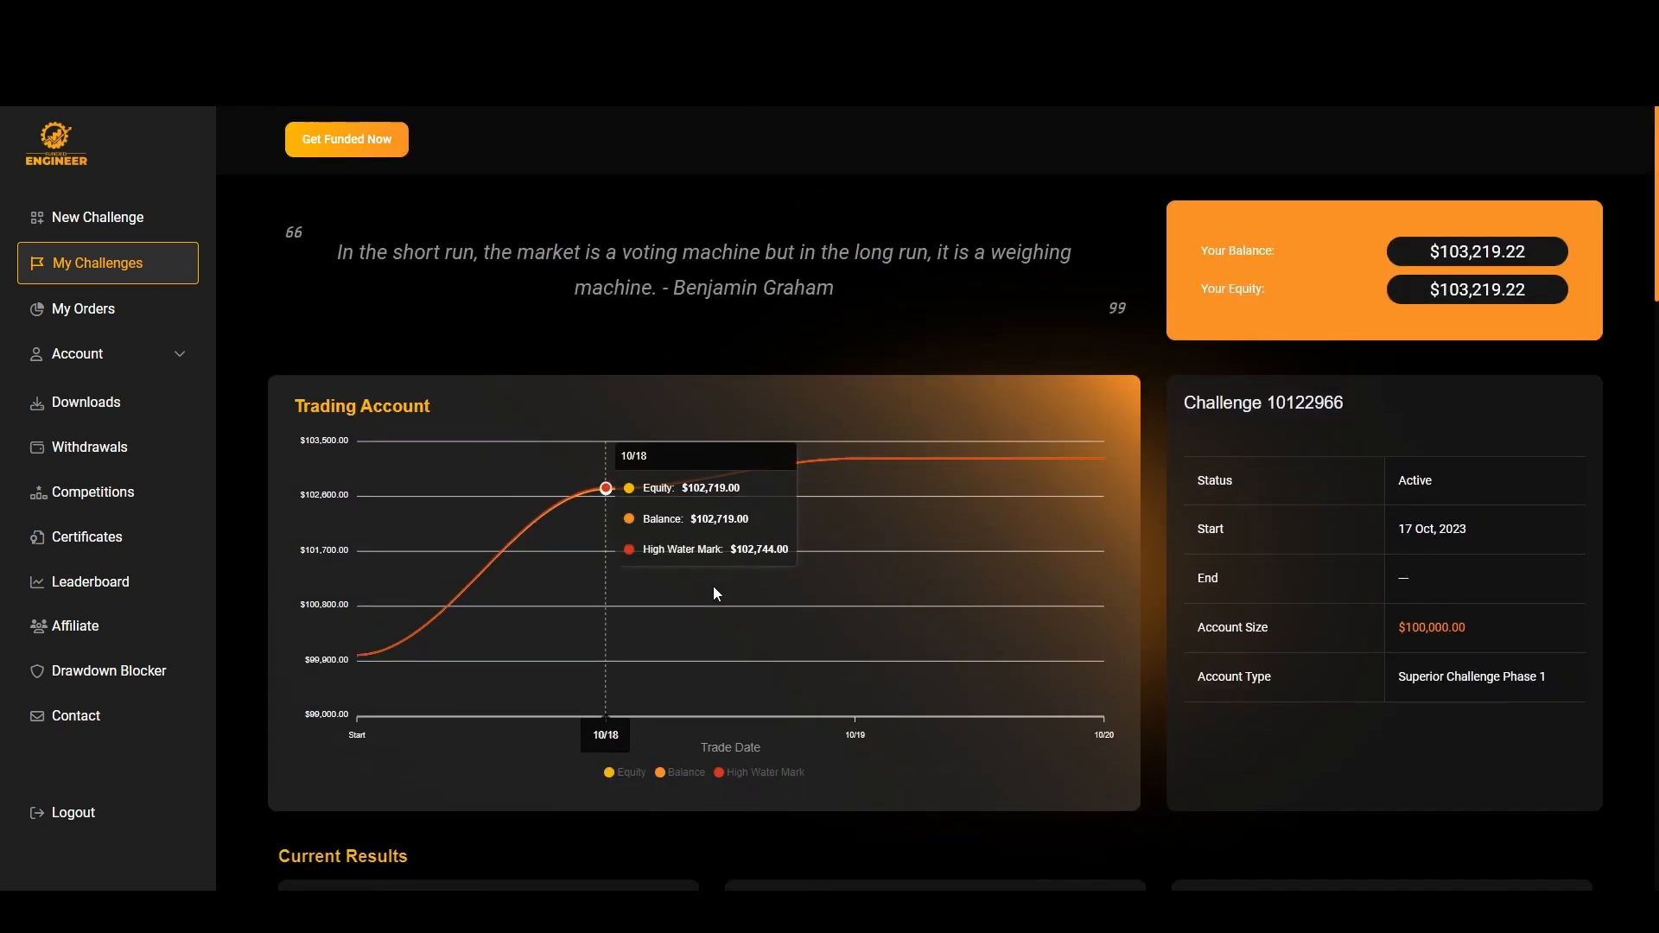
mouse_move(717, 180)
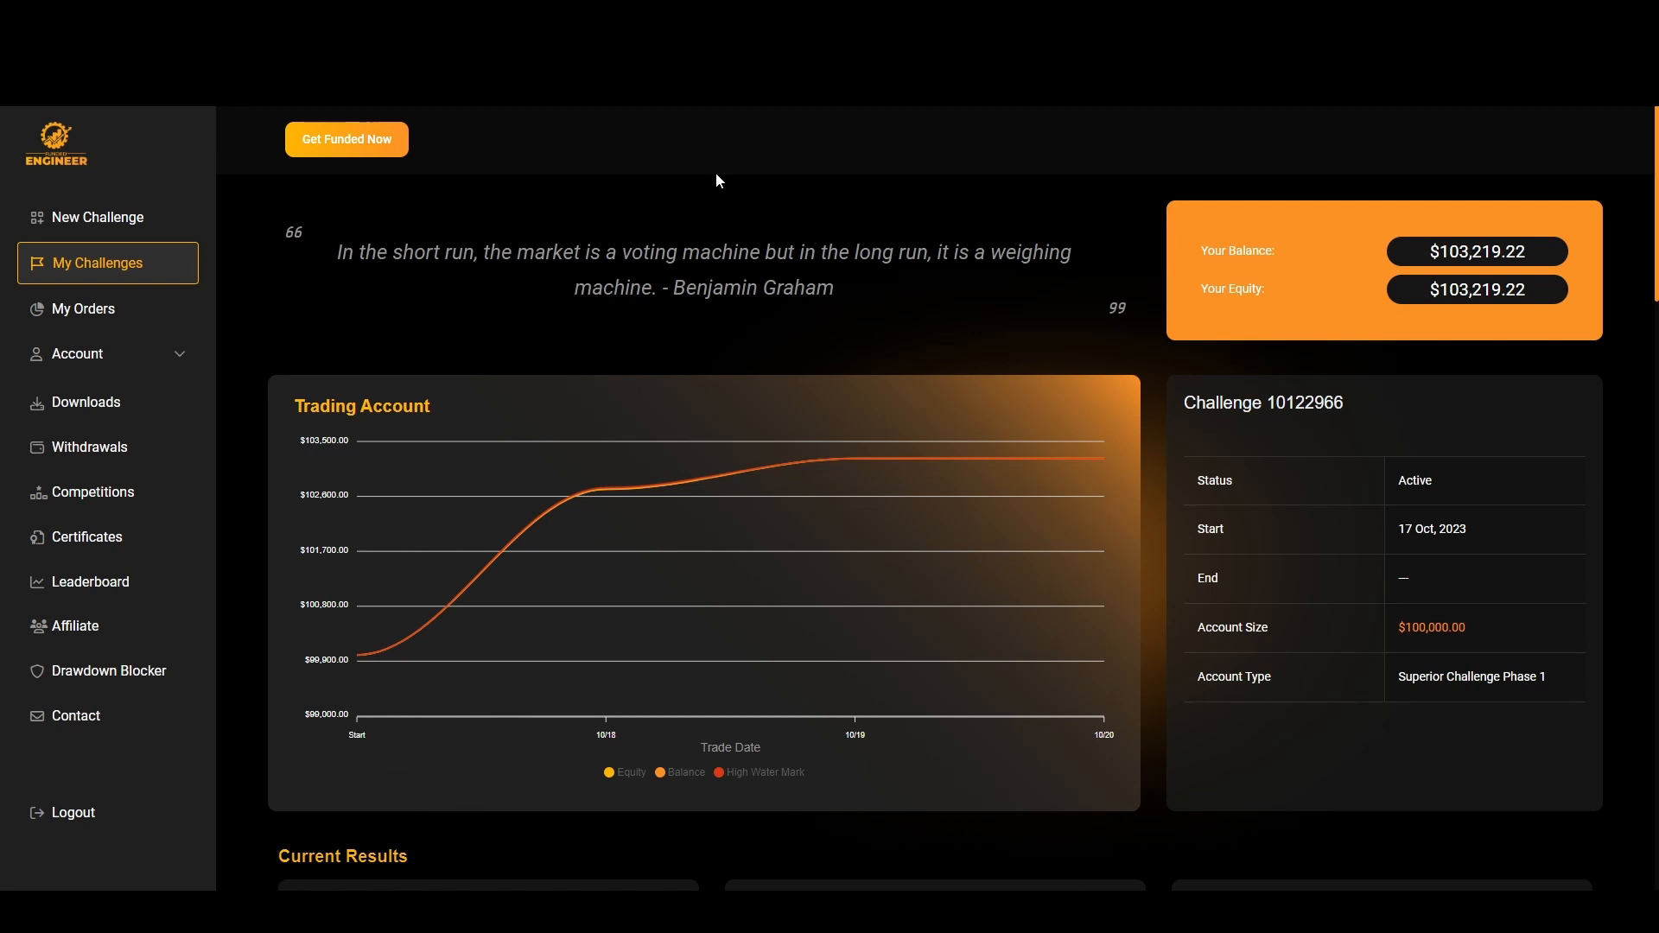
mouse_move(1022, 306)
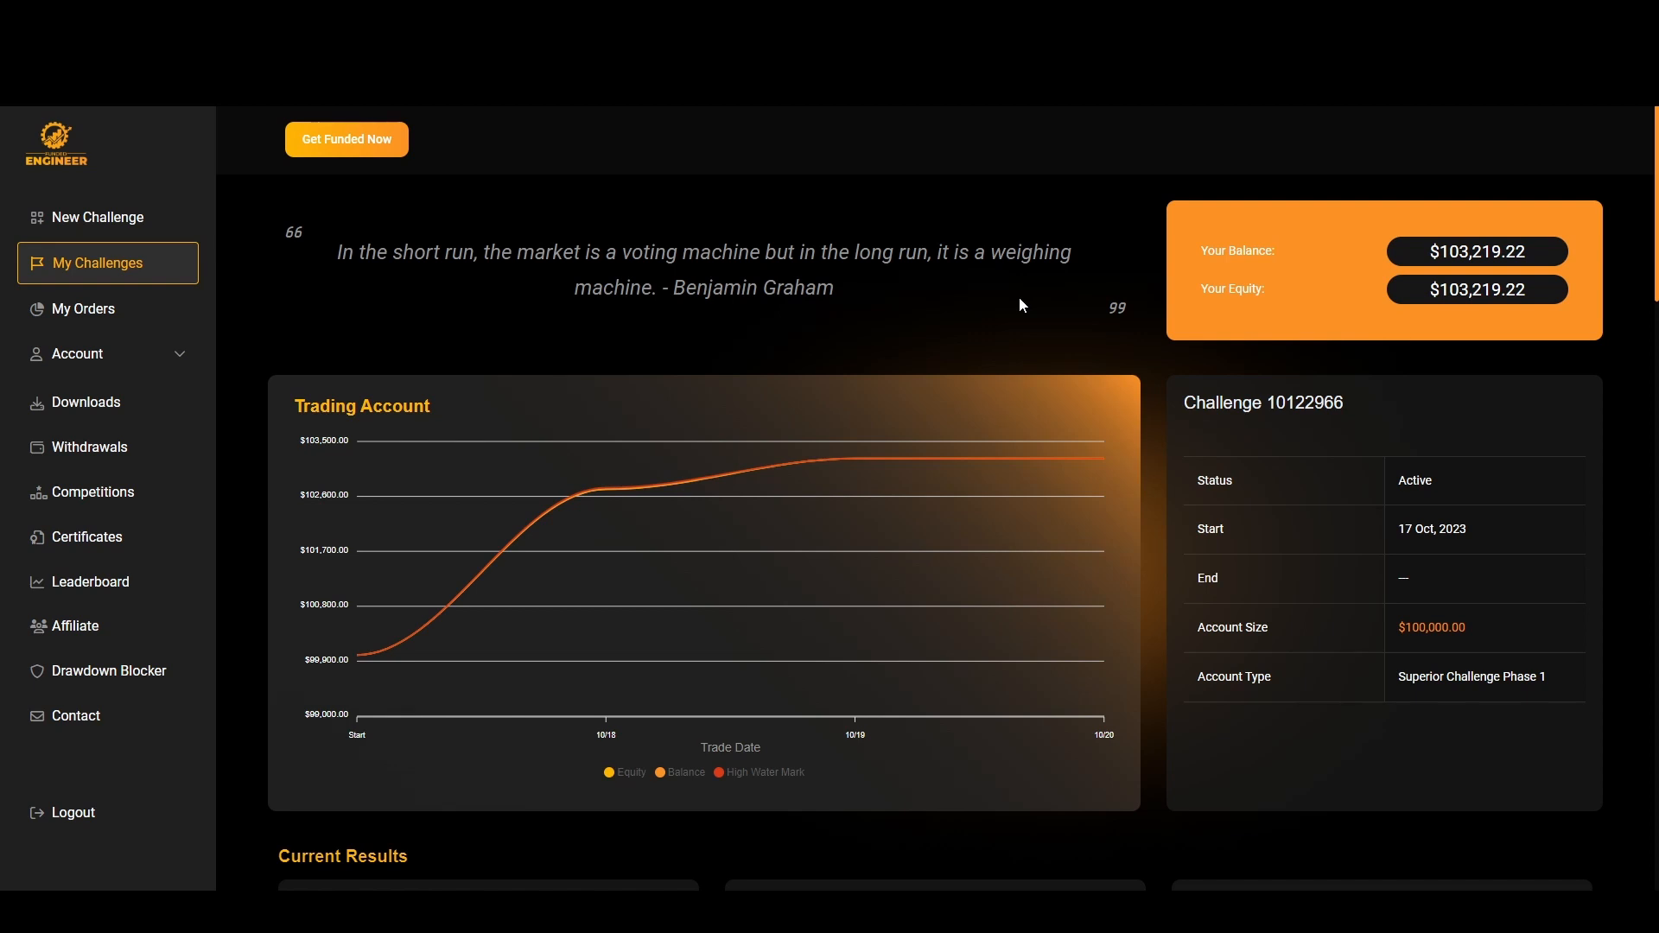
mouse_move(646, 244)
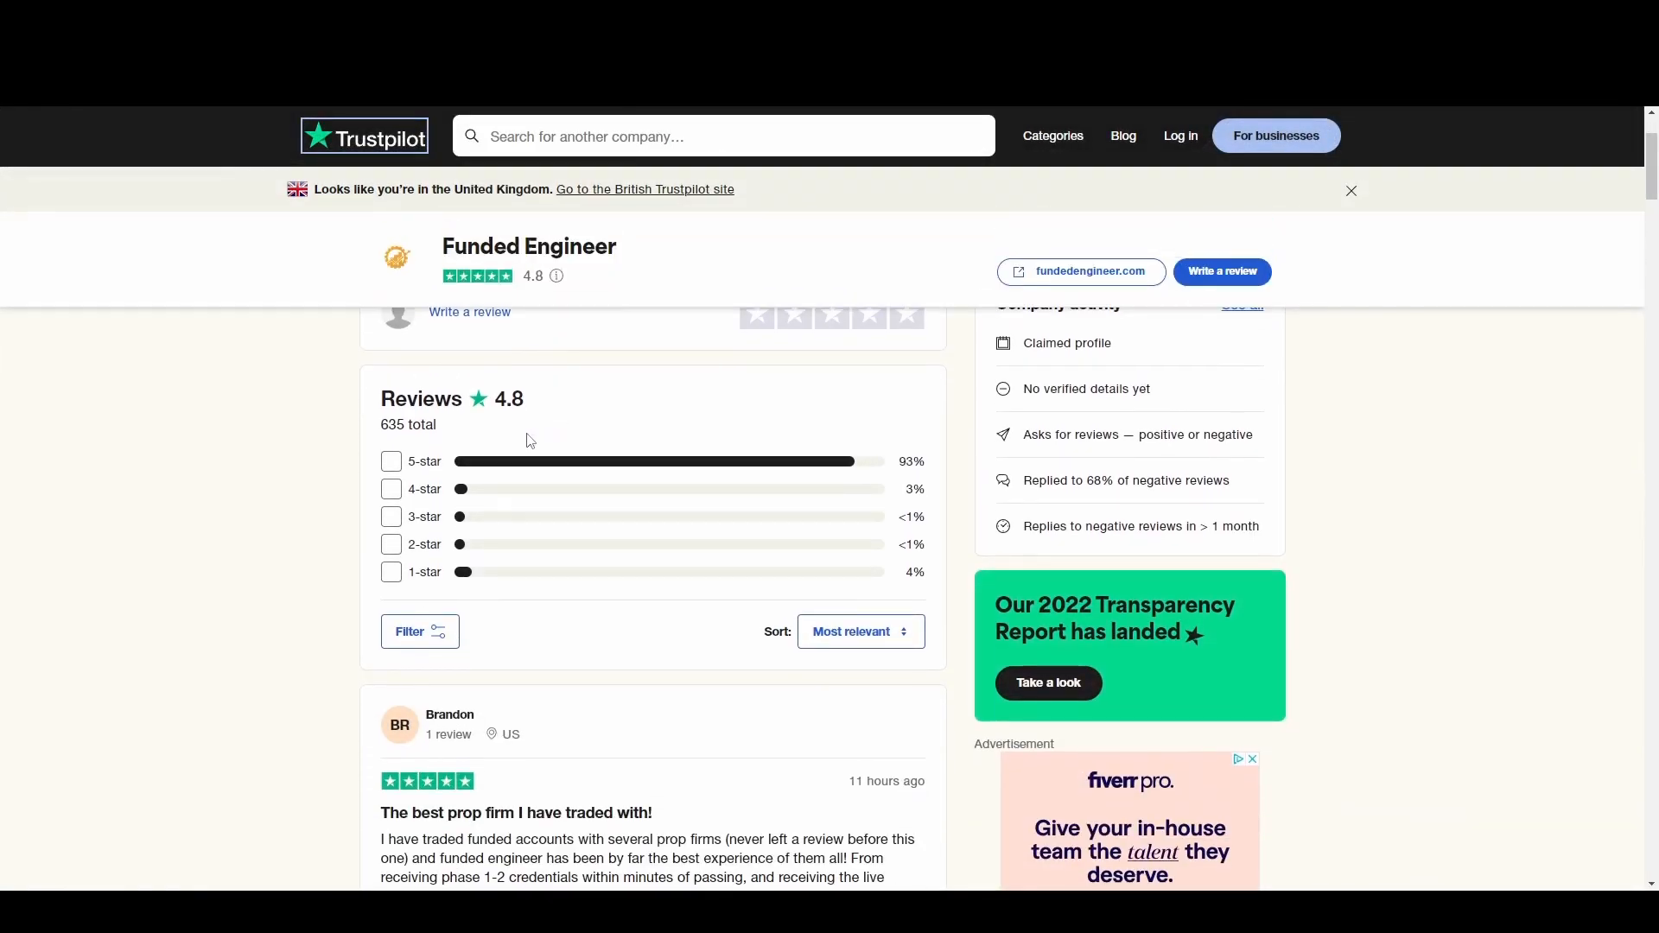
Scroll through Funded Engineer's five-star Trustpilot reviews on support, payouts and the giveaway.
scroll(down, 3)
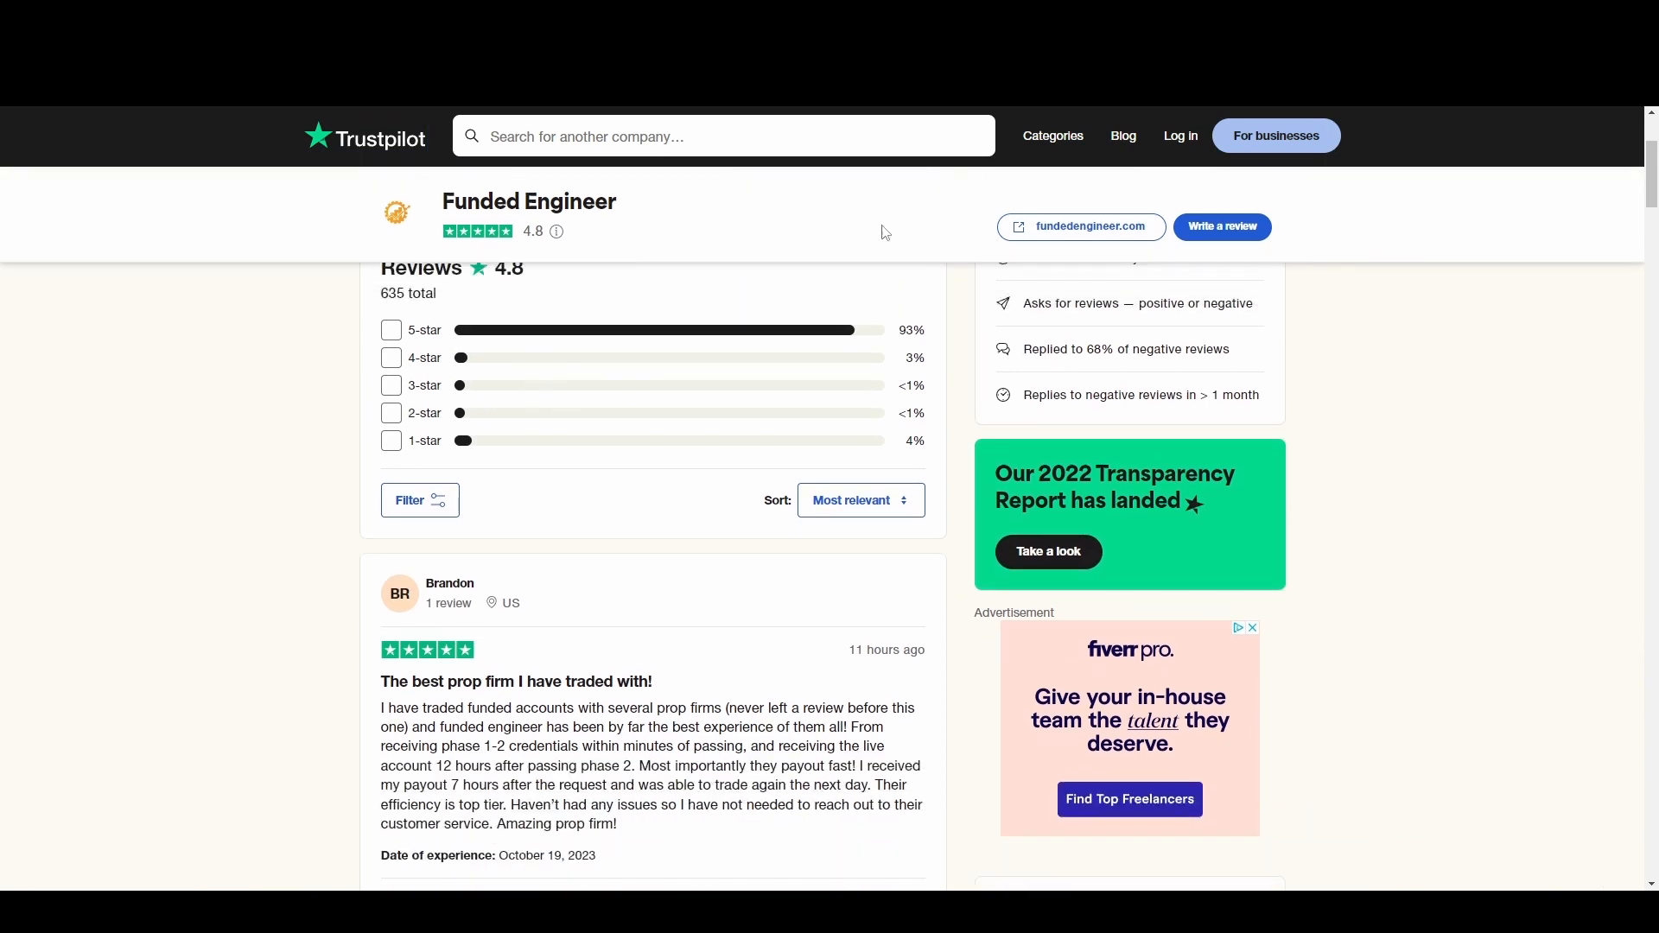
scroll(down, 3)
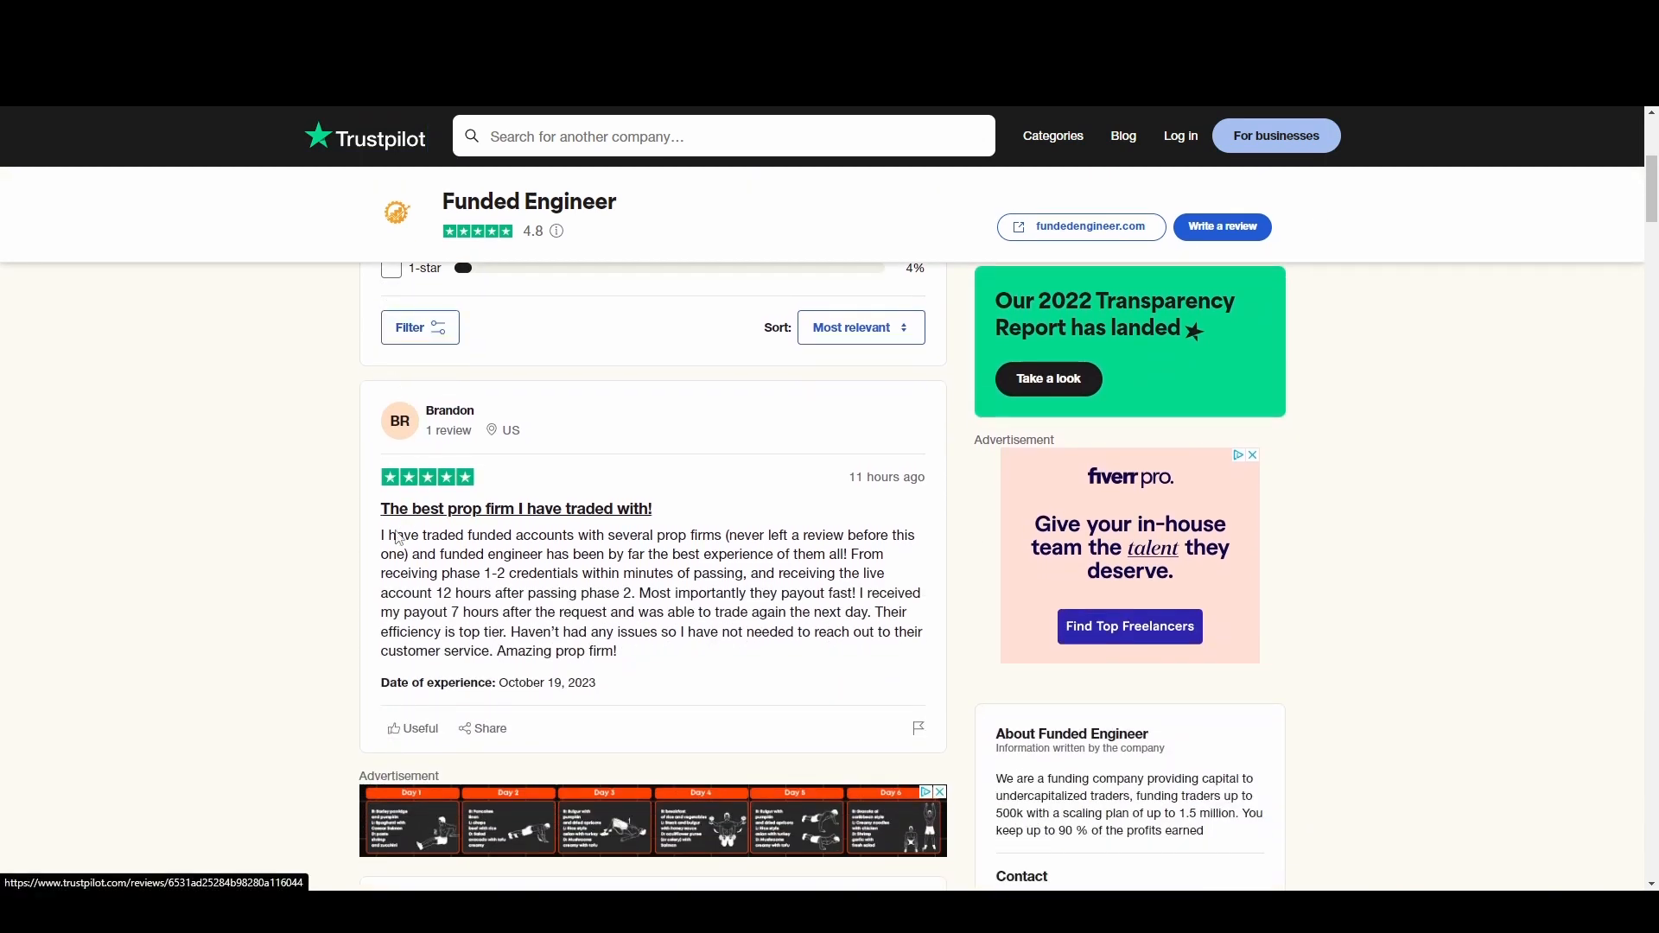
scroll(up, 3)
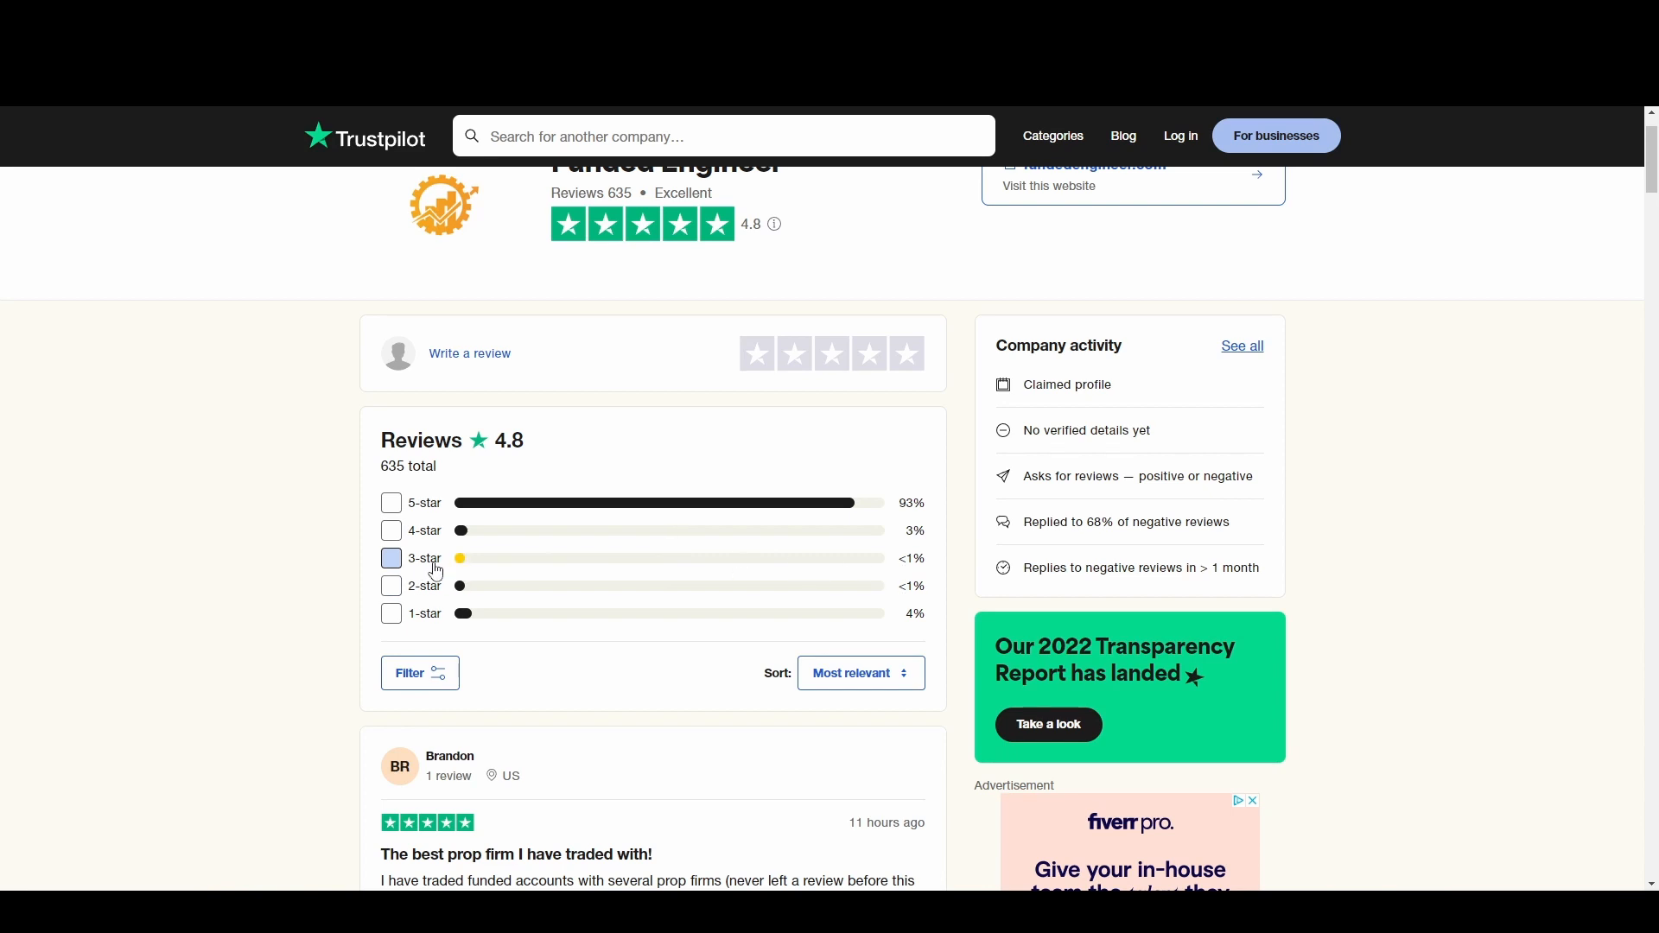
scroll(down, 3)
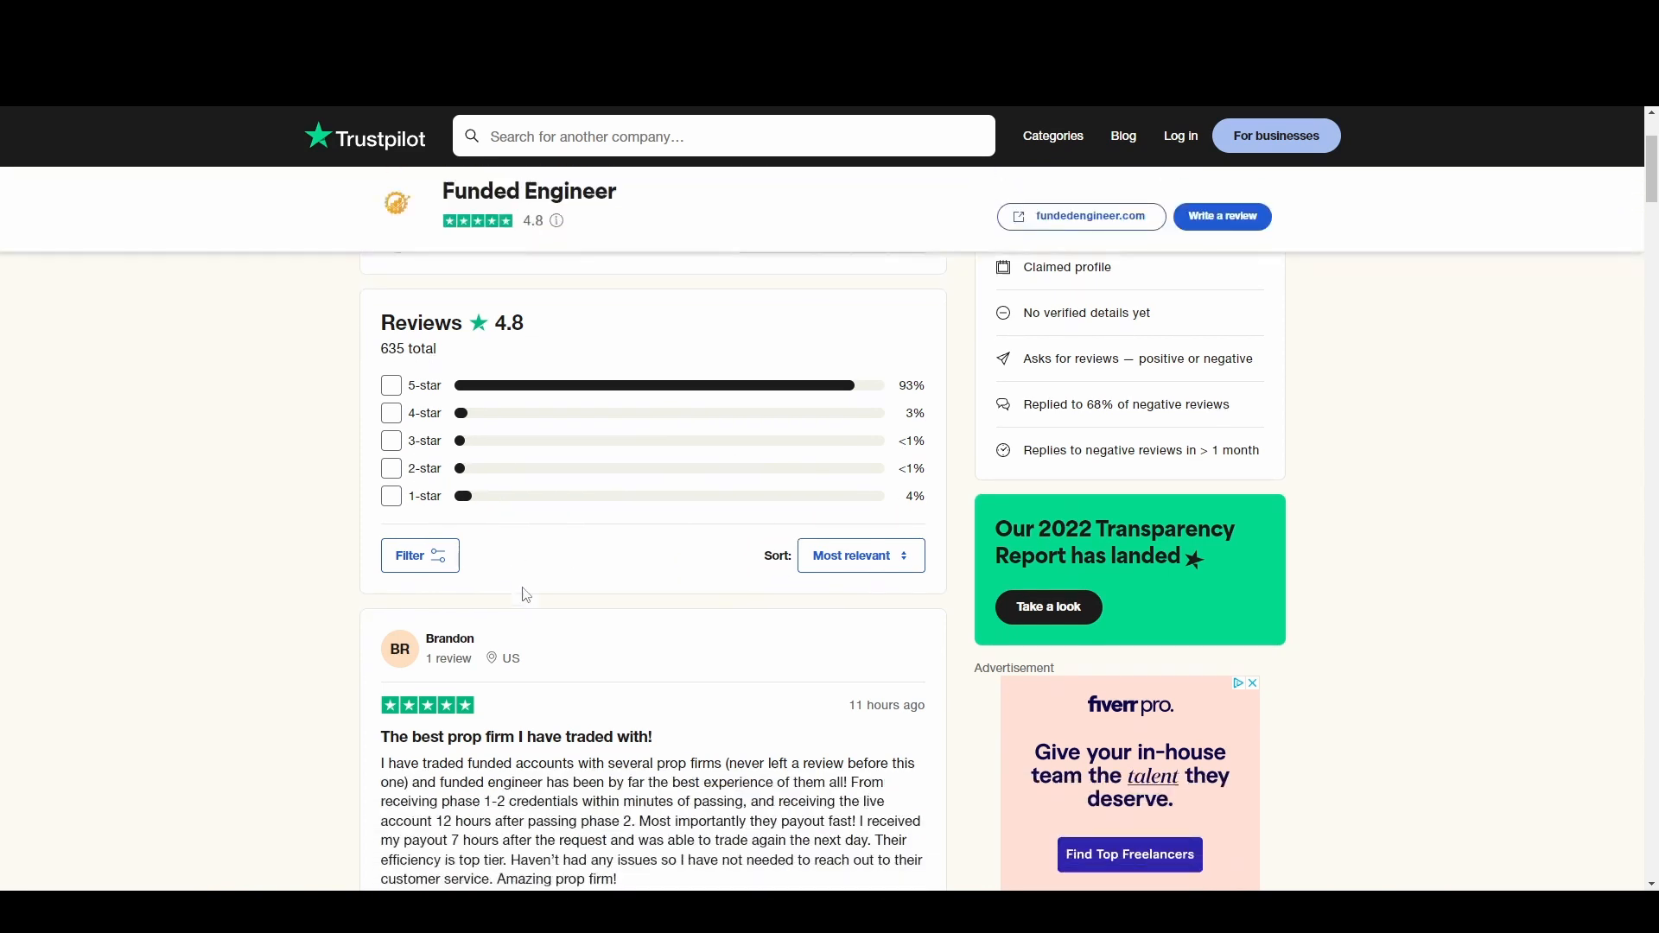
scroll(down, 3)
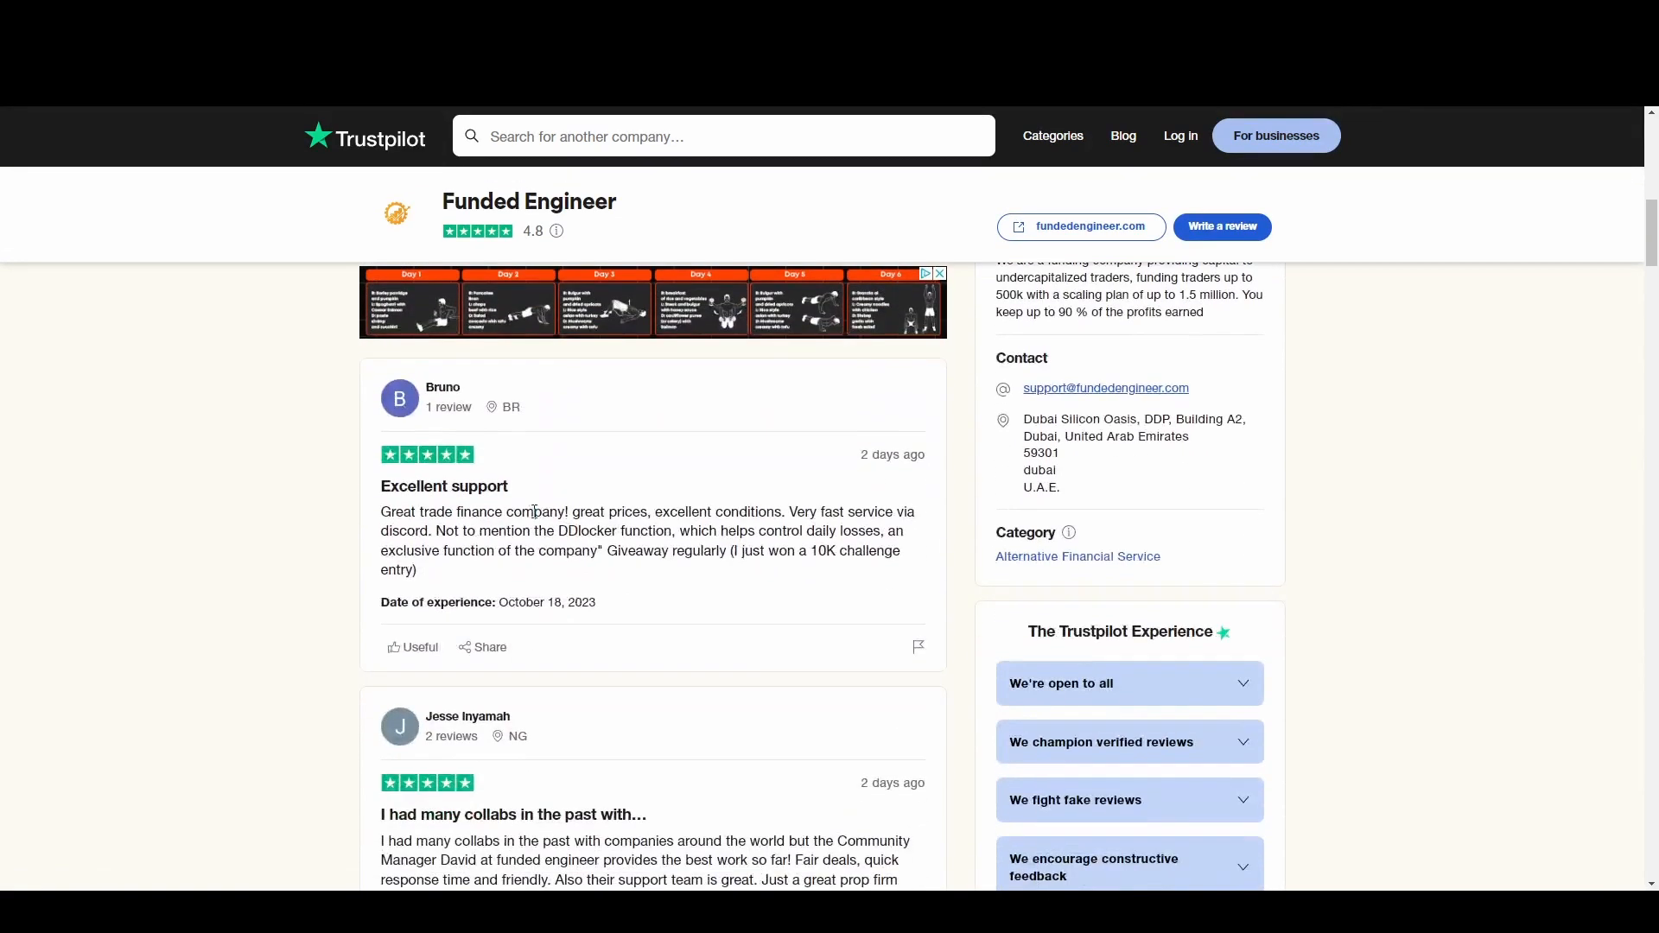
scroll(down, 3)
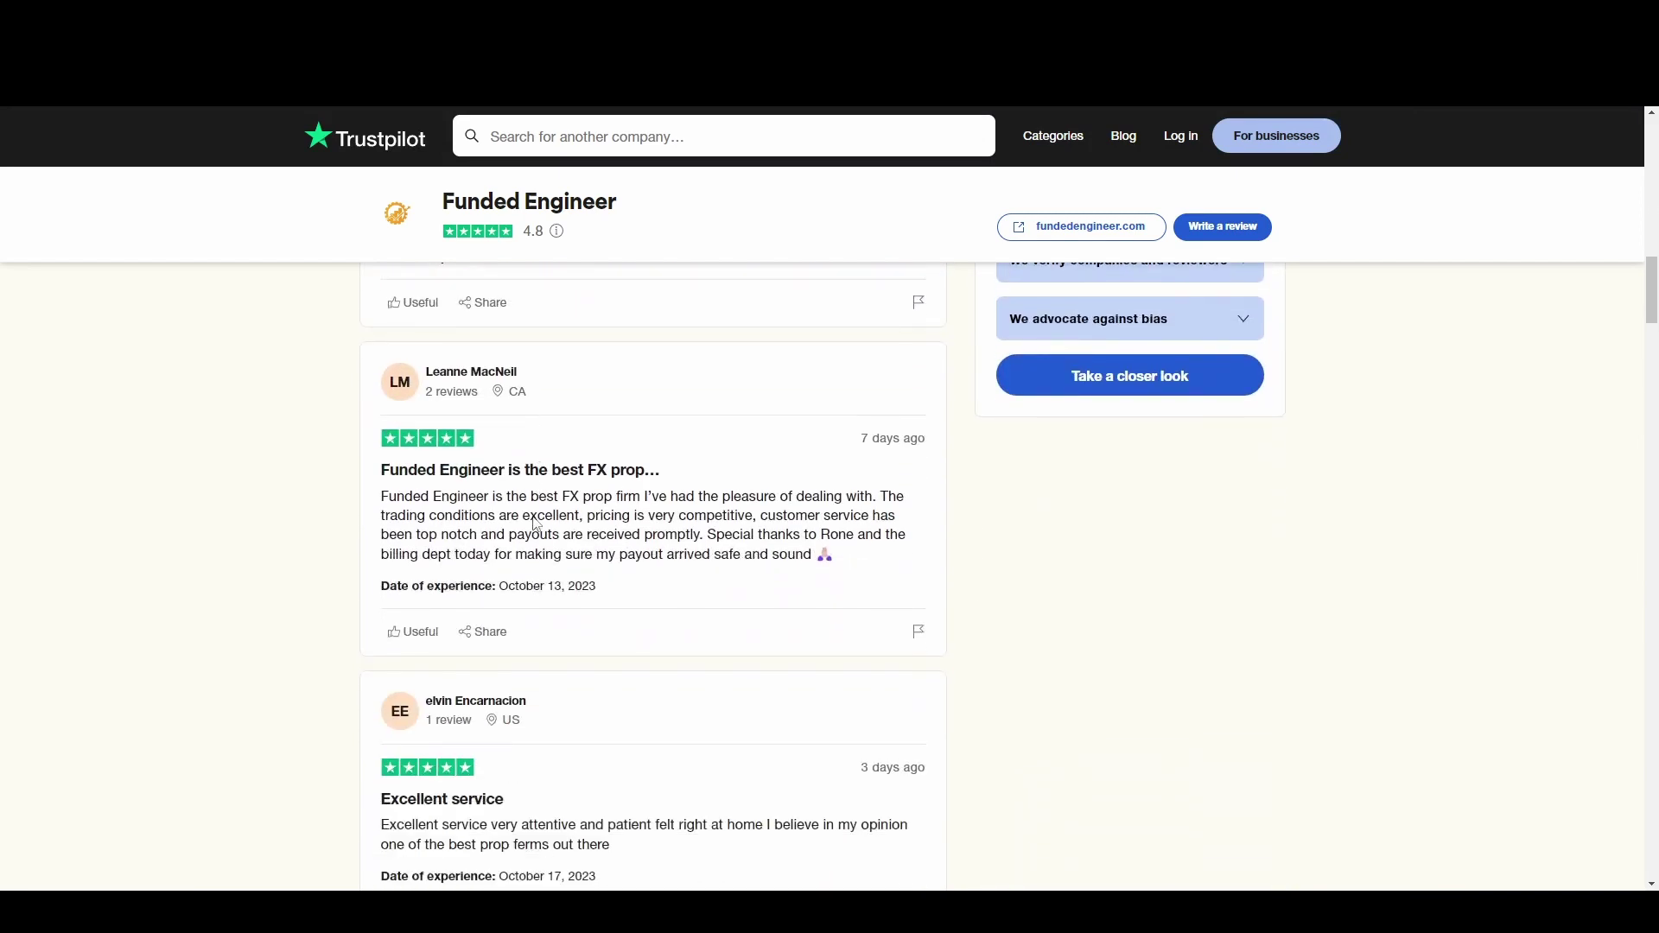
scroll(down, 3)
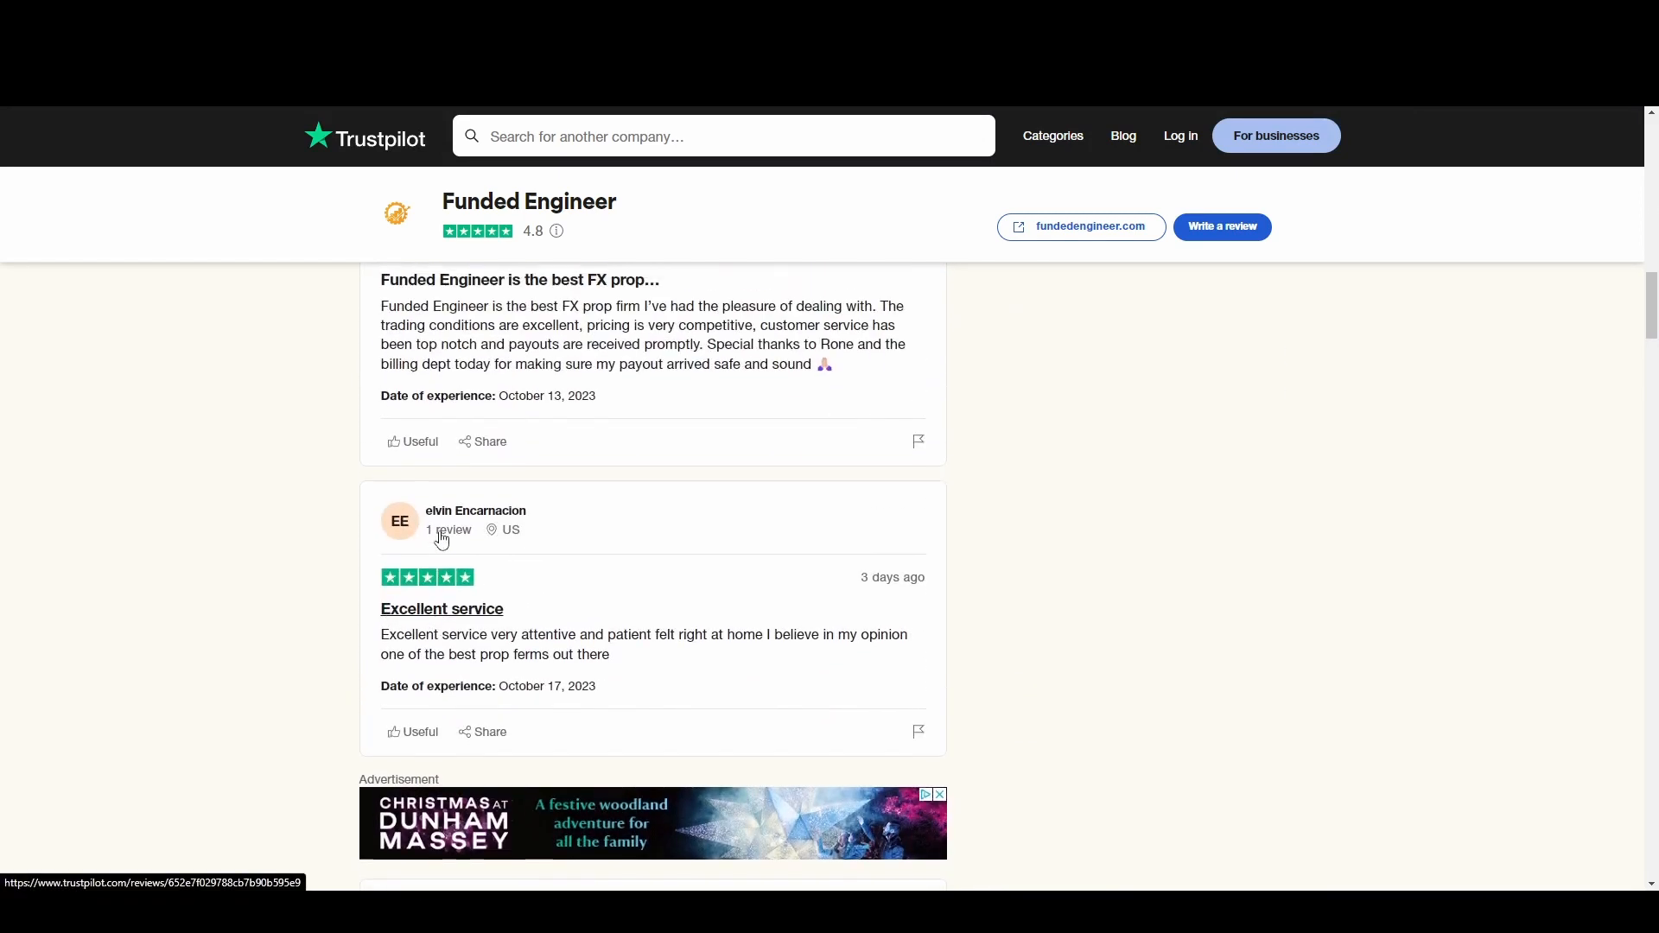
scroll(up, 3)
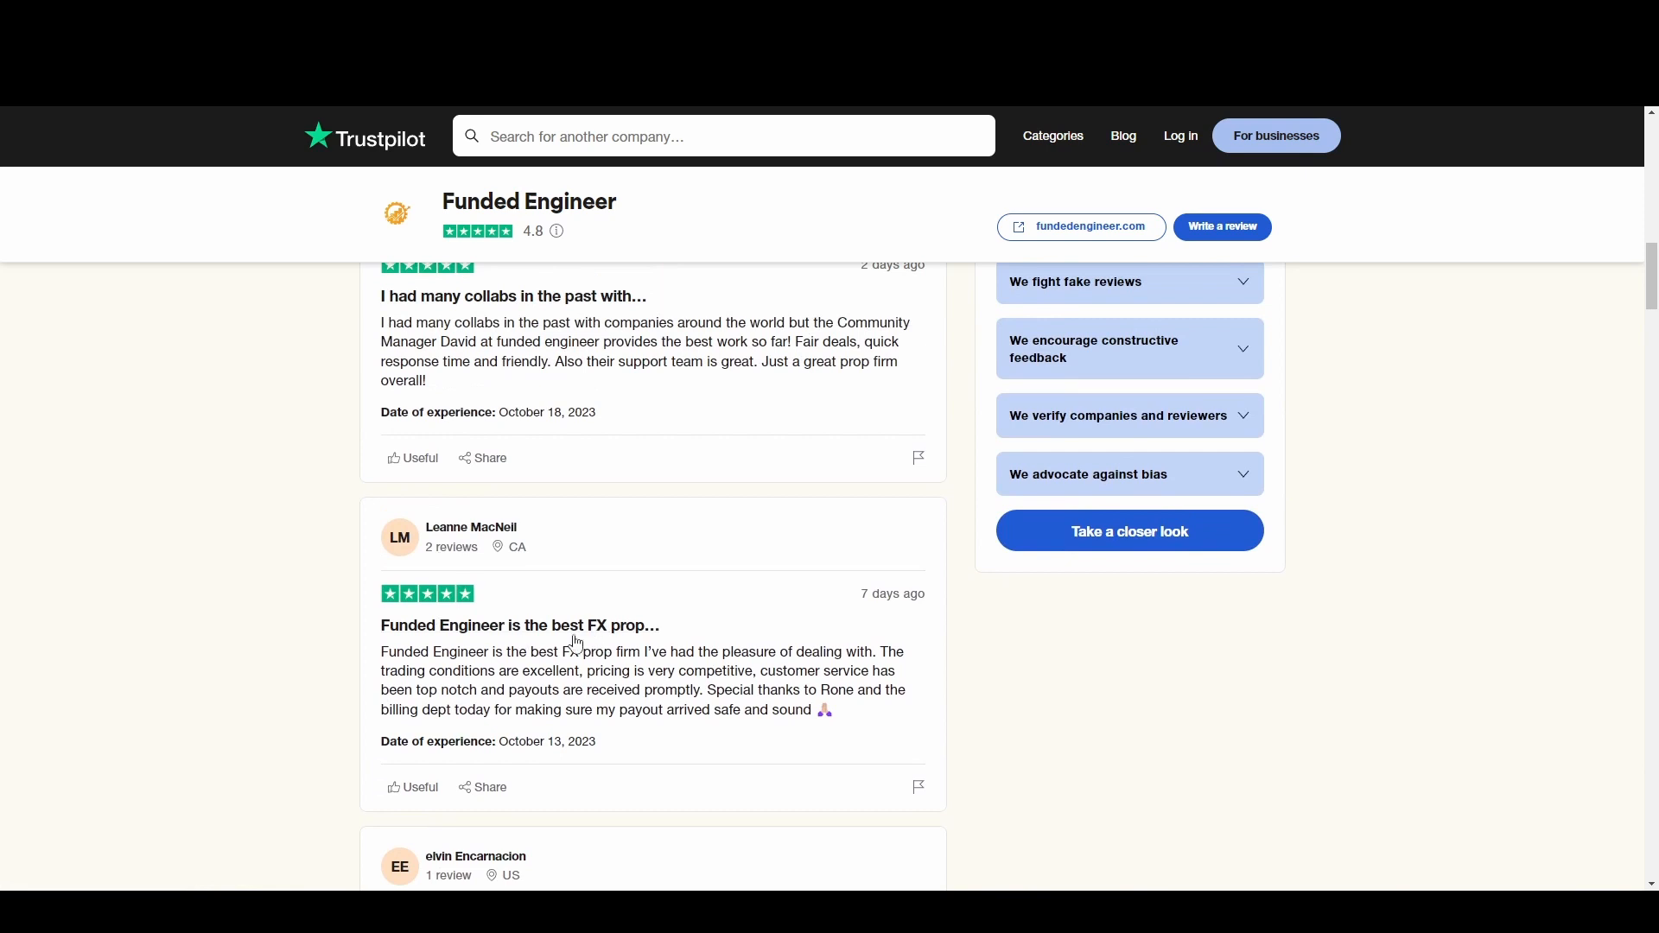
scroll(up, 3)
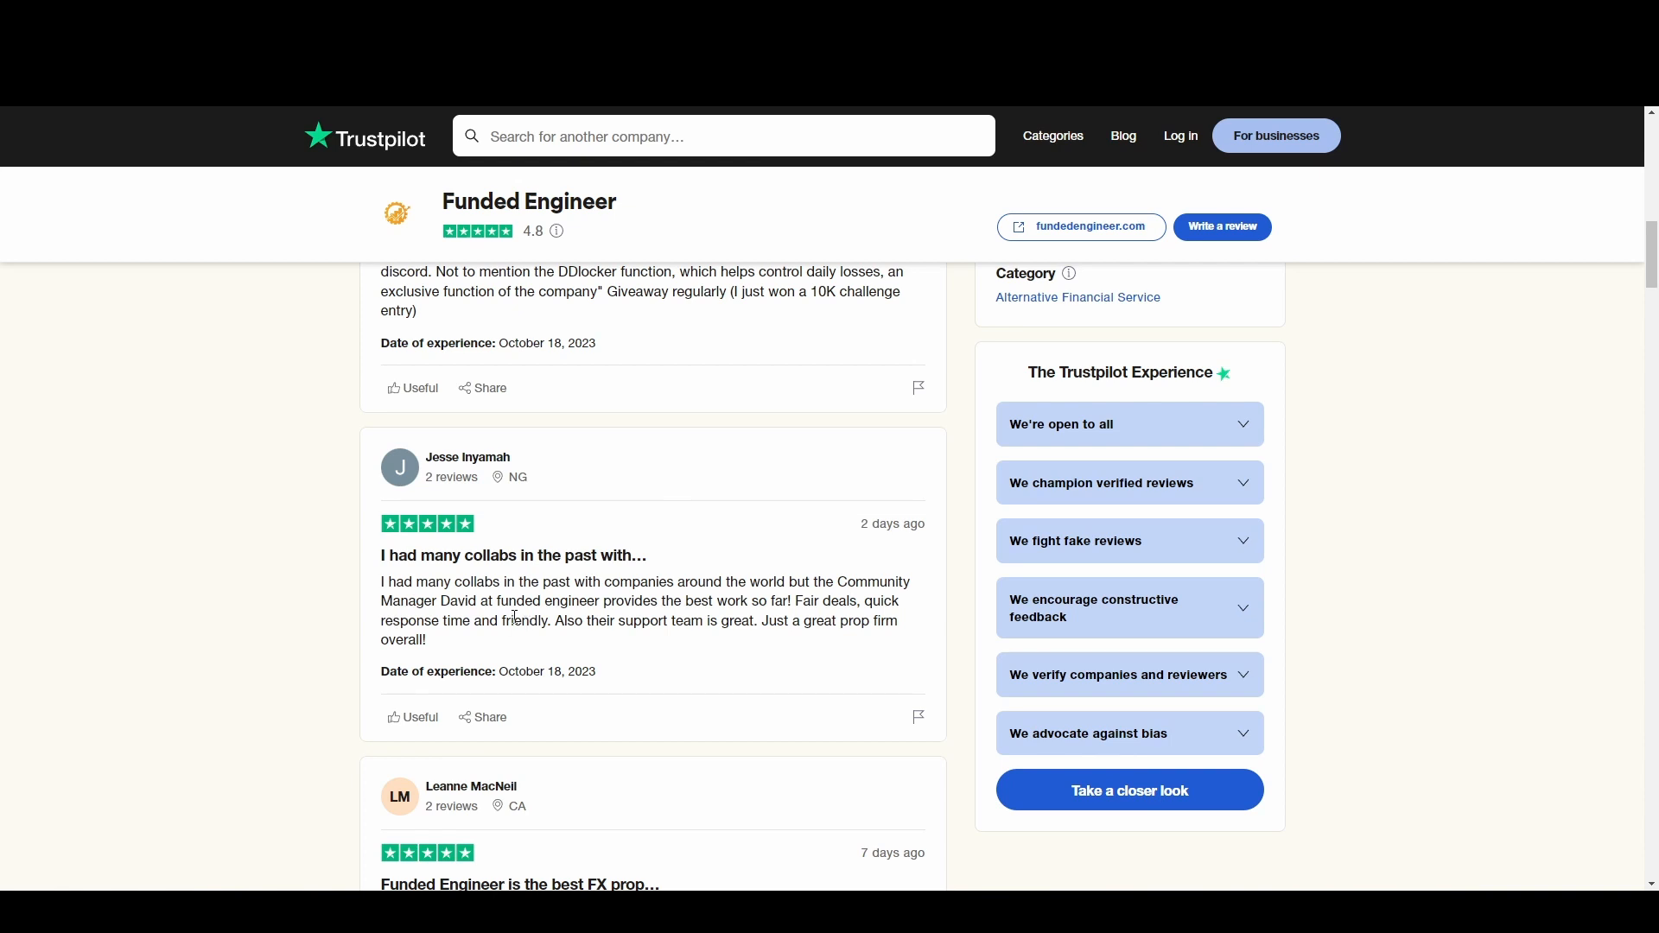
scroll(down, 3)
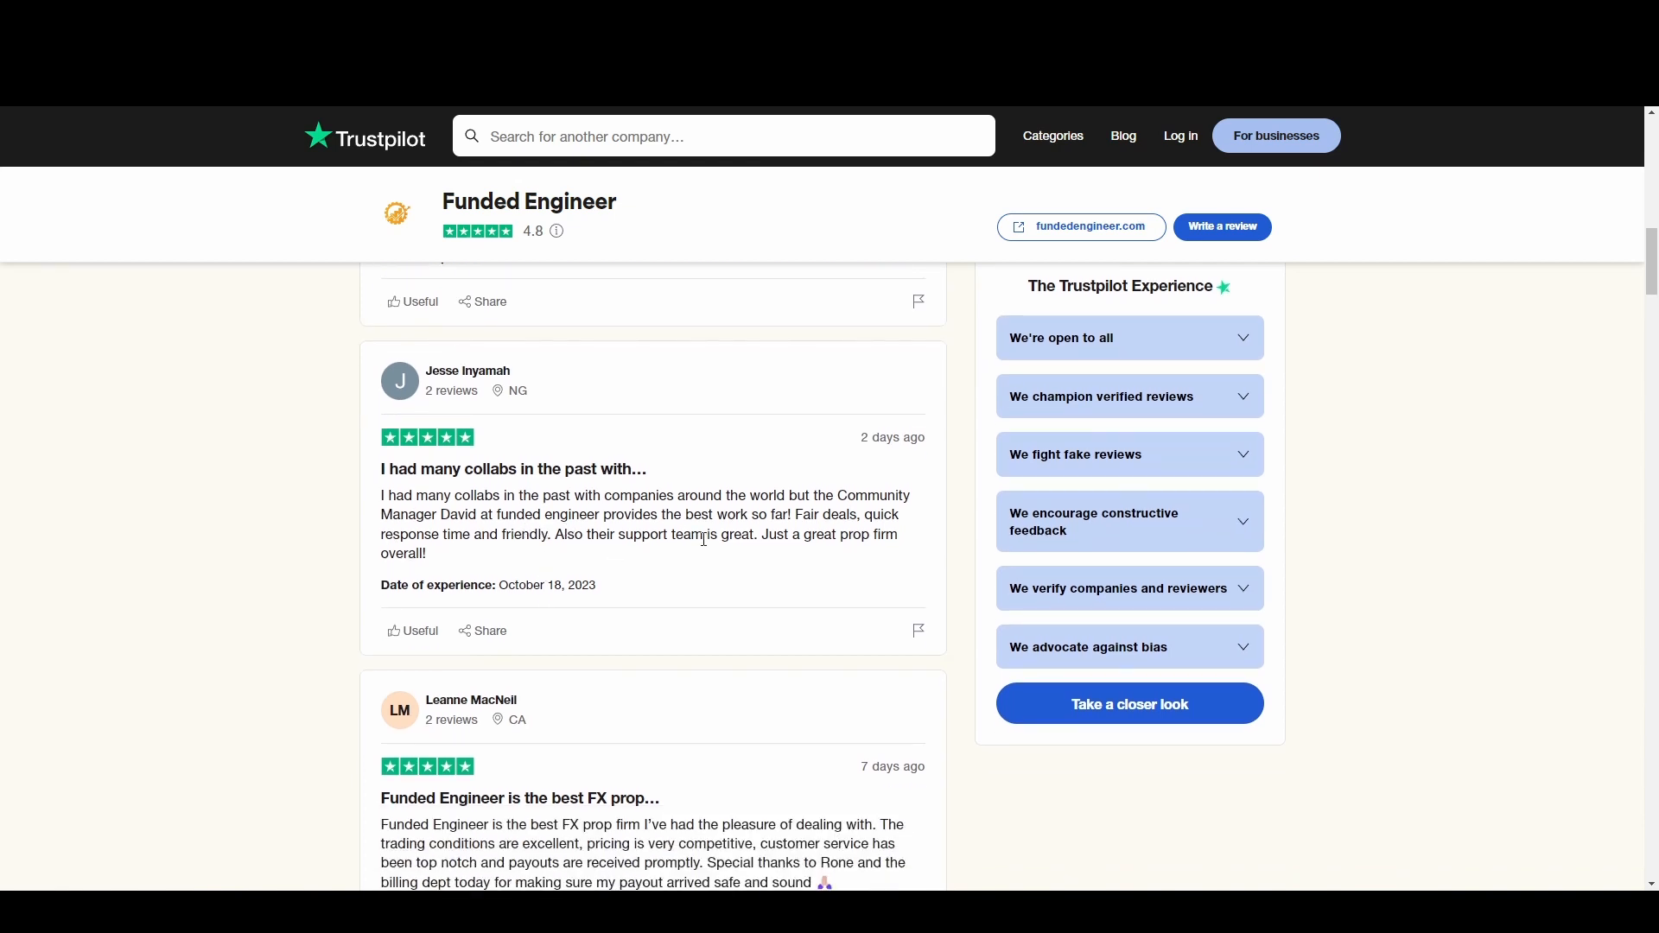
scroll(down, 3)
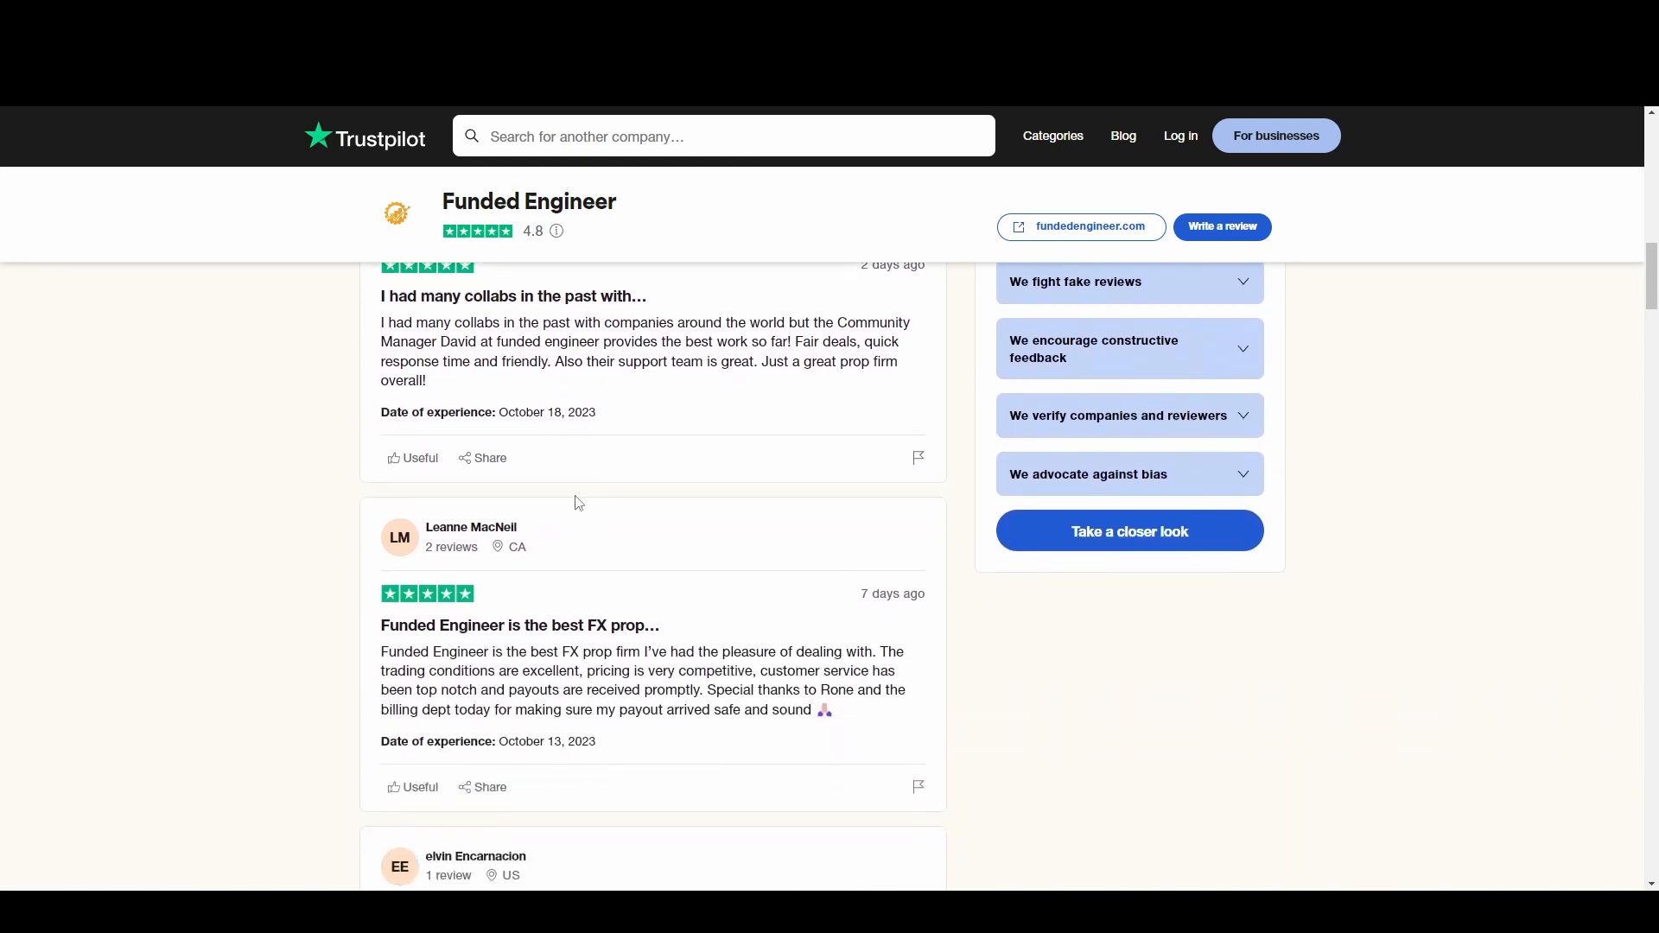
scroll(up, 3)
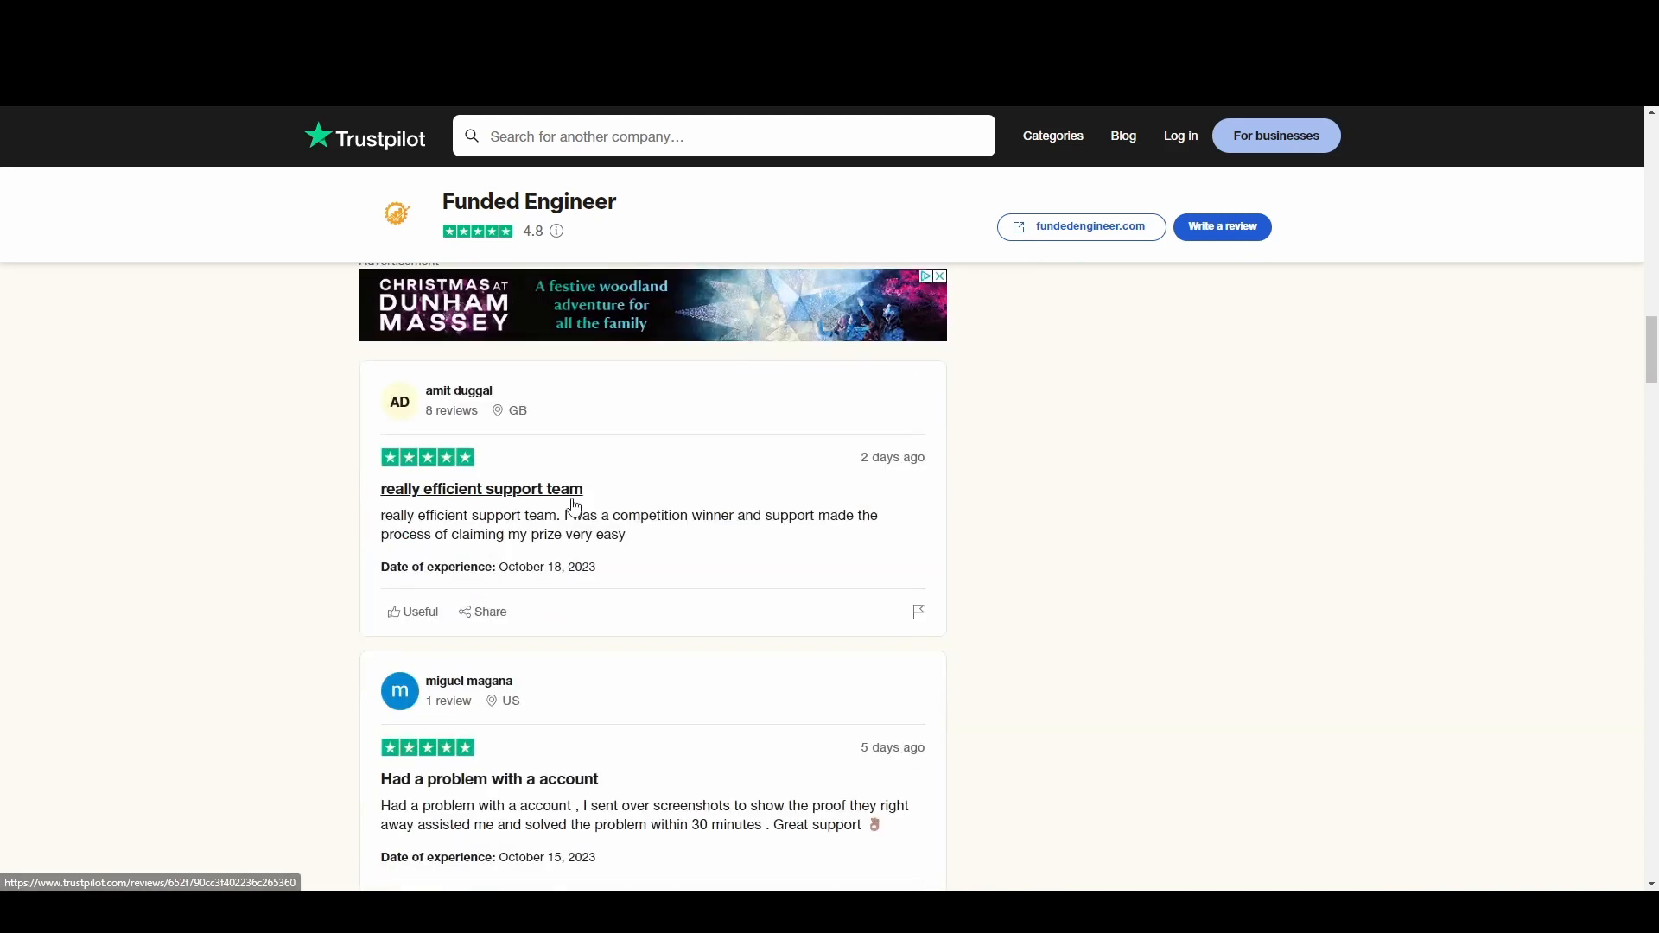
scroll(down, 3)
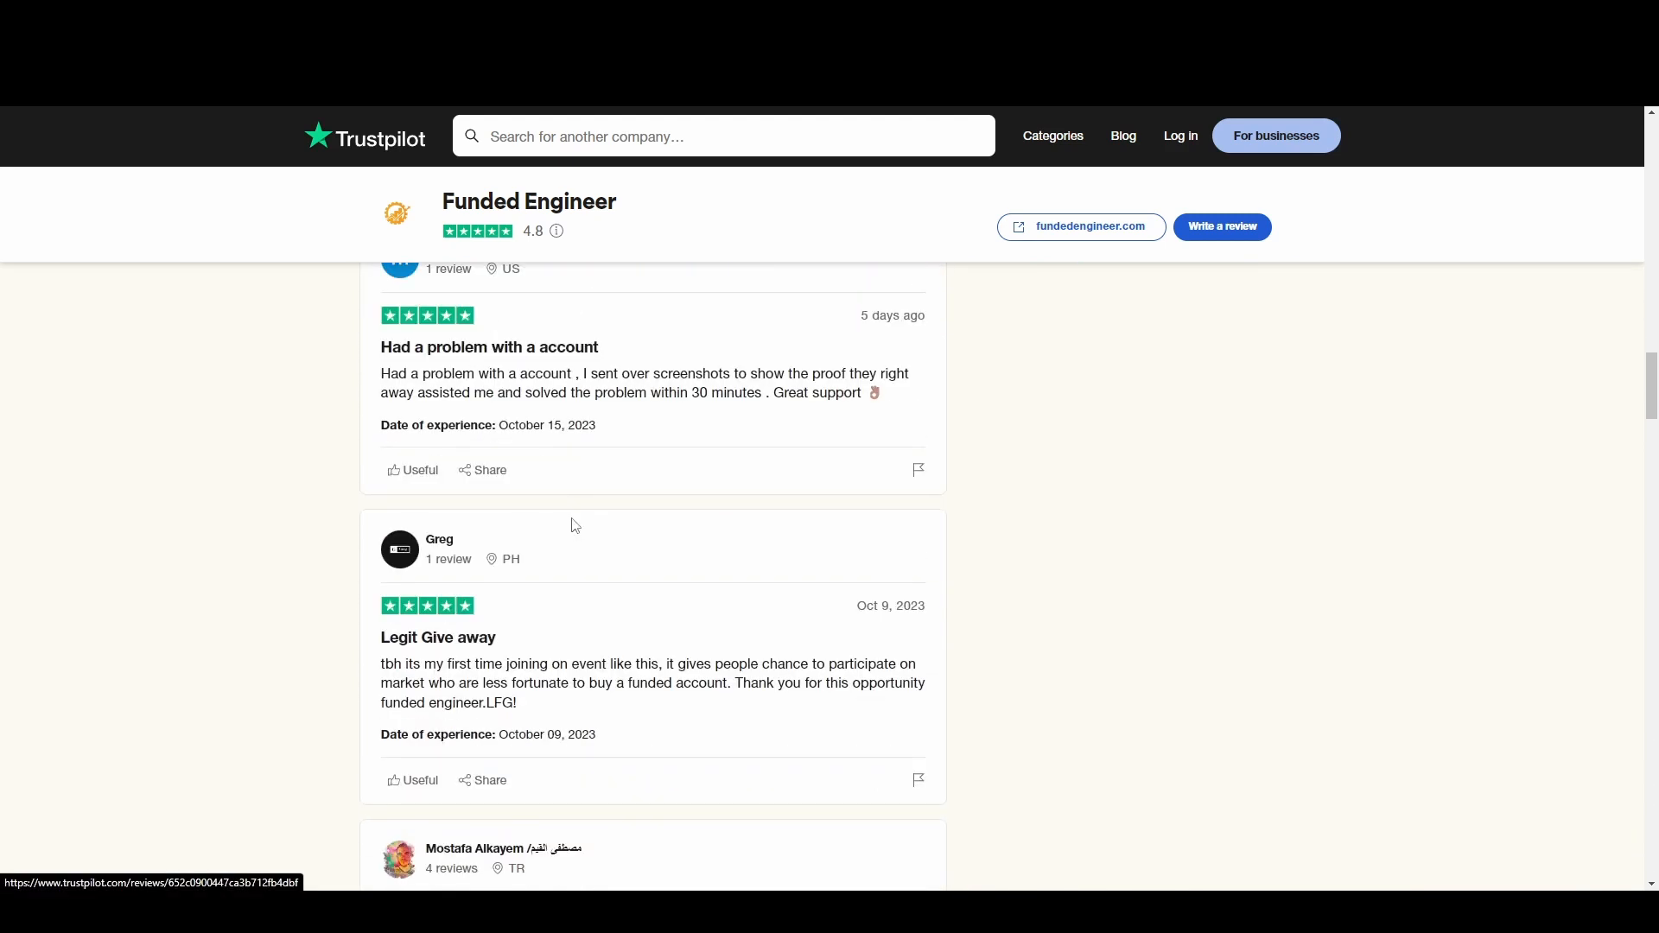
Scroll past the Amazing firm review to the later five-star reviews.
scroll(down, 3)
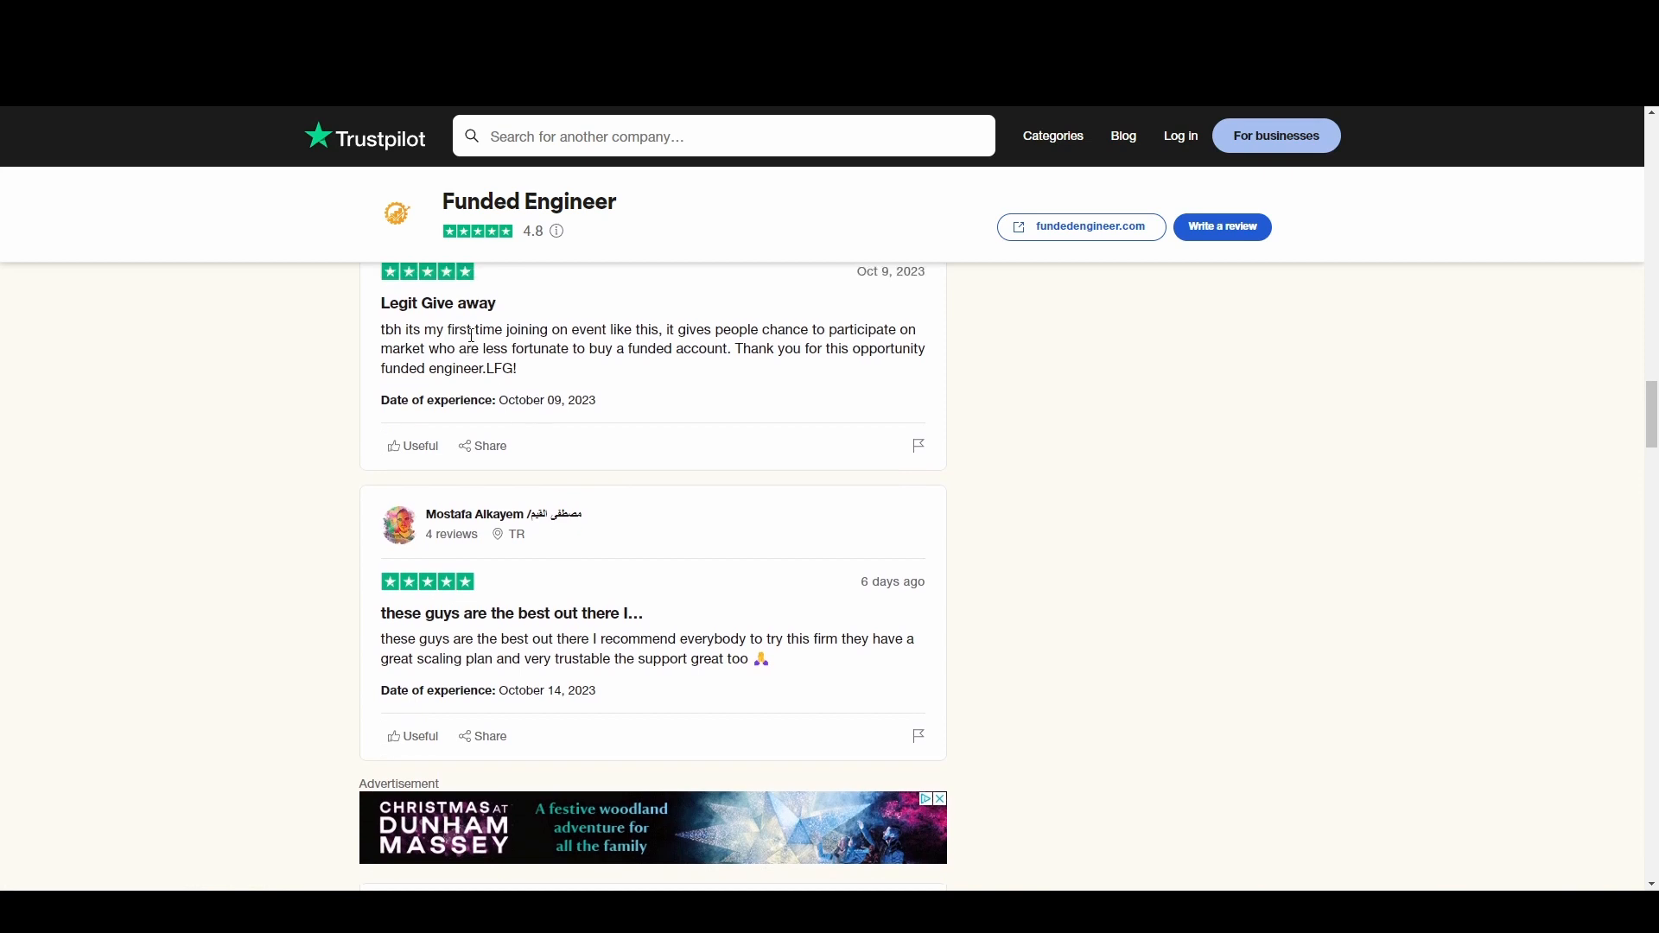
scroll(up, 3)
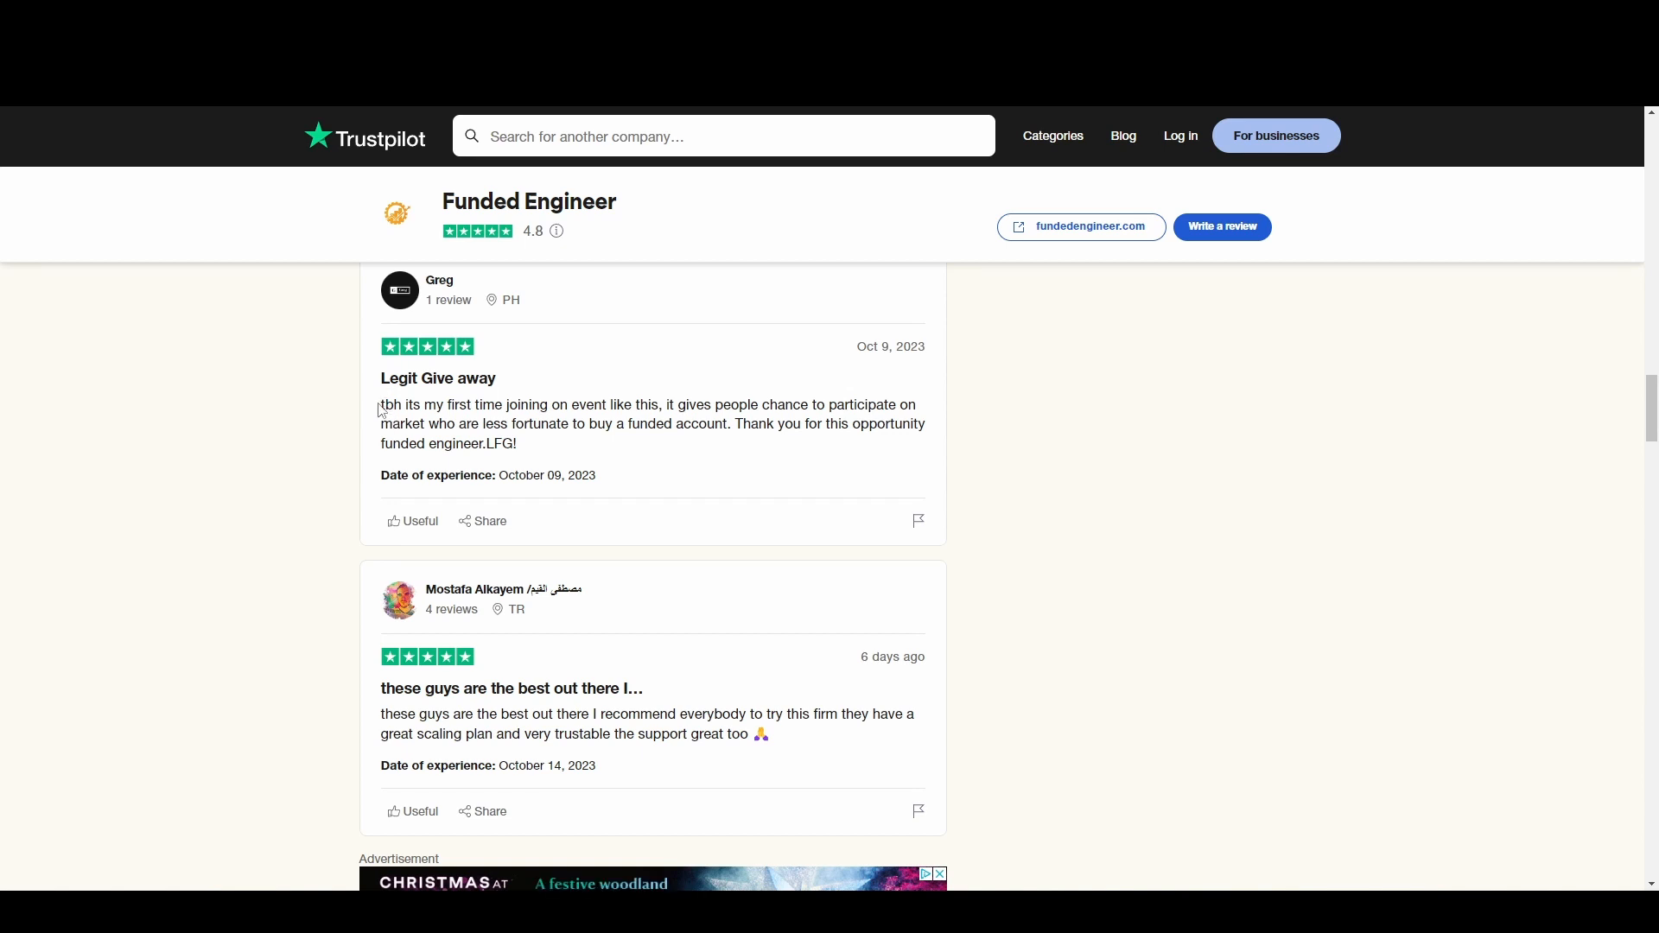
mouse_move(393, 398)
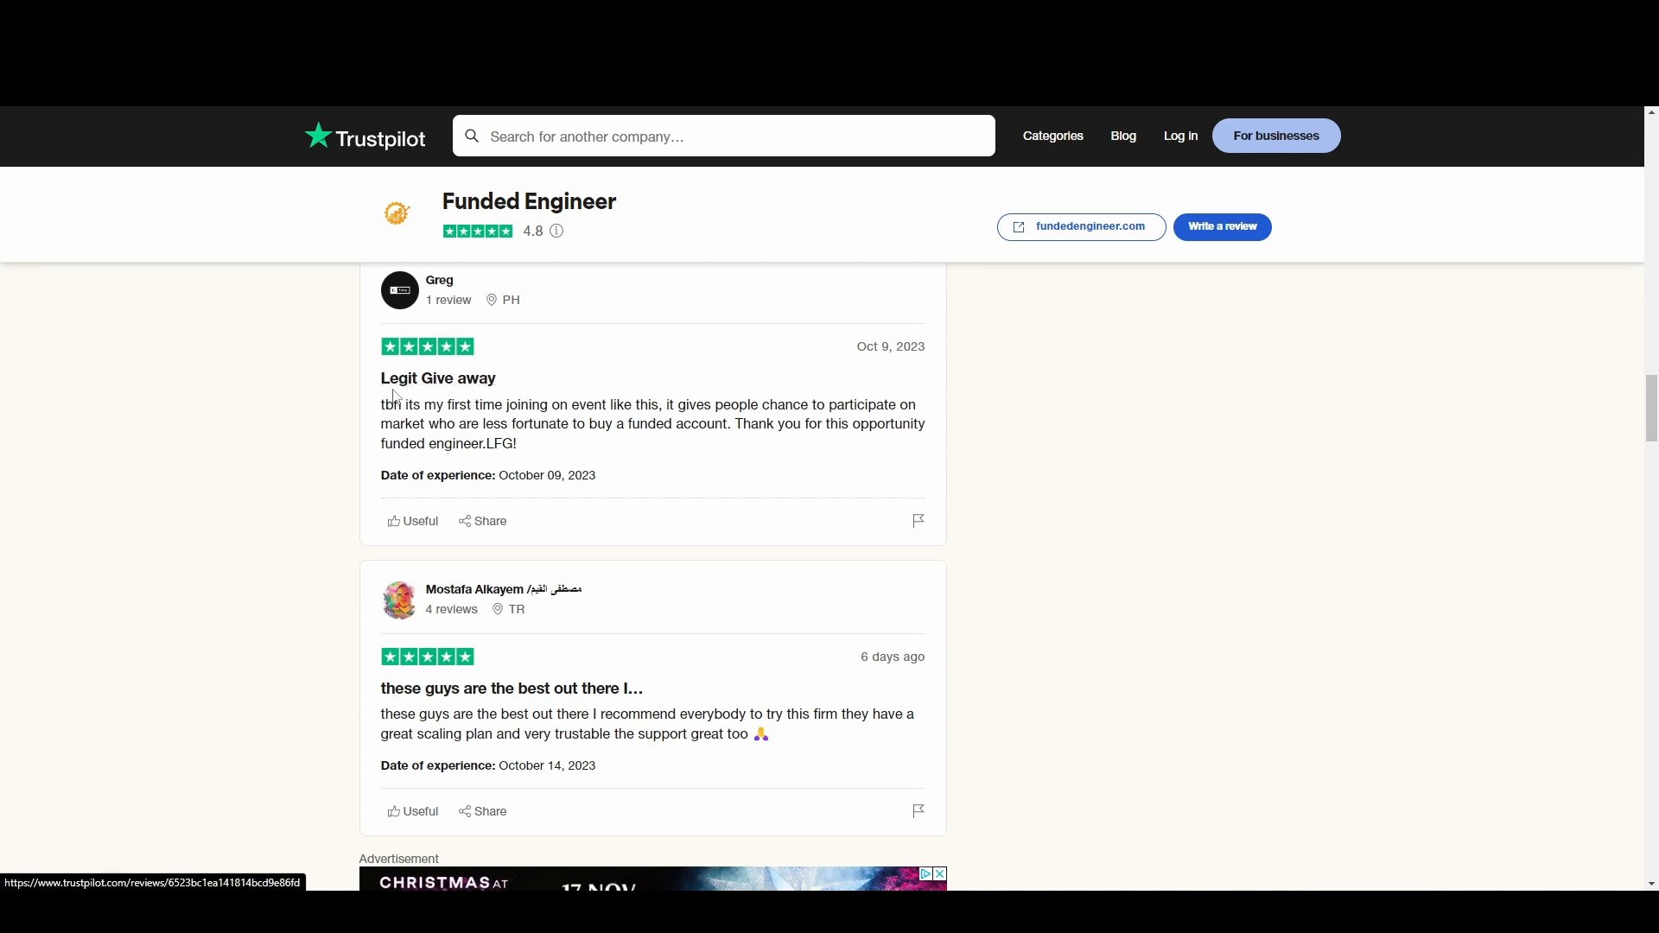
mouse_move(634, 429)
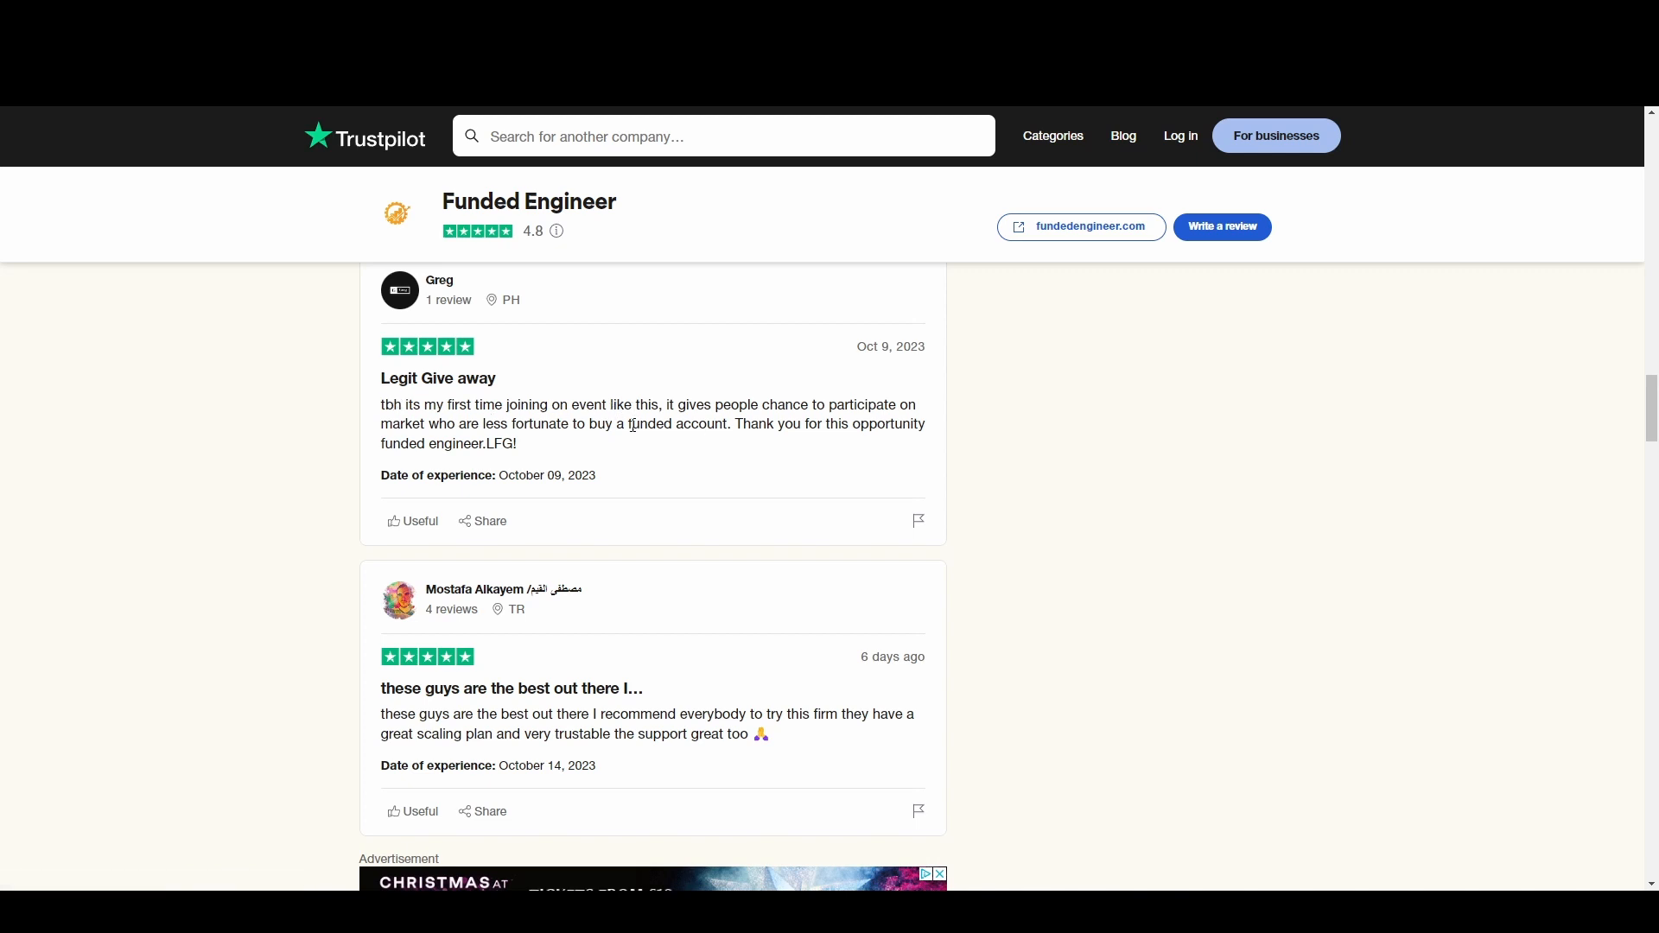
mouse_move(656, 444)
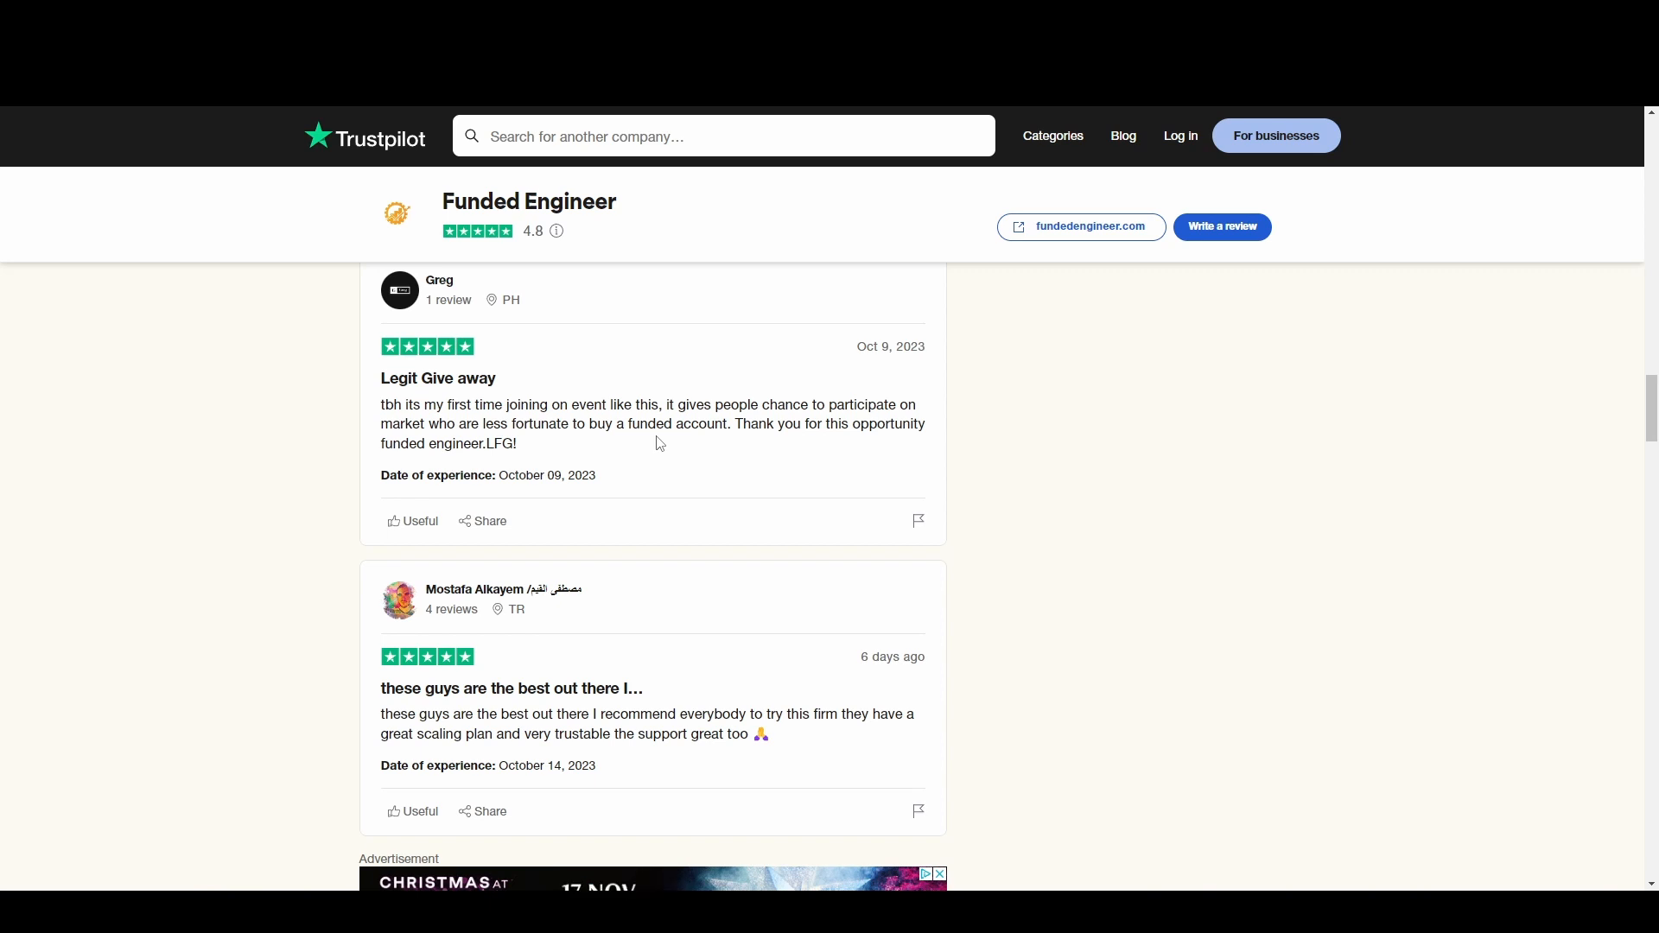
scroll(down, 3)
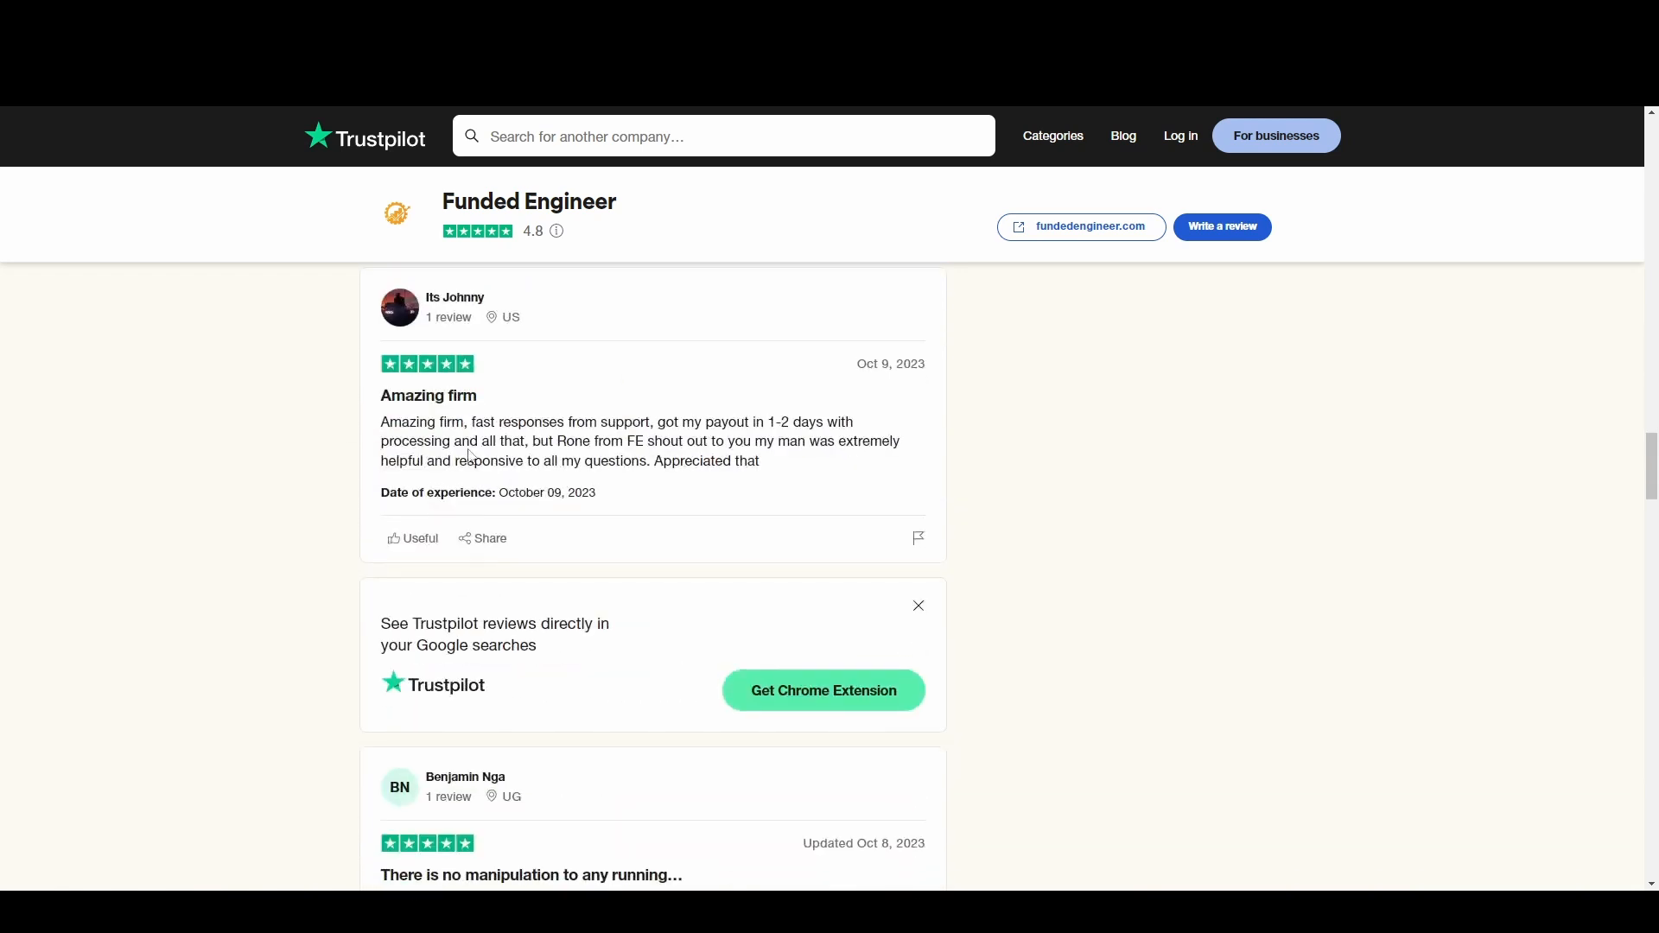
scroll(down, 3)
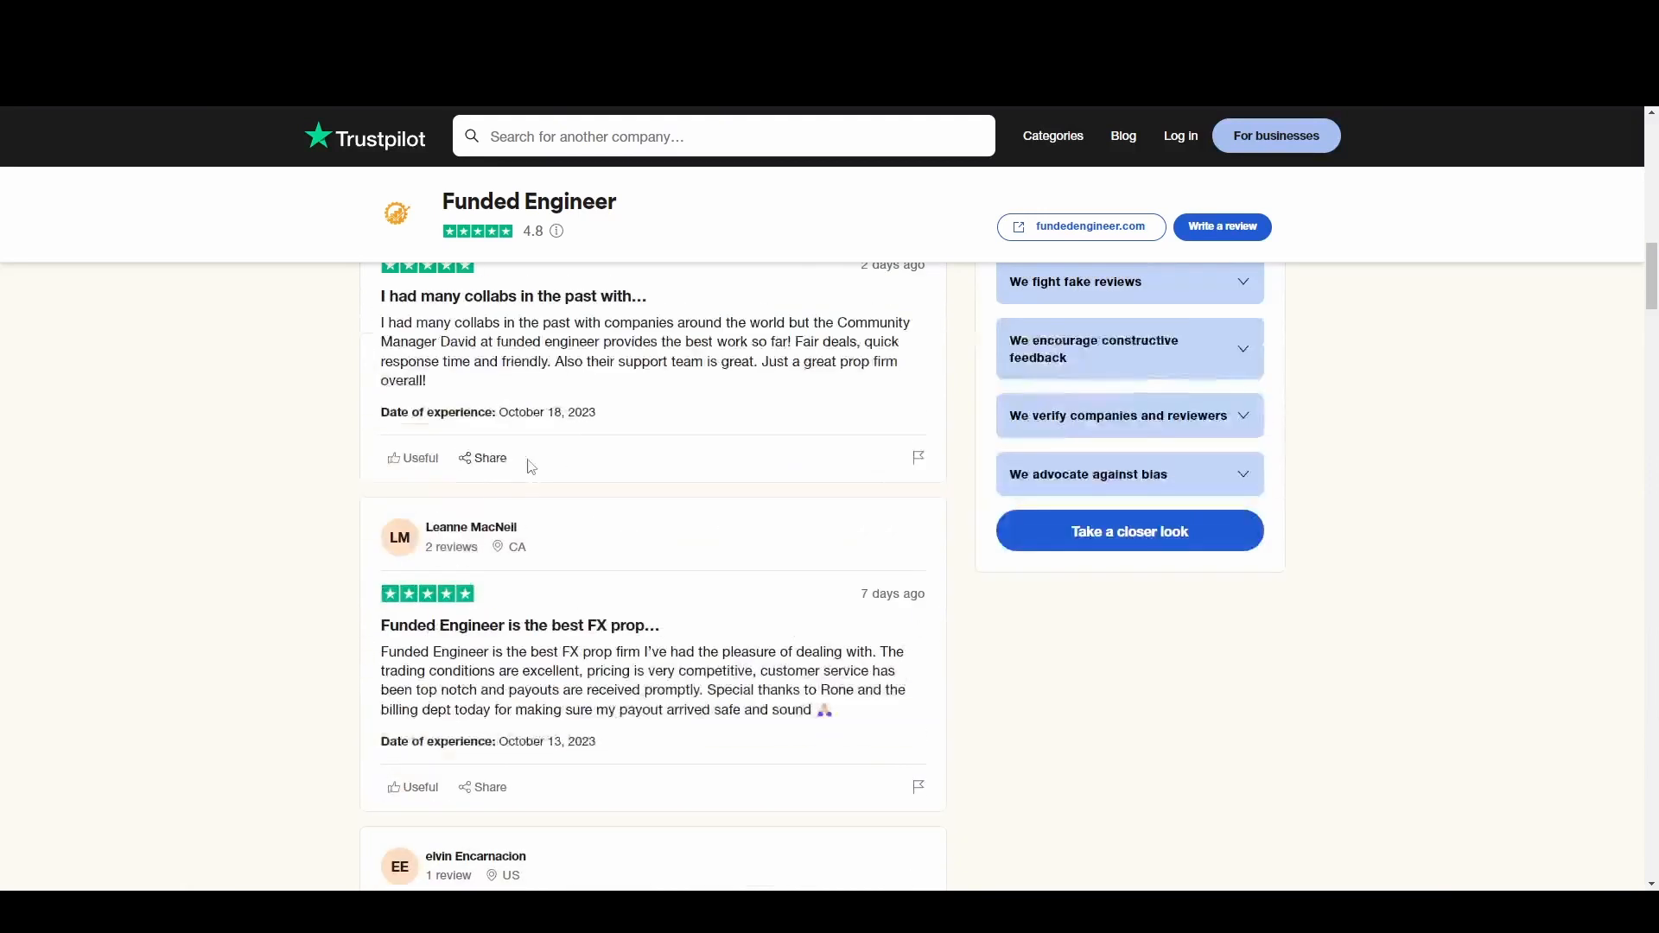
scroll(up, 3)
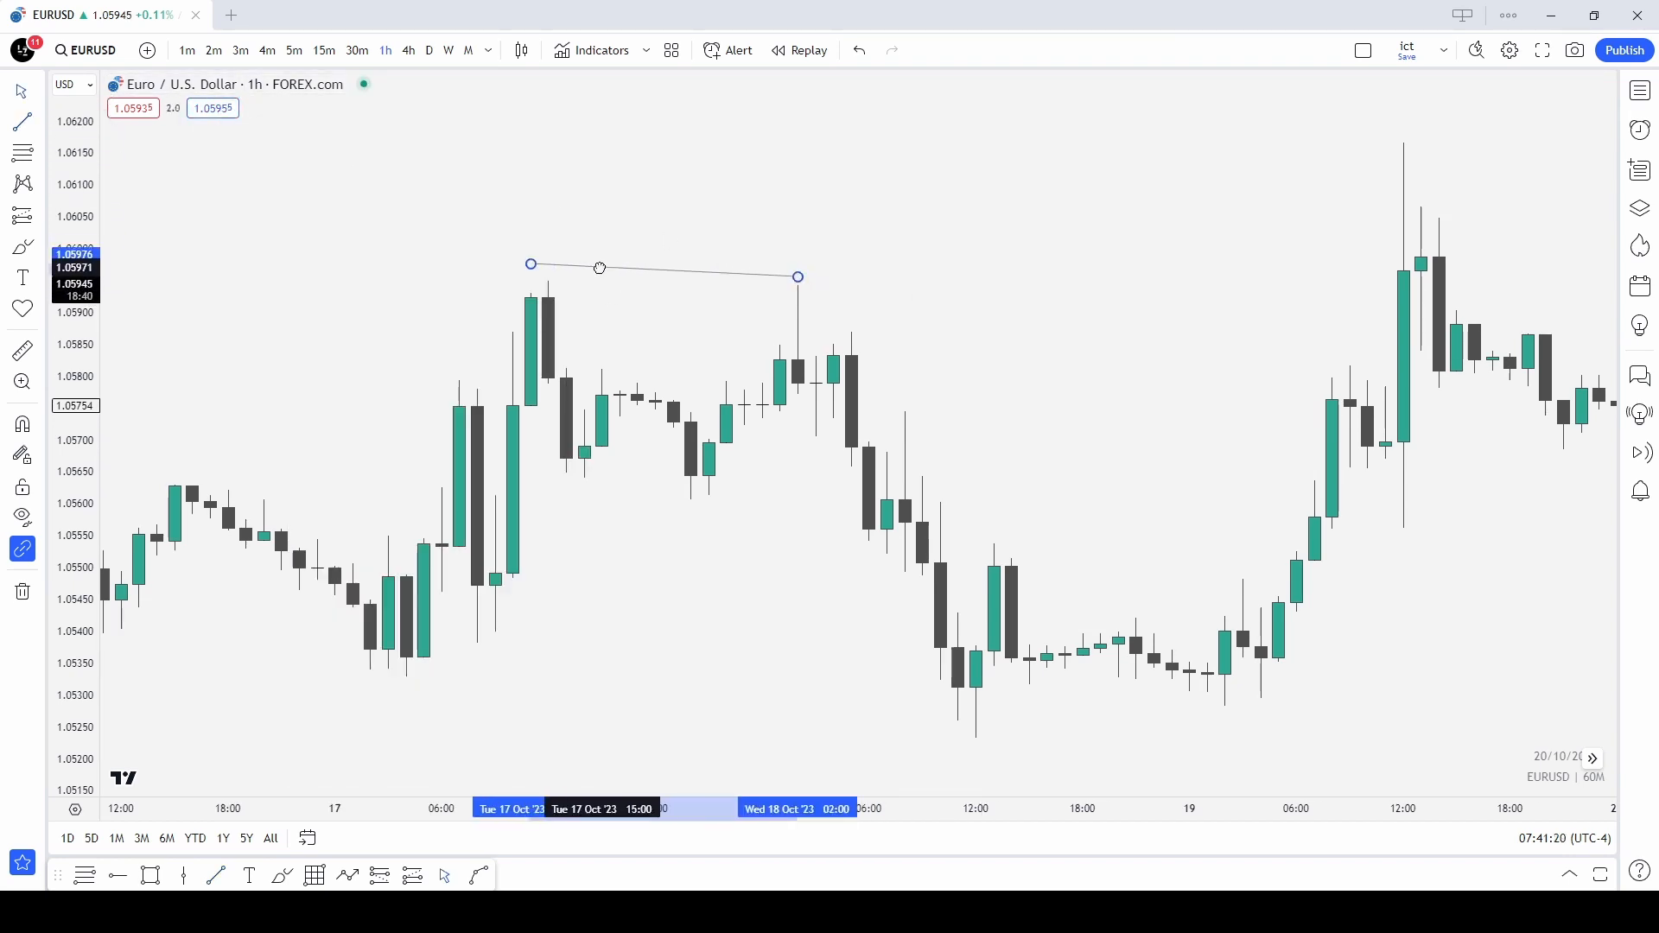
Draw a line joining the two EURUSD 1-hour highs.
drag(600, 268, 677, 268)
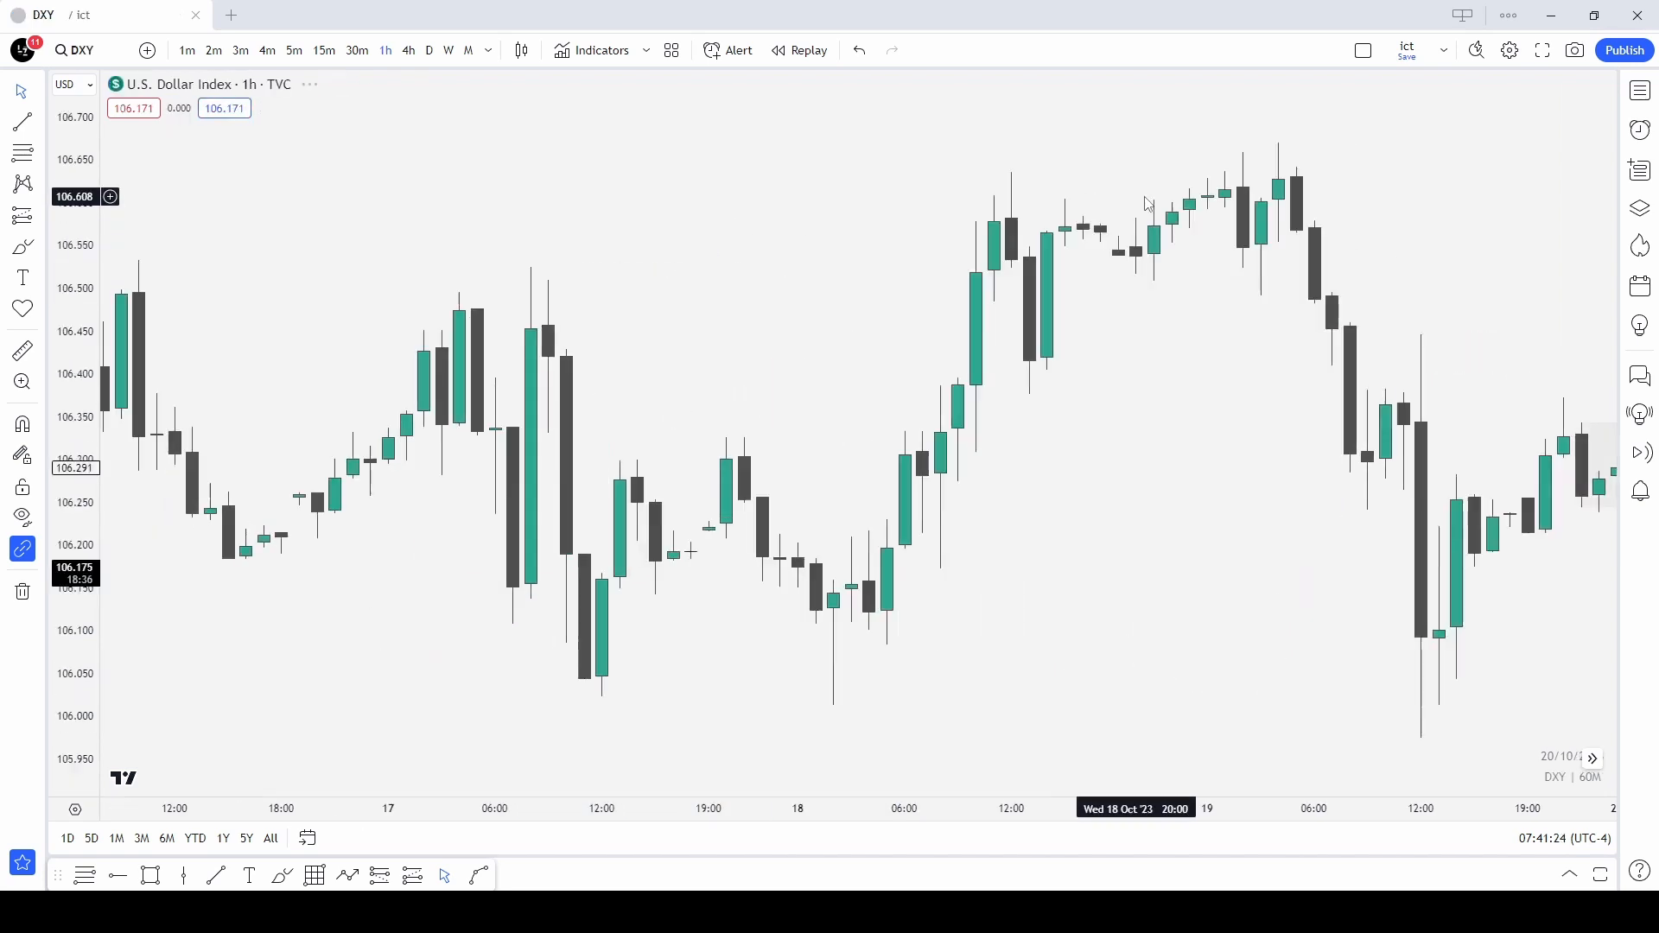
mouse_move(833, 642)
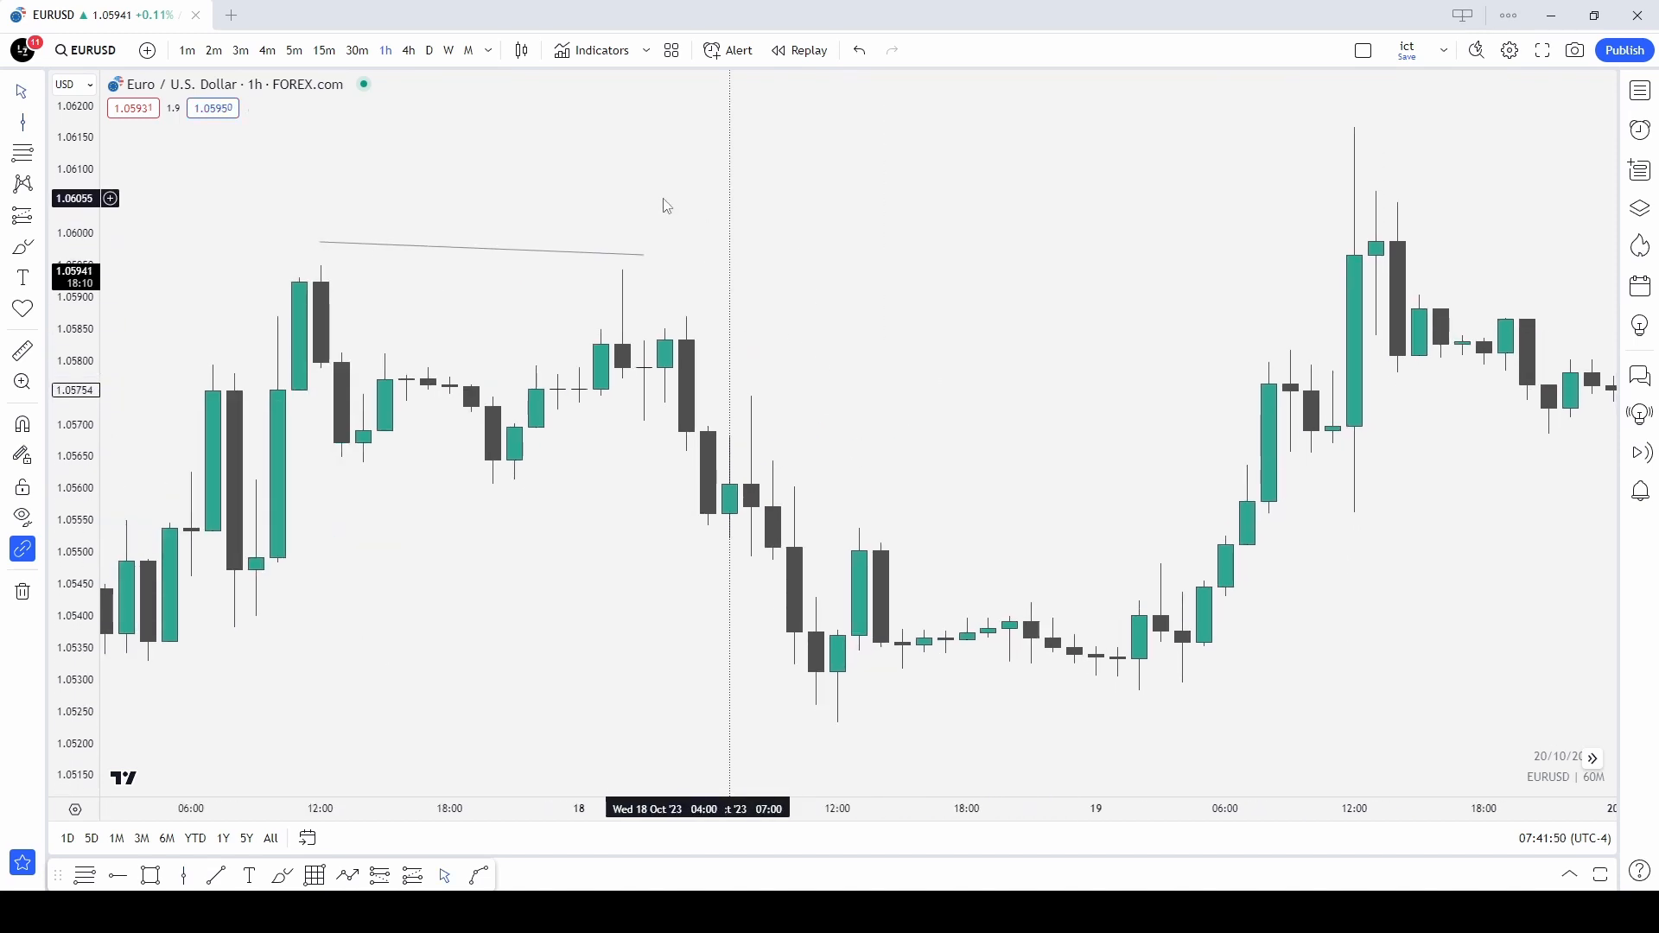
mouse_move(625, 281)
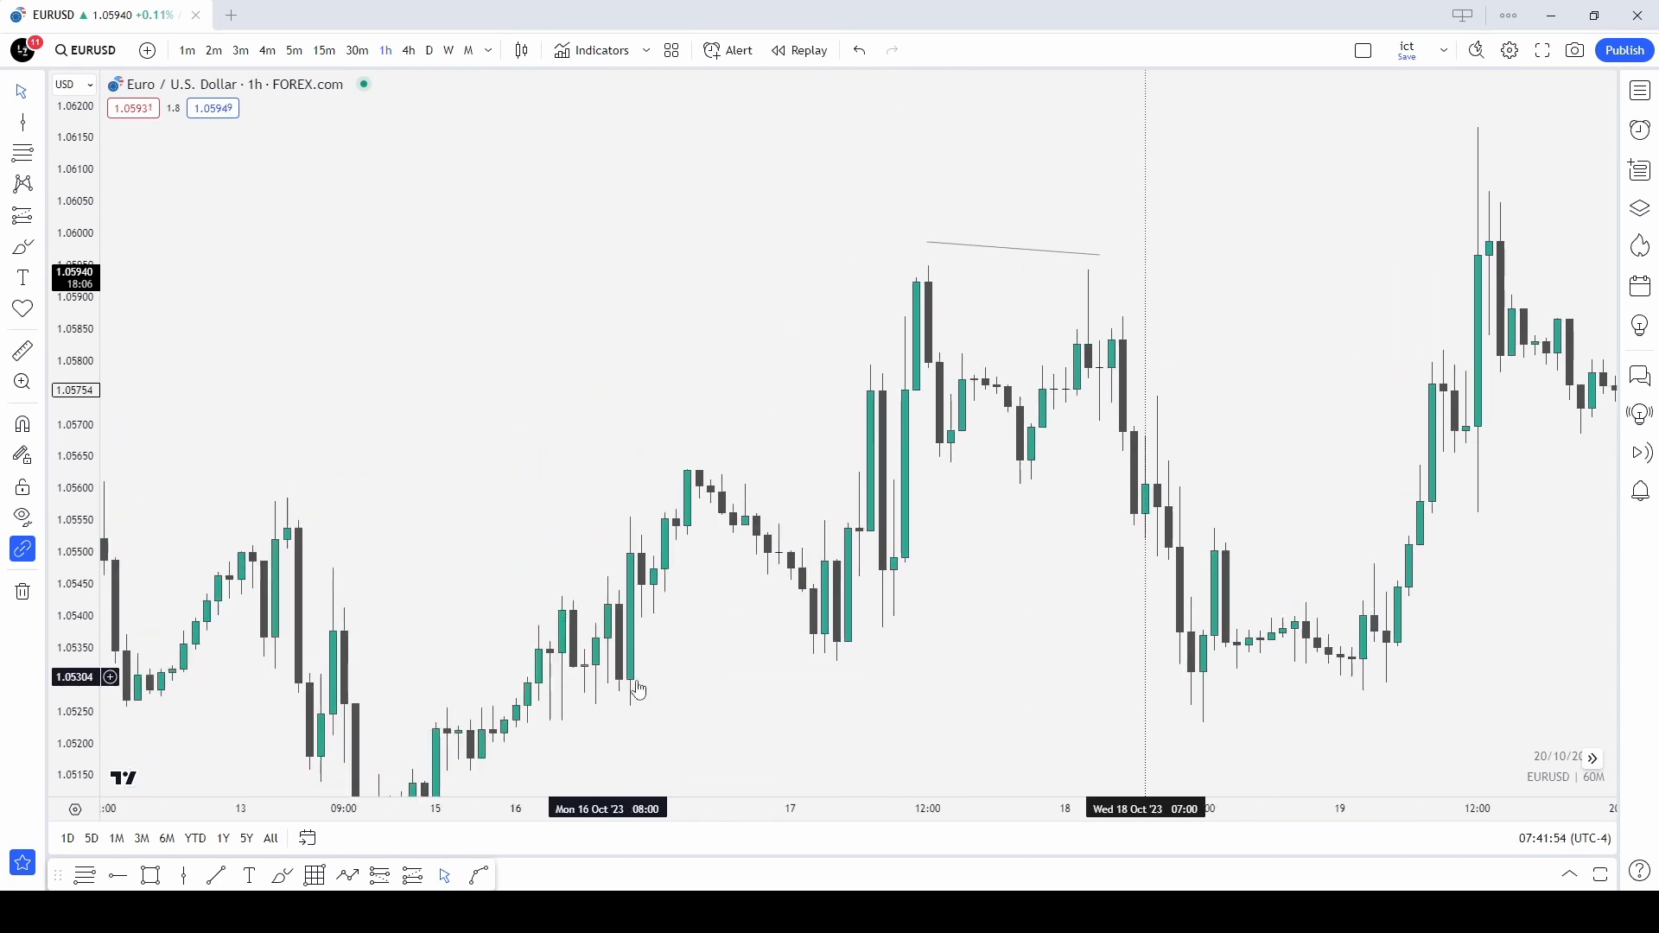
mouse_move(713, 562)
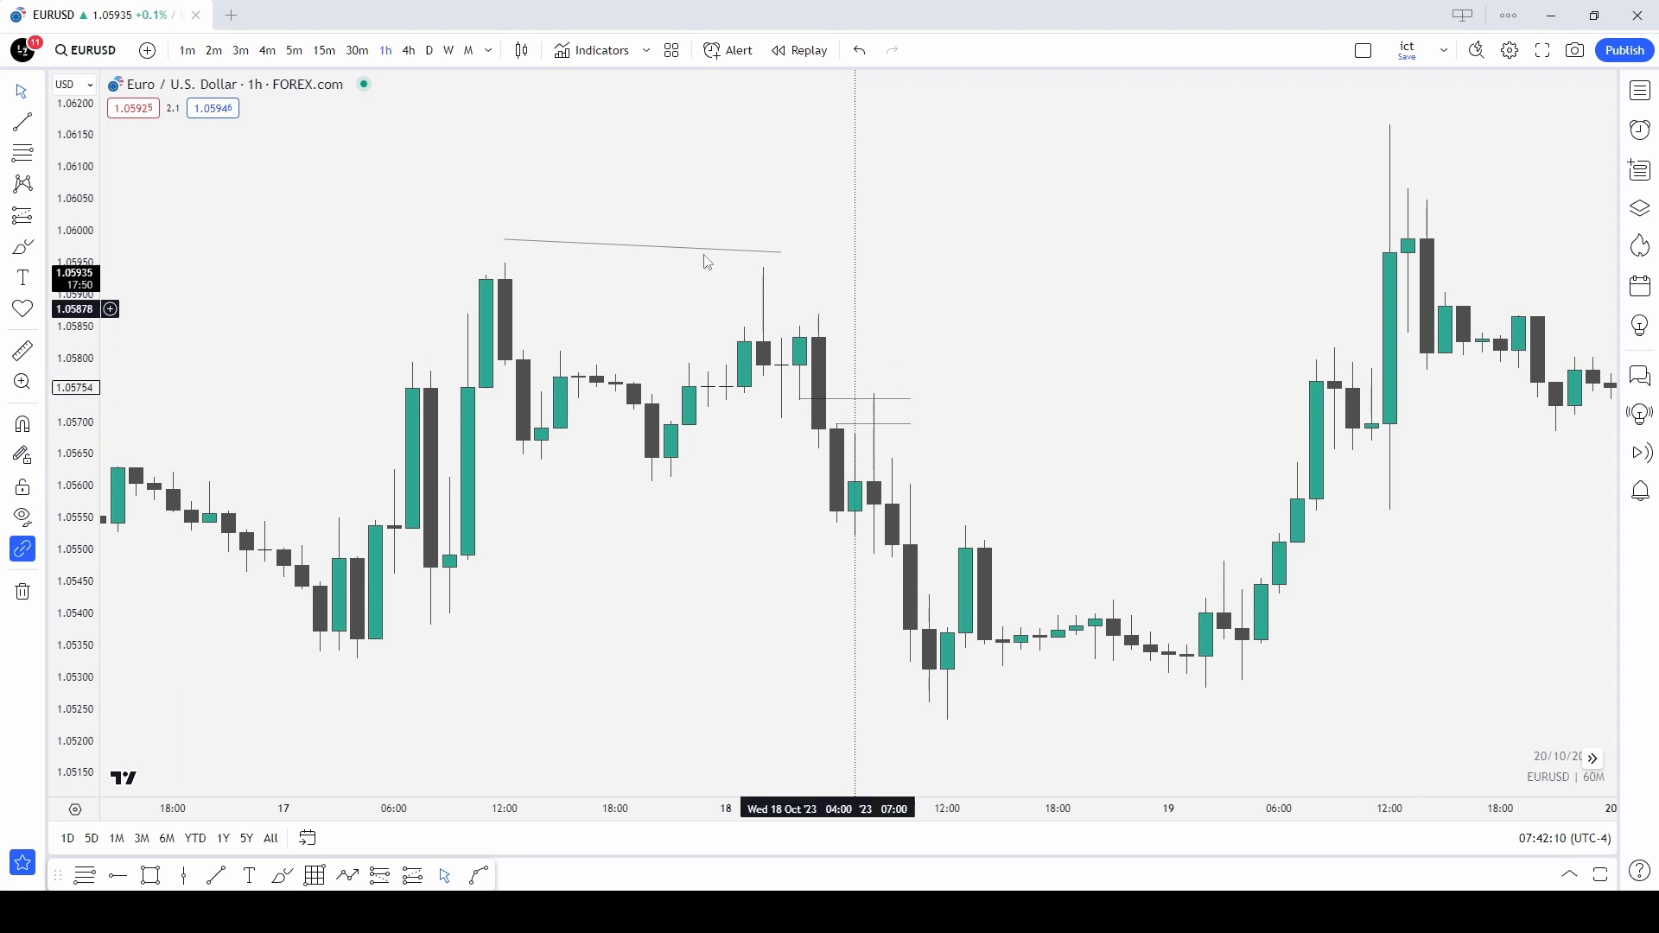
Switch EURUSD to 5-minute candles, then down to the 1-minute timeframe.
click(294, 50)
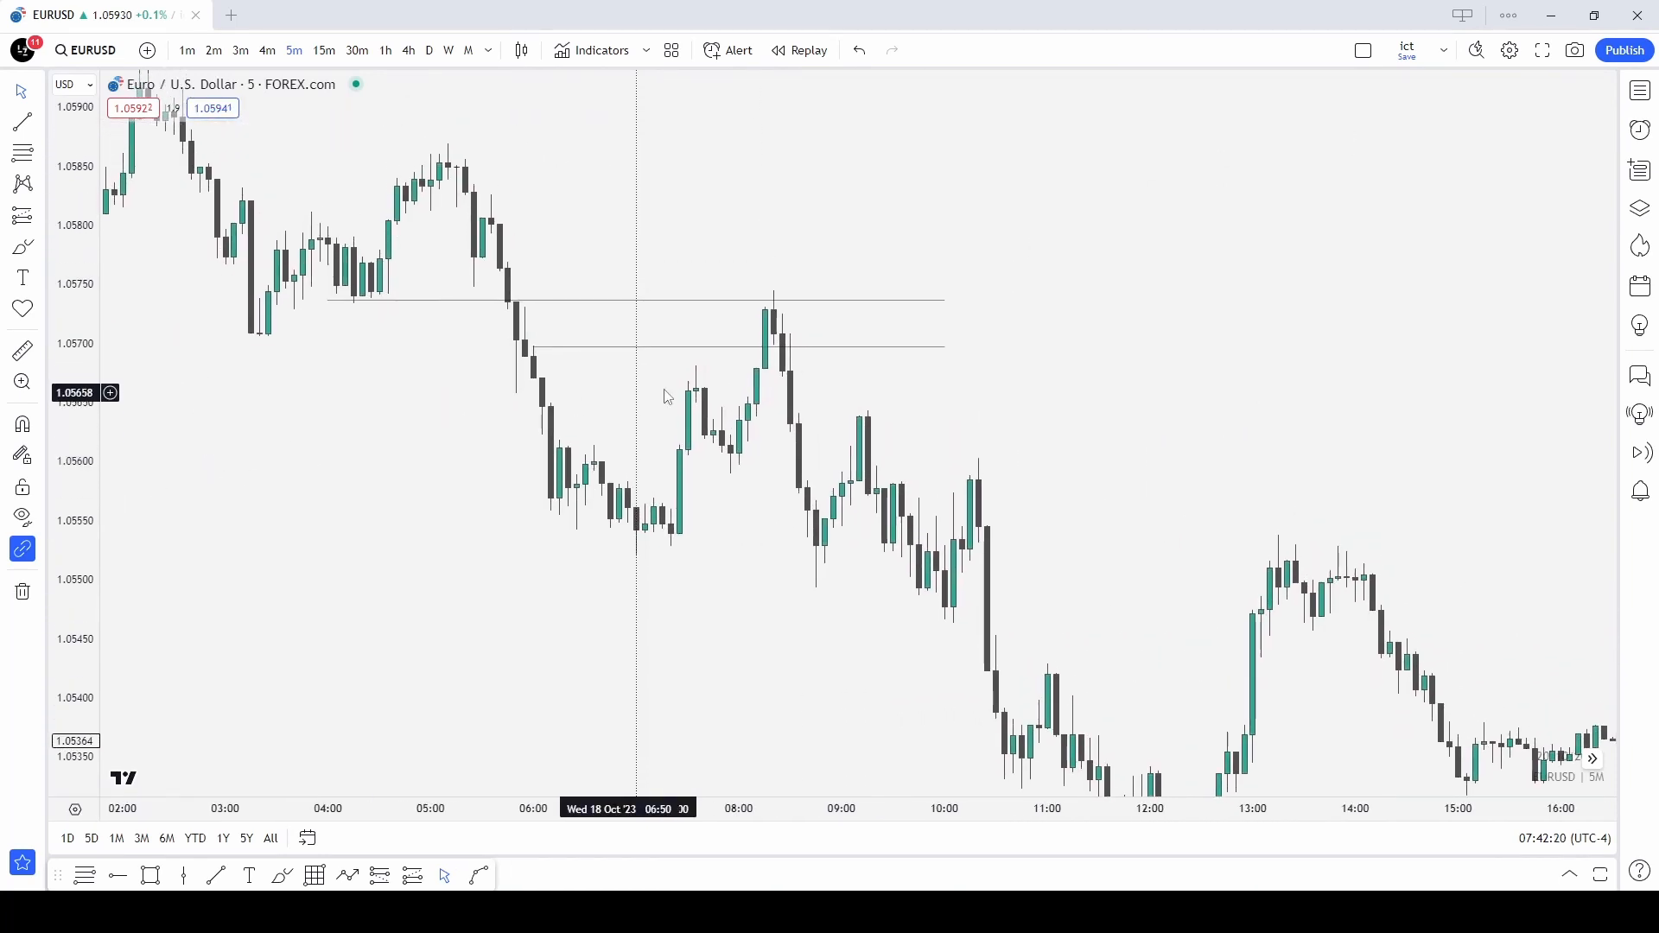
click(768, 318)
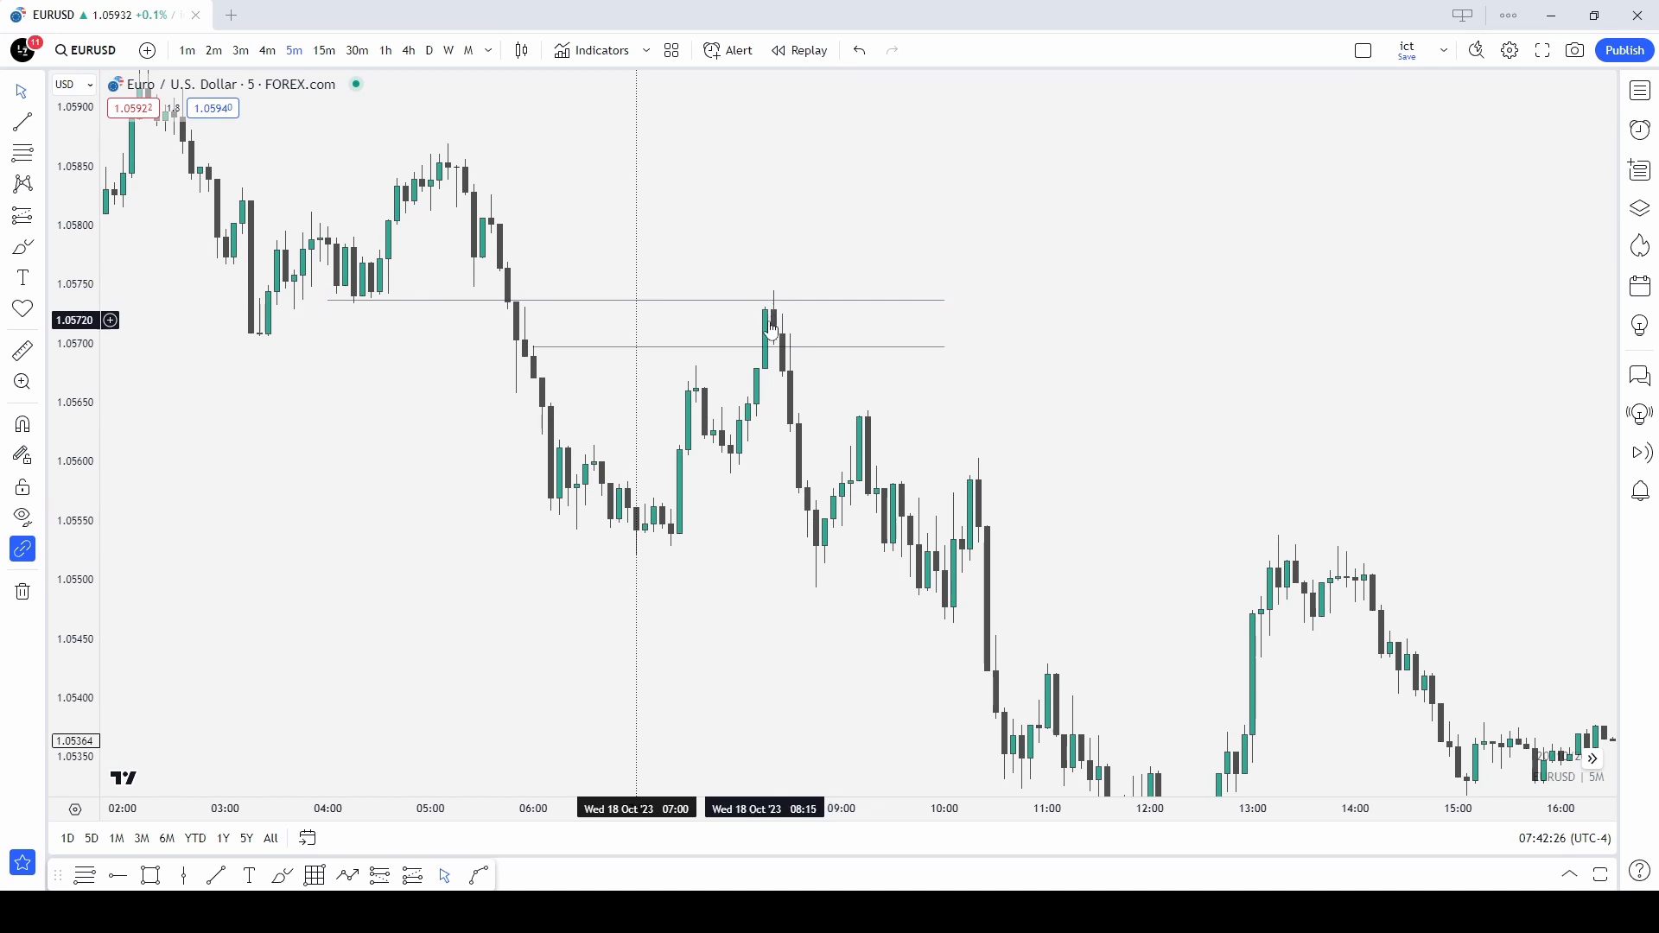
mouse_move(676, 548)
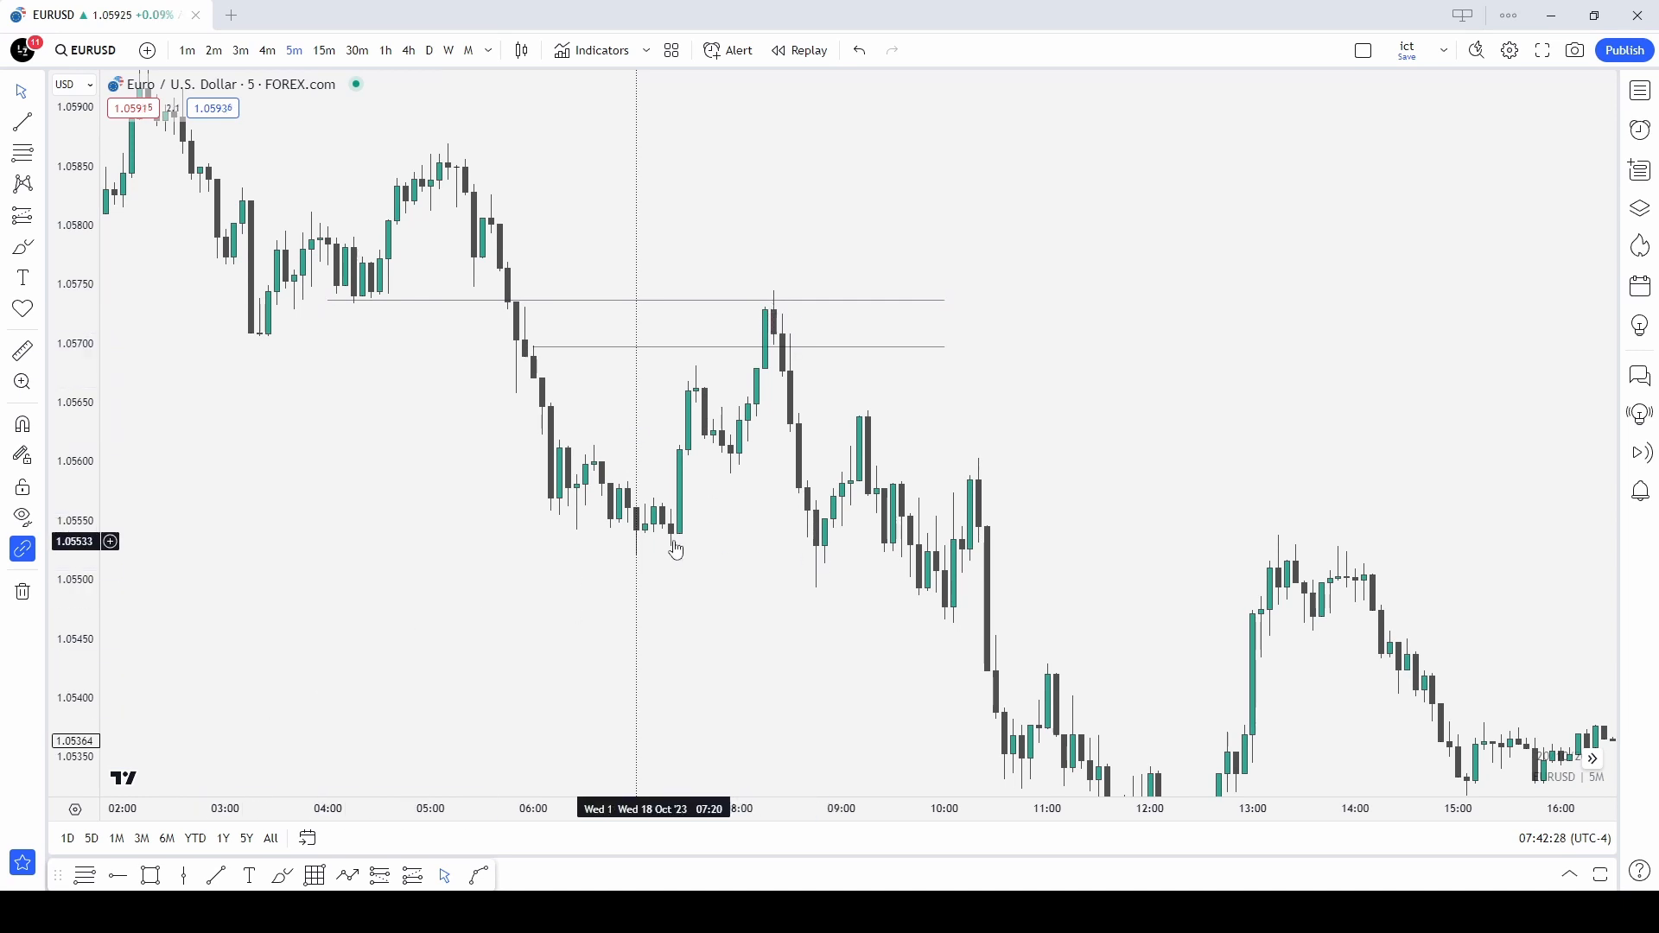
mouse_move(726, 475)
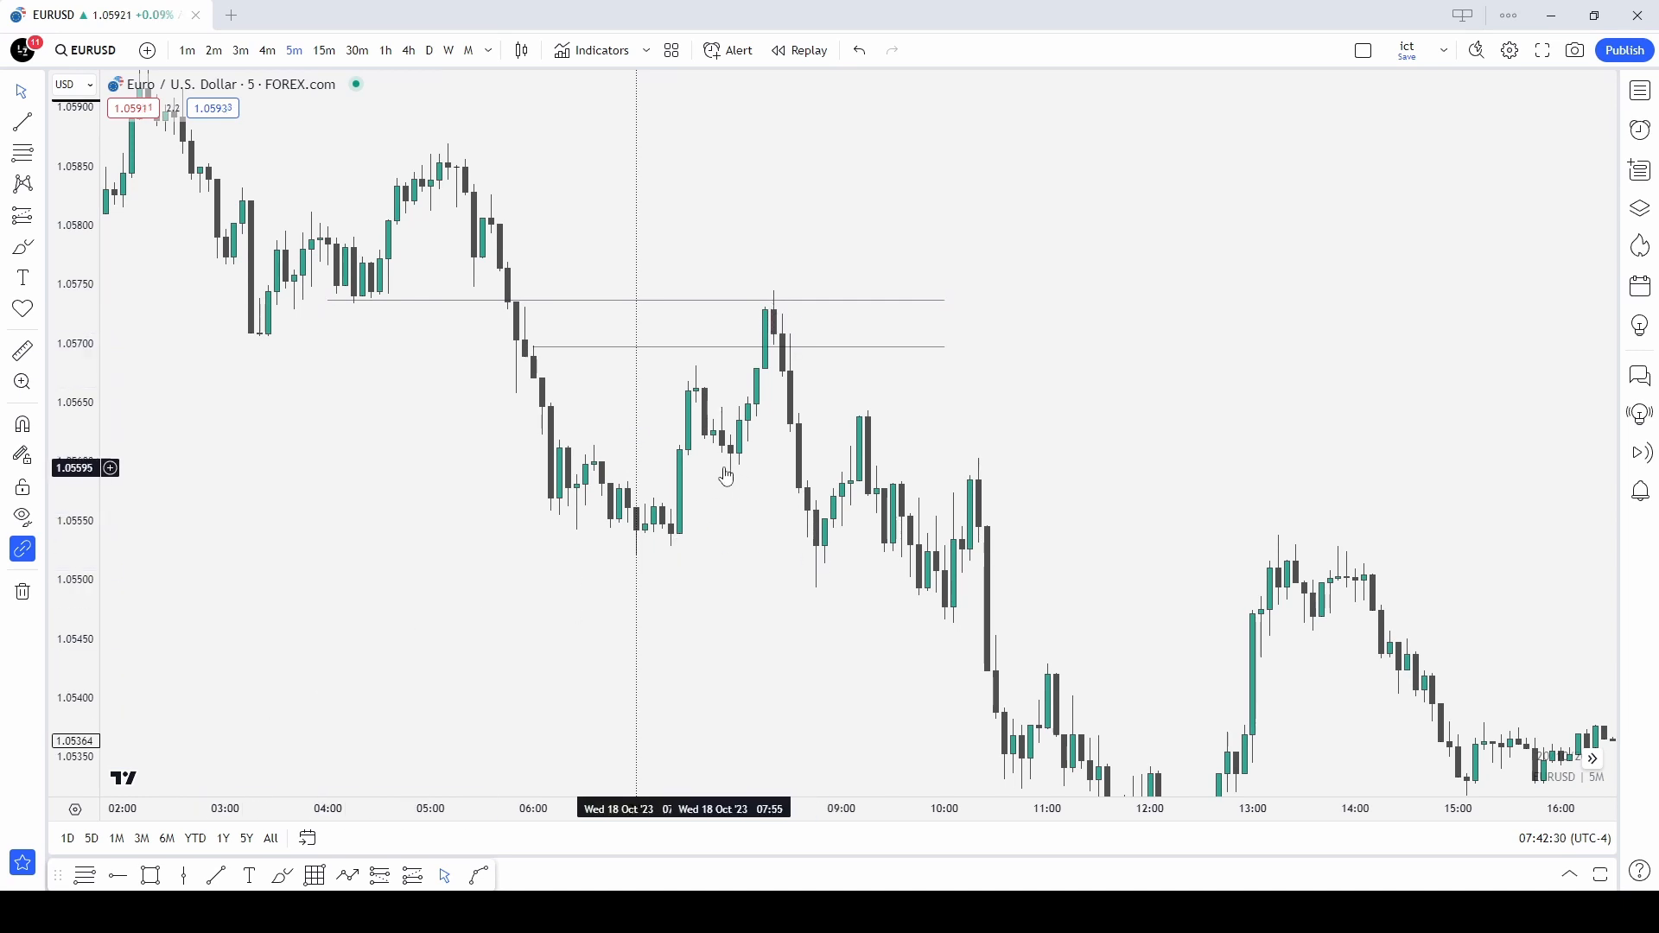
mouse_move(648, 558)
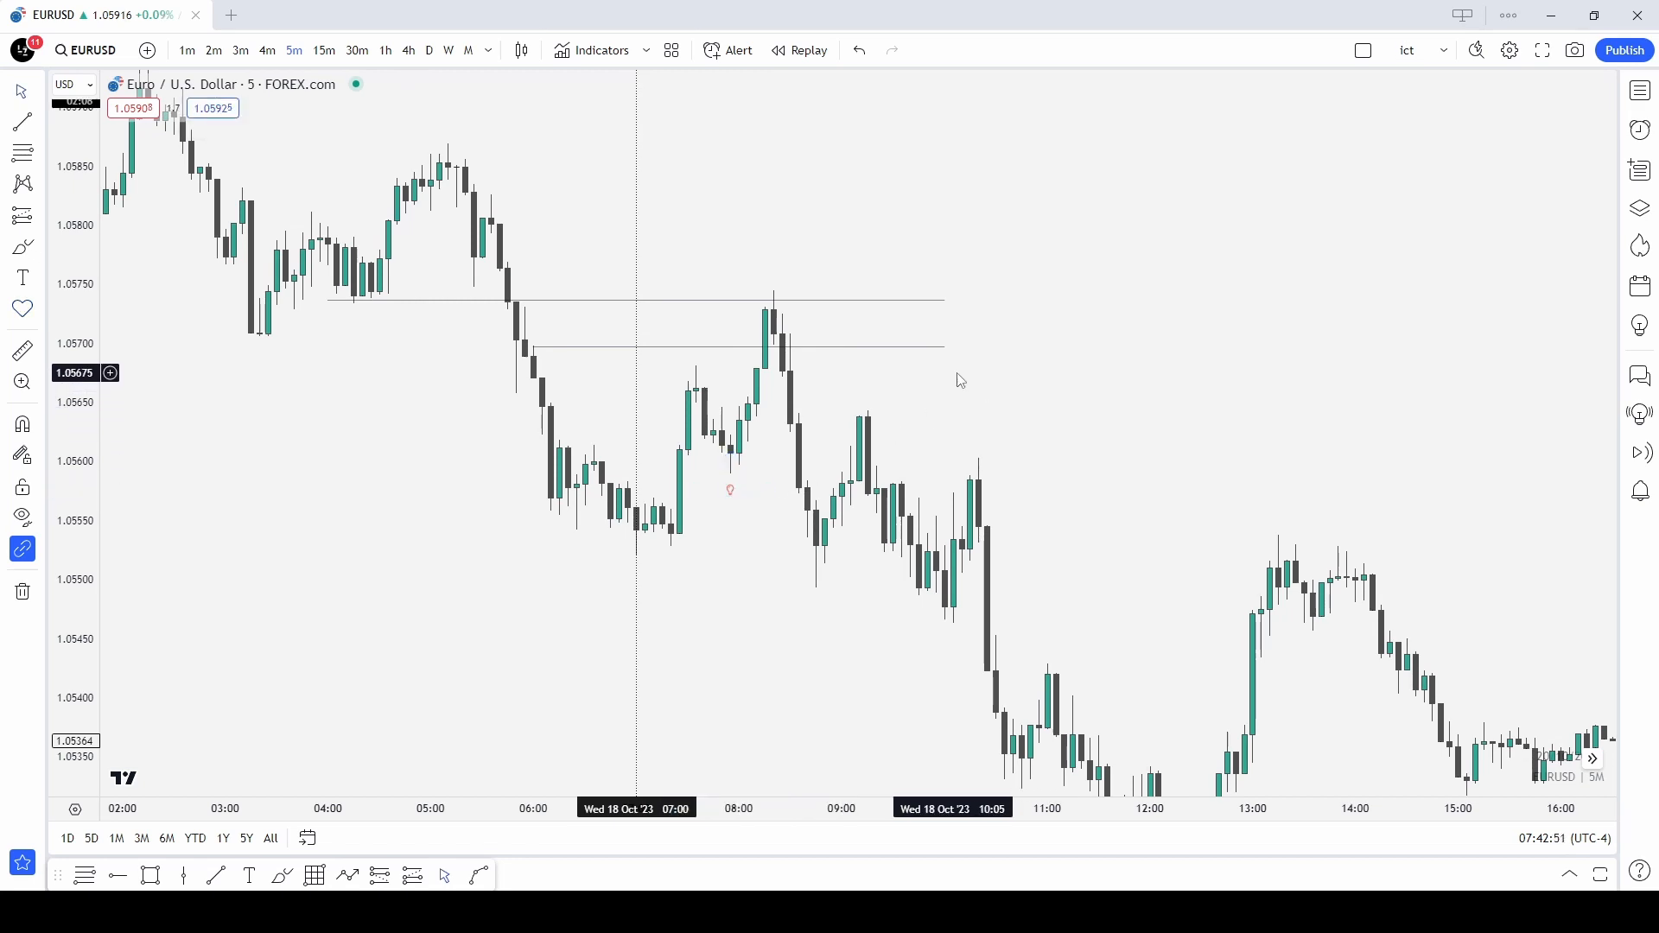
click(187, 50)
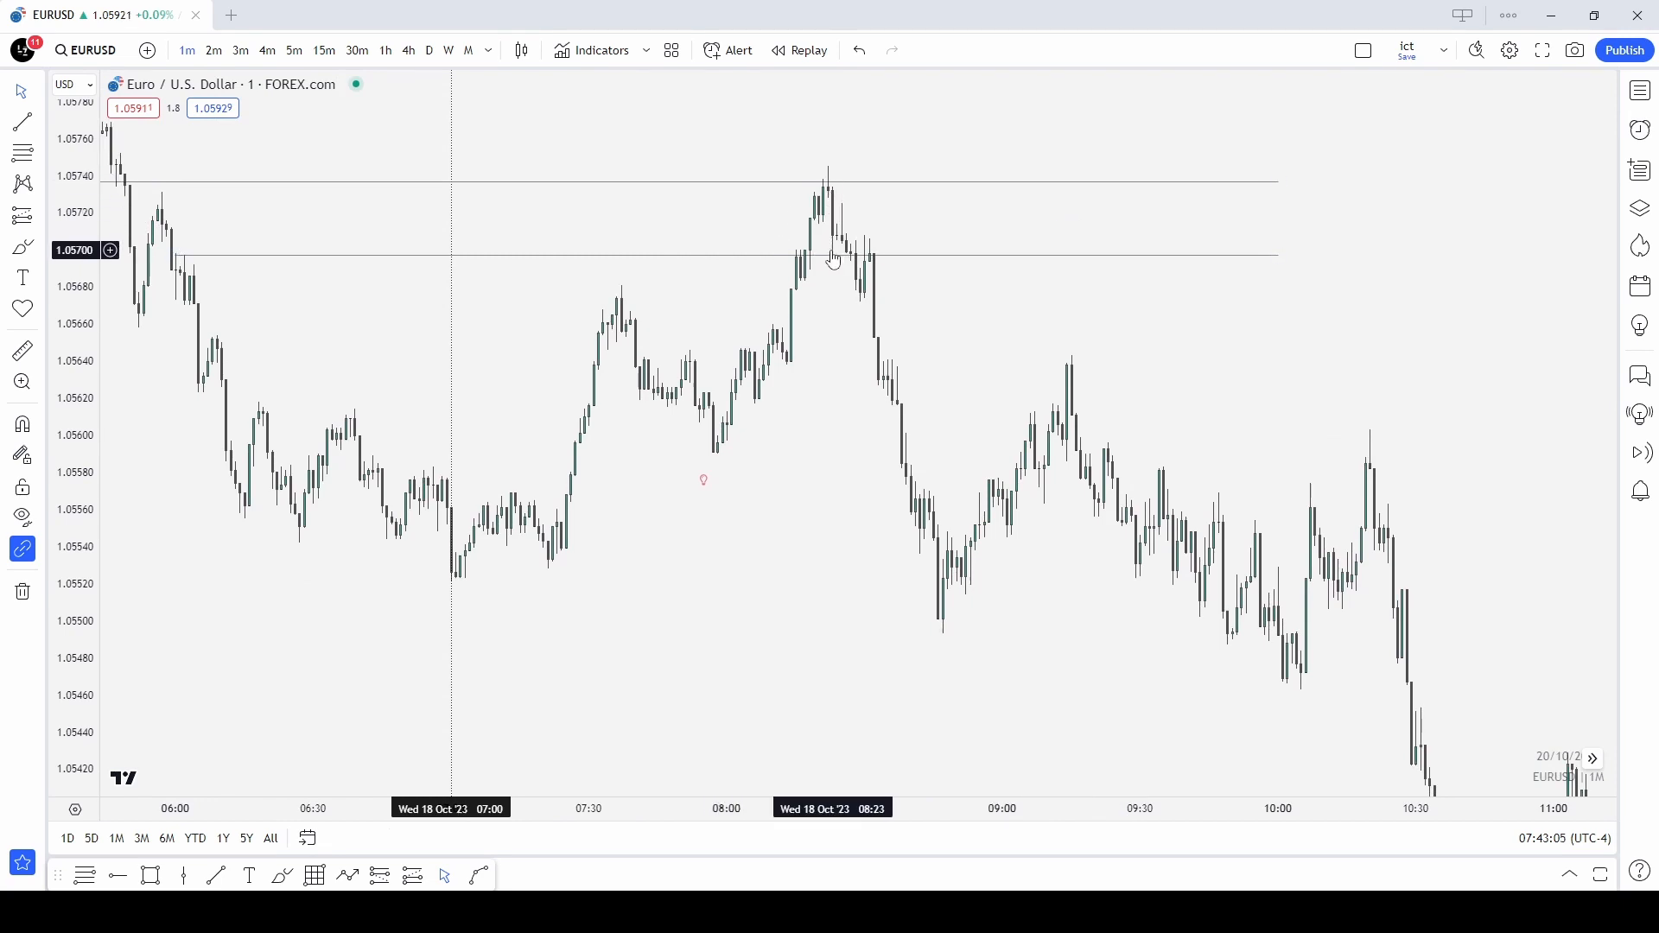
mouse_move(562, 550)
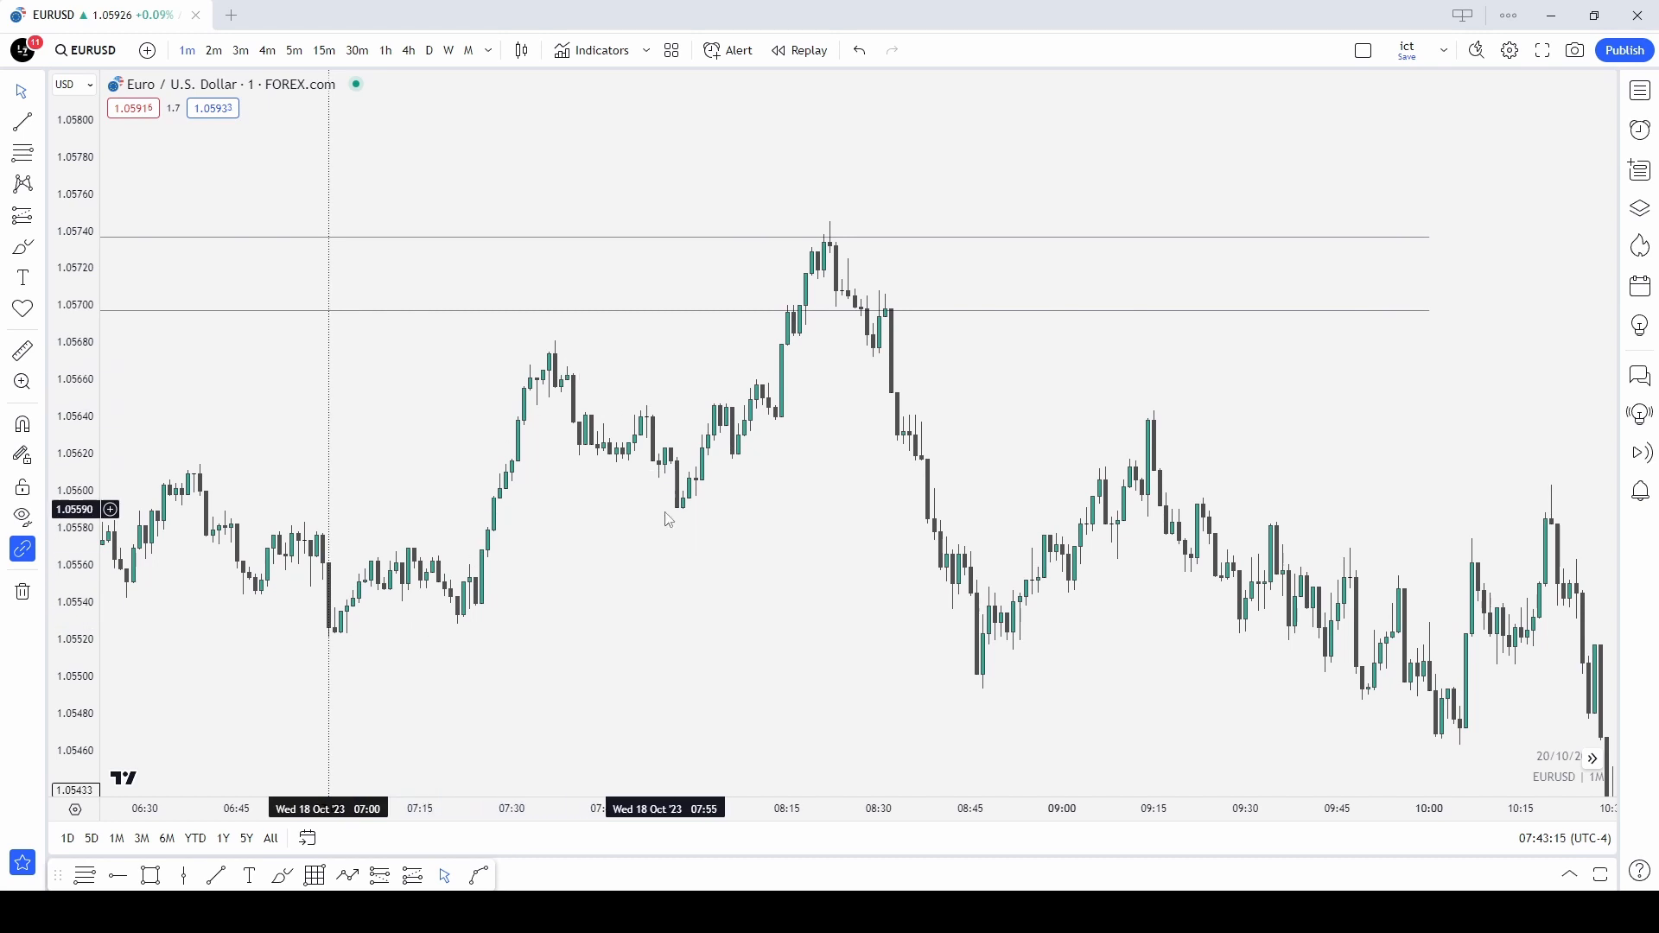
mouse_move(760, 454)
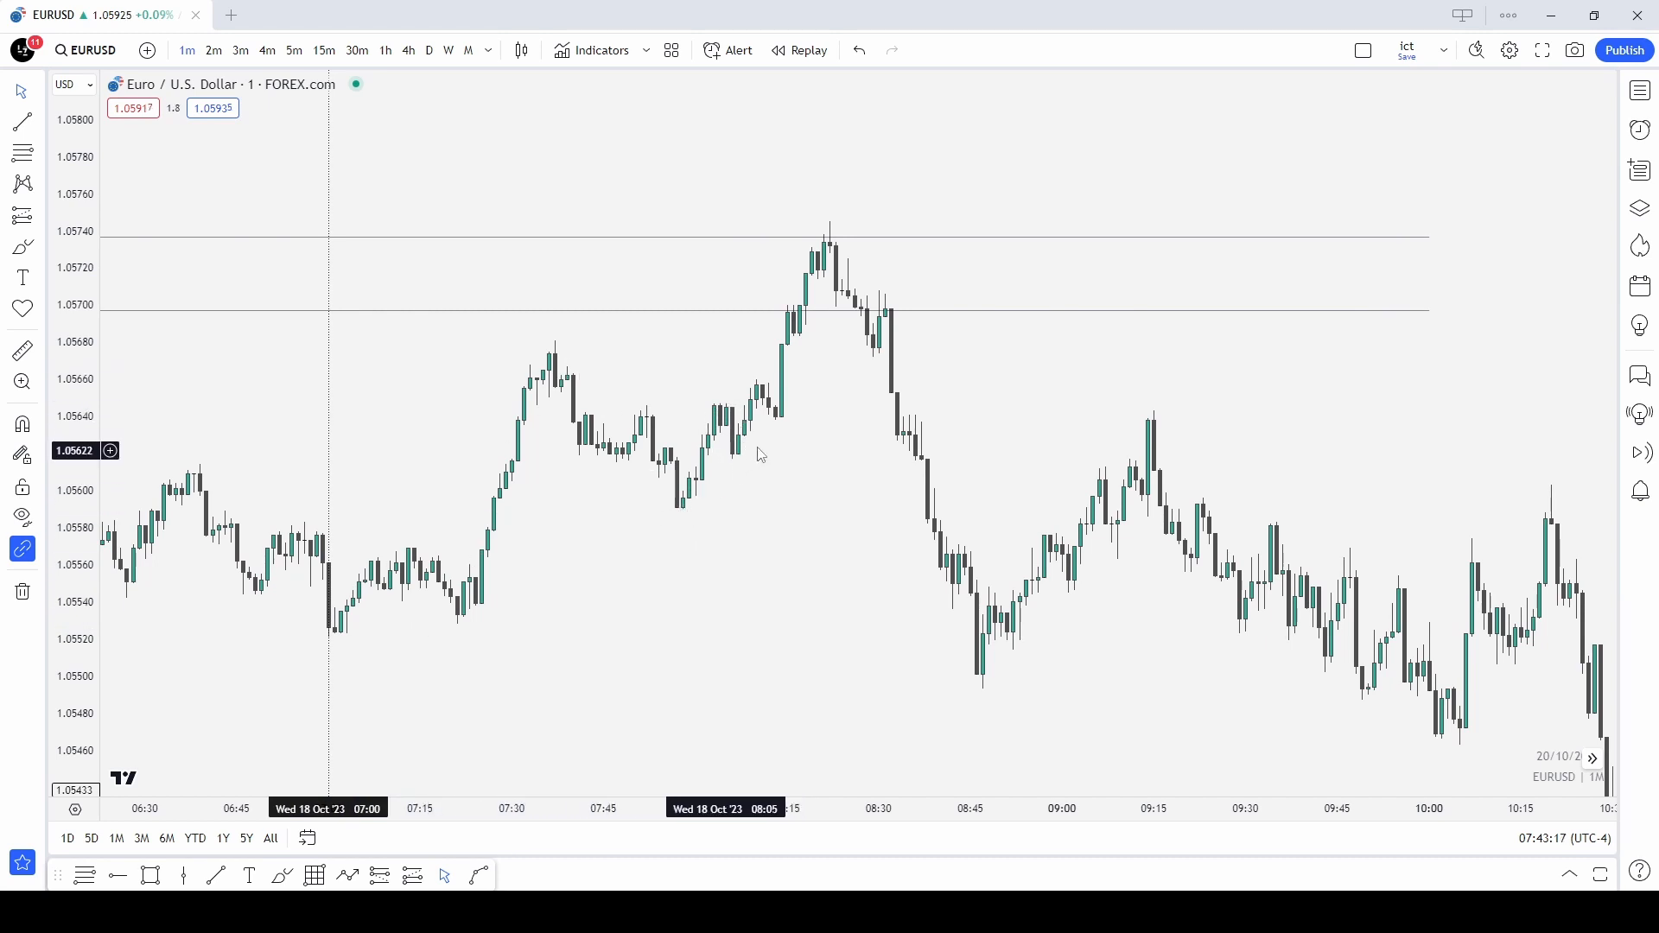
mouse_move(802, 343)
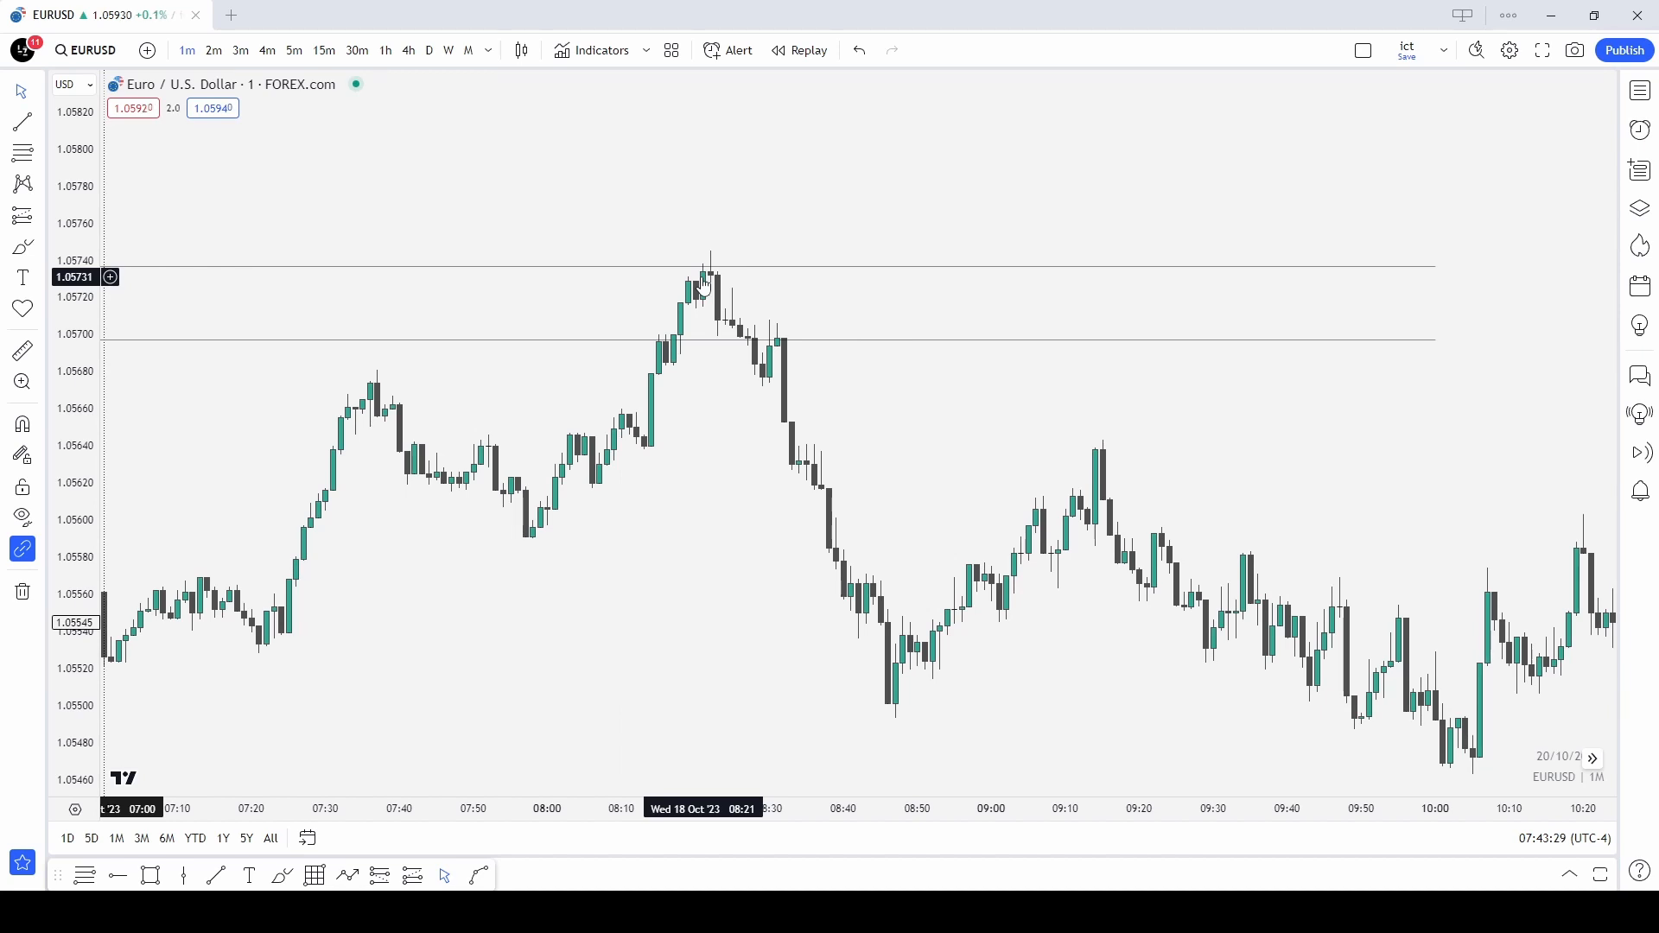
mouse_move(737, 290)
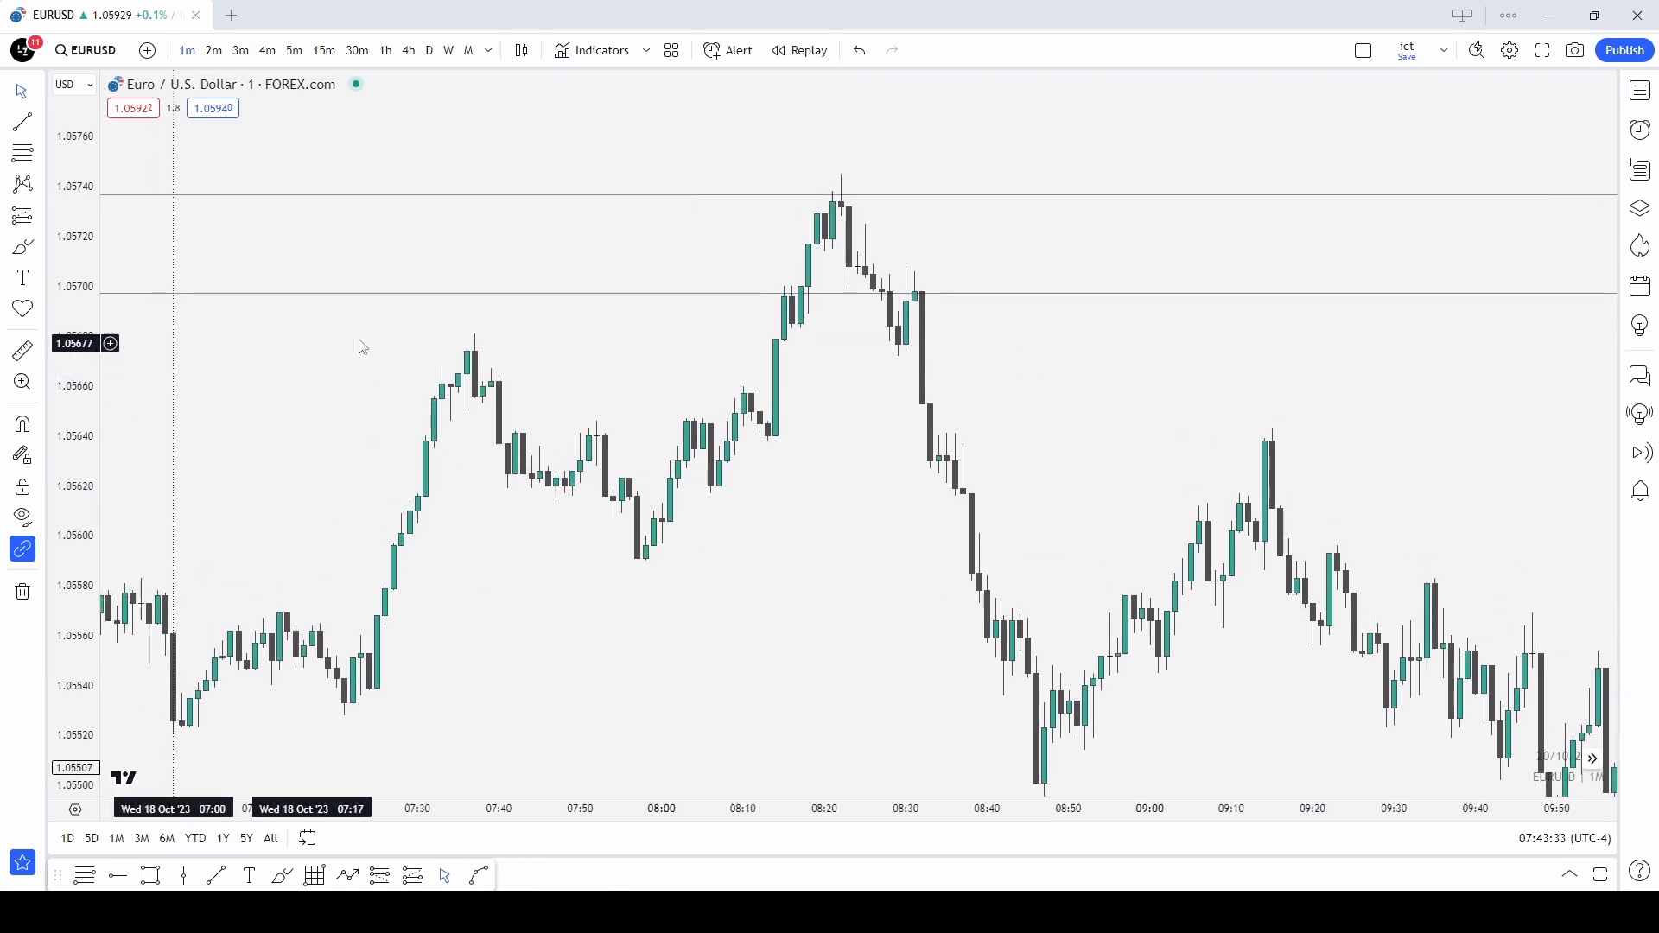
mouse_move(836, 206)
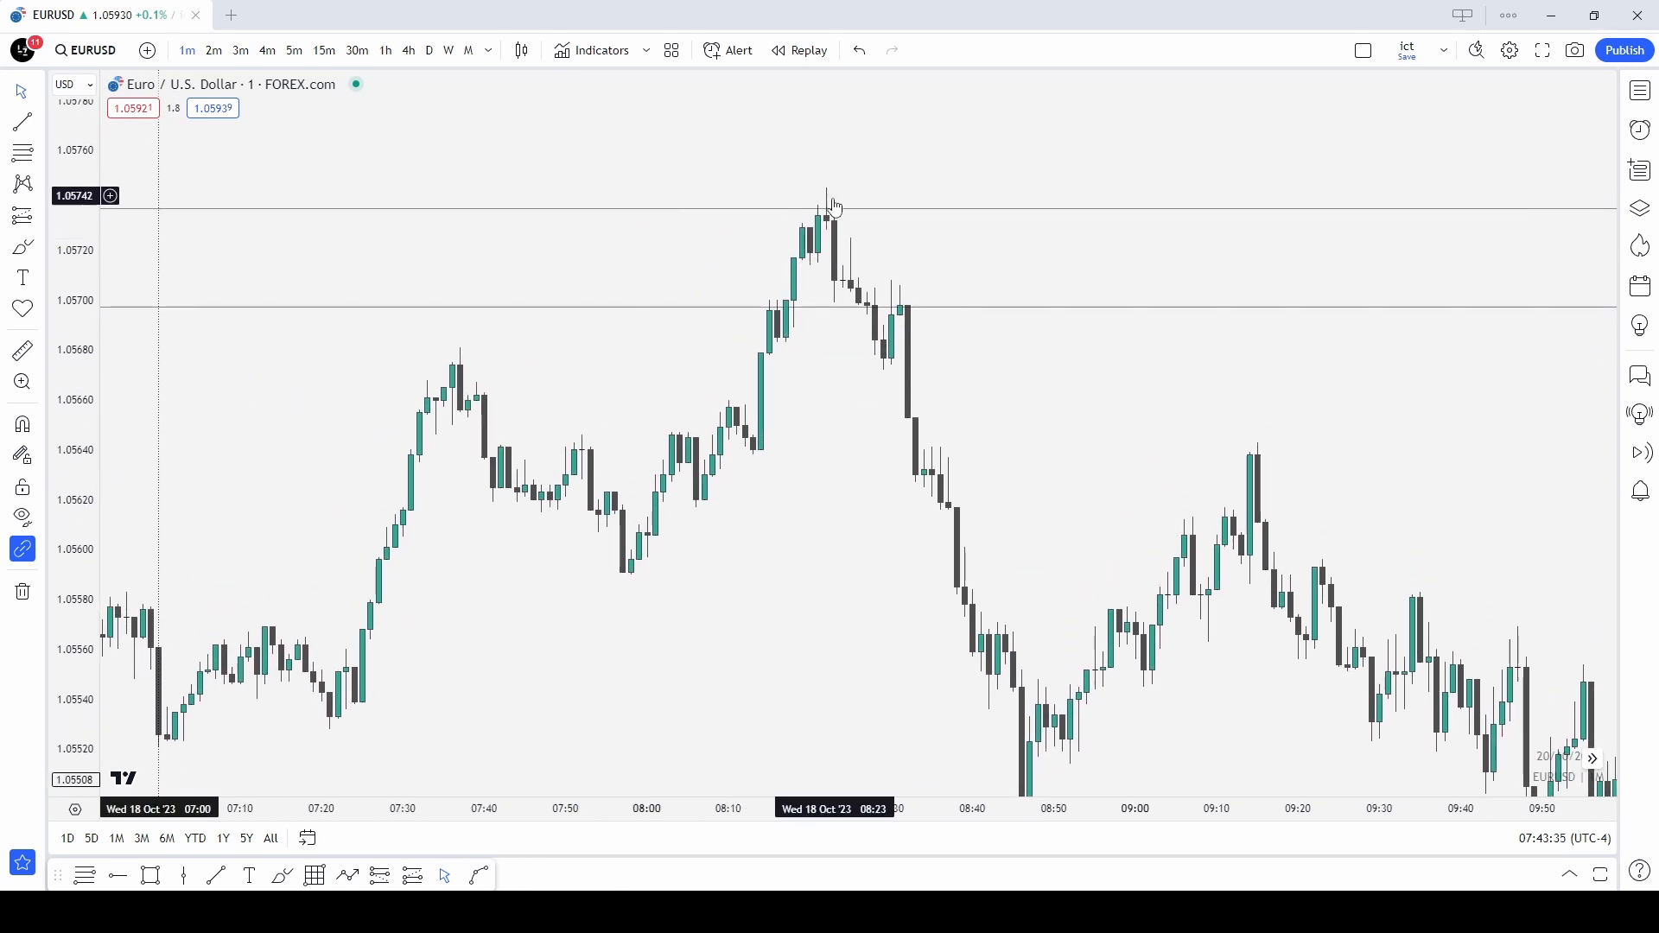
mouse_move(813, 273)
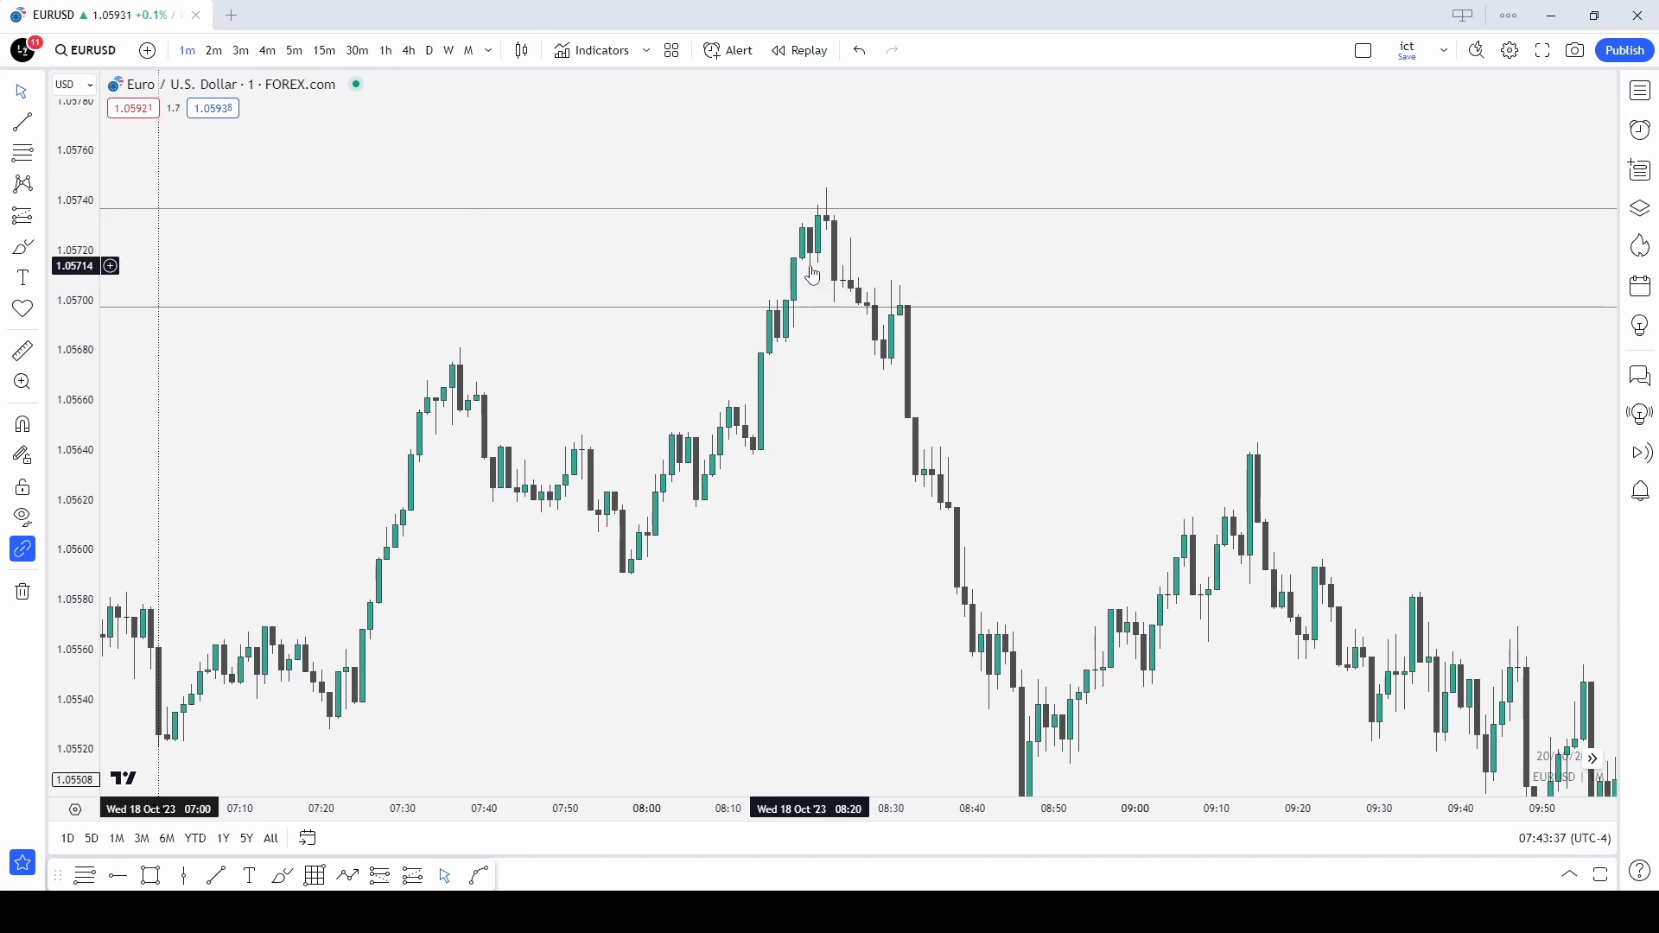
mouse_move(779, 333)
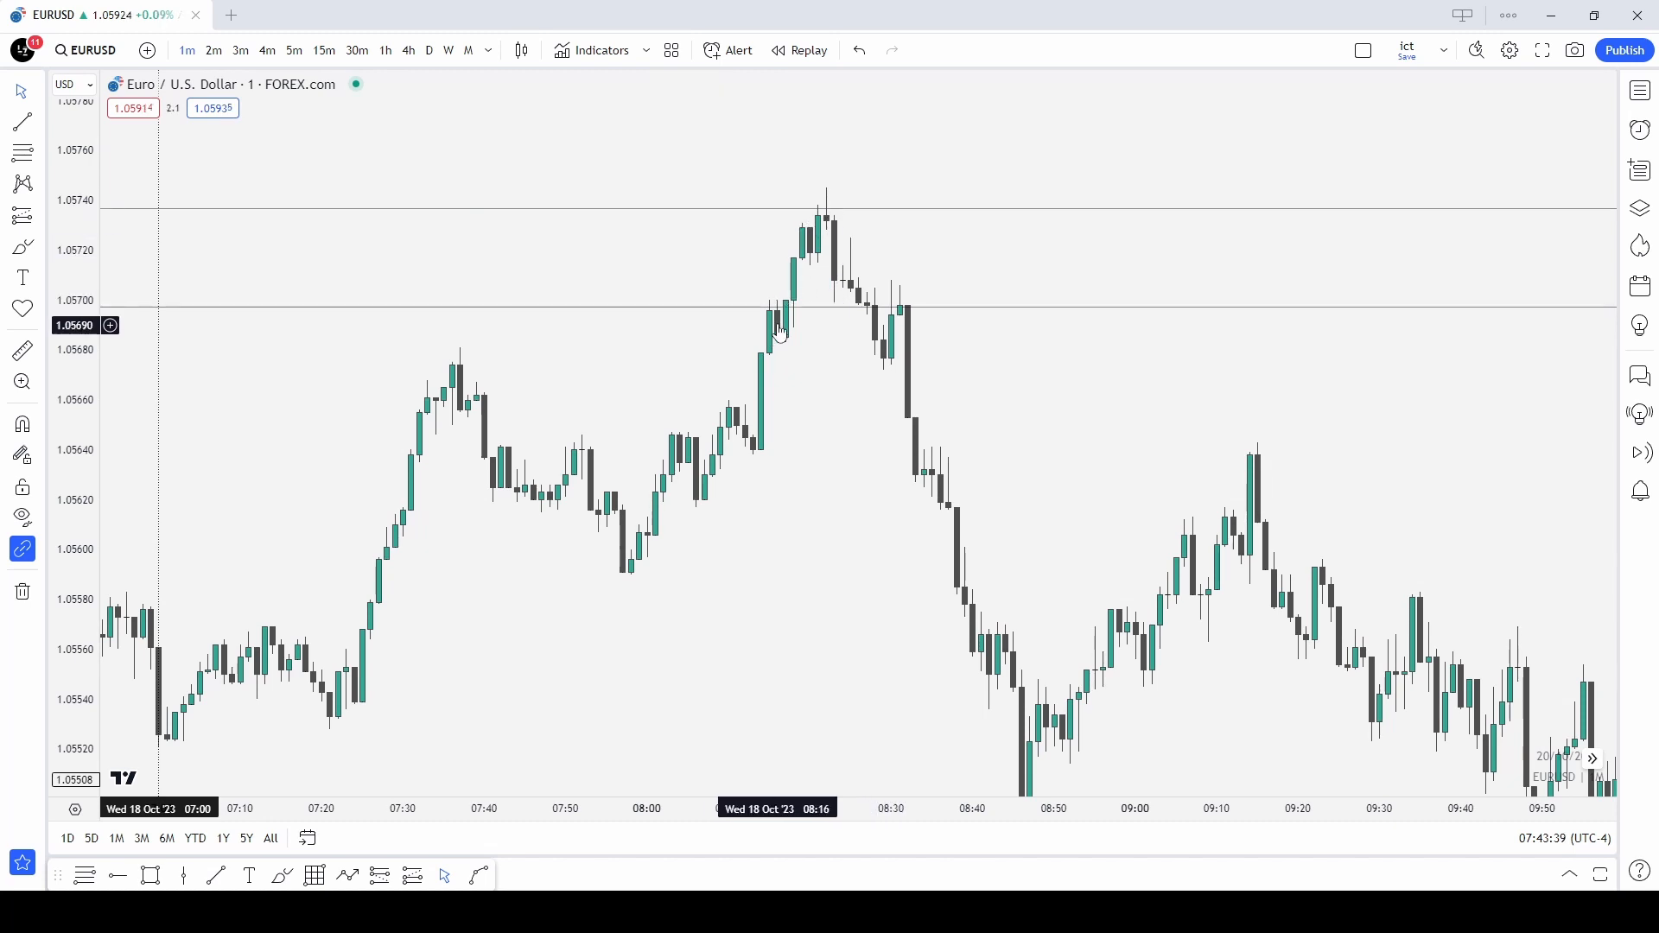
mouse_move(804, 233)
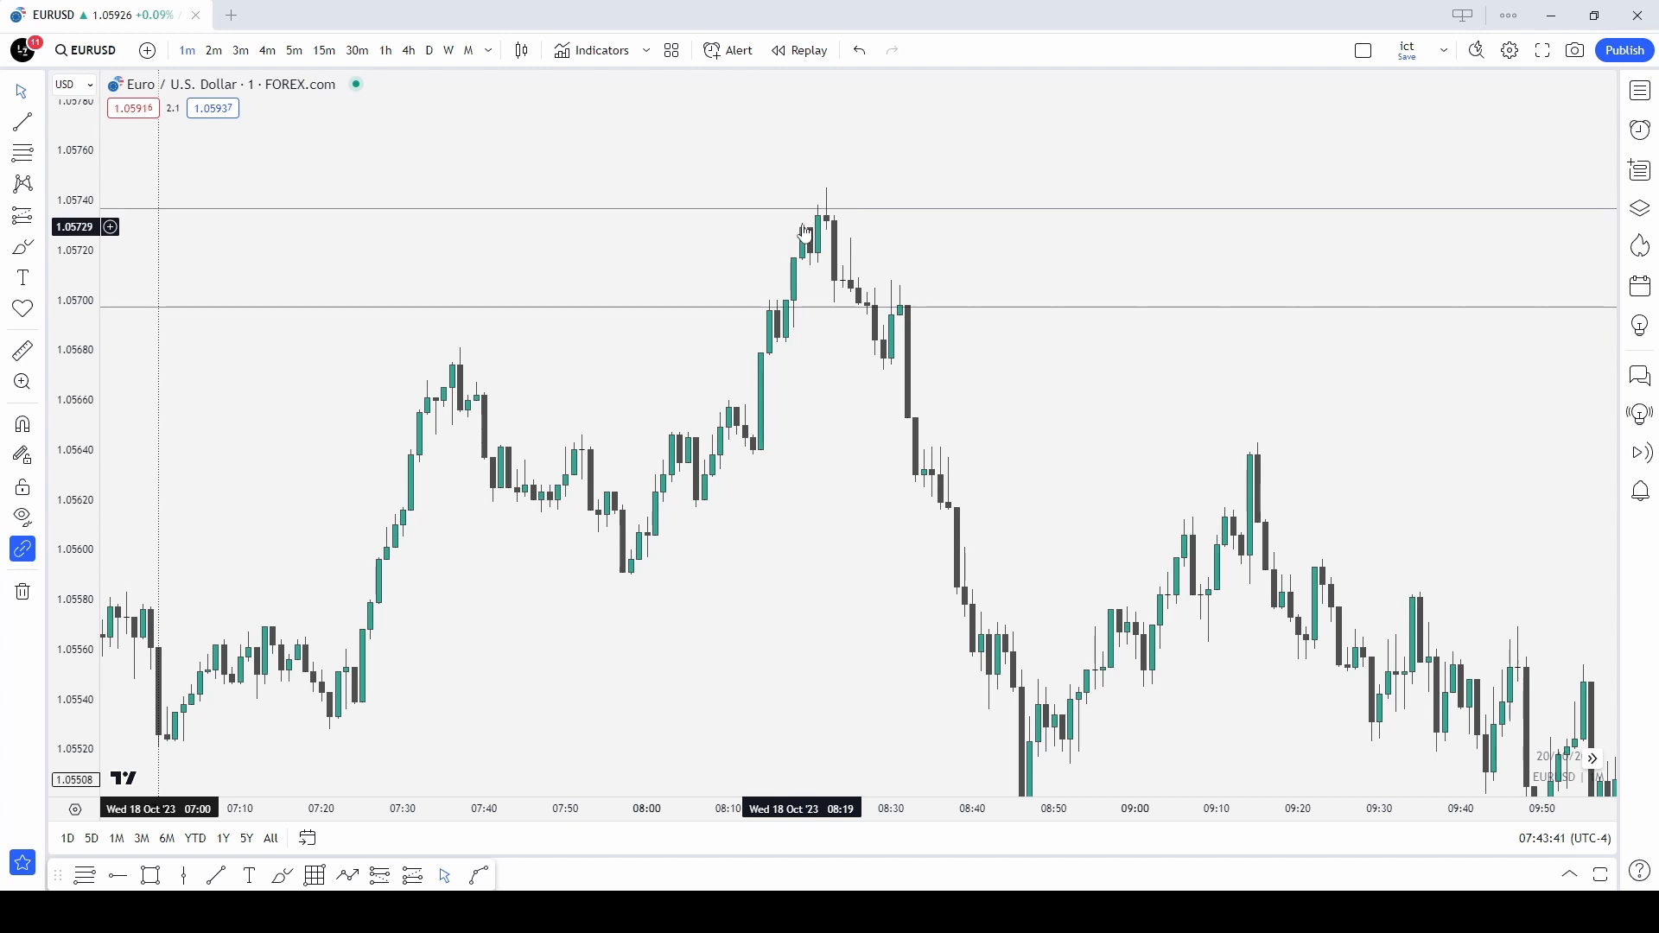
mouse_move(788, 306)
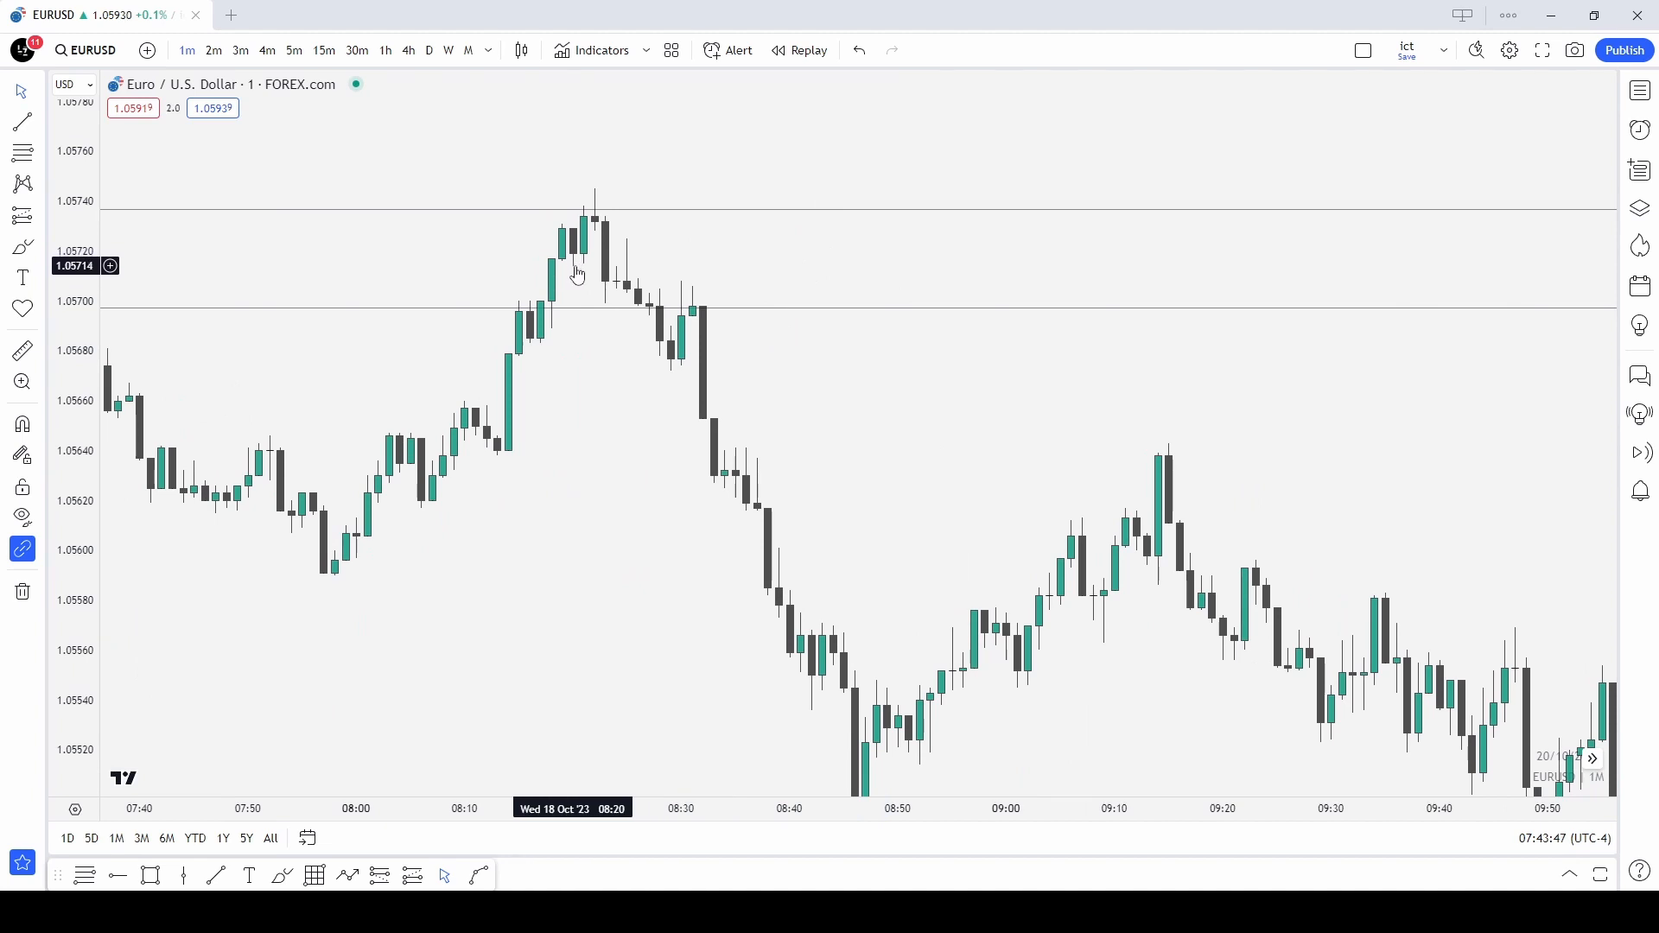
mouse_move(605, 280)
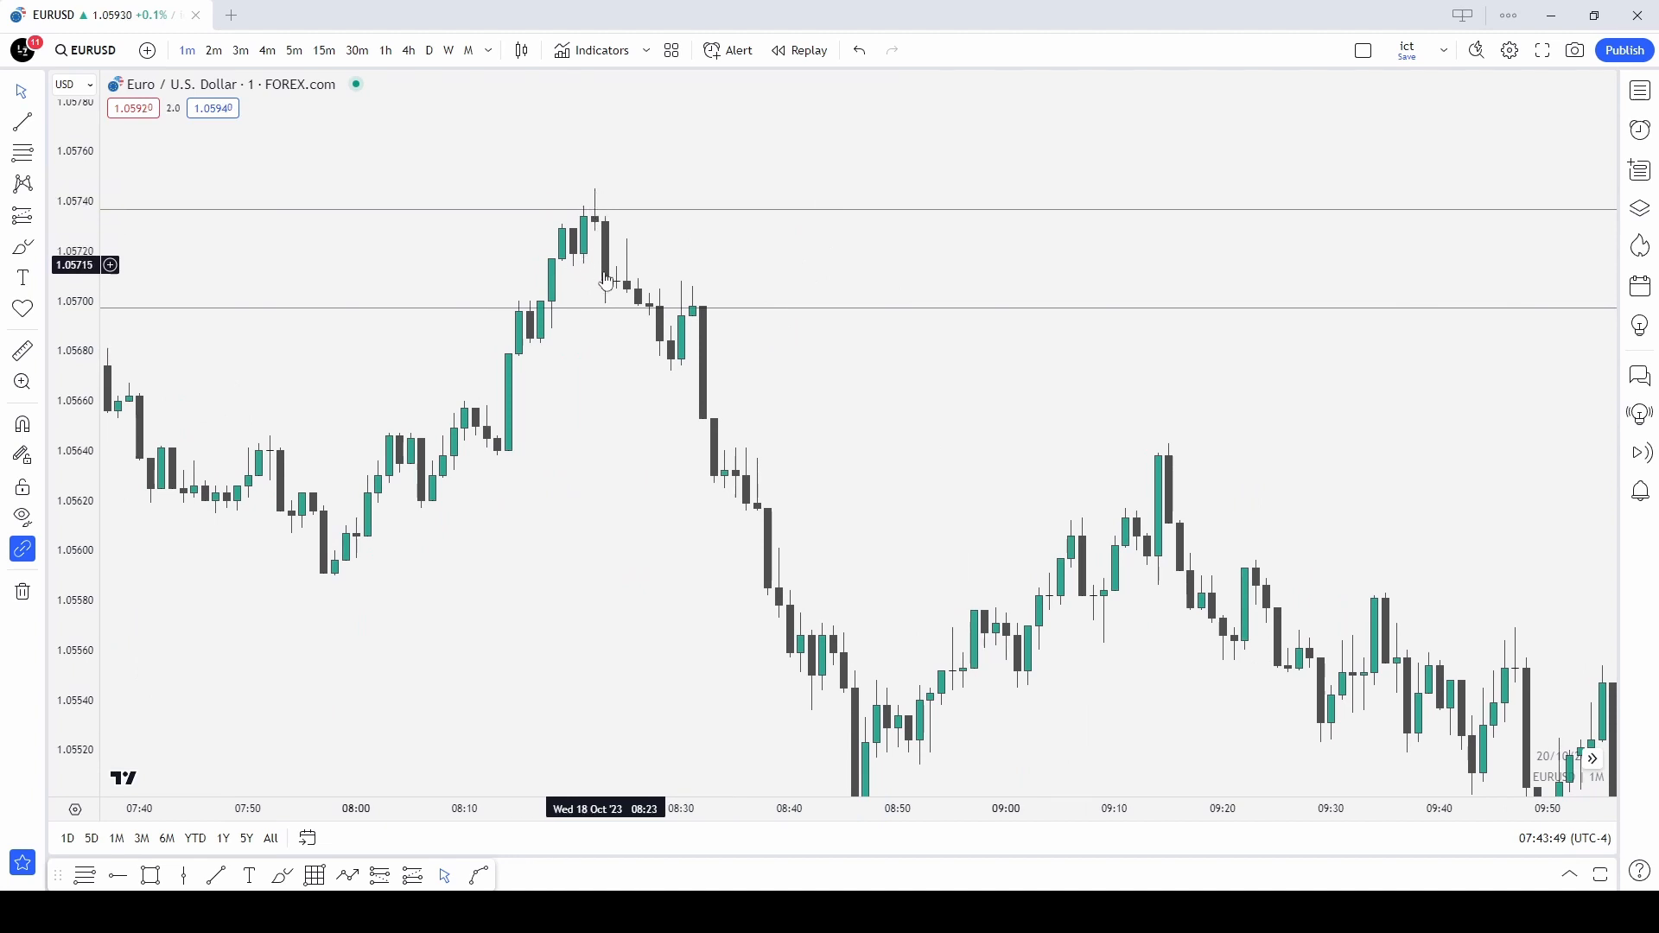
mouse_move(577, 271)
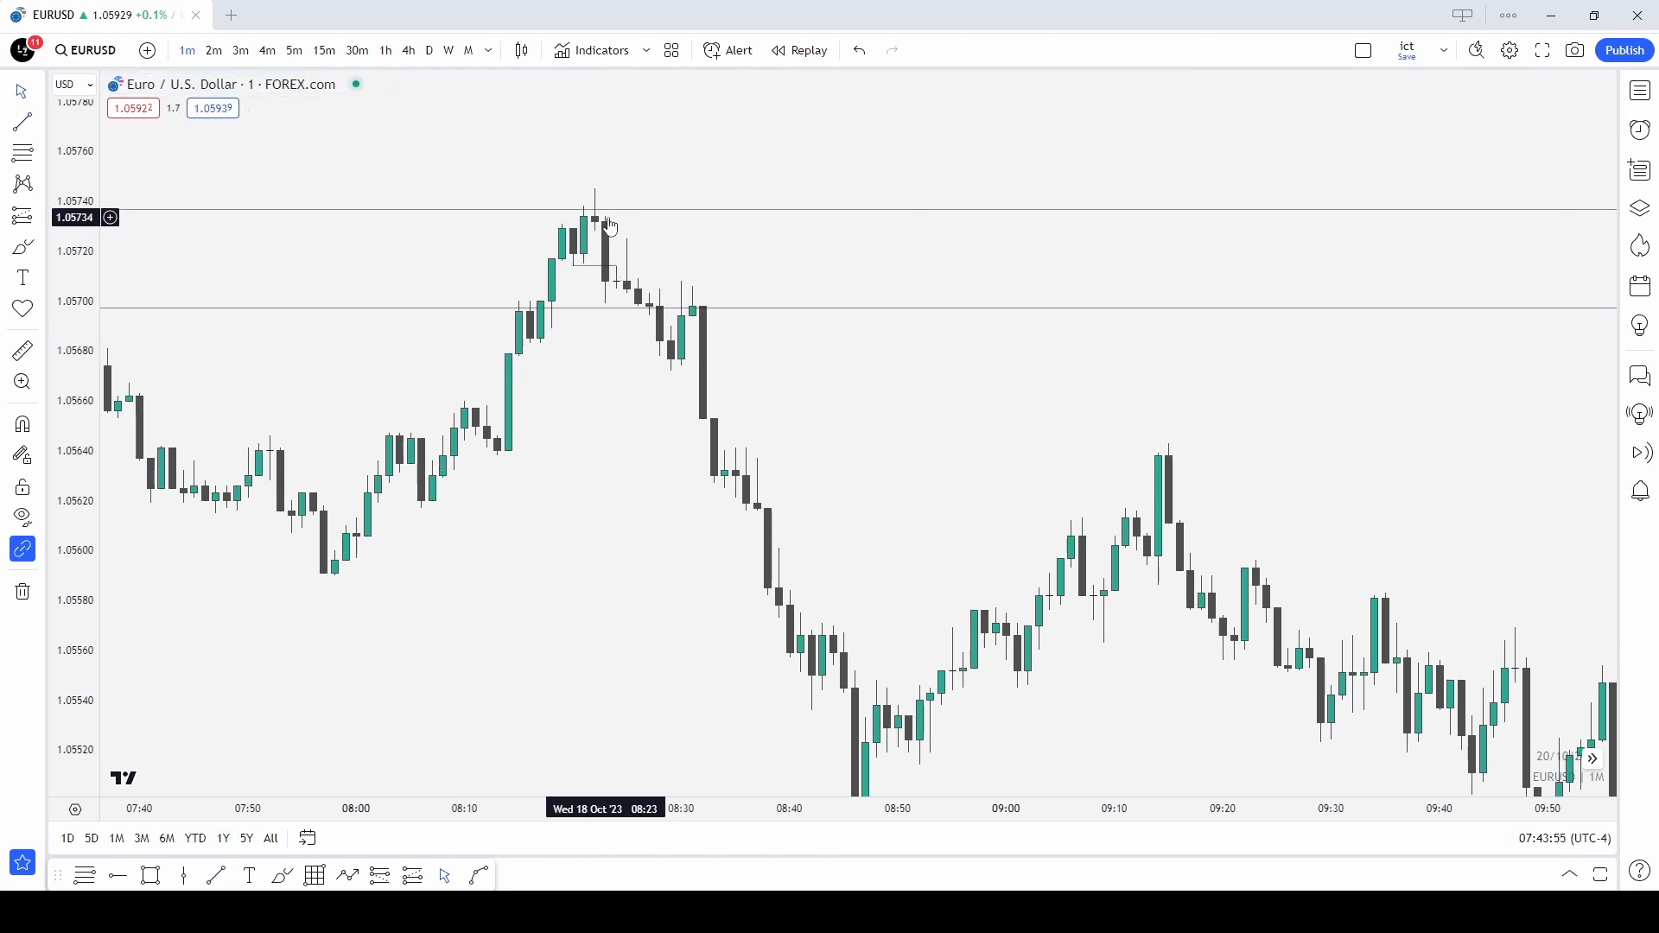
mouse_move(609, 299)
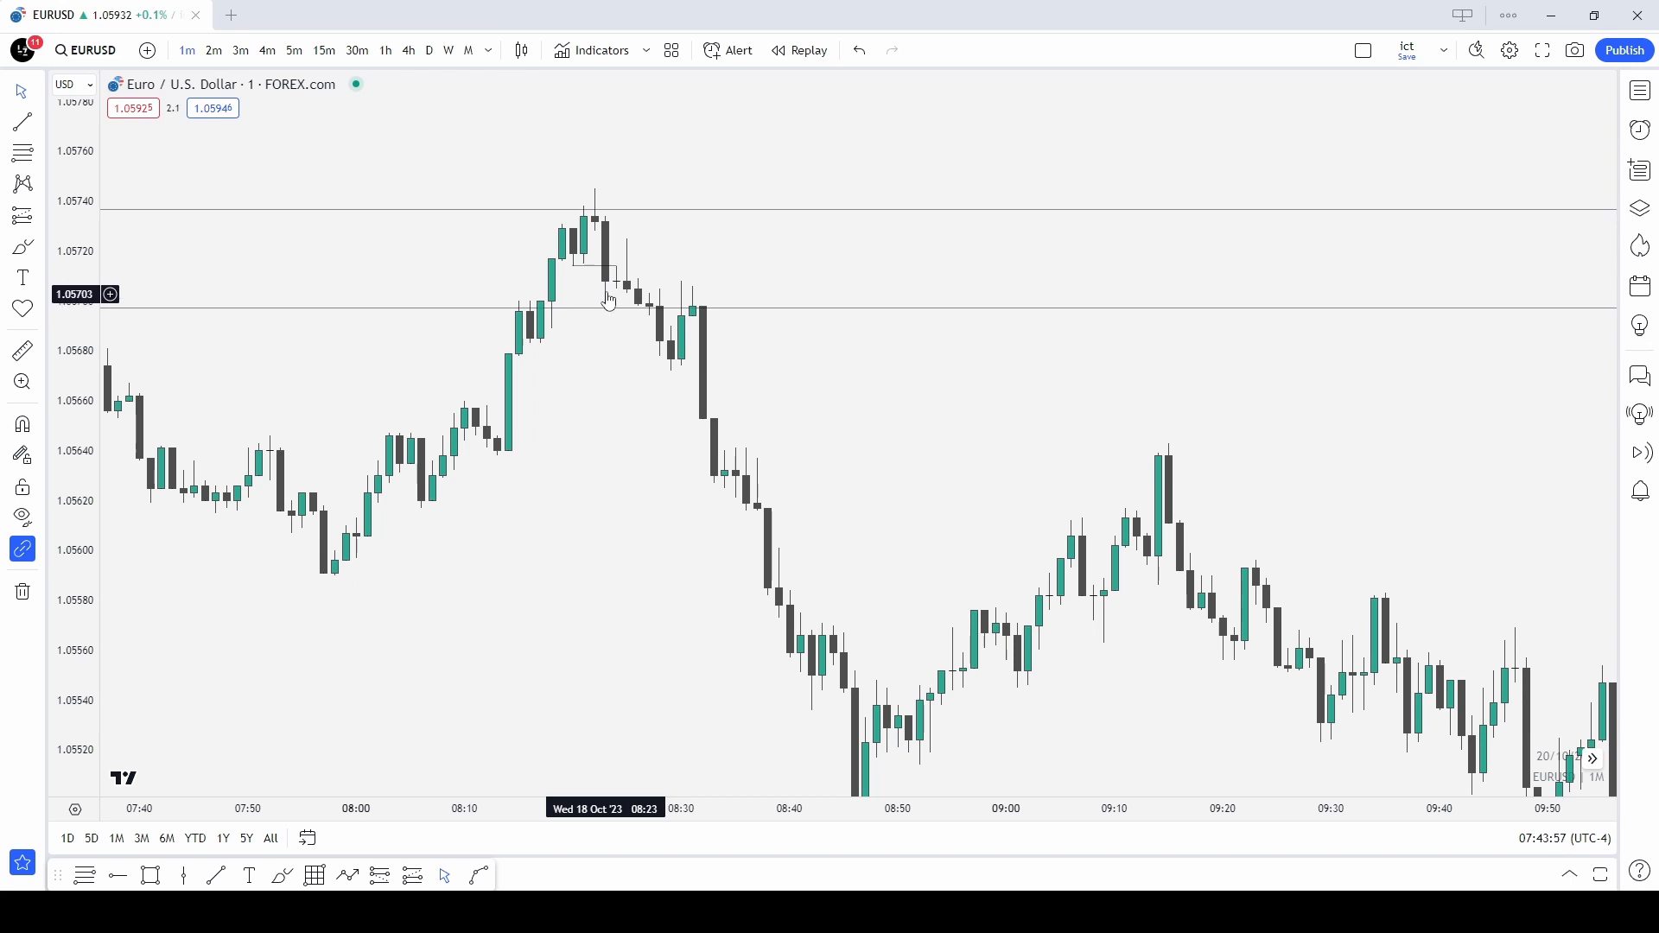
mouse_move(582, 275)
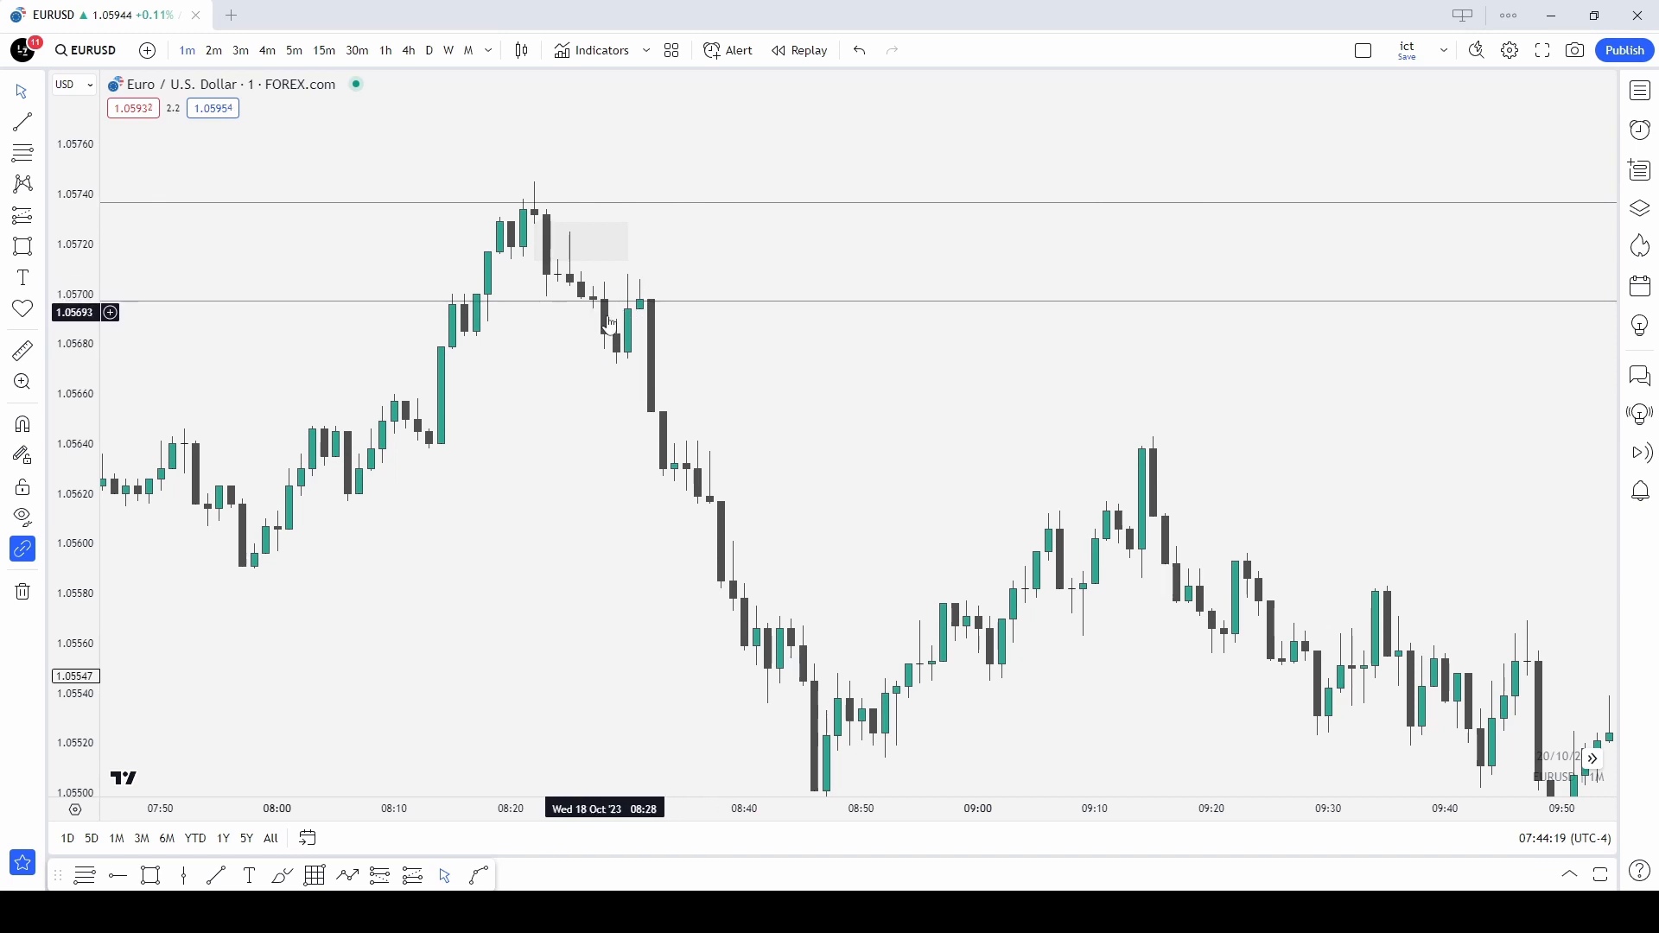
mouse_move(600, 321)
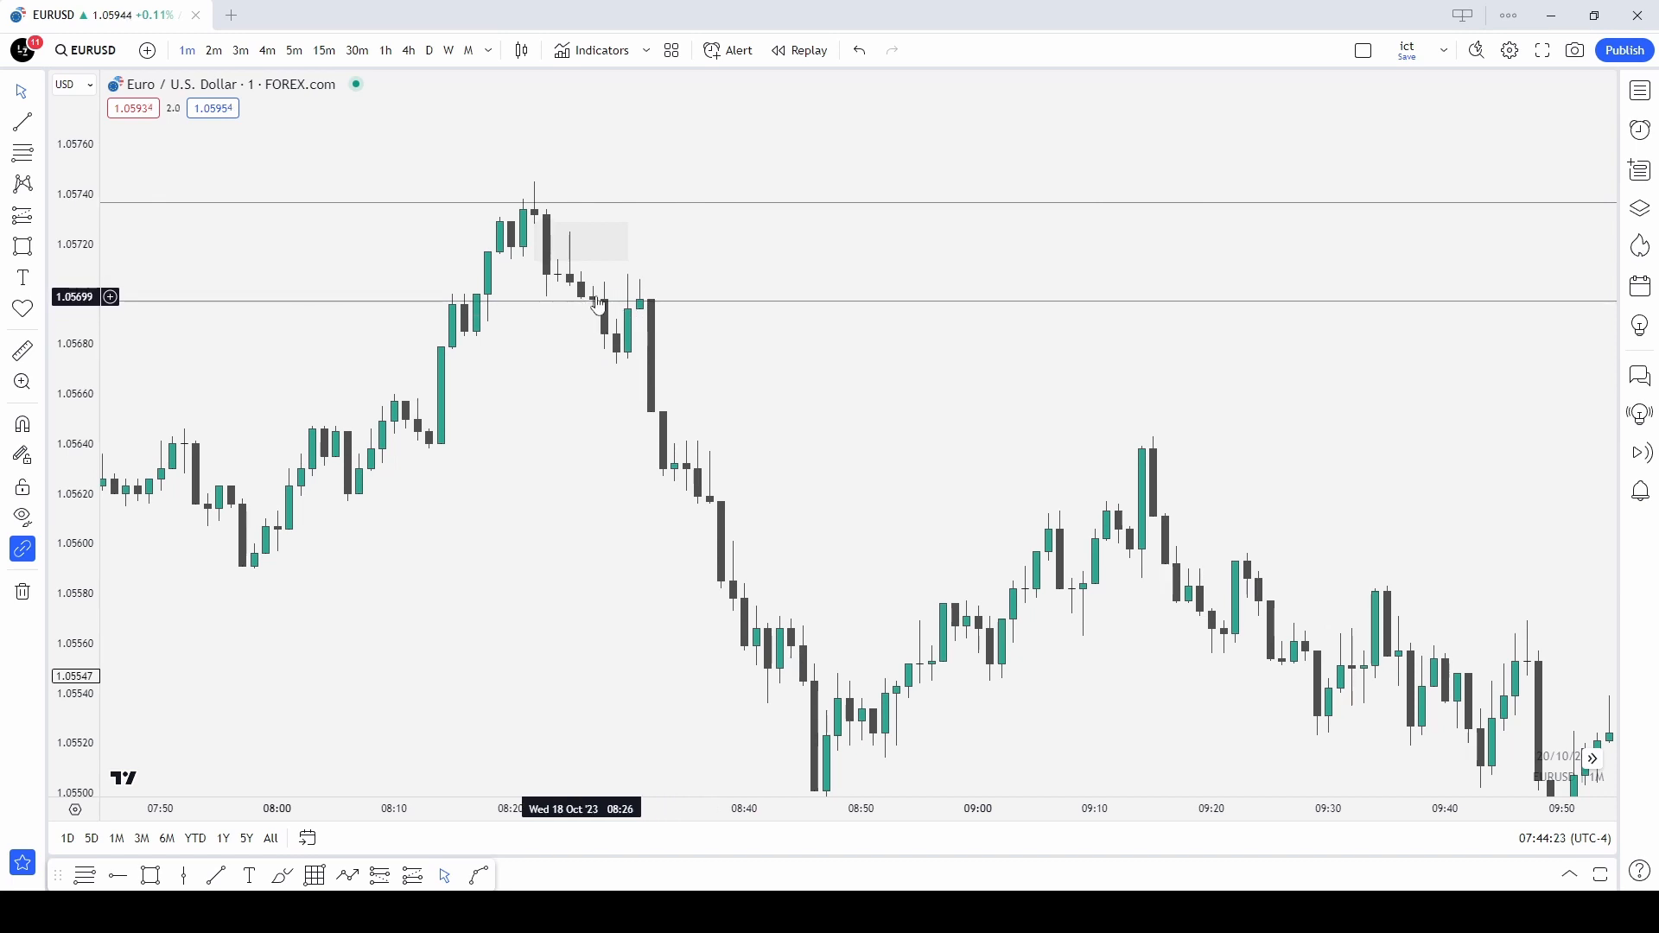
mouse_move(628, 363)
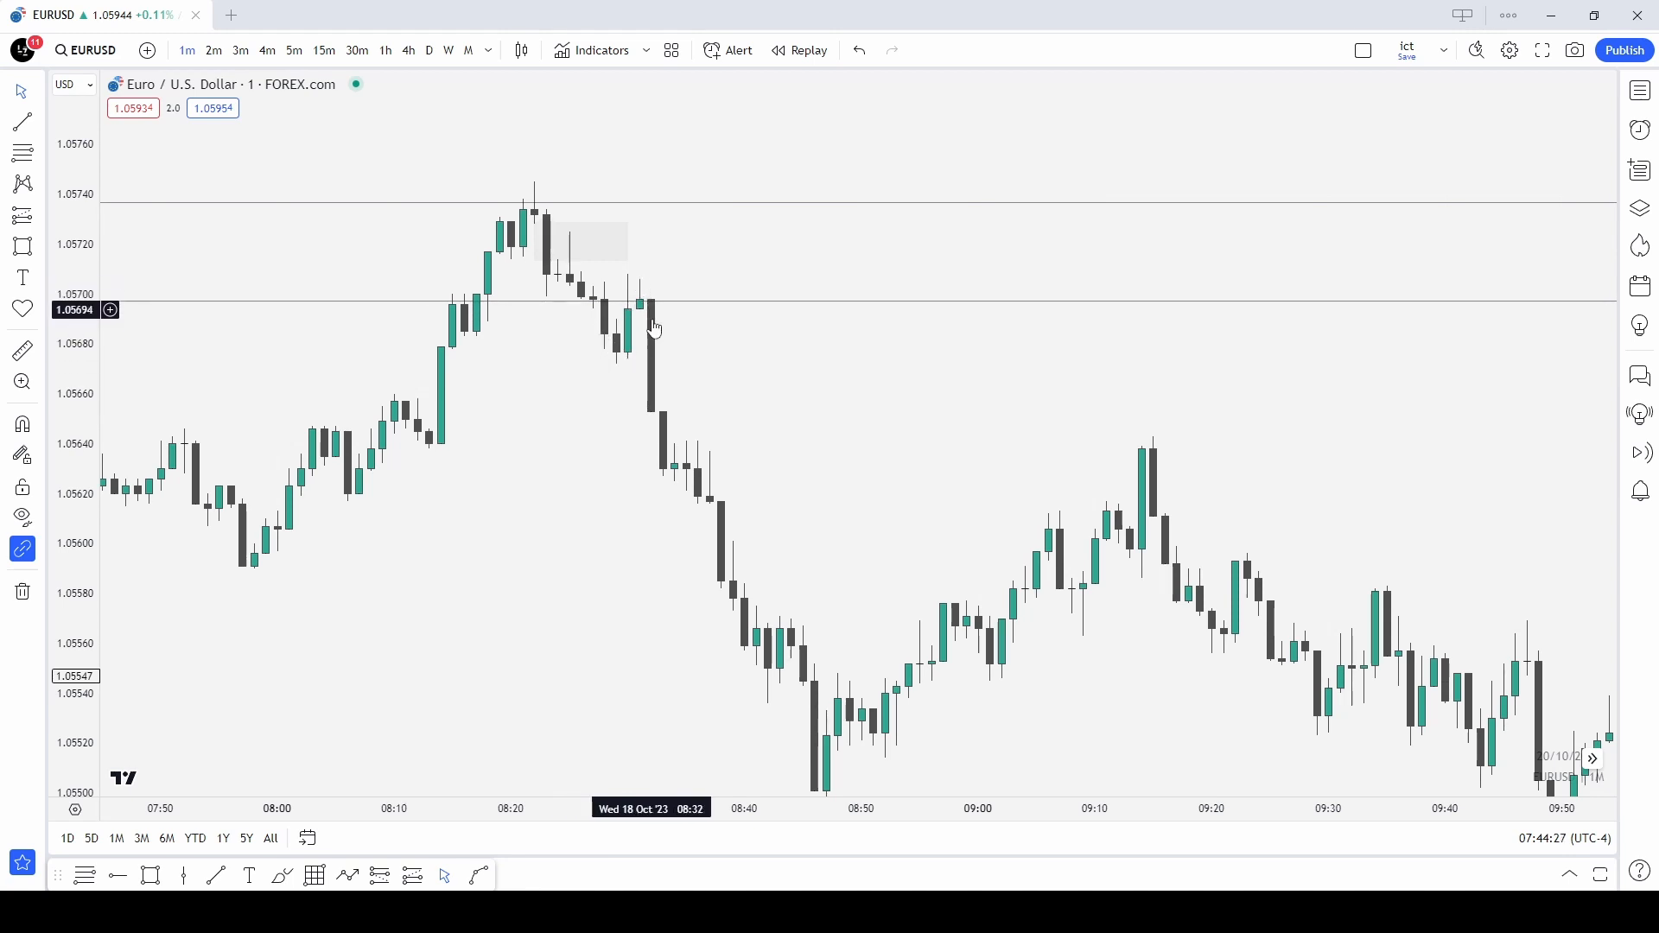
mouse_move(655, 389)
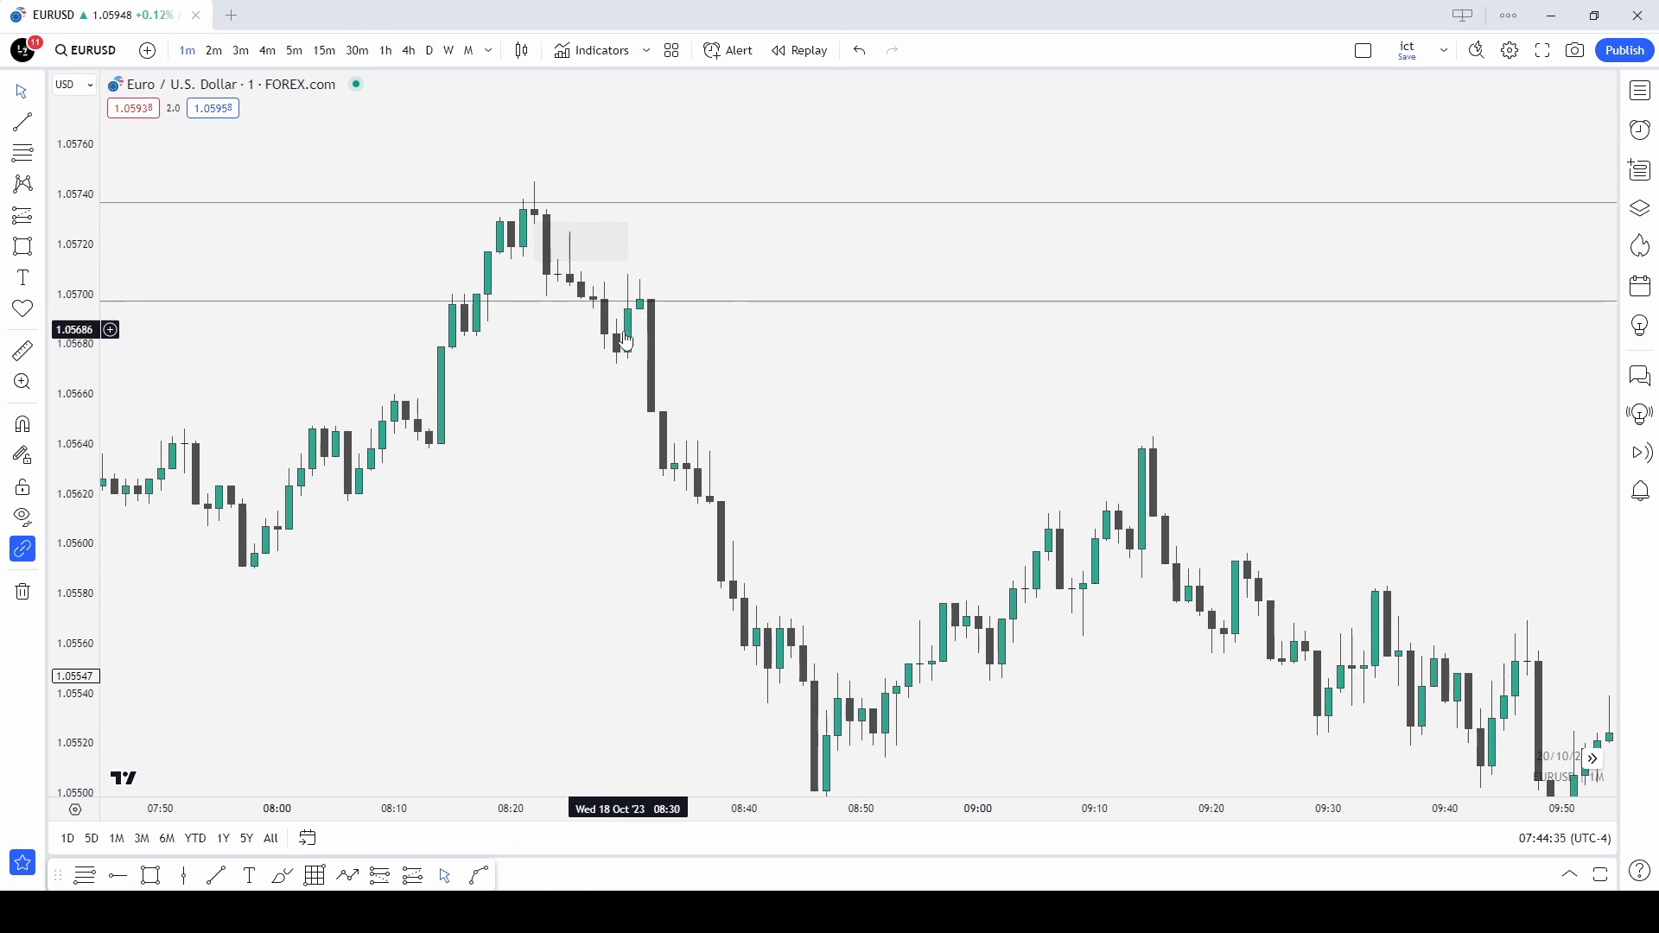
mouse_move(648, 302)
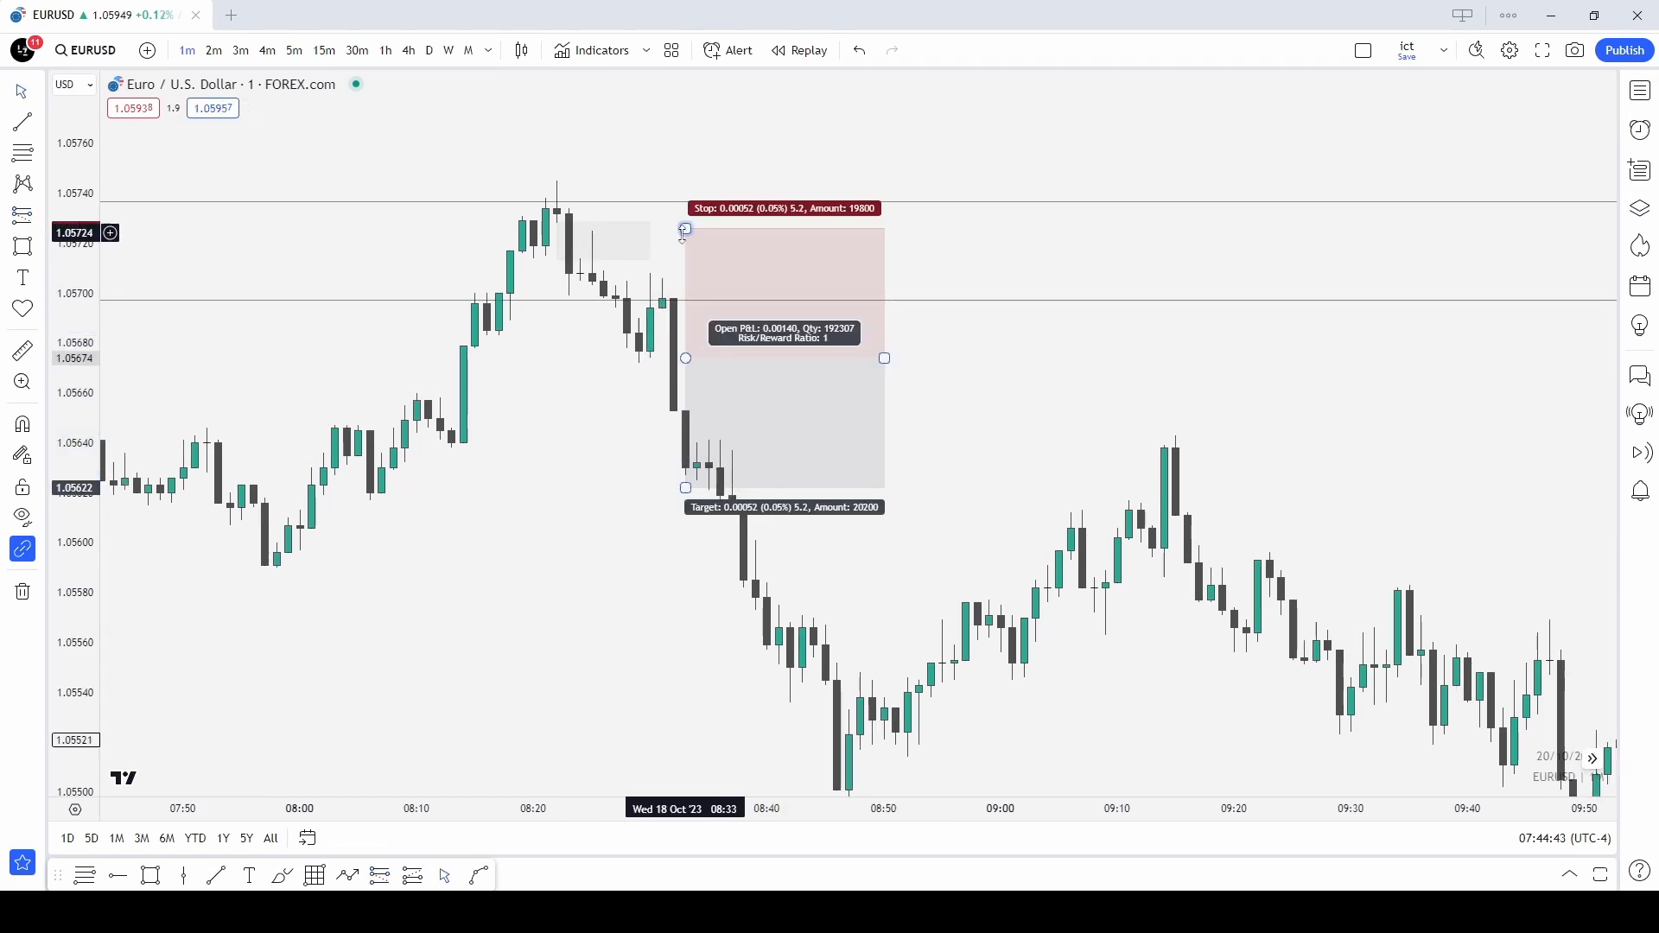
drag(684, 230, 684, 271)
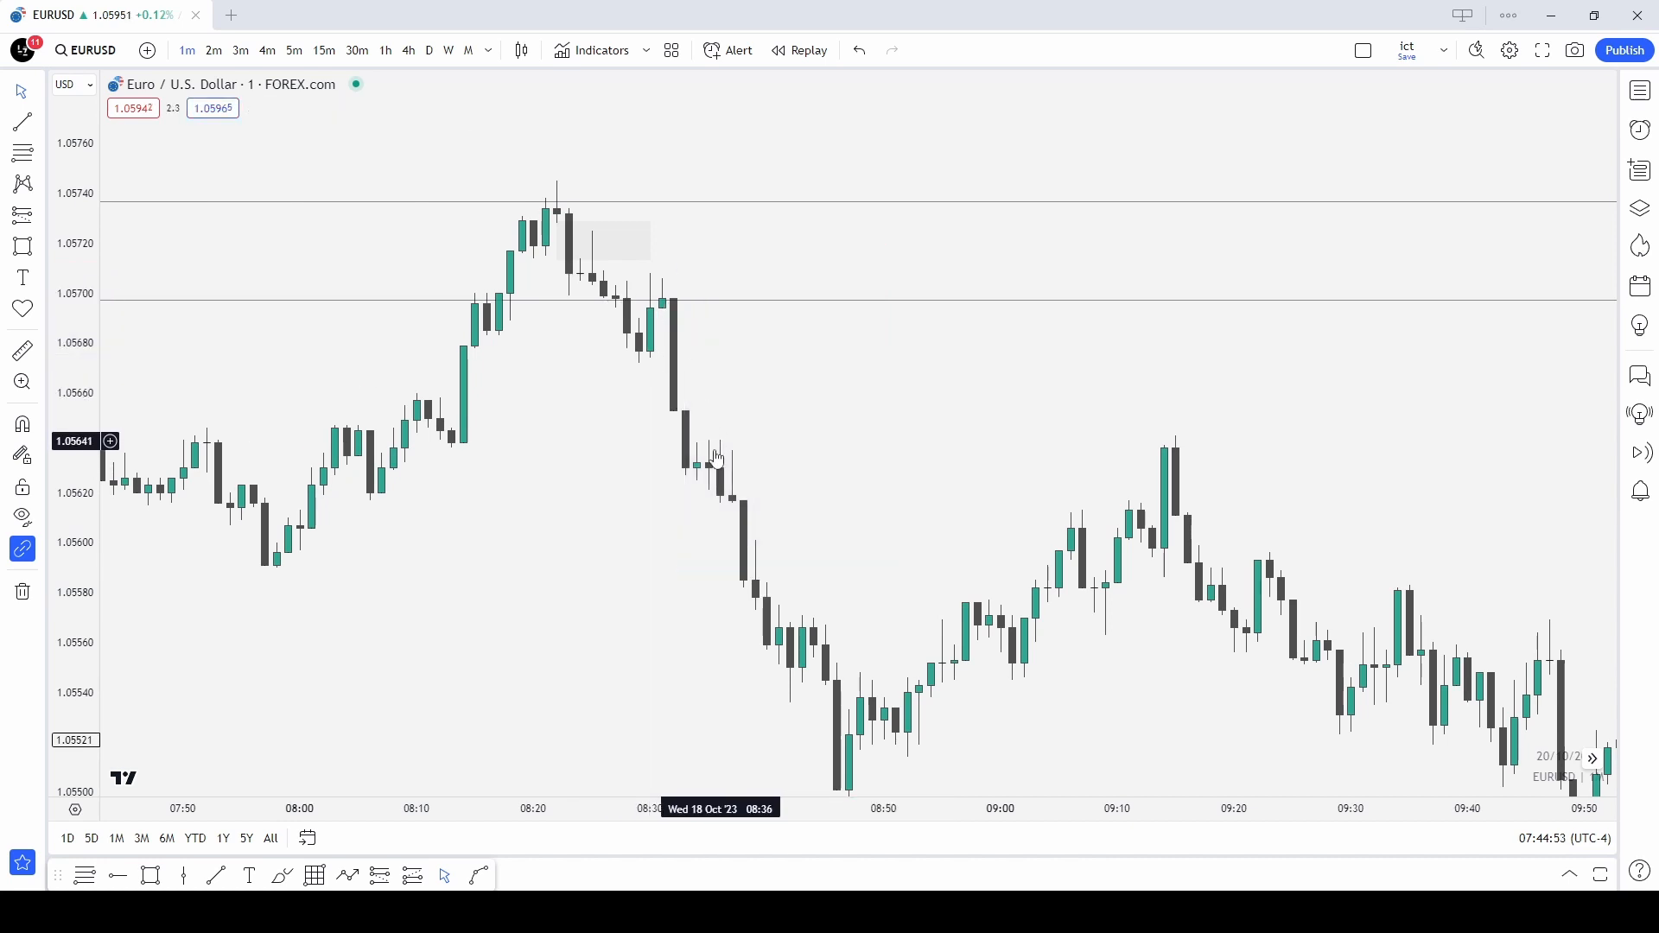
mouse_move(190, 858)
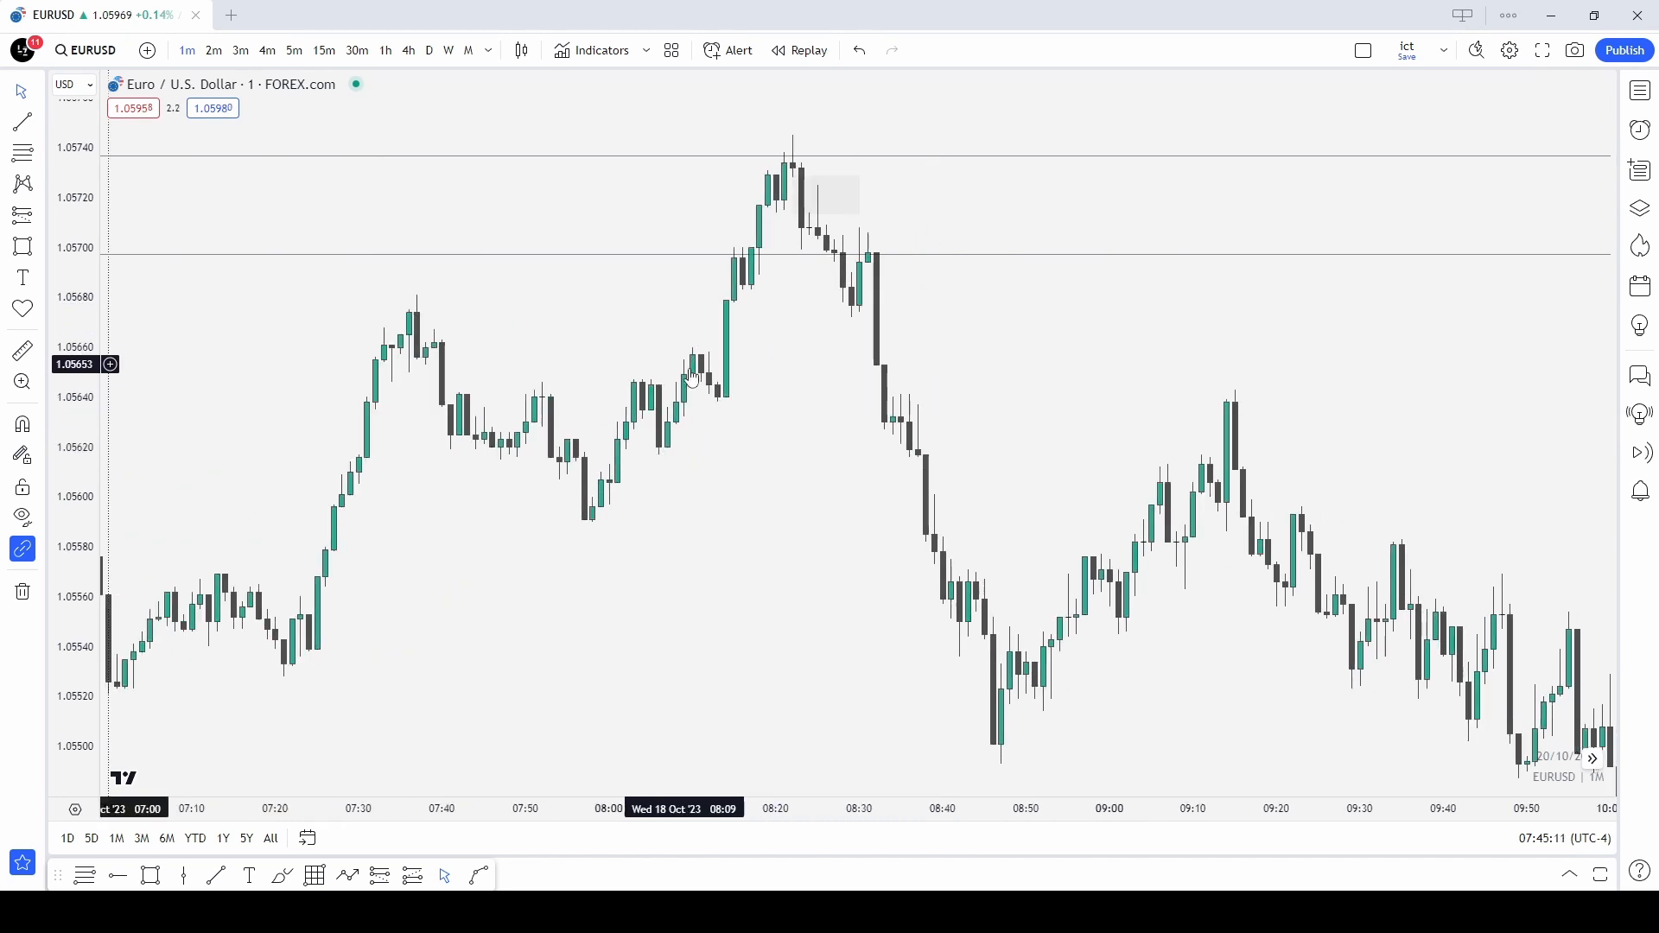
mouse_move(718, 404)
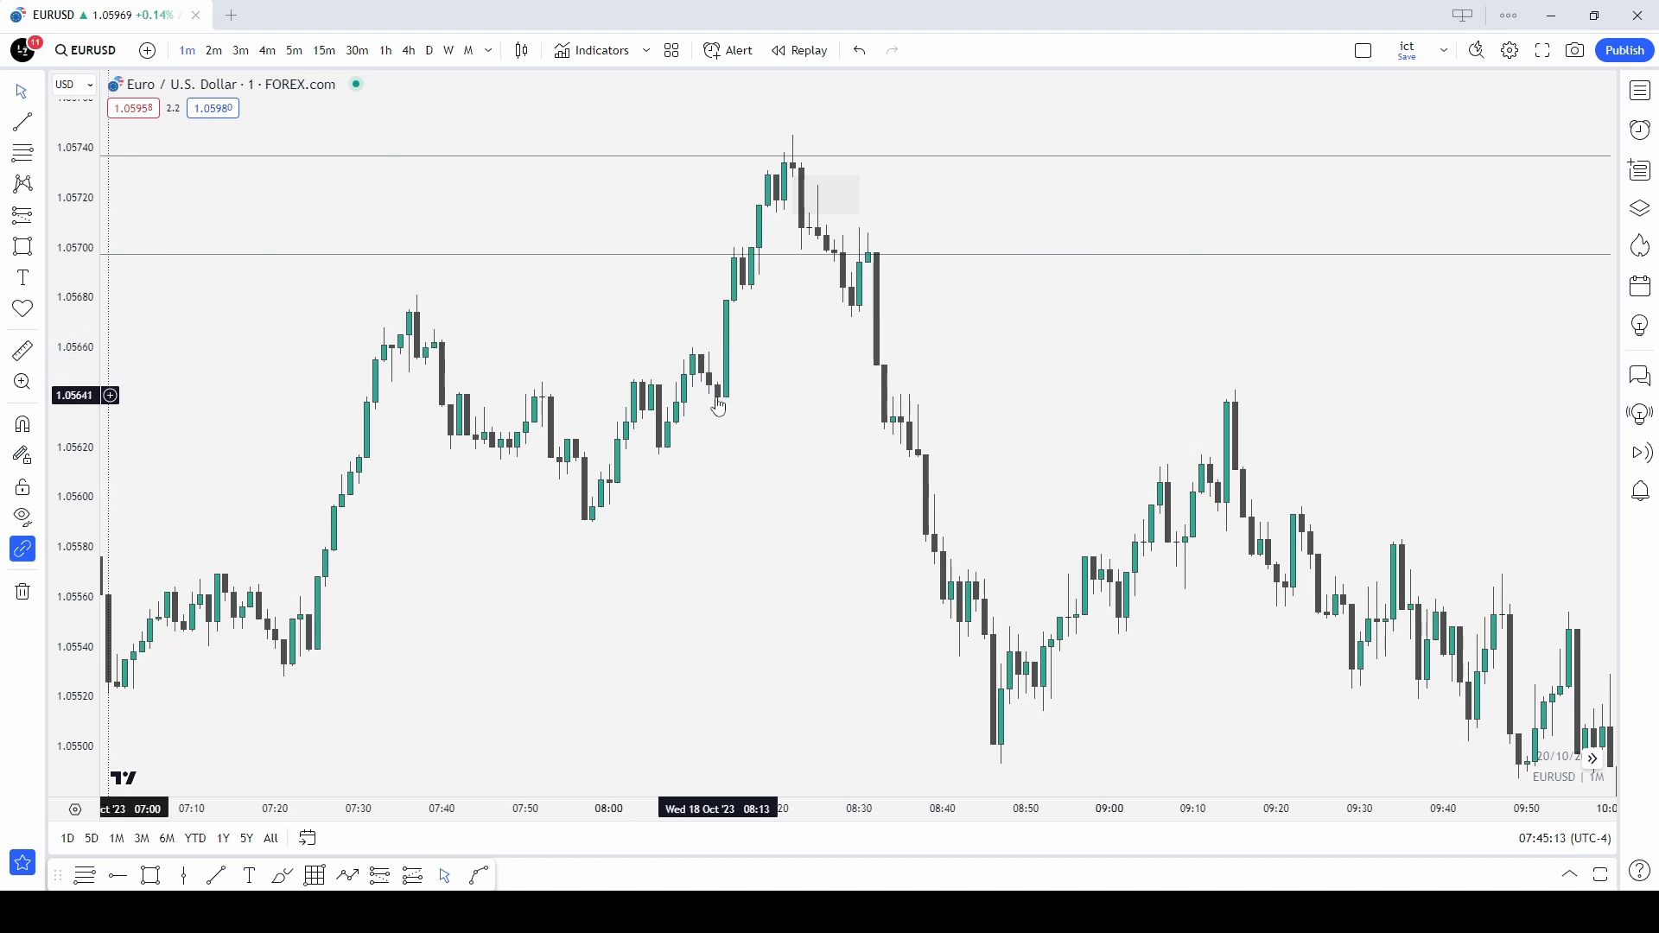
mouse_move(717, 351)
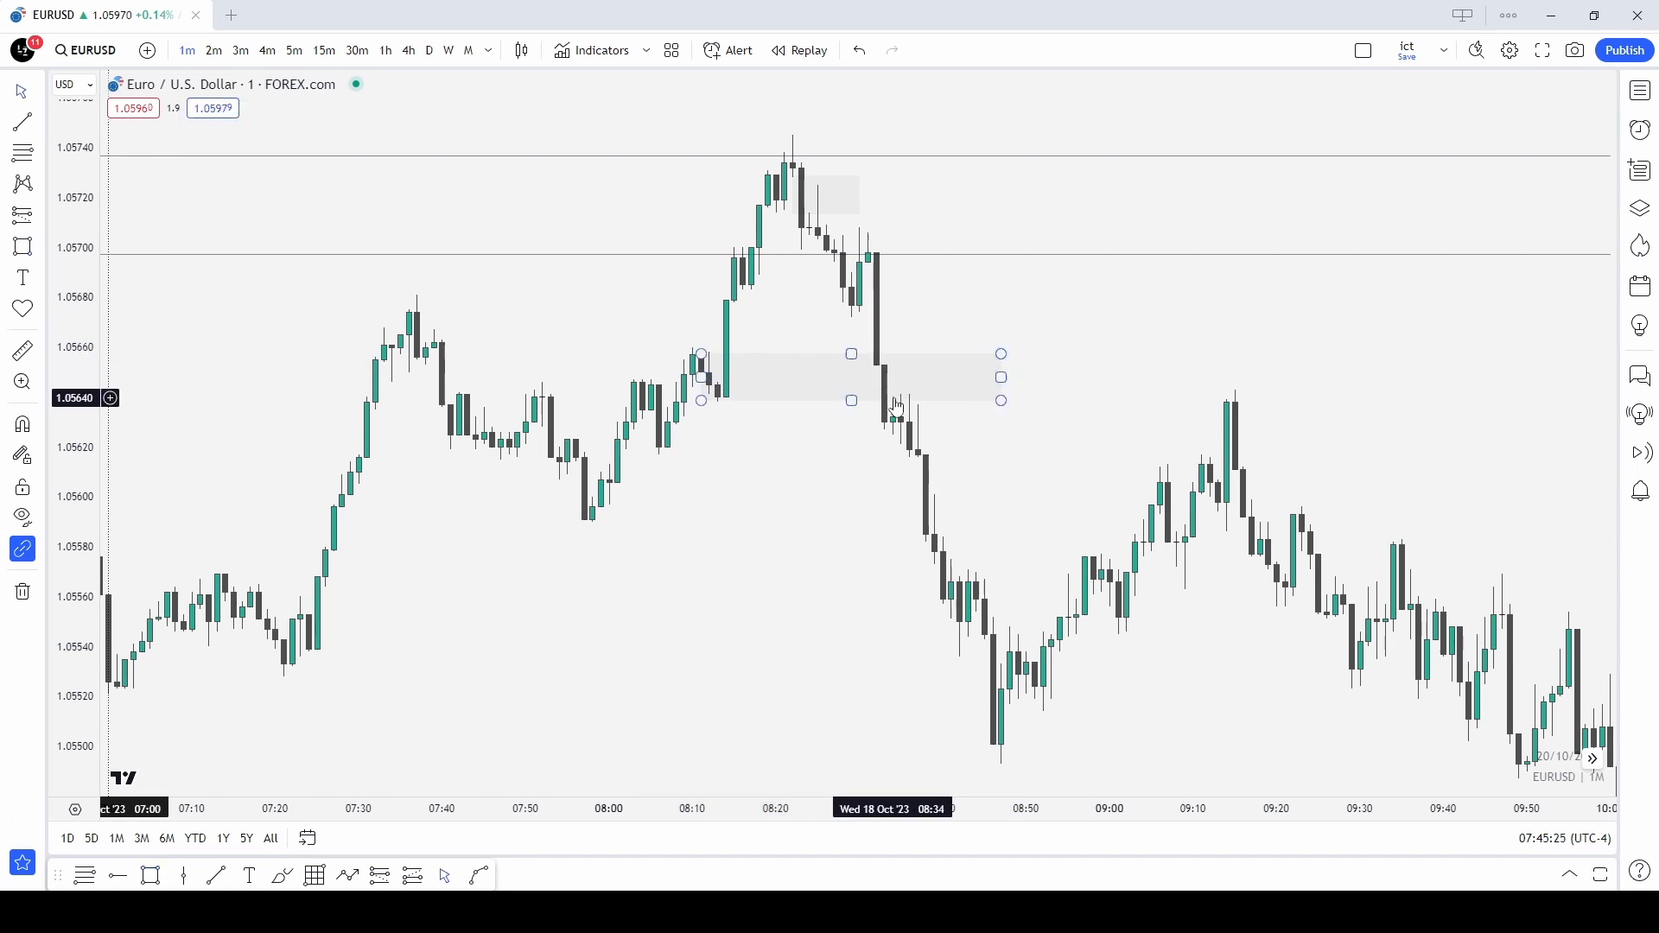
Select and delete the lower 1.0564–1.0566 gap box from the chart.
click(904, 417)
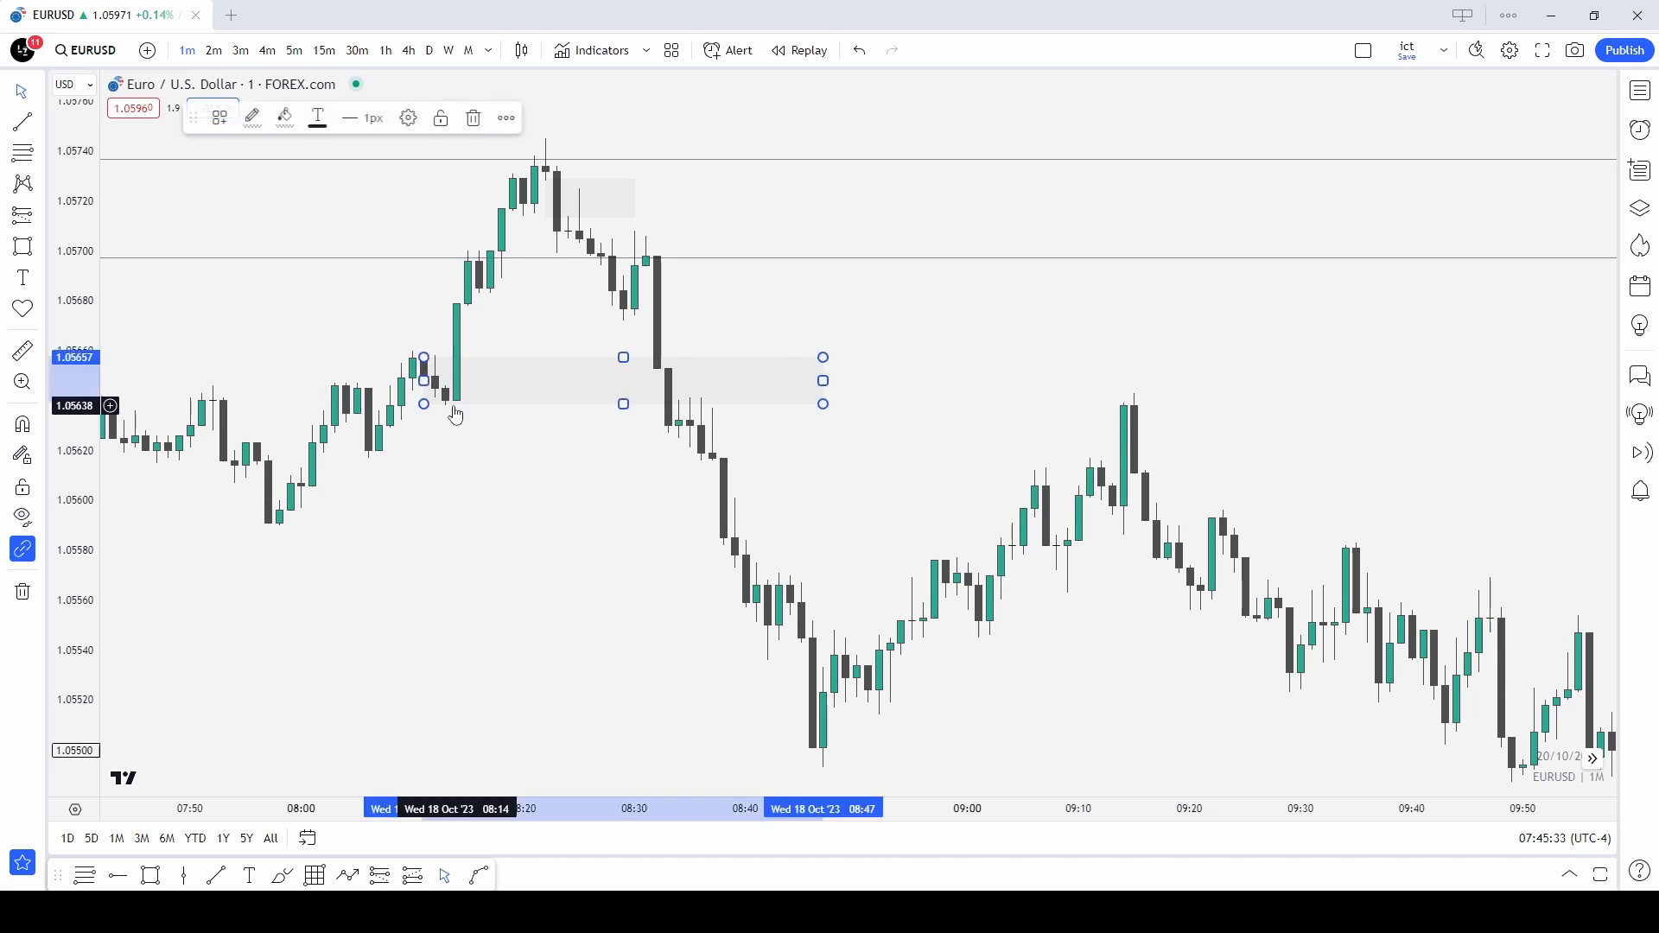
click(669, 356)
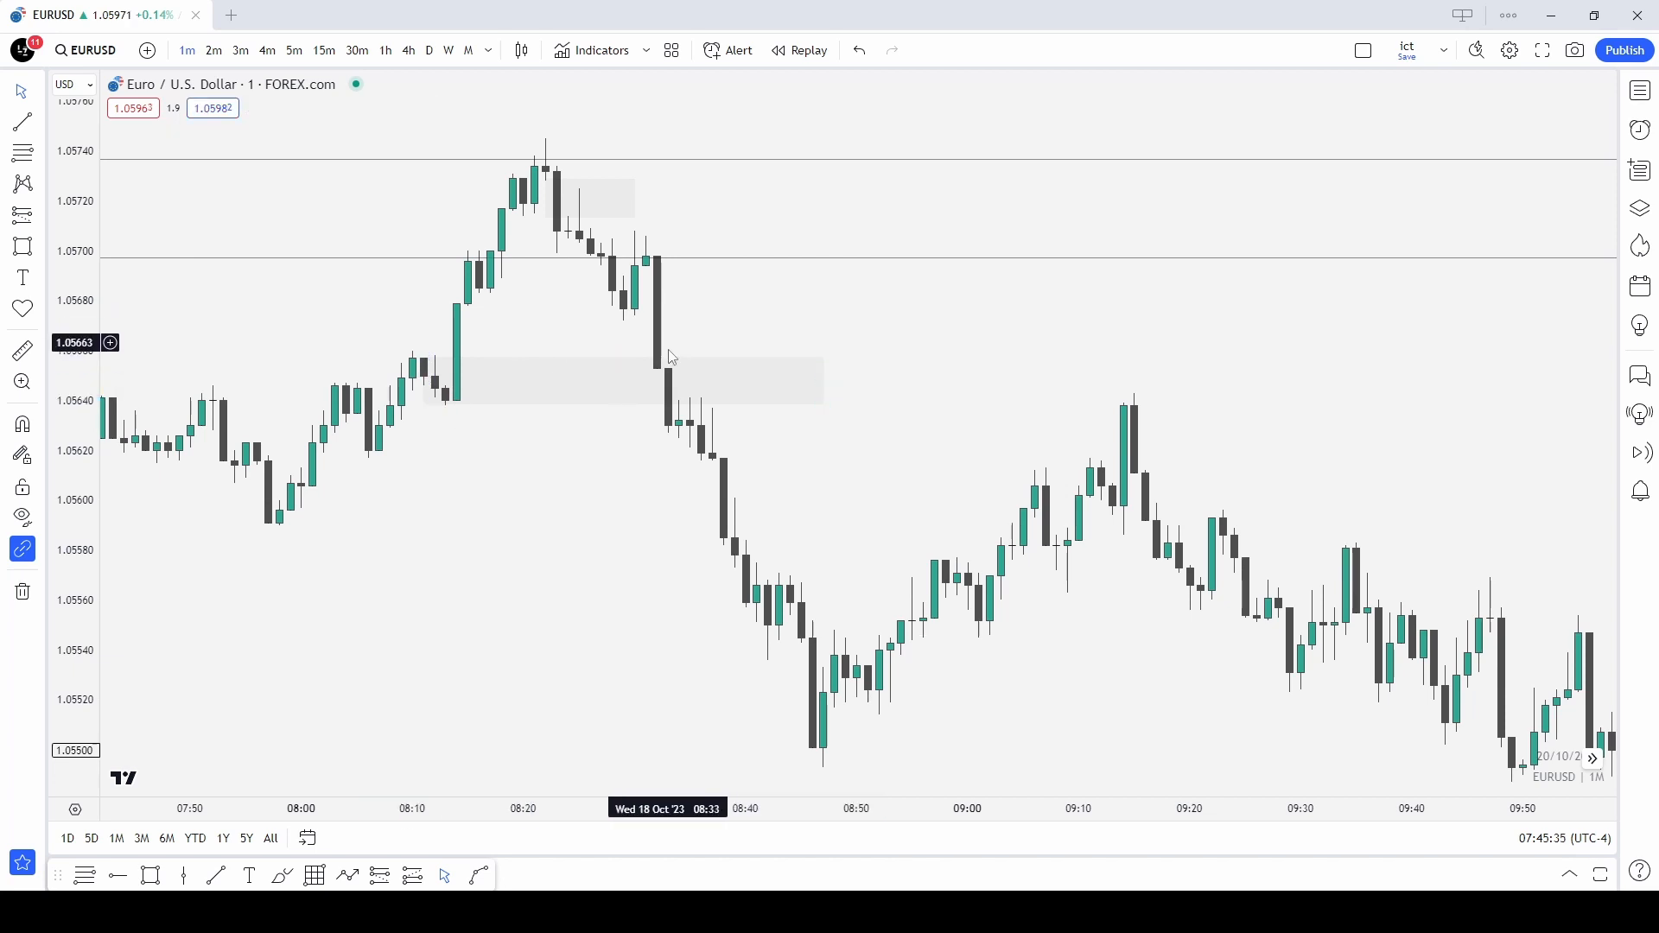
mouse_move(619, 287)
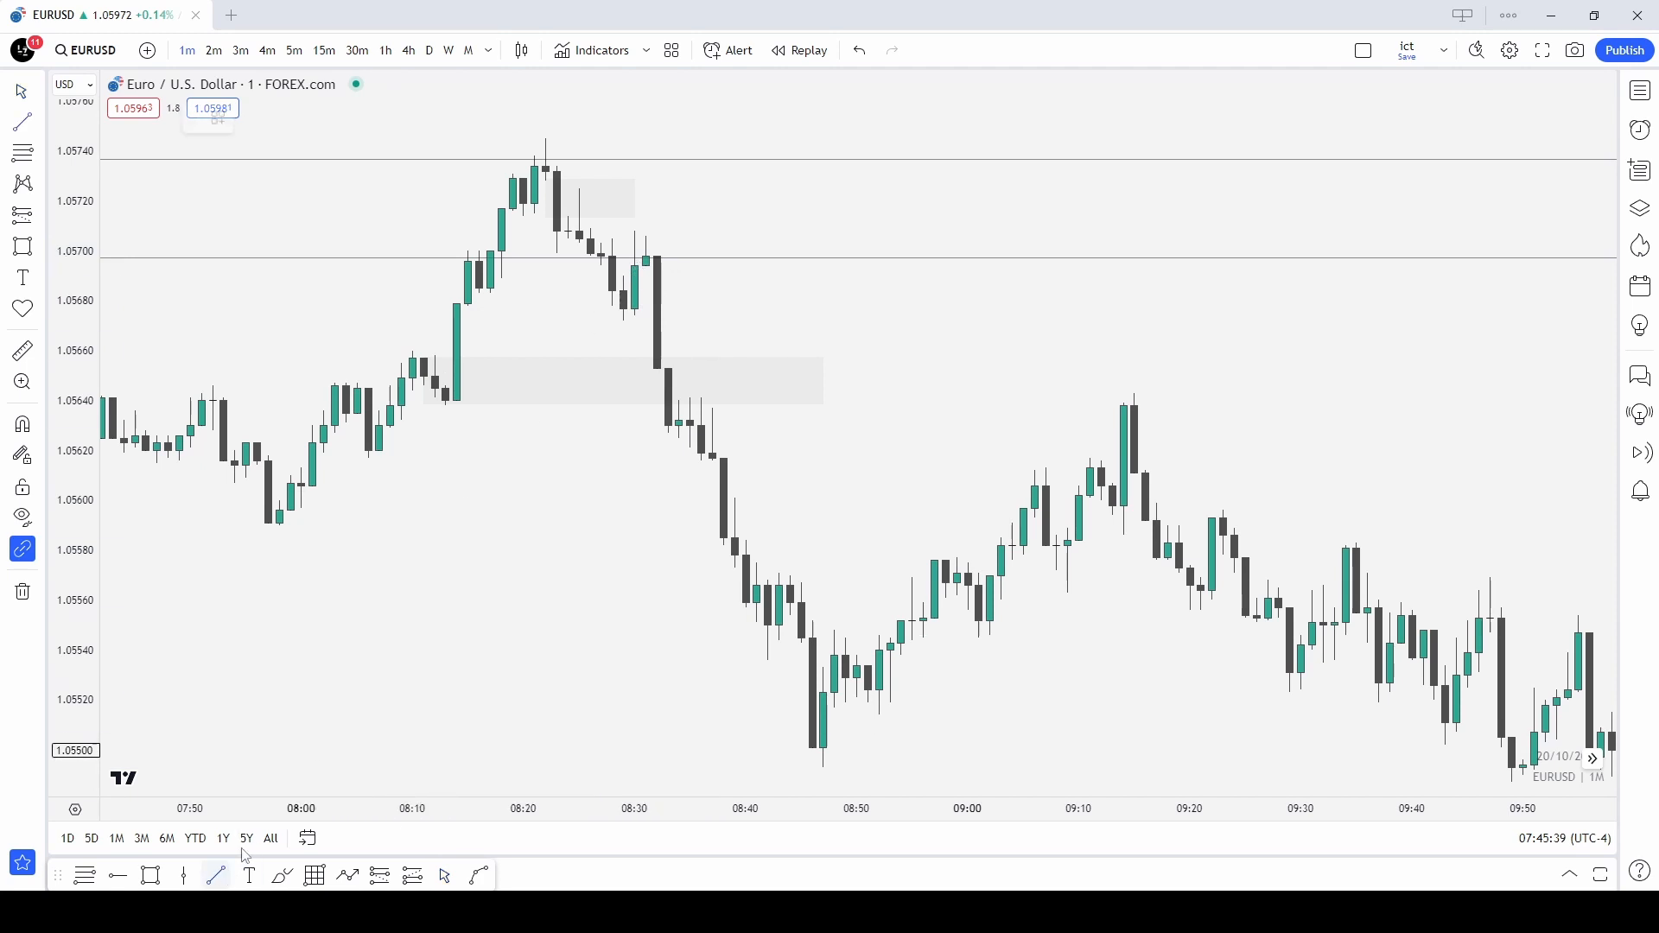
mouse_move(681, 408)
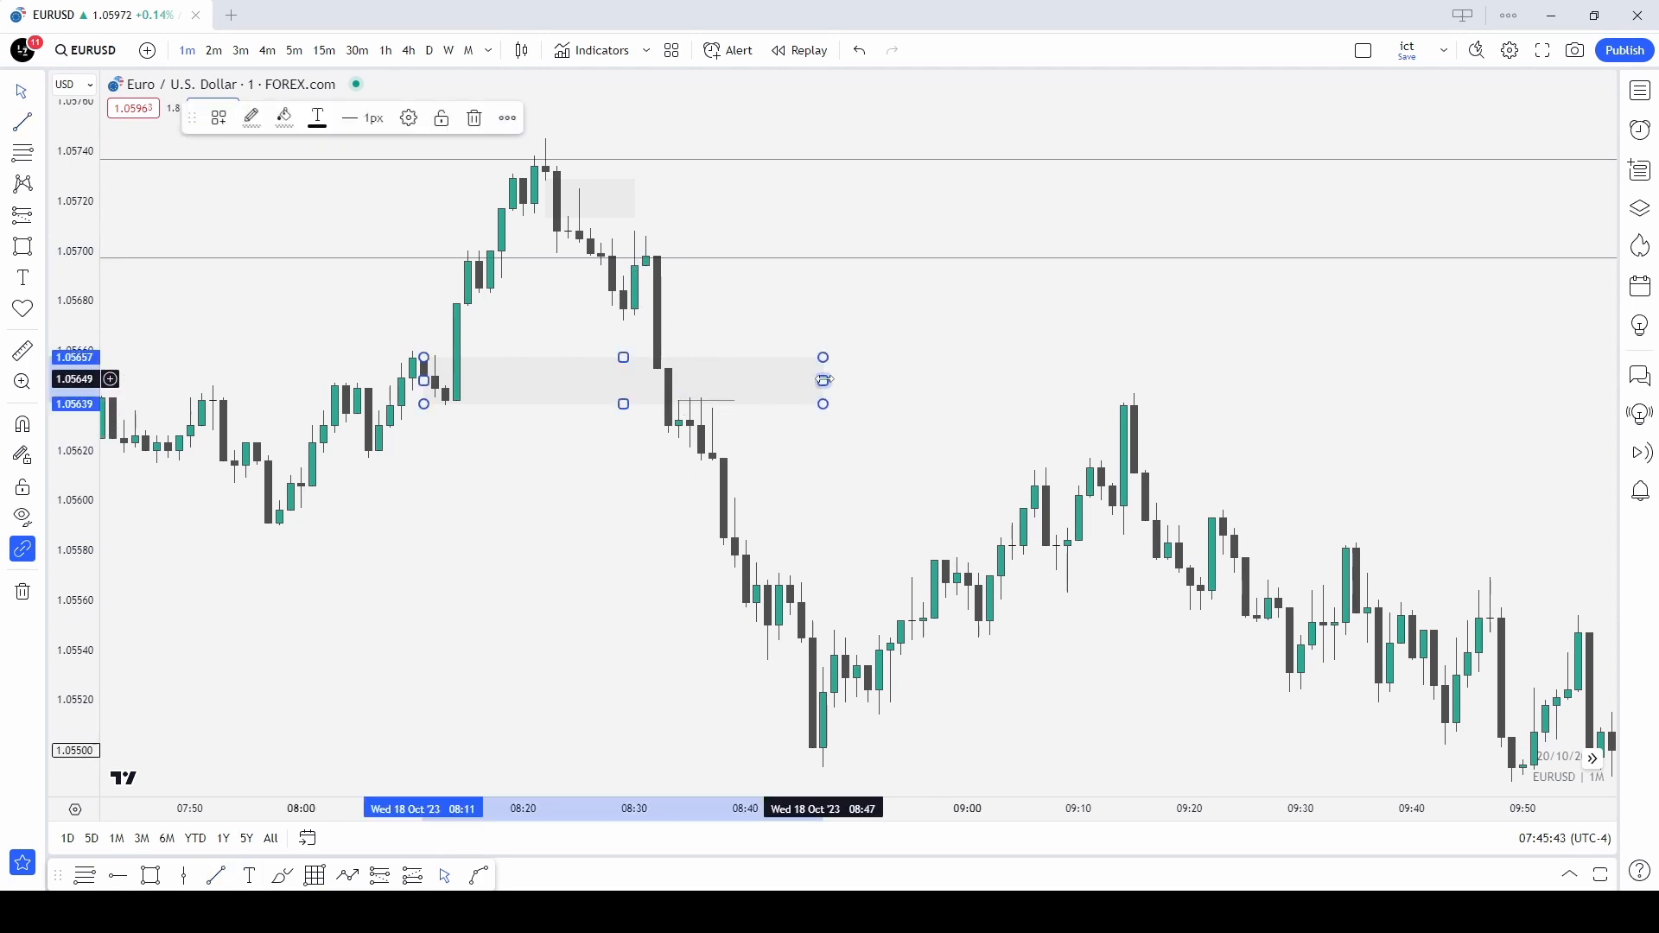
click(771, 439)
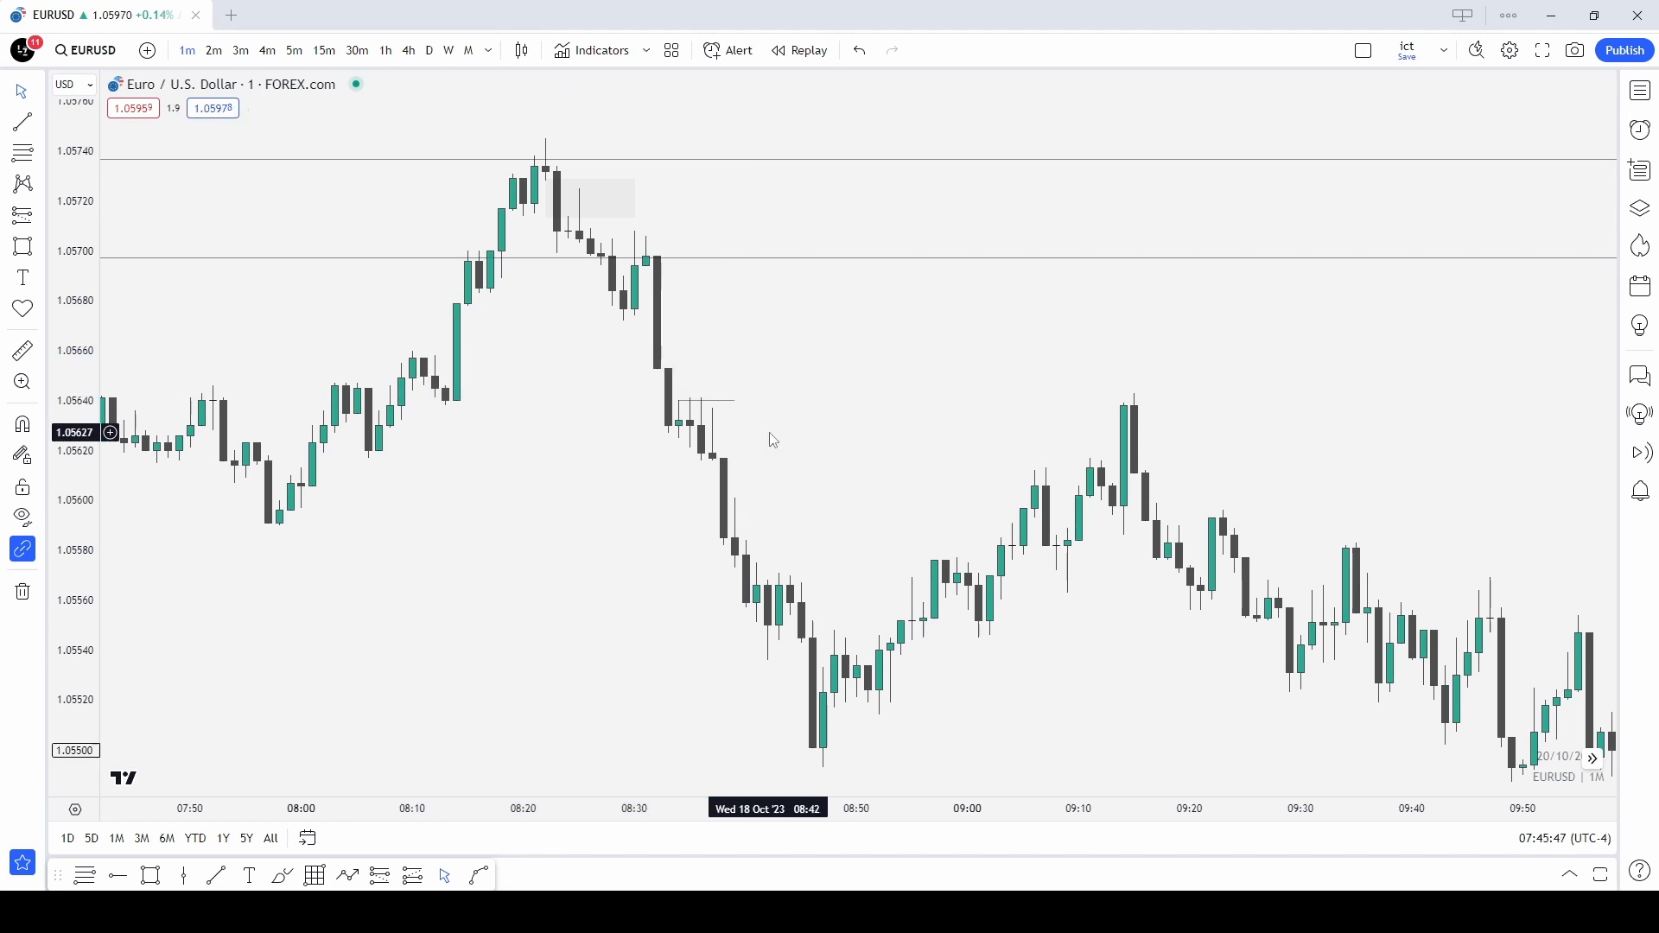
mouse_move(693, 395)
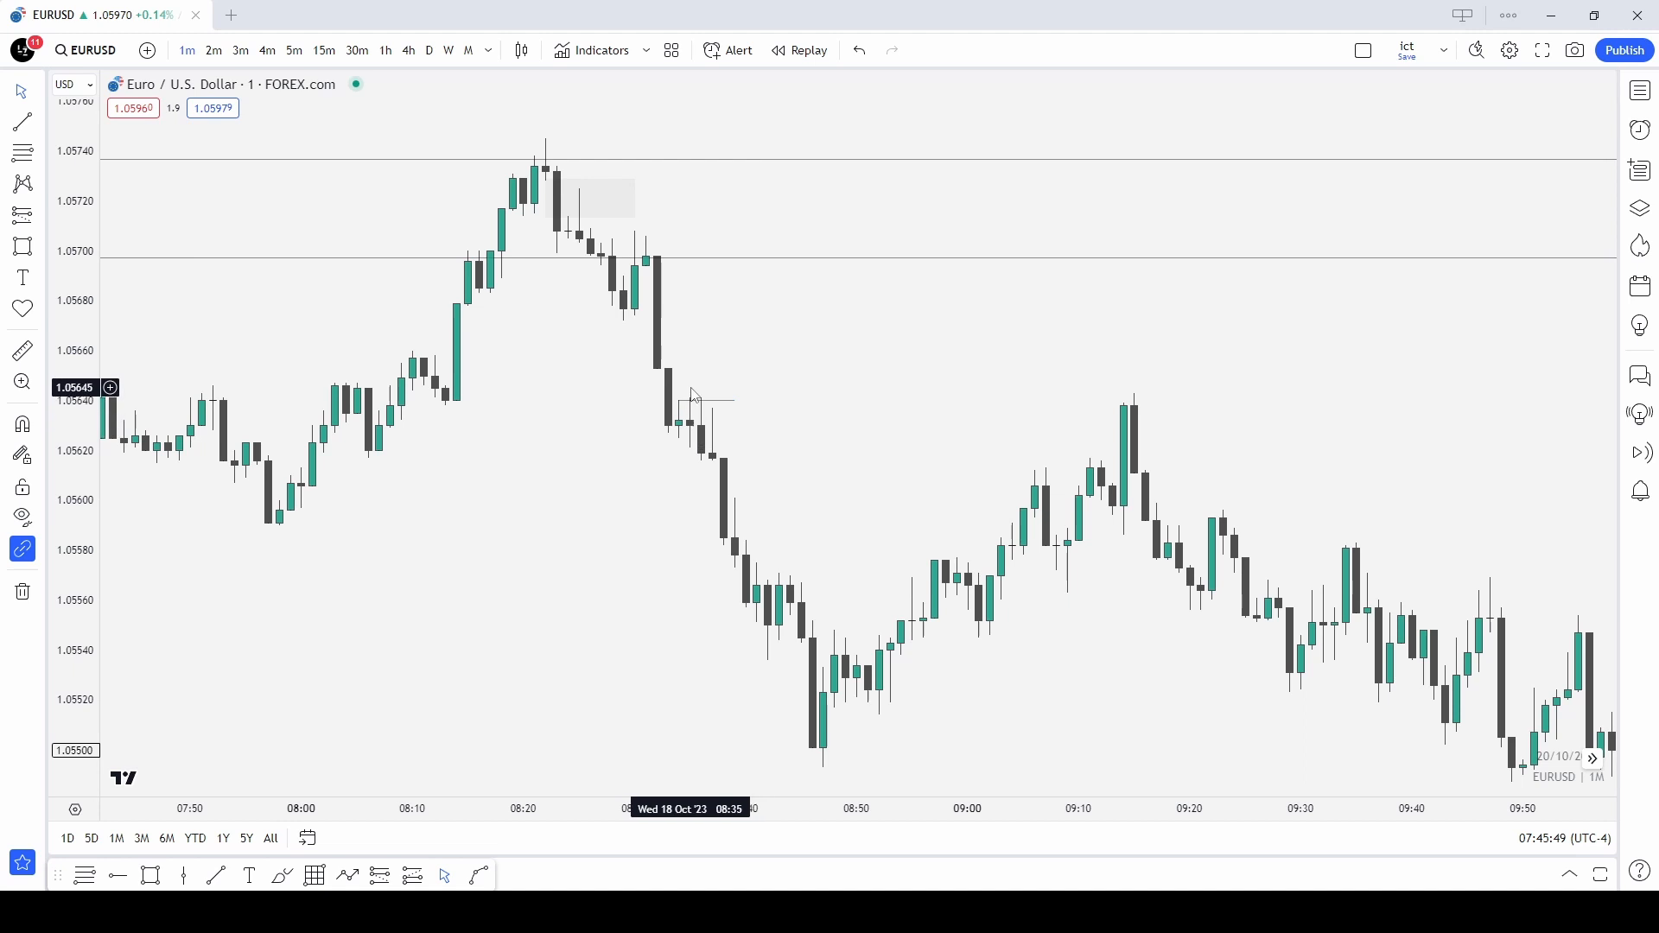
mouse_move(795, 616)
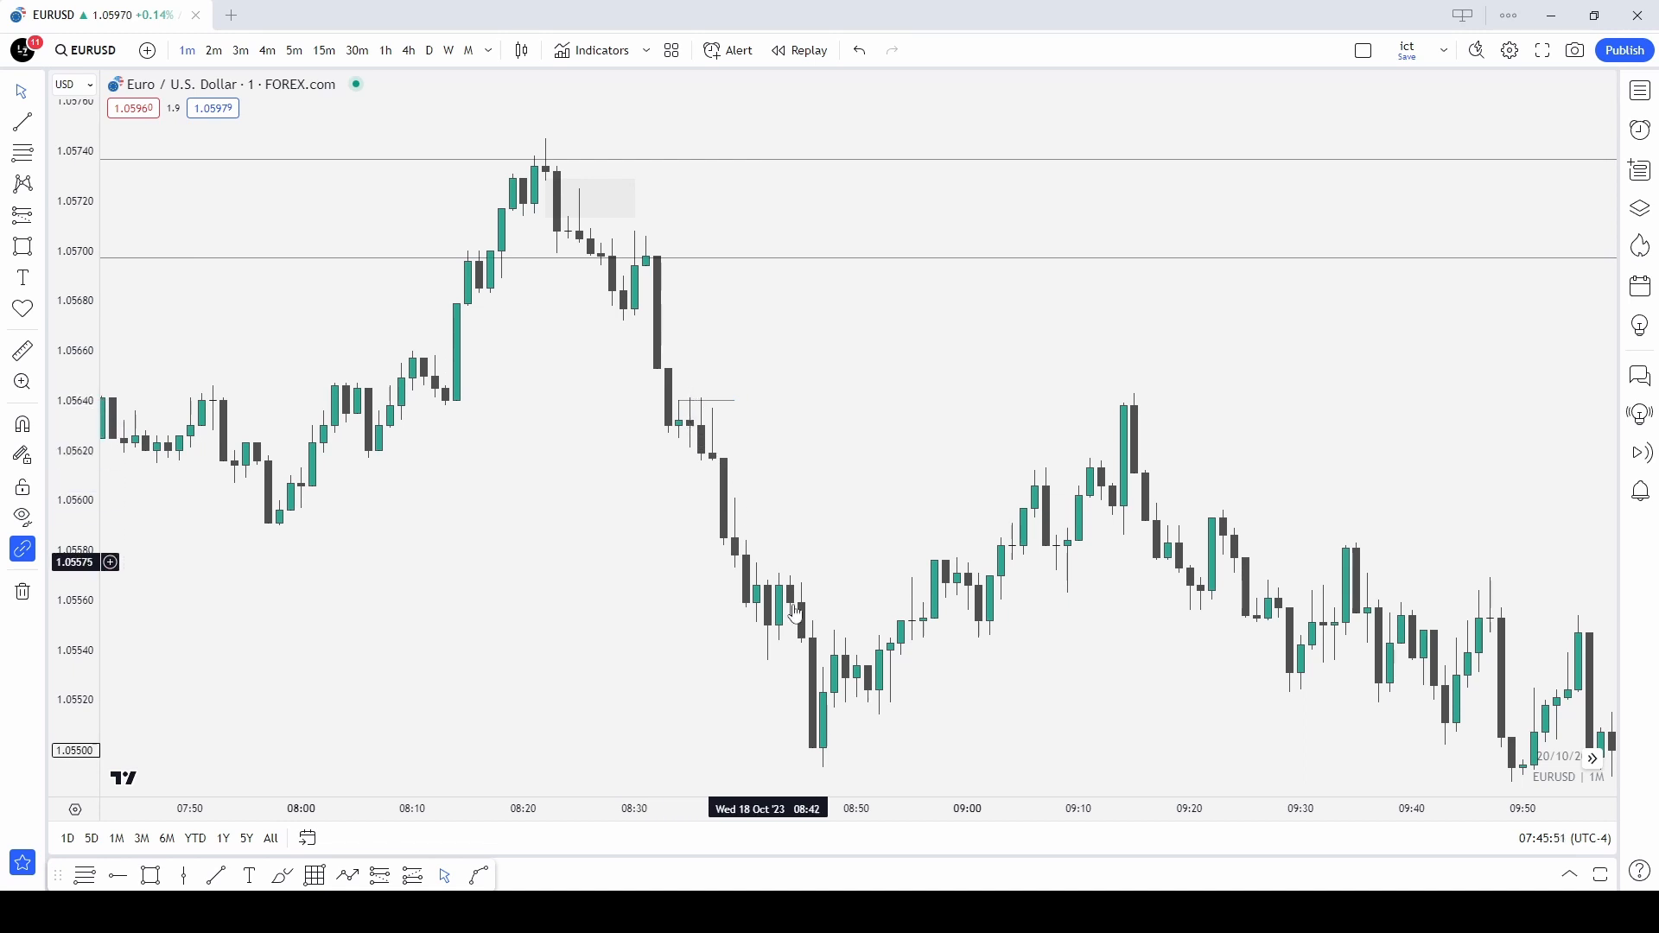
Start a short level line from the falling candle at about 1.05653.
click(214, 875)
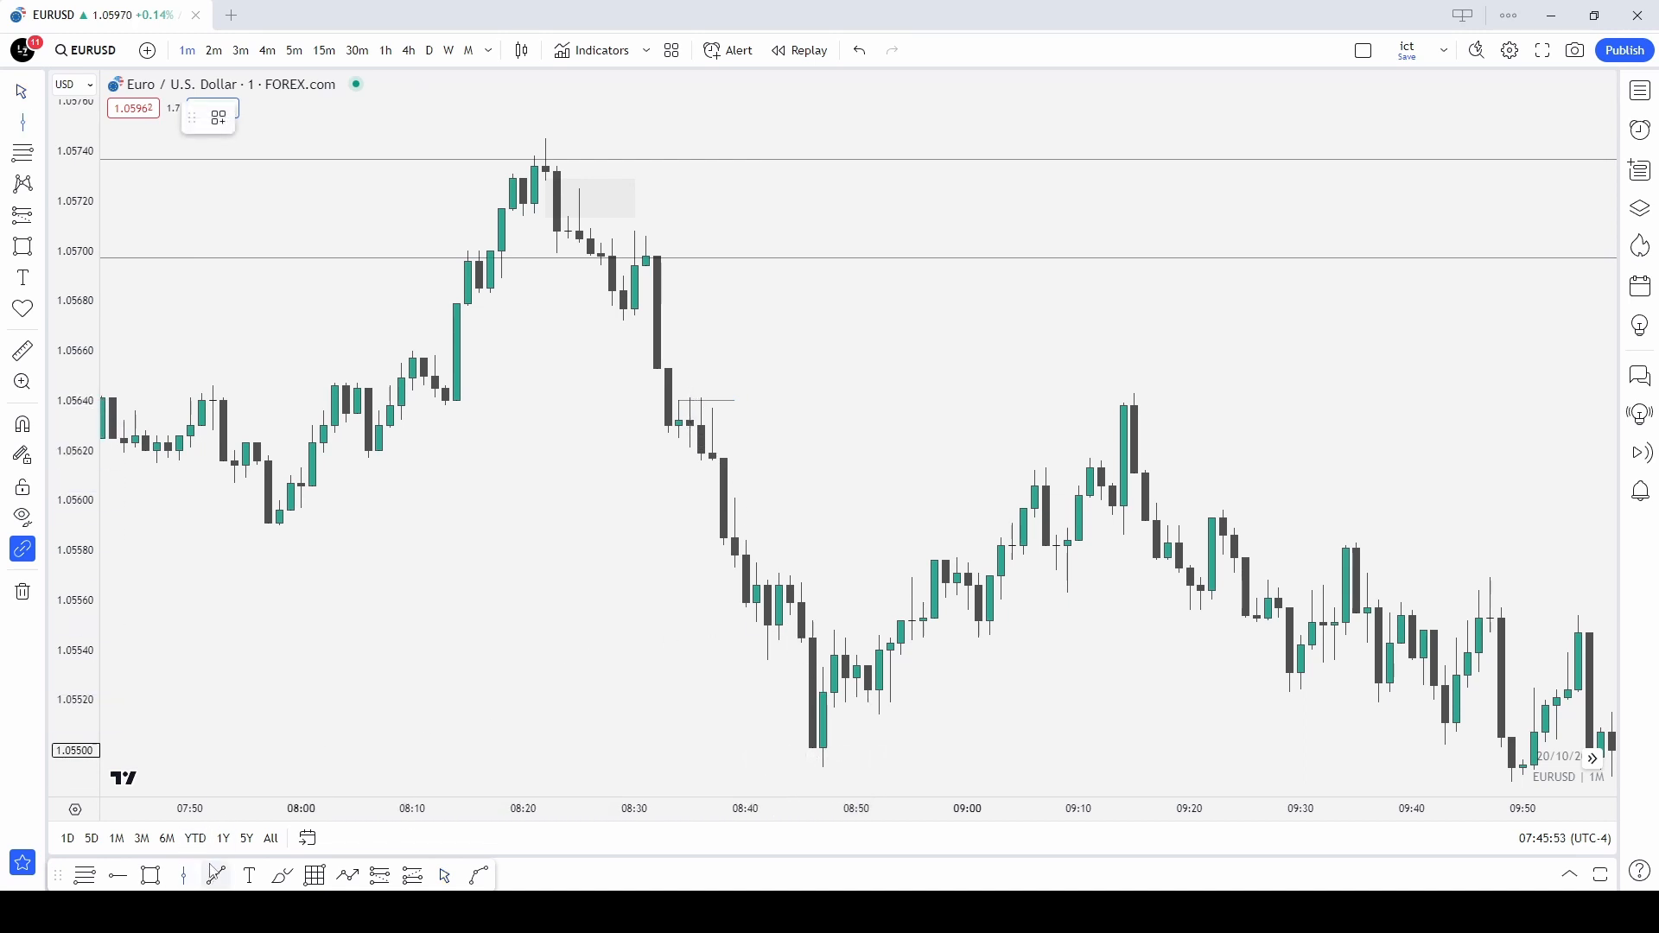
click(657, 366)
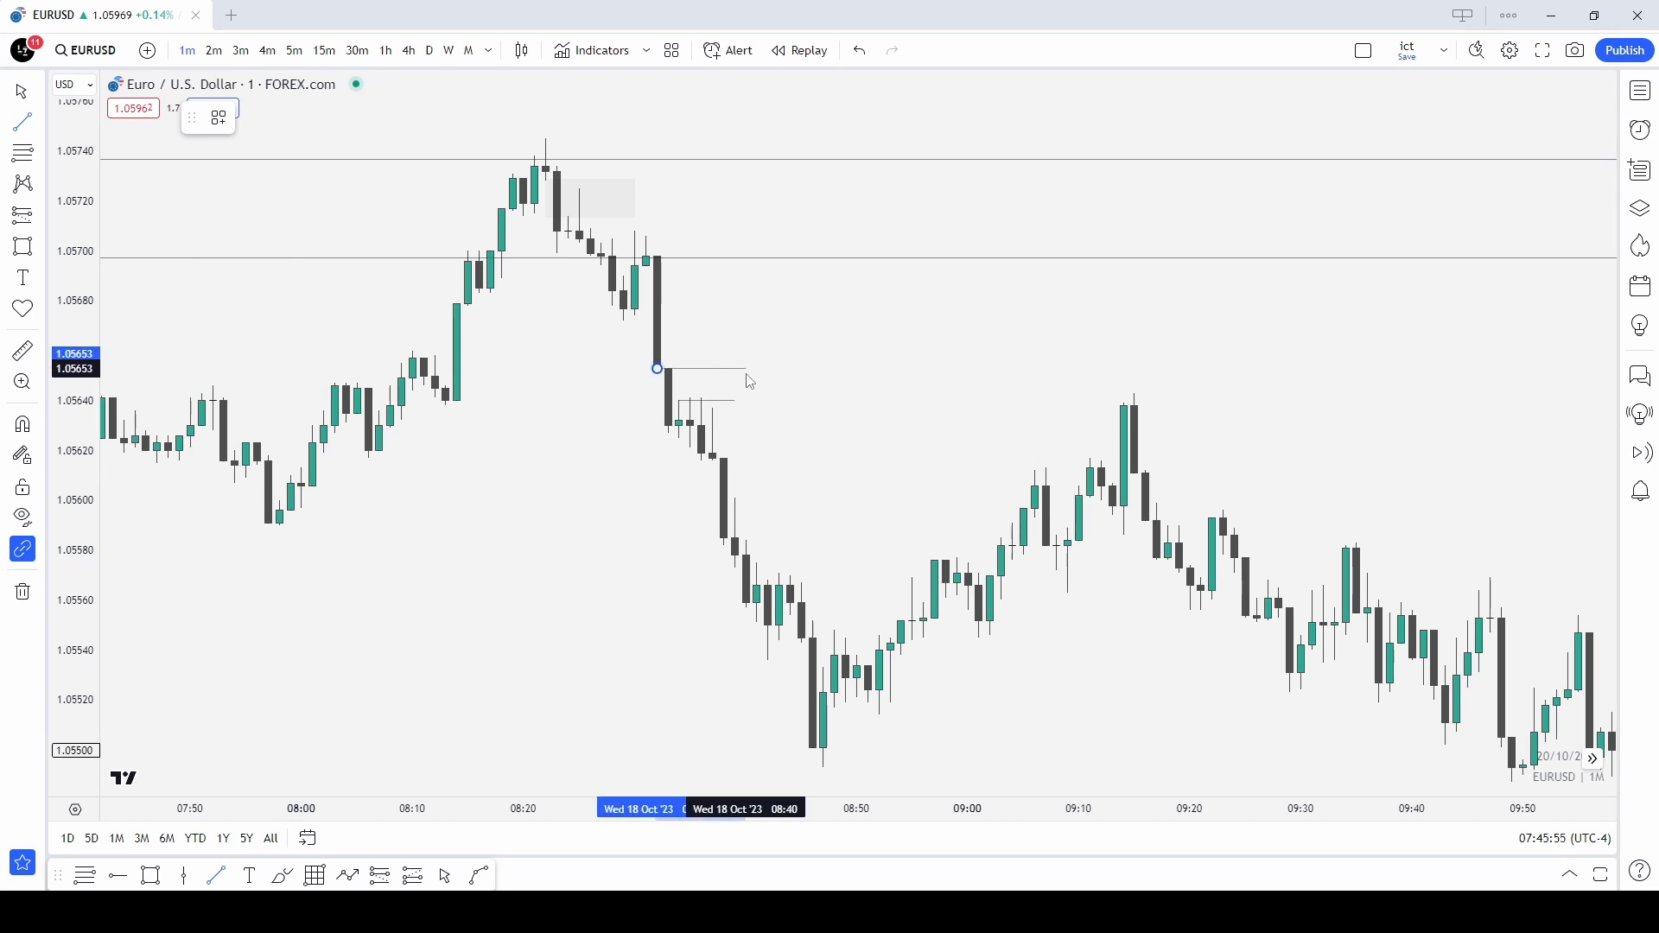
mouse_move(695, 417)
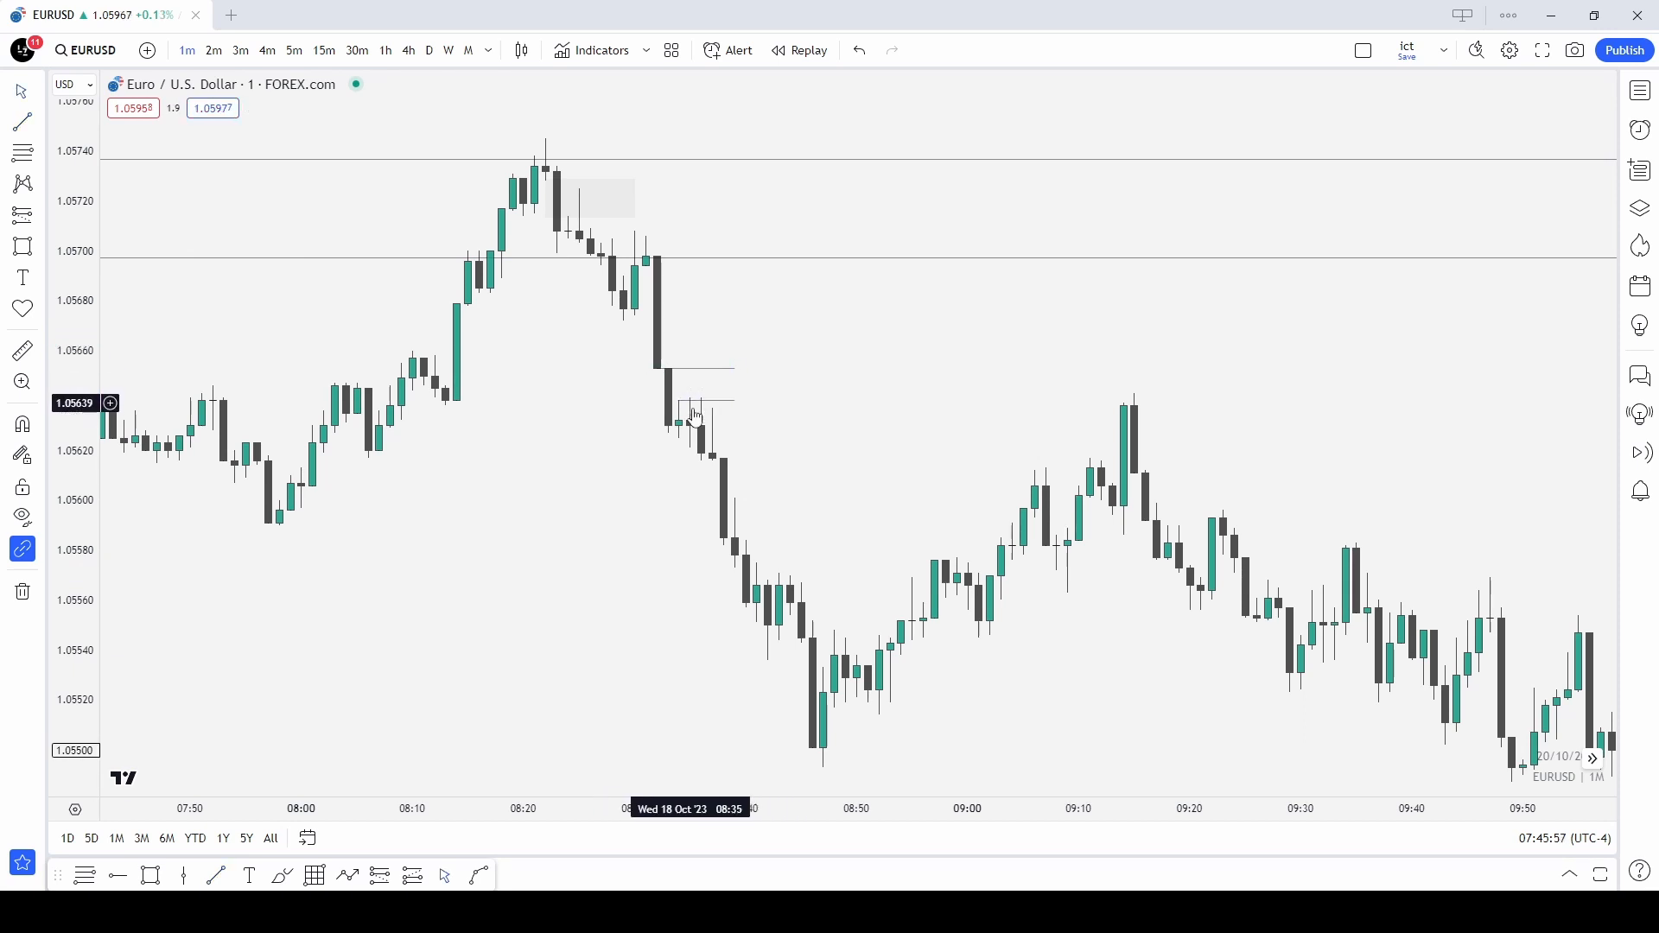
mouse_move(622, 322)
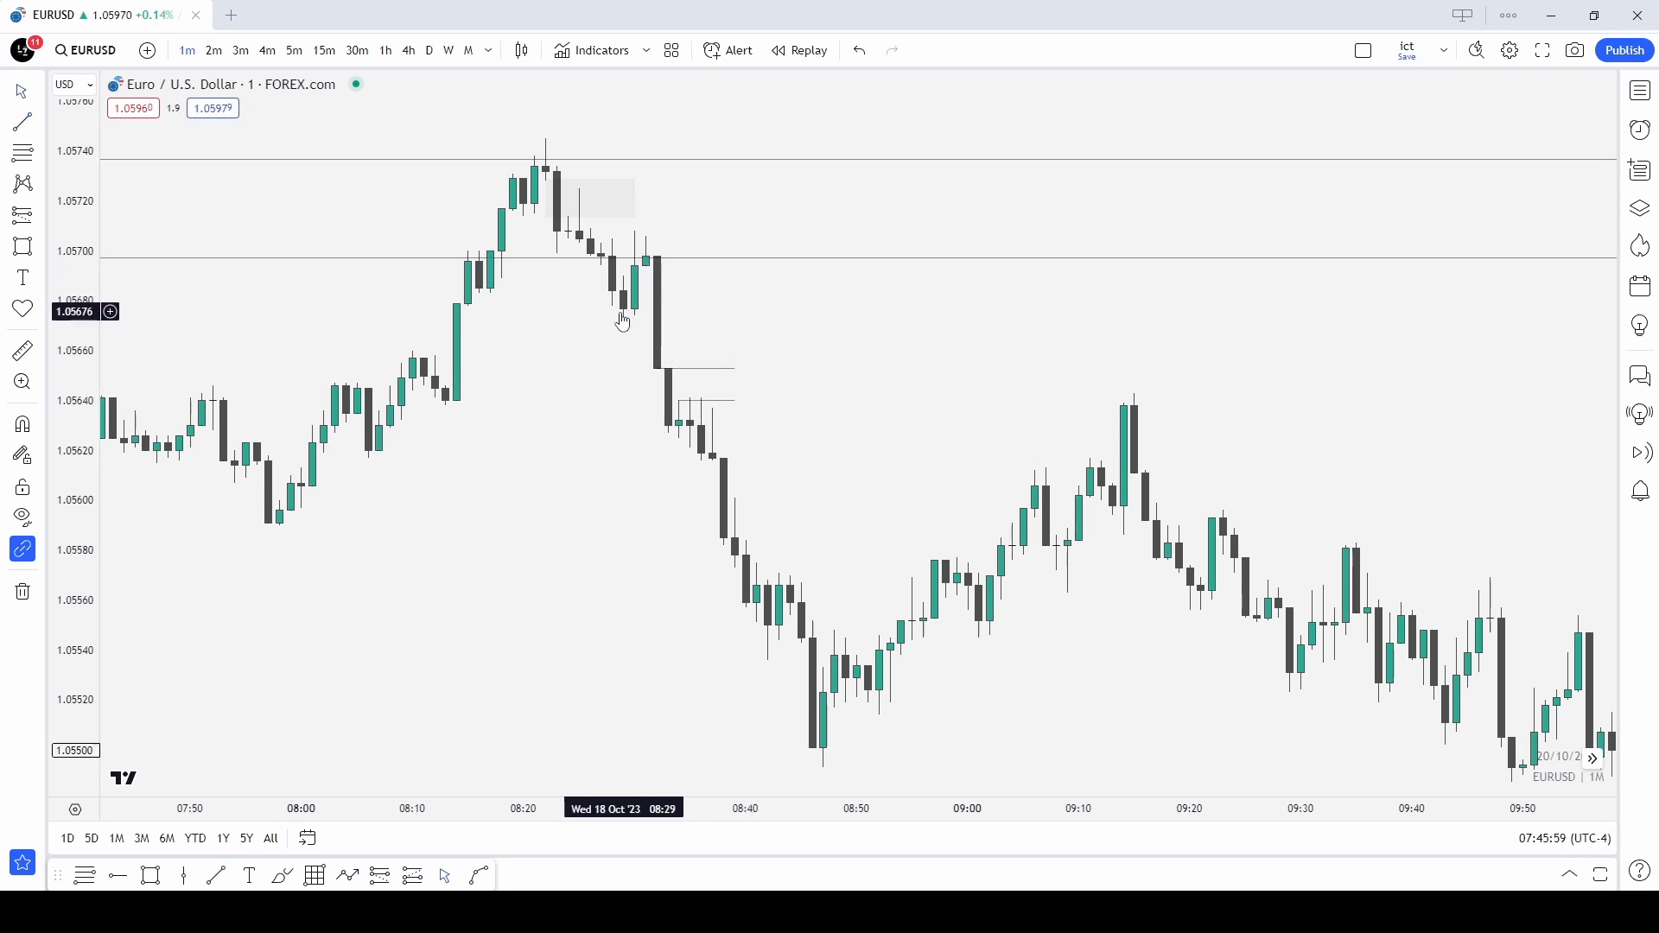
mouse_move(649, 286)
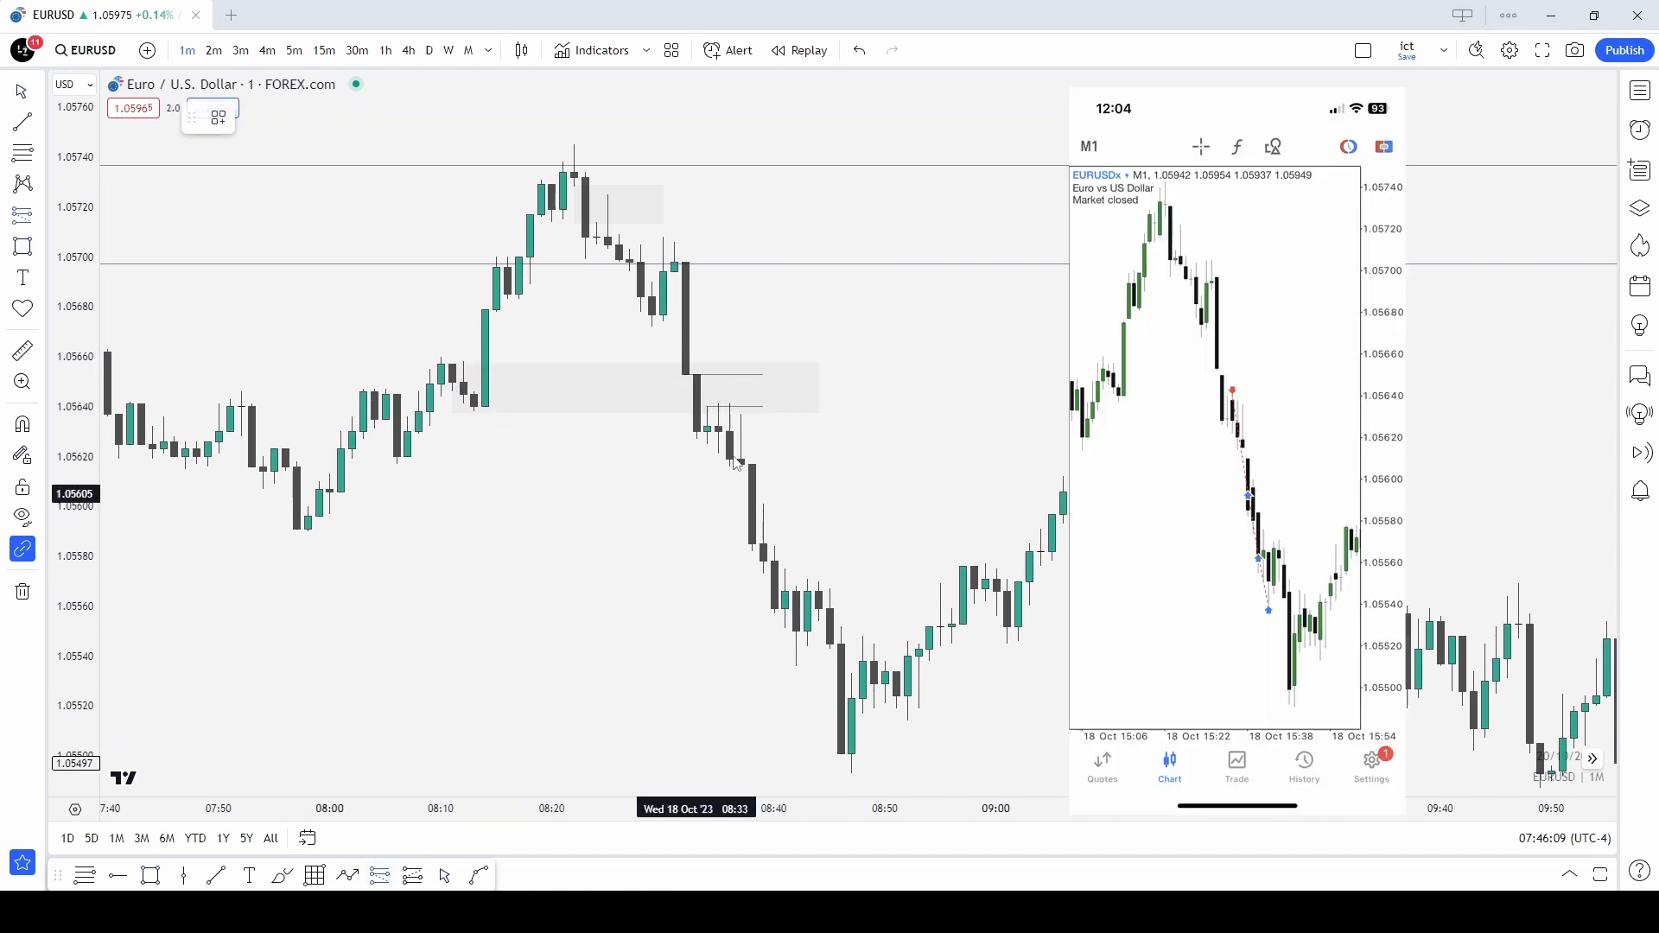
Place a short position entering at 1.05640 with stop 1.05699 and target 1.05522.
click(719, 408)
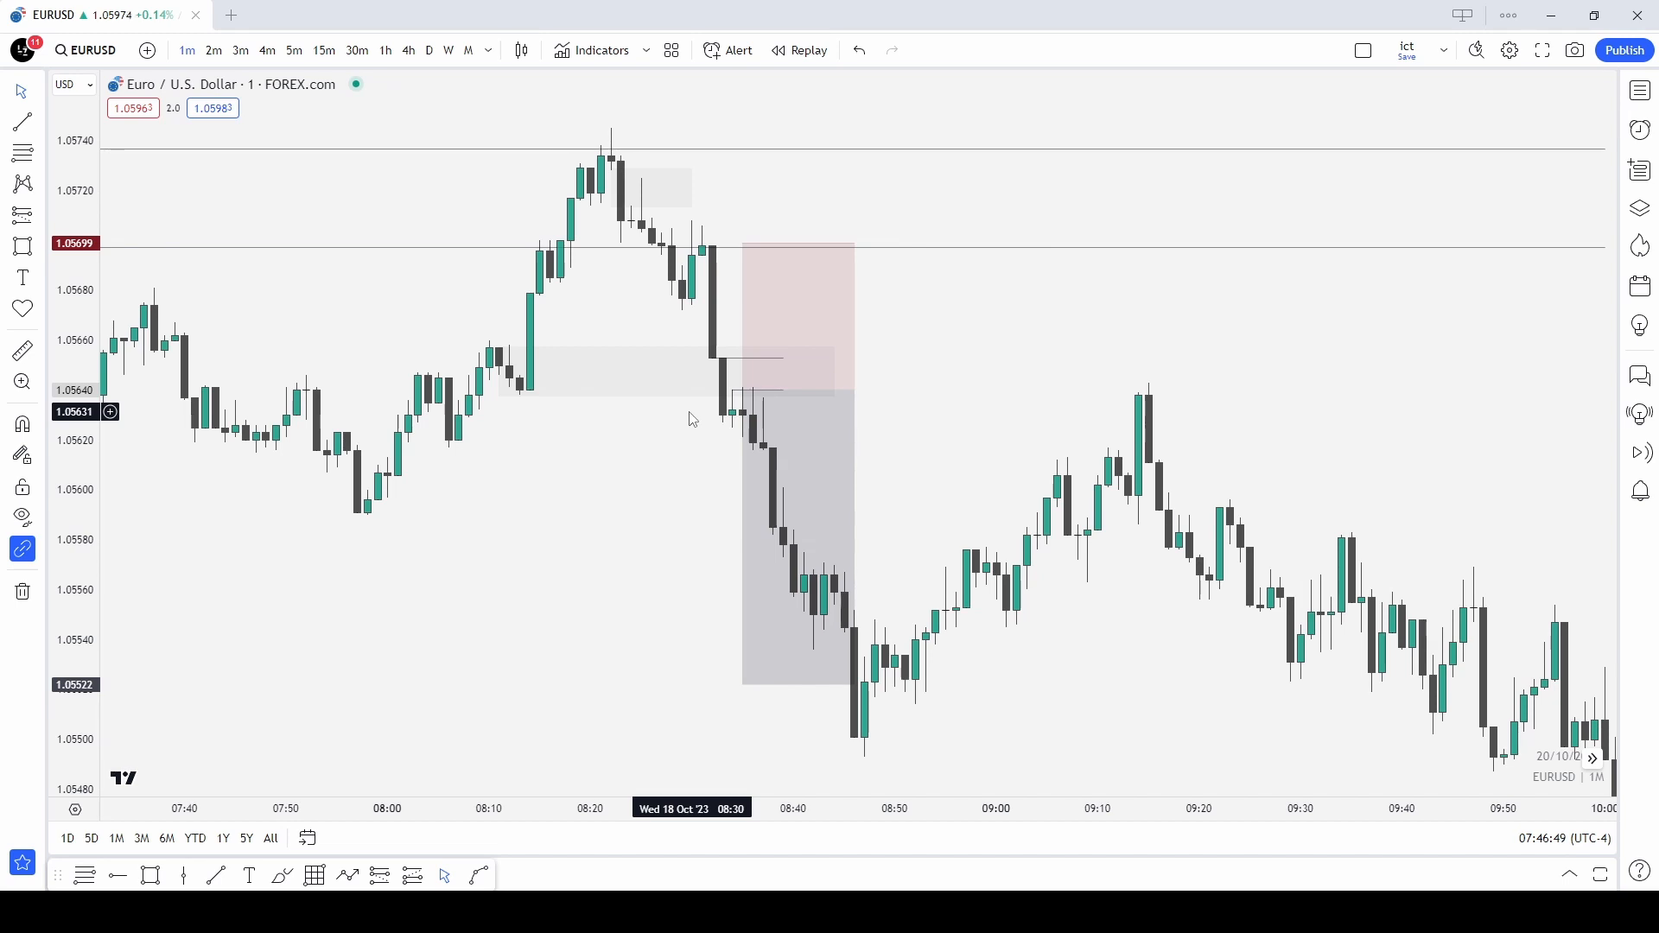
mouse_move(730, 417)
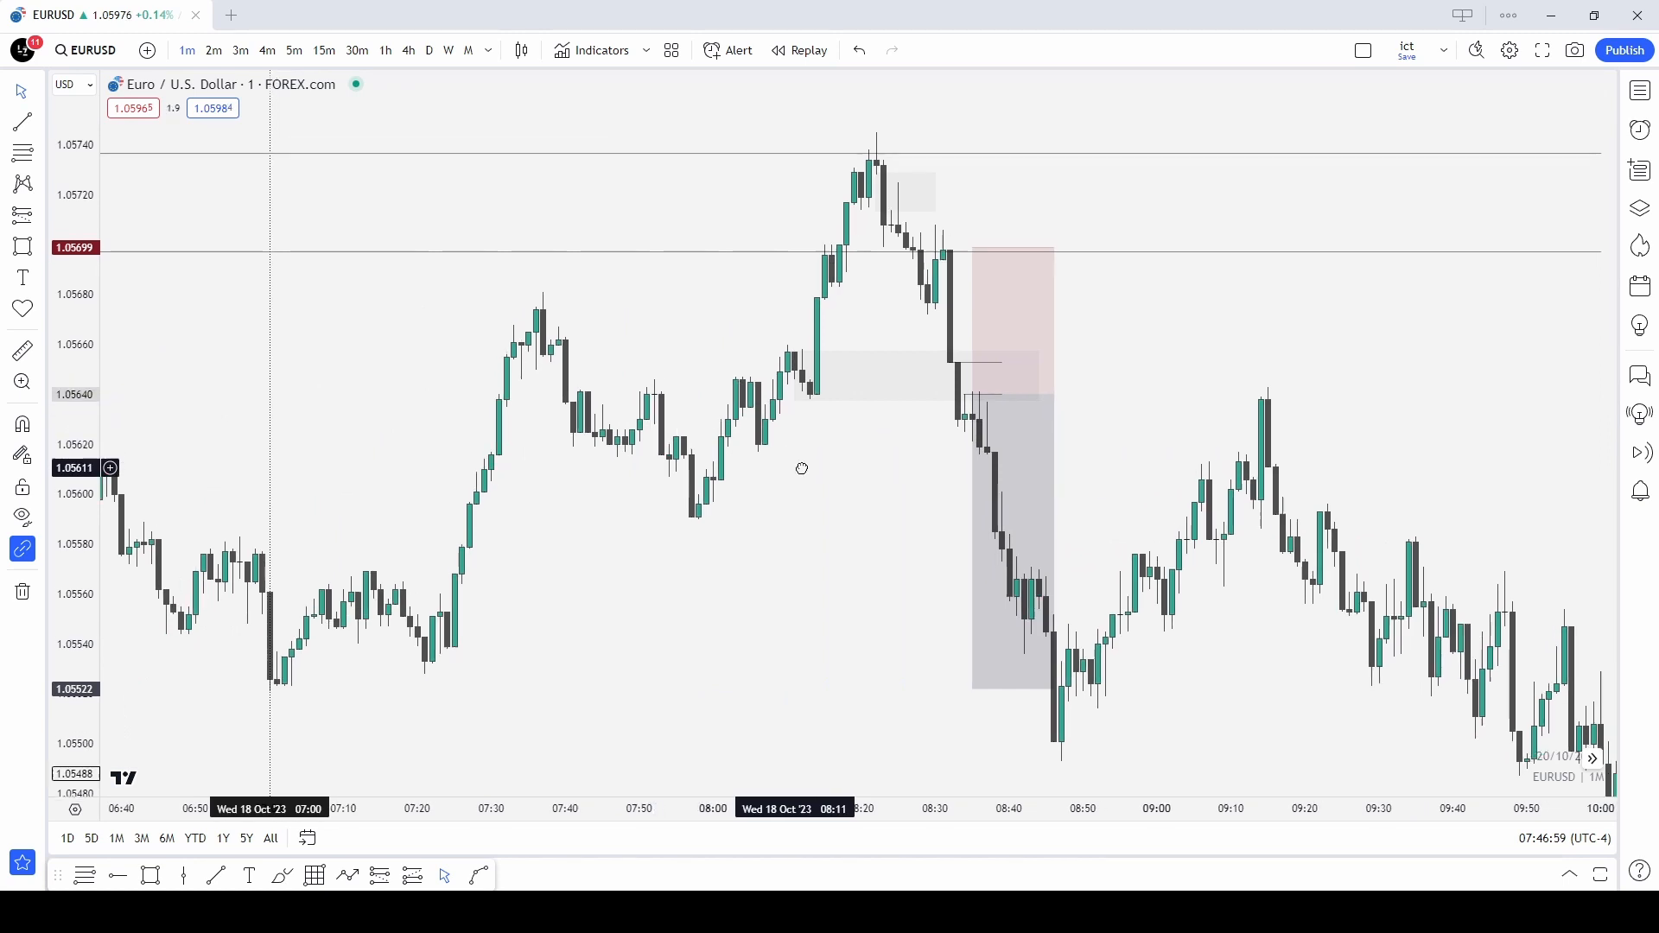
mouse_move(923, 612)
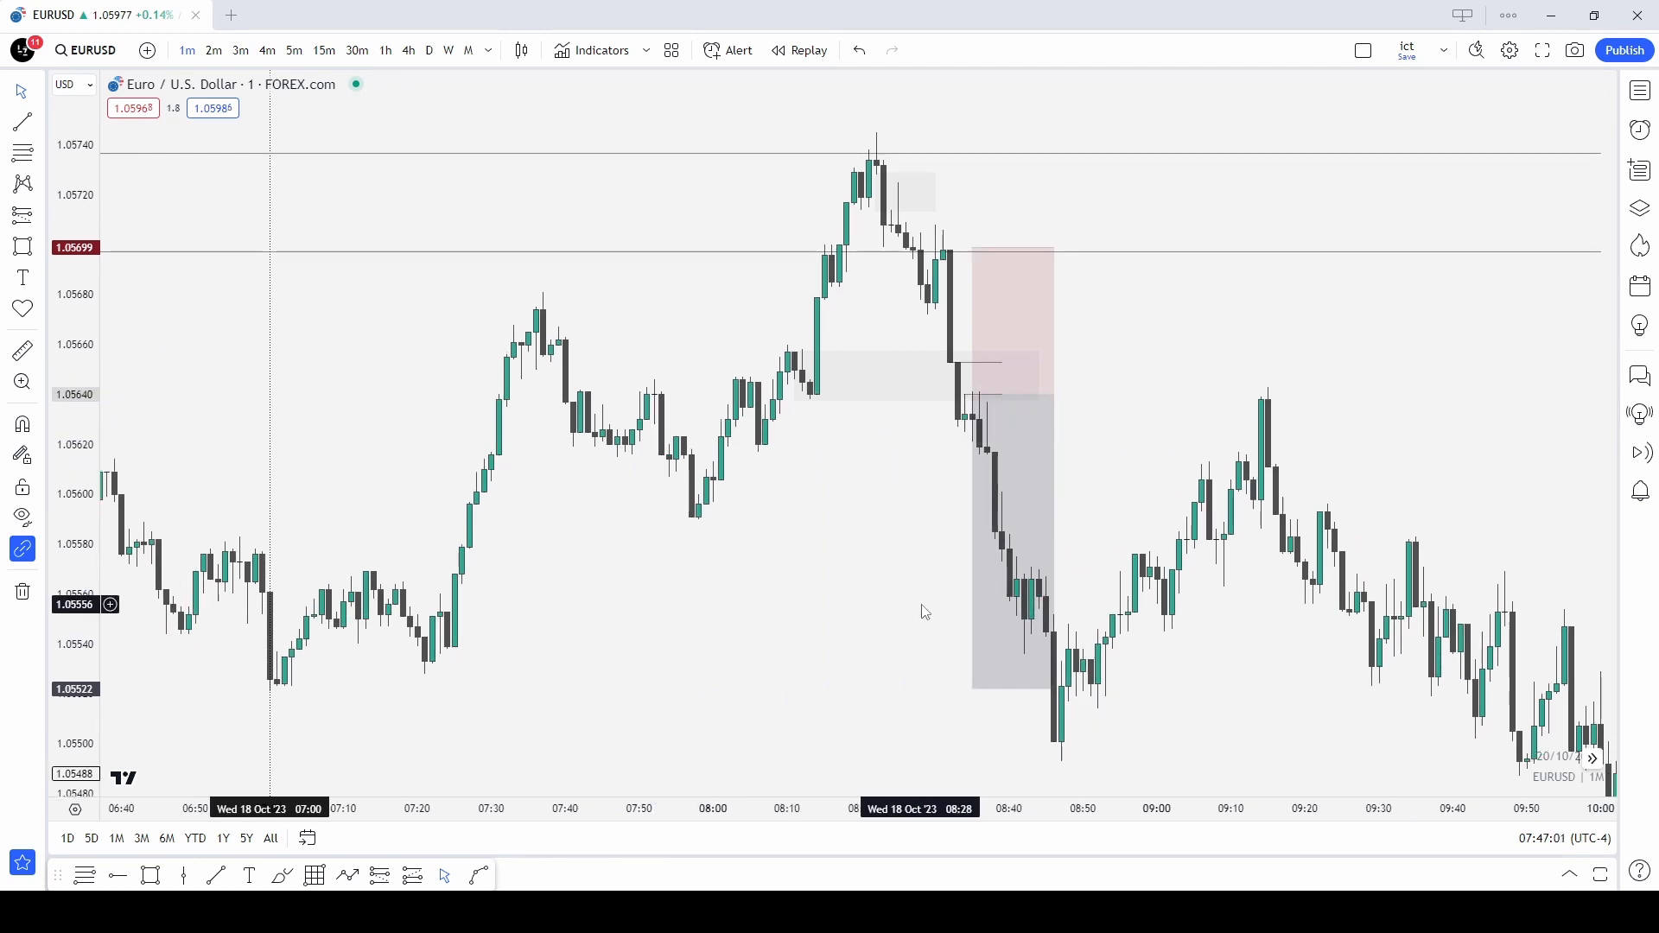